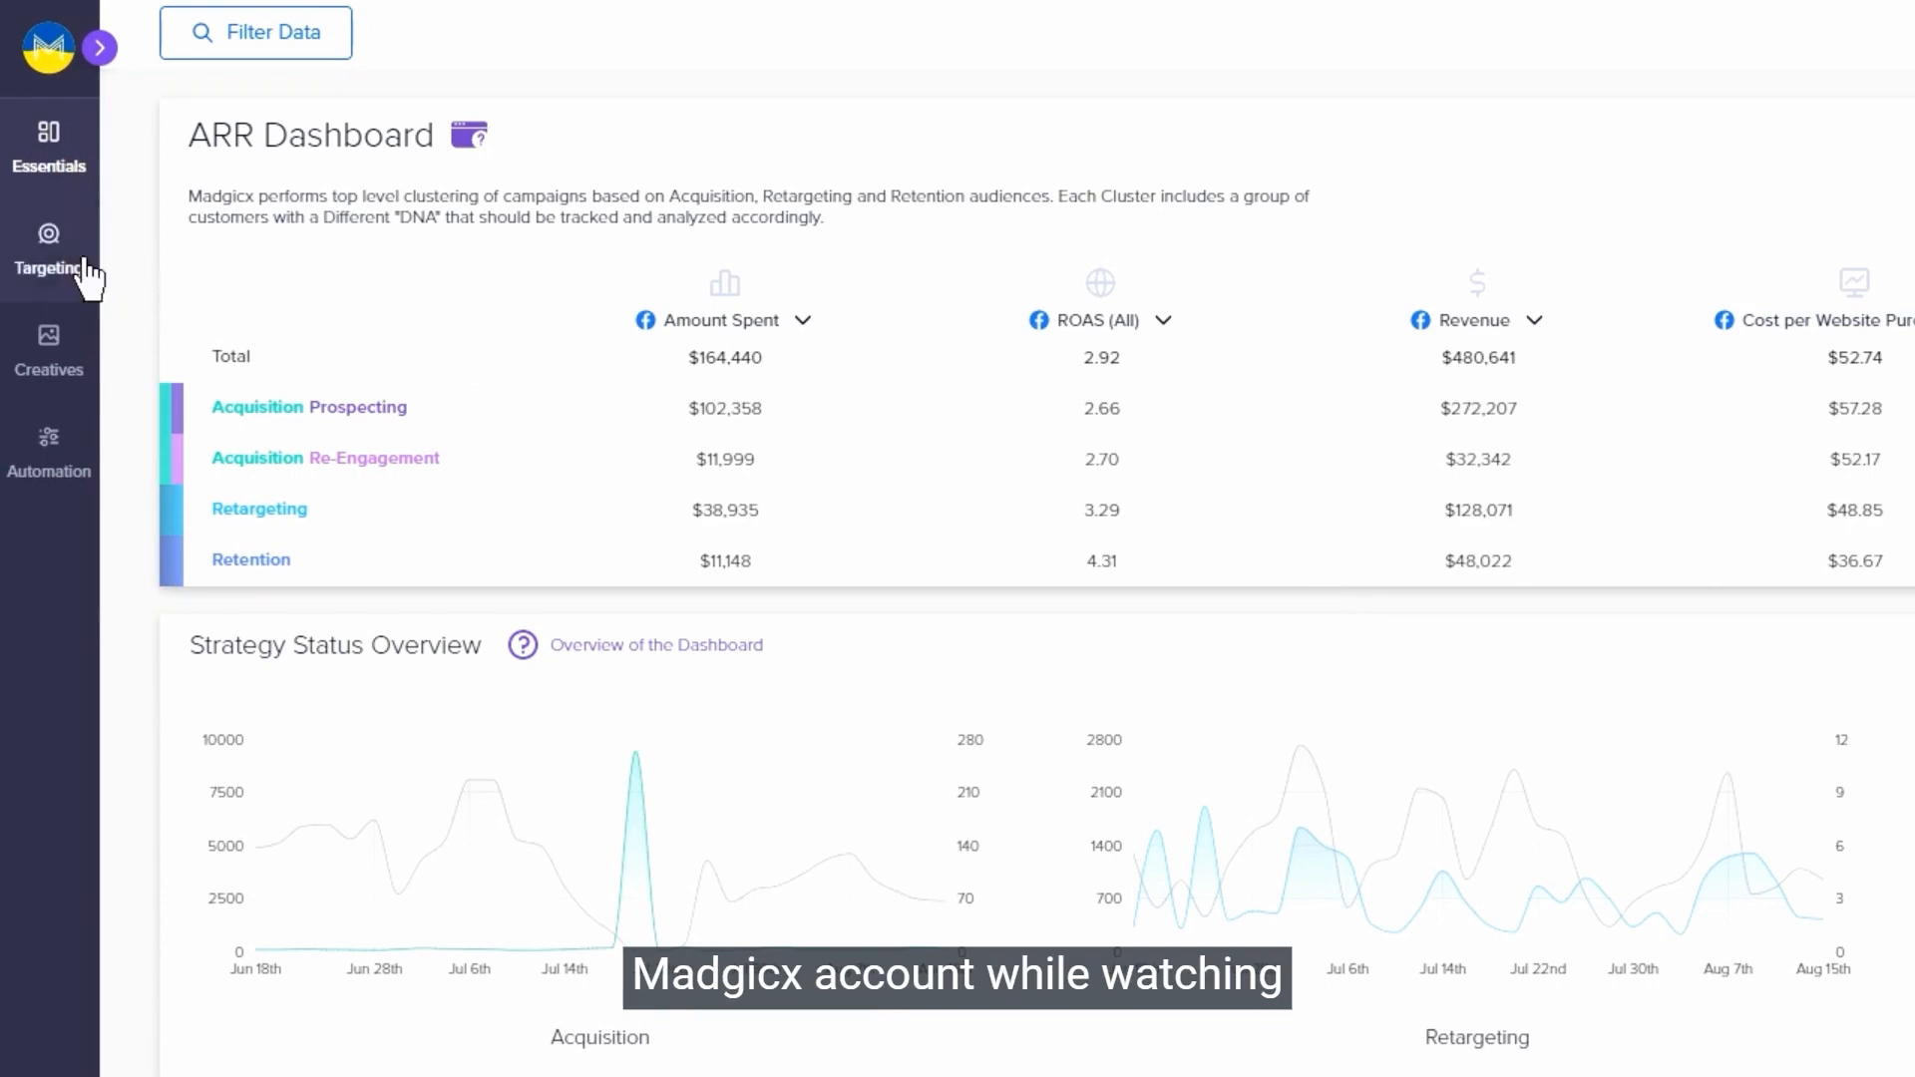
Leave the ARR Dashboard via Targeting and start a new Audience Launcher campaign.
{"action": "left_click", "coordinate": [48, 251]}
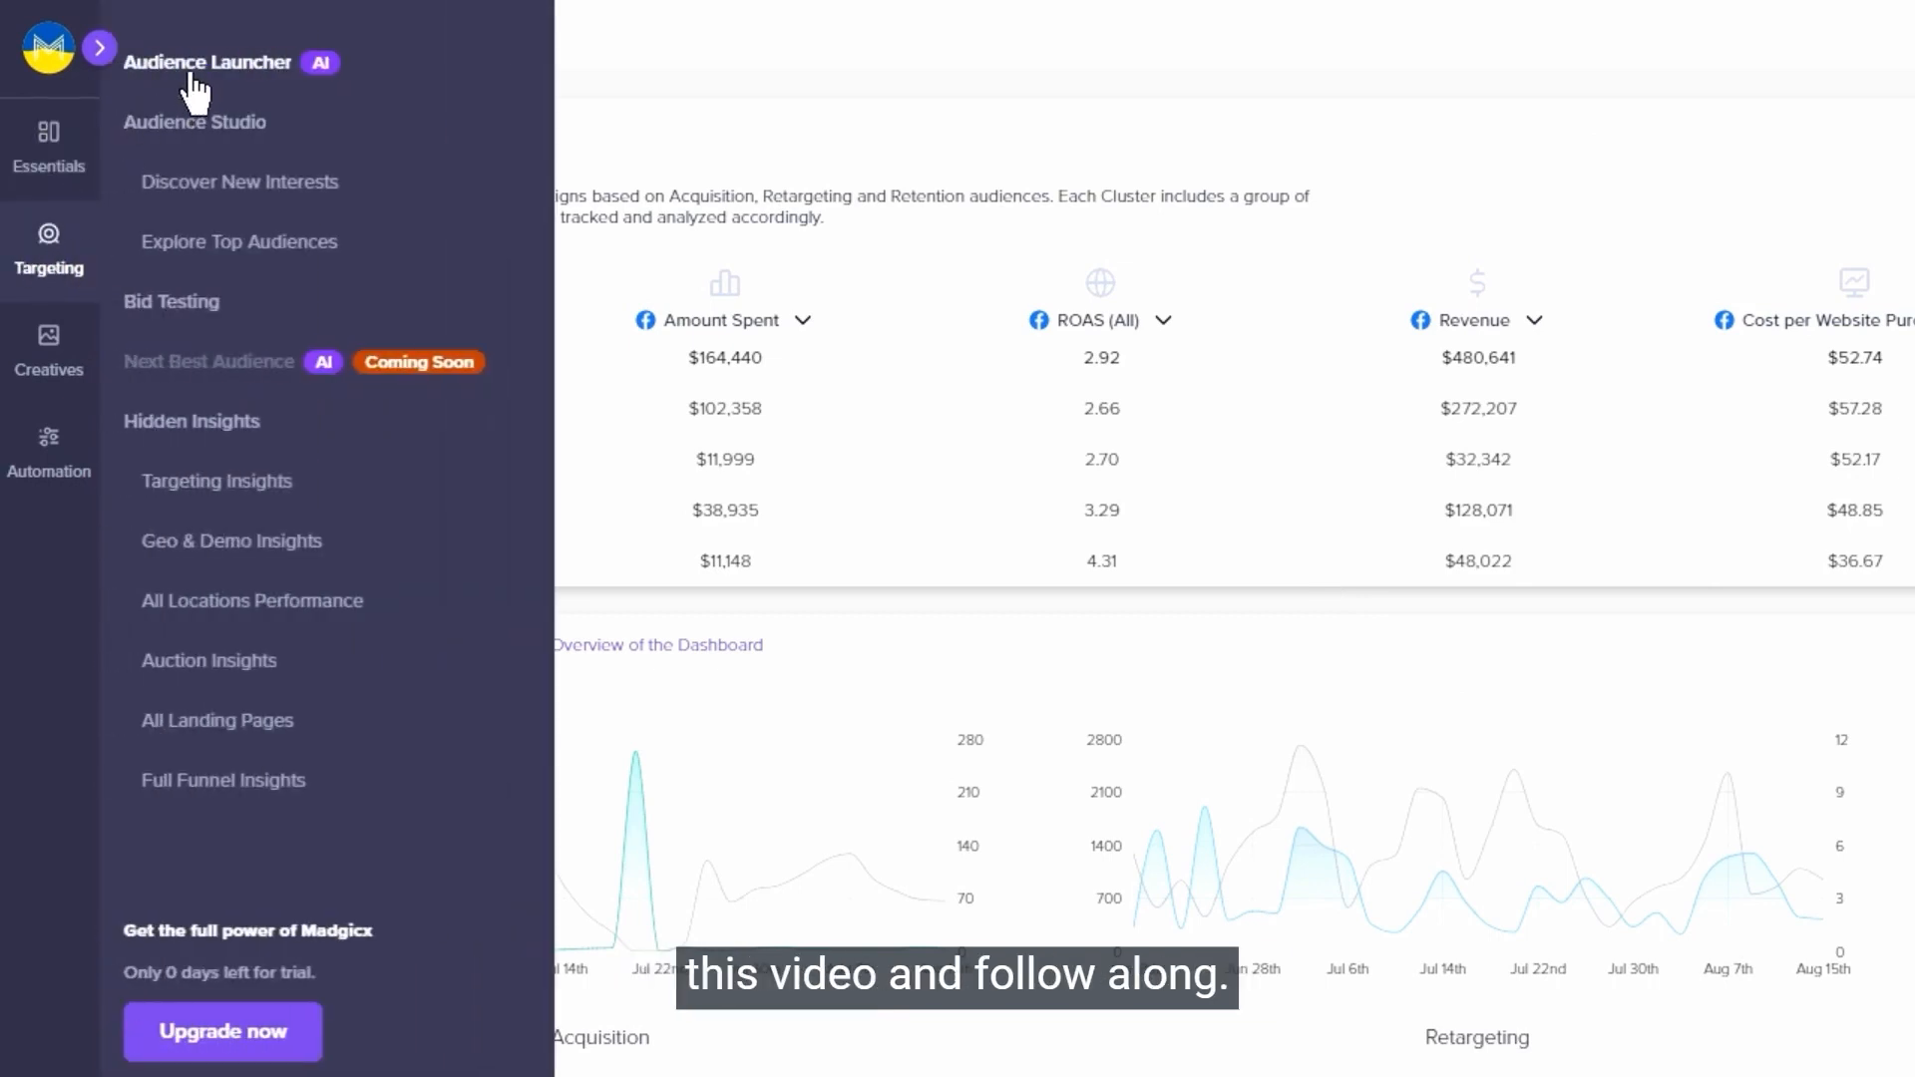
{"action": "left_click", "coordinate": [207, 62]}
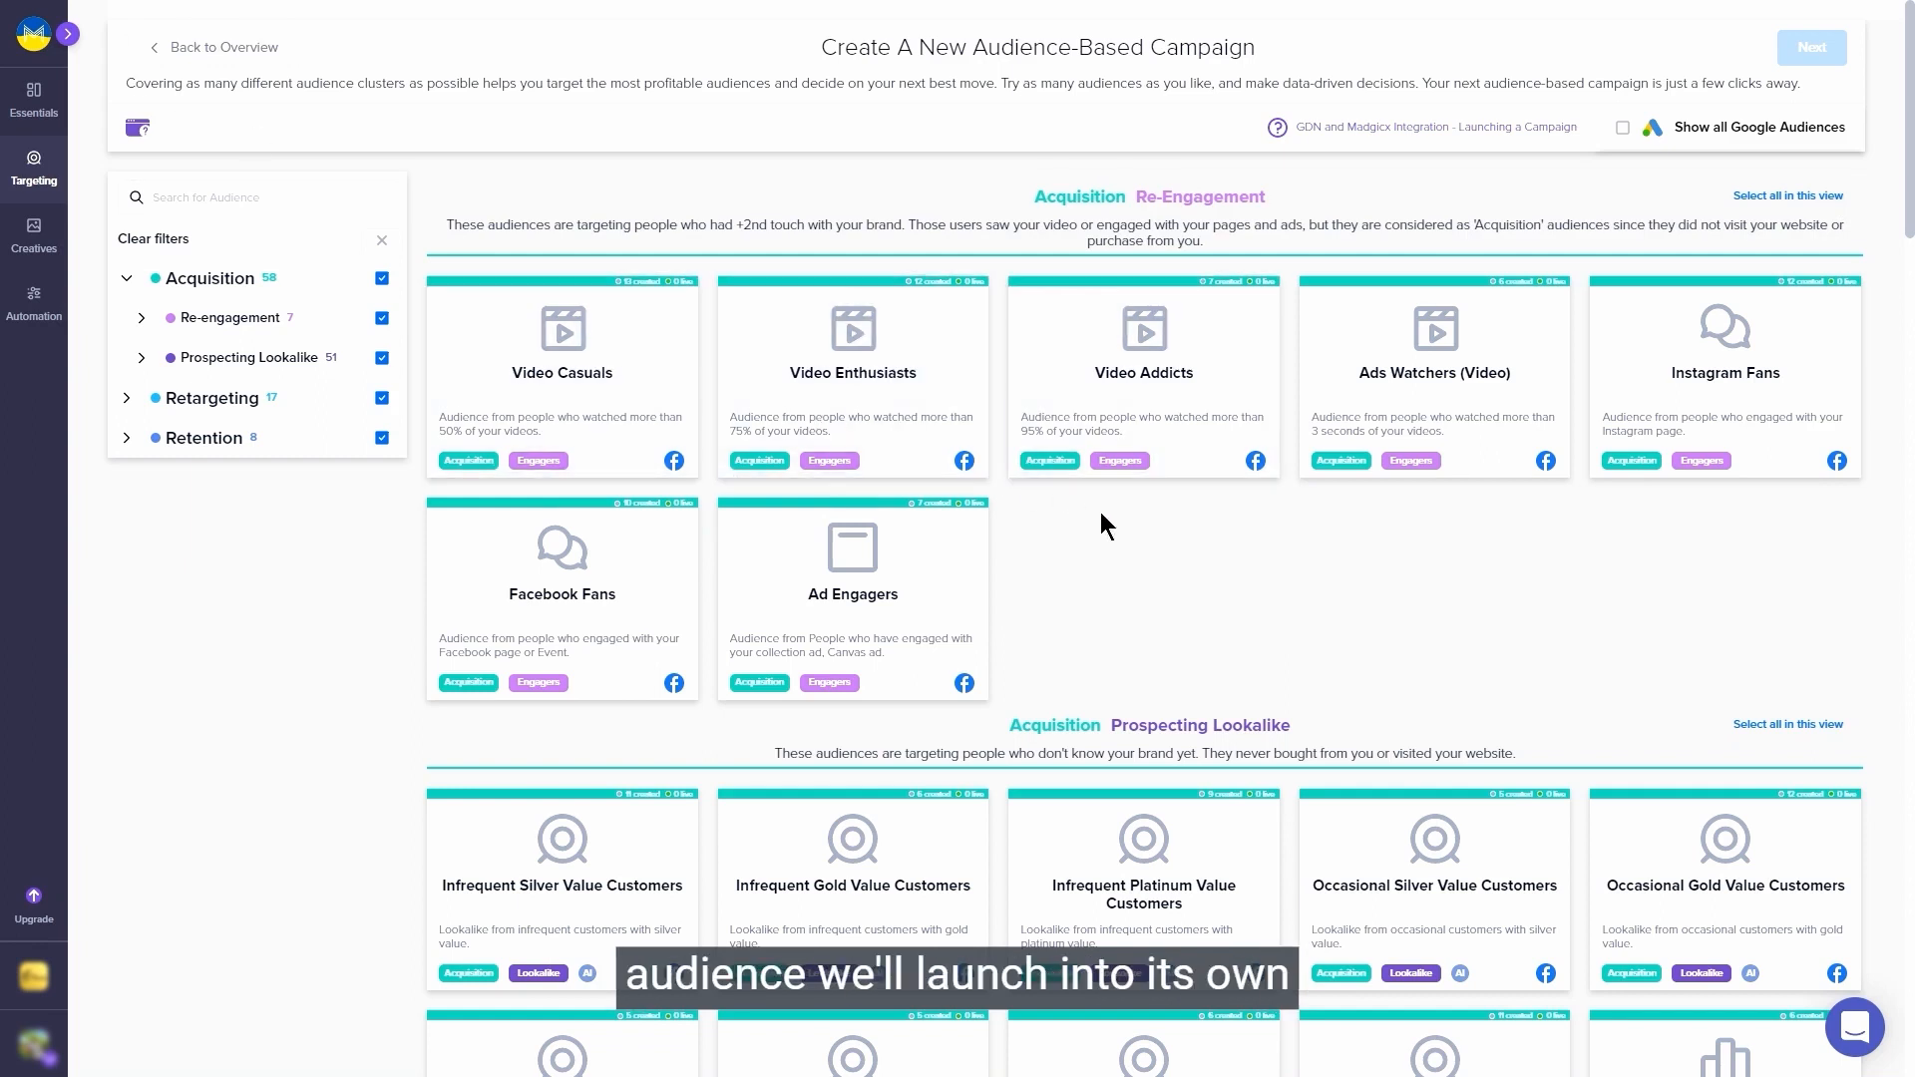
{"action": "scroll", "scroll_direction": "down", "scroll_amount": 3}
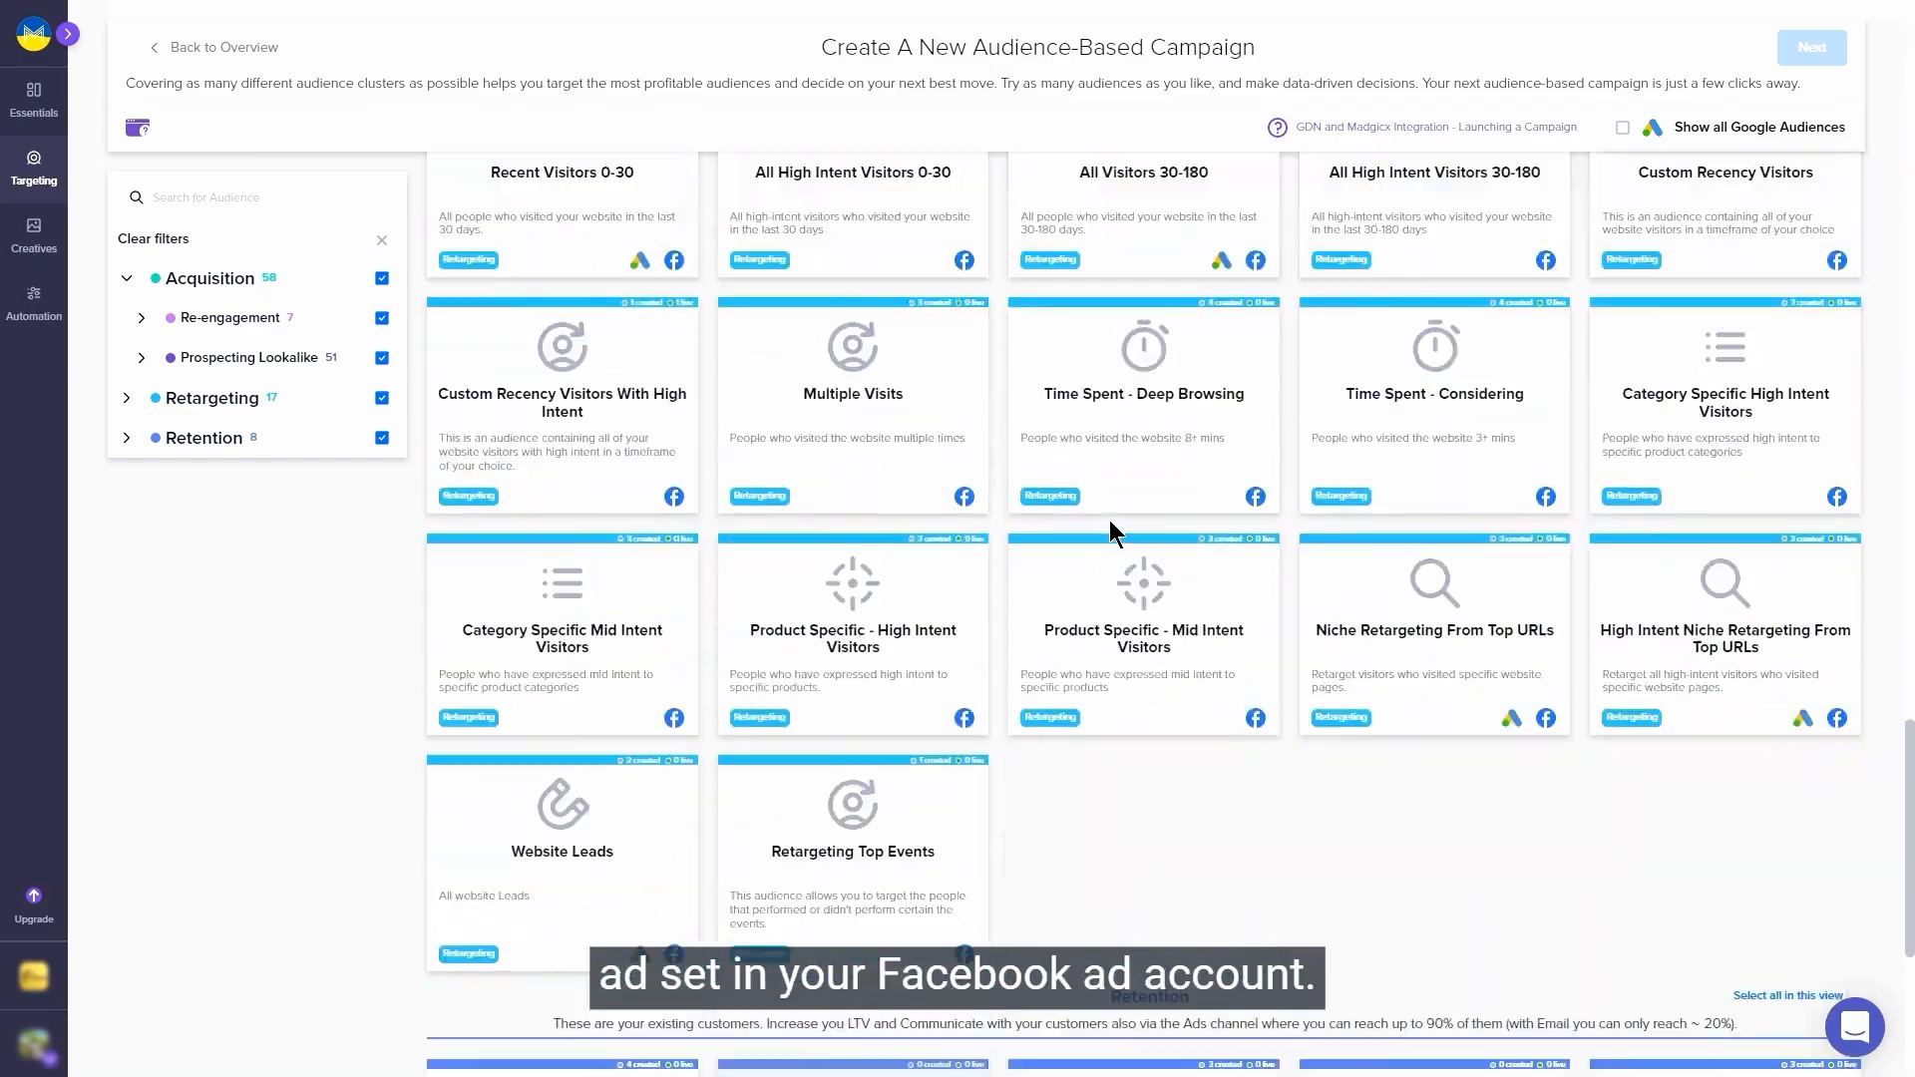
{"action": "scroll", "scroll_direction": "up", "scroll_amount": 3}
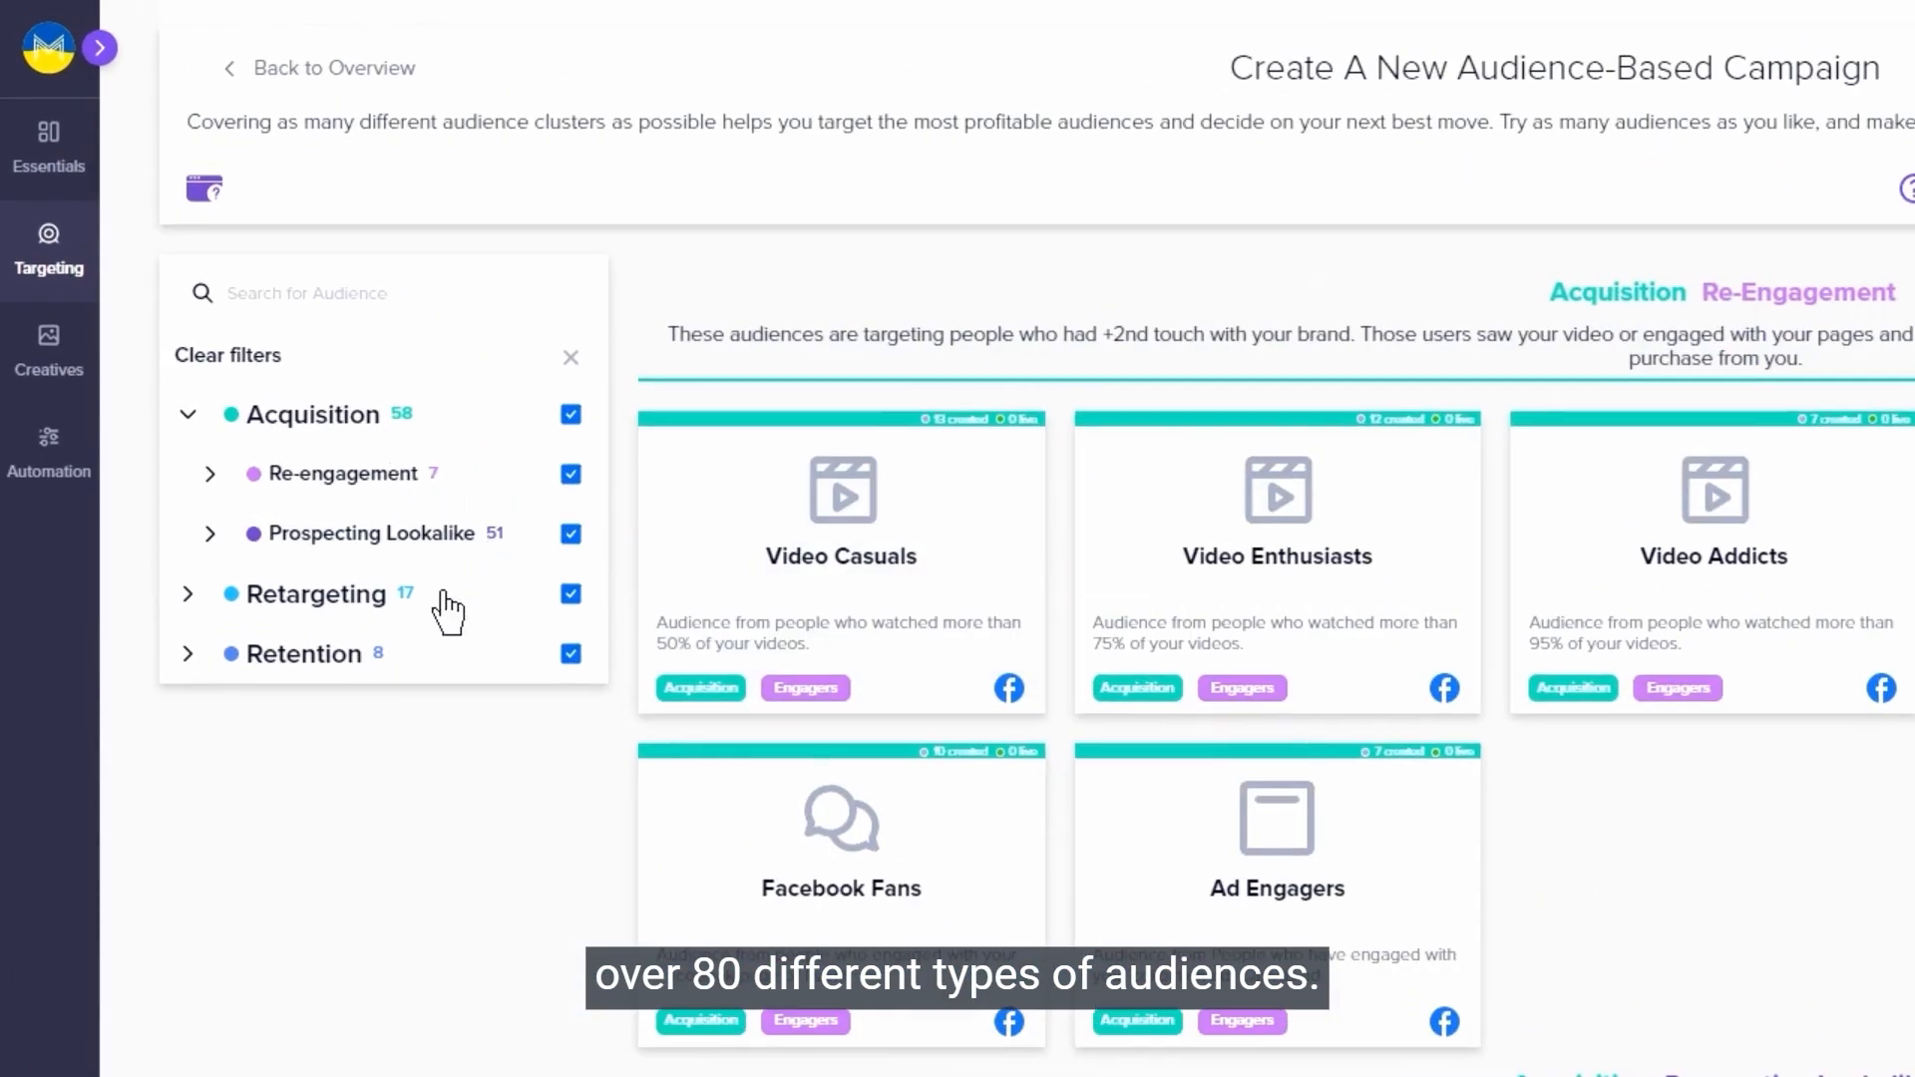
{"action": "mouse_move", "coordinate": [378, 736]}
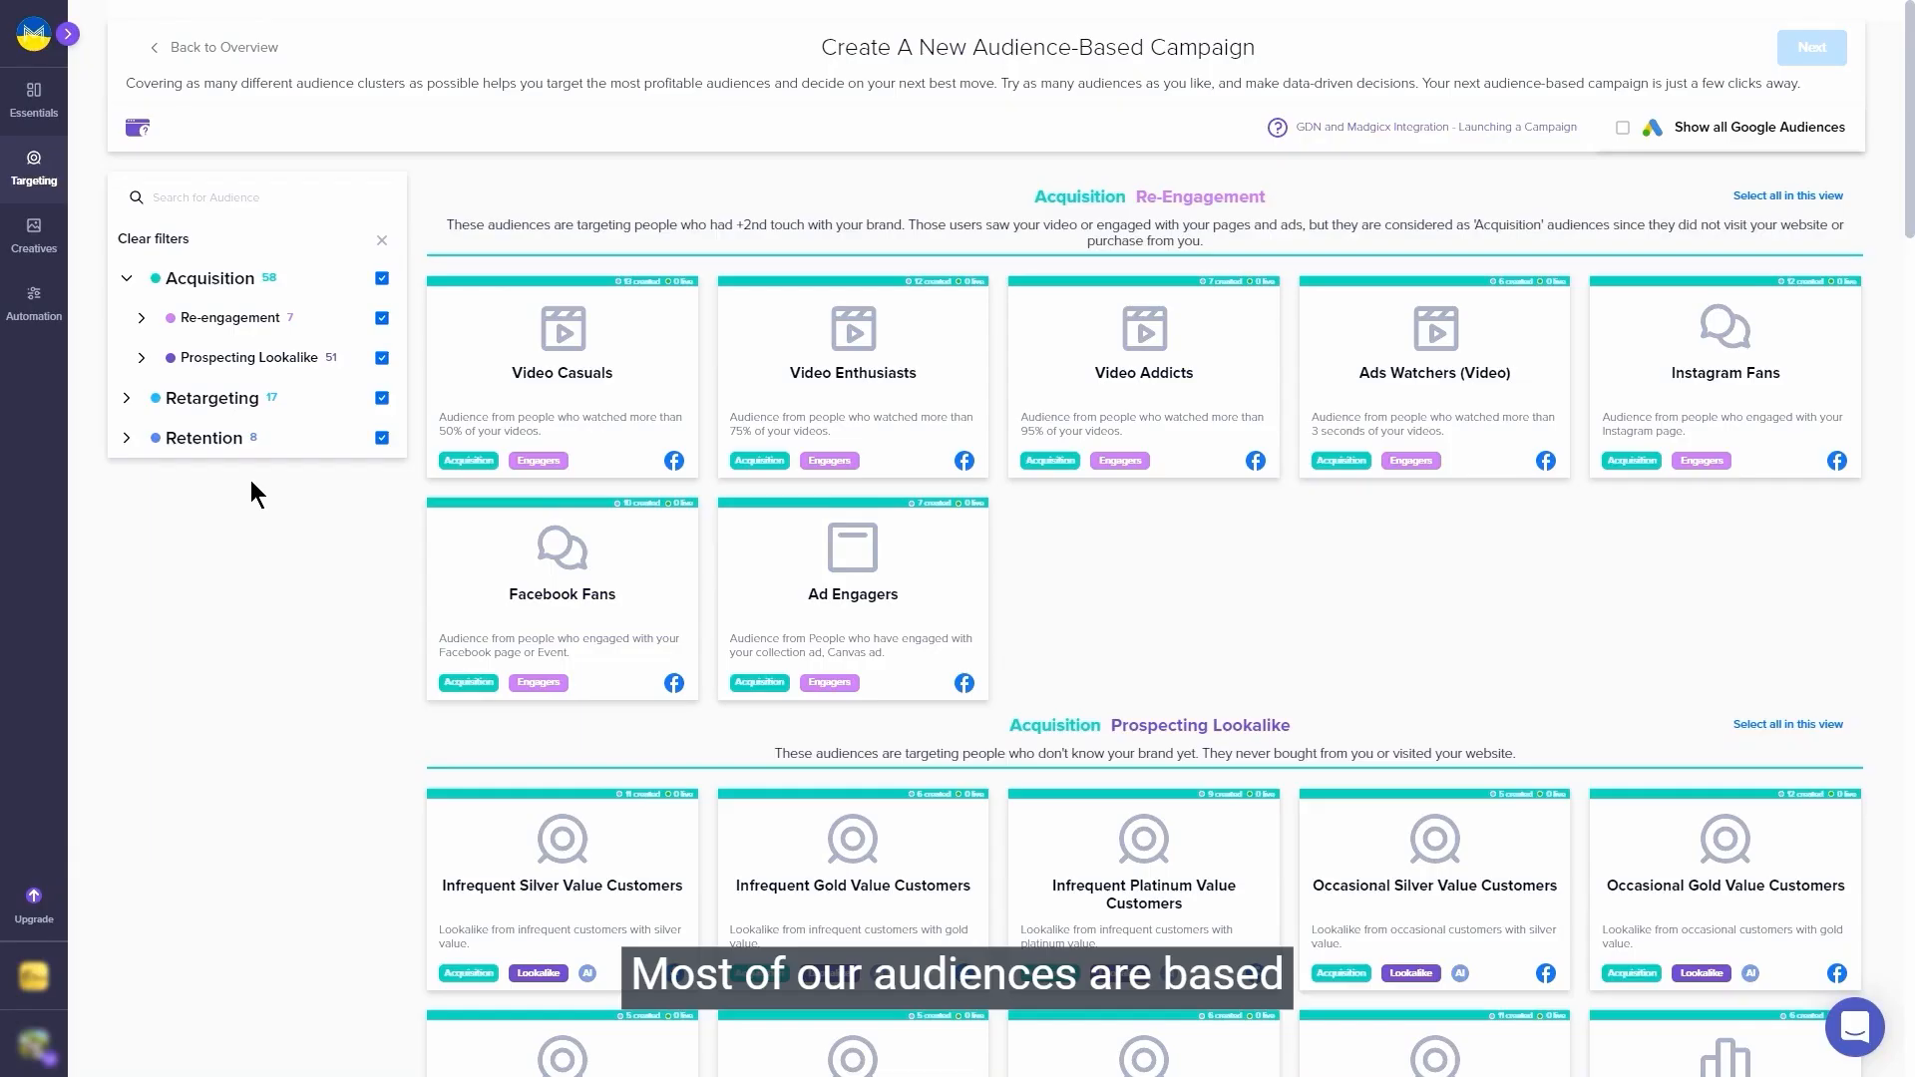
{"action": "scroll", "scroll_direction": "down", "scroll_amount": 3}
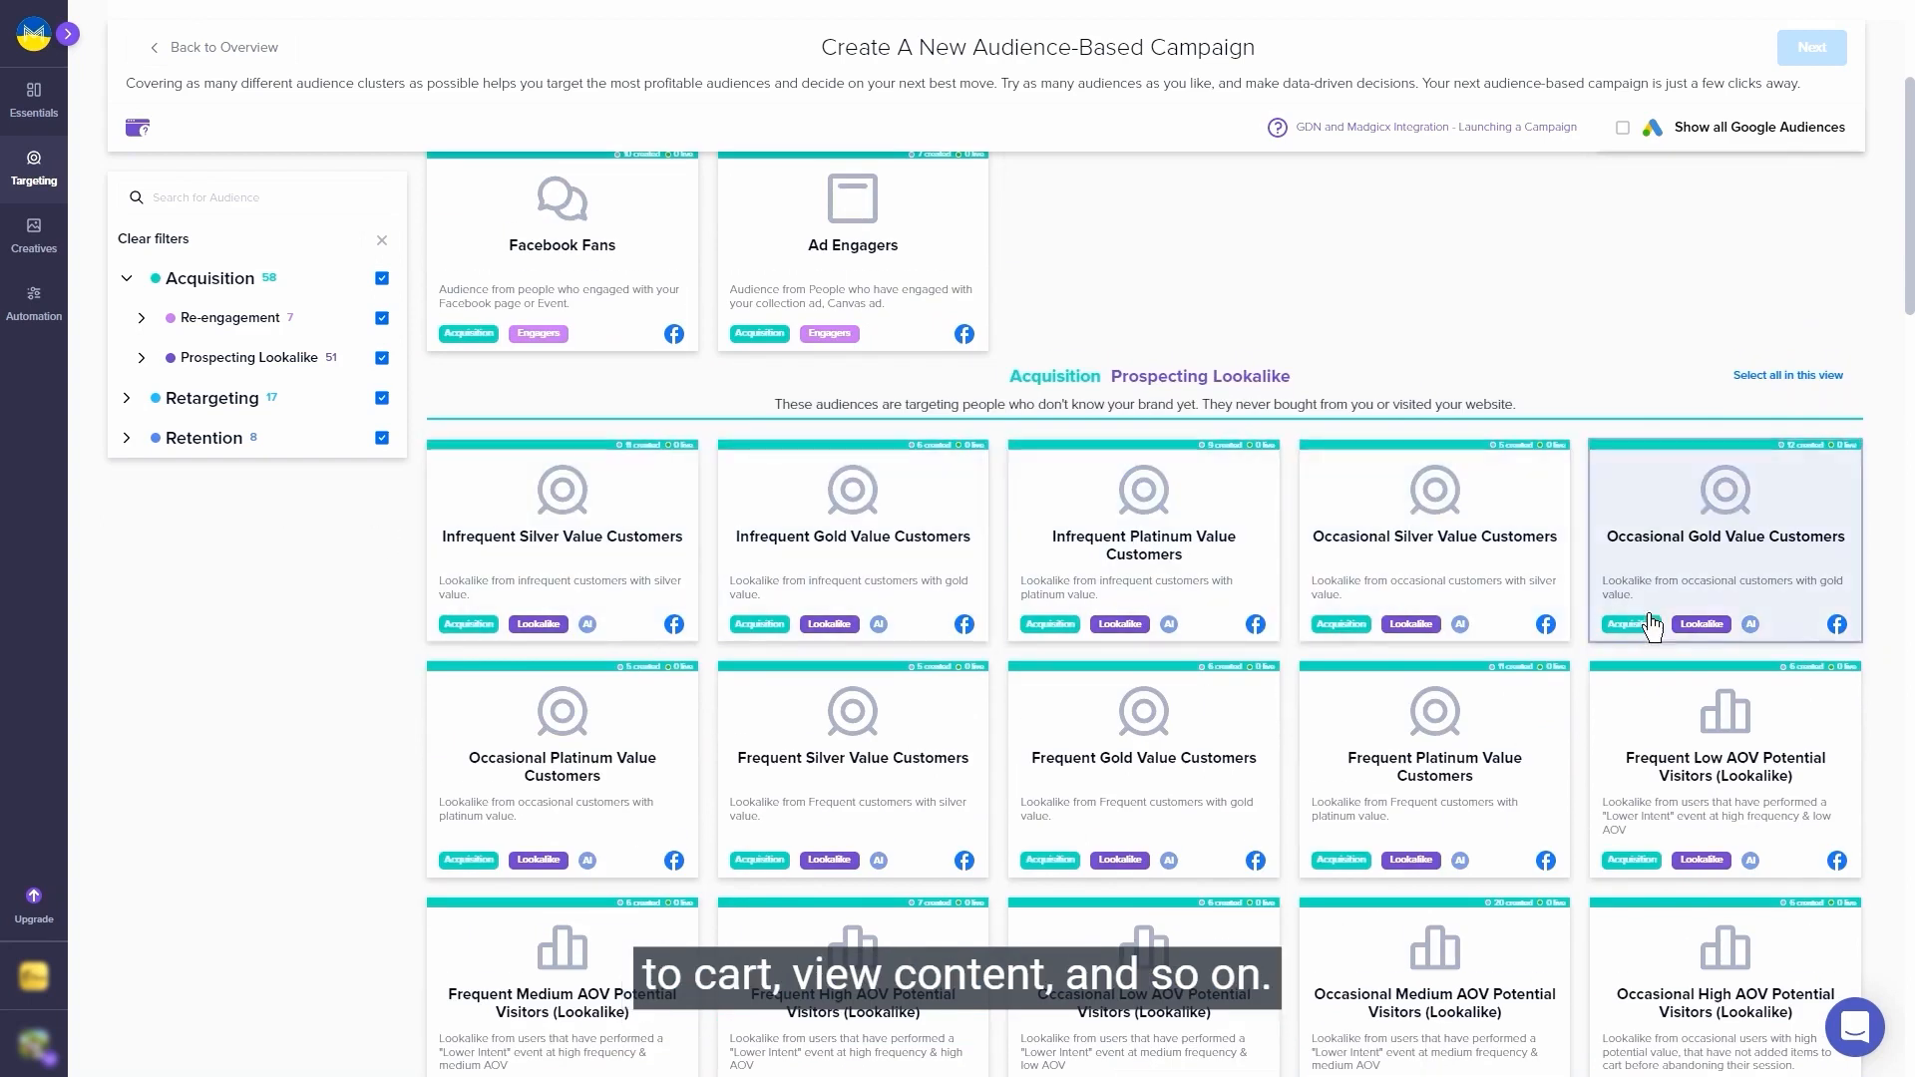
{"action": "mouse_move", "coordinate": [611, 964]}
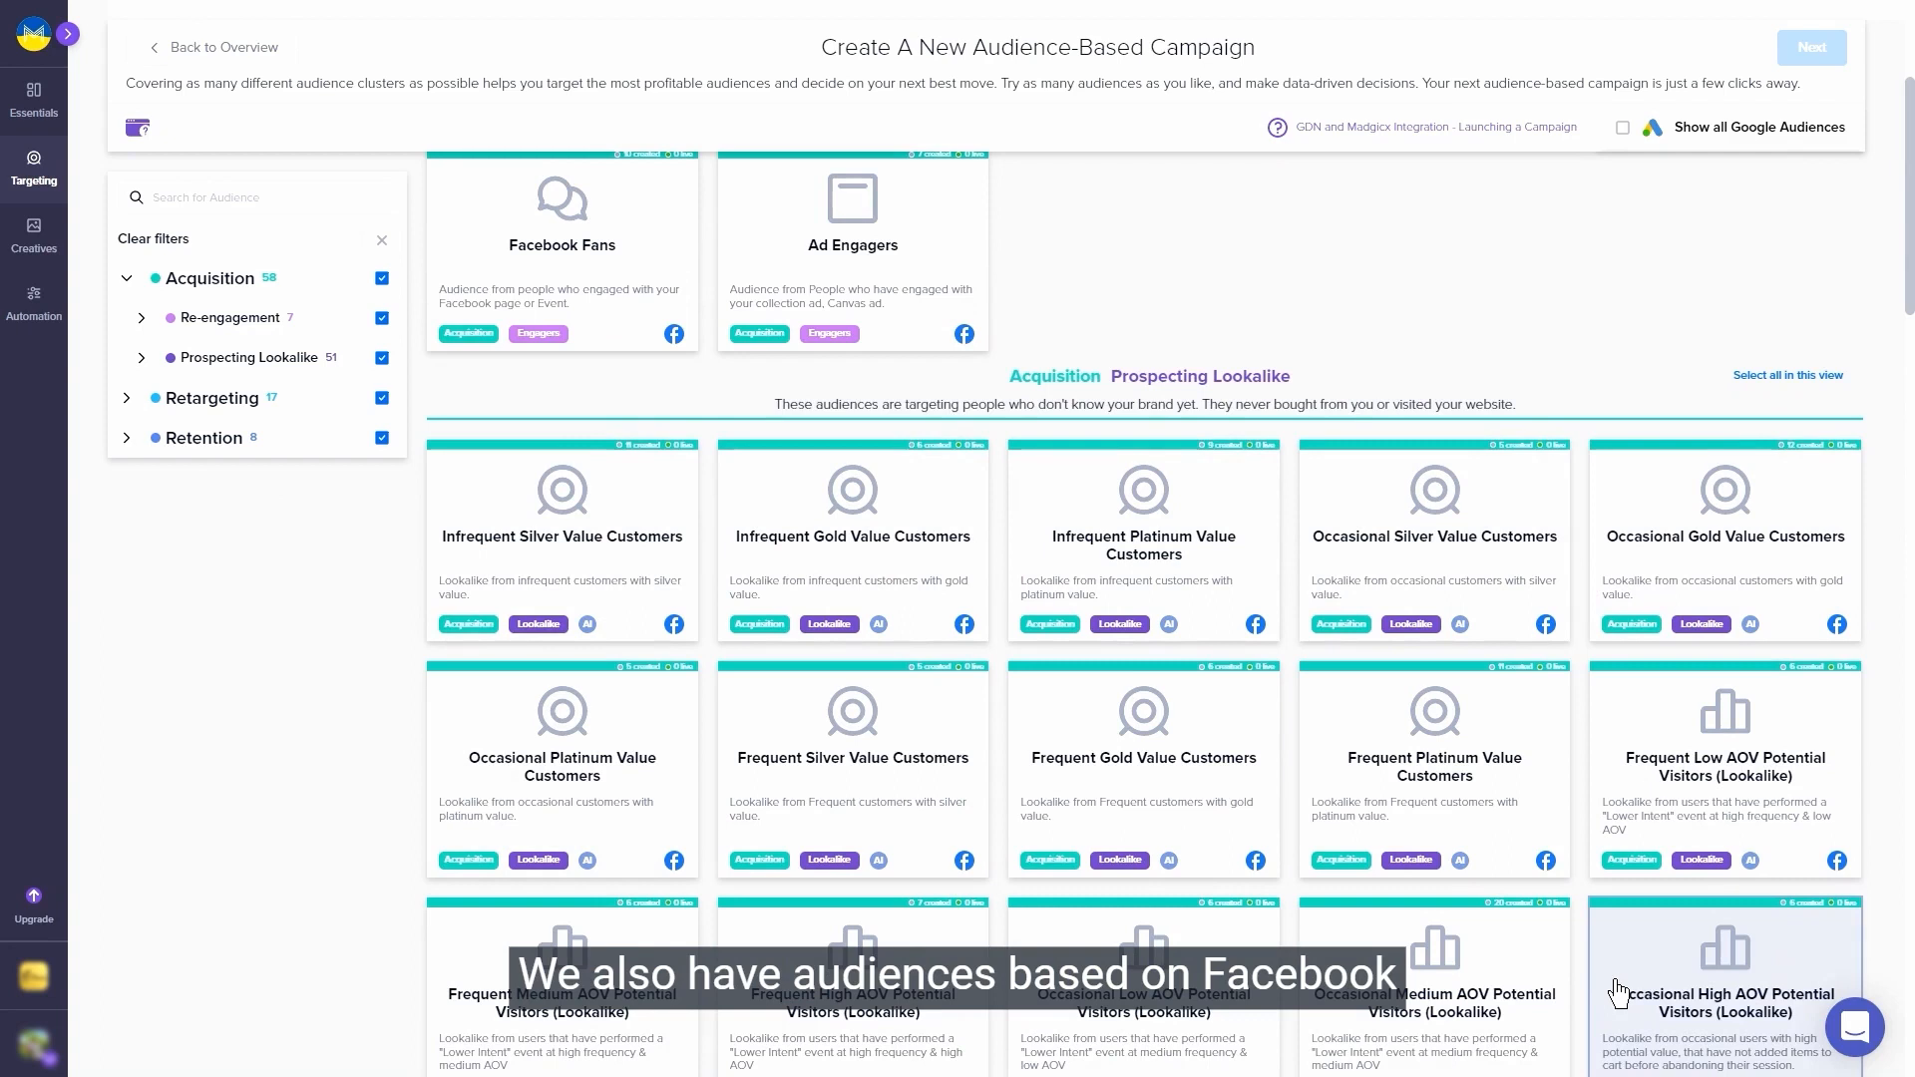
{"action": "scroll", "scroll_direction": "up", "scroll_amount": 3}
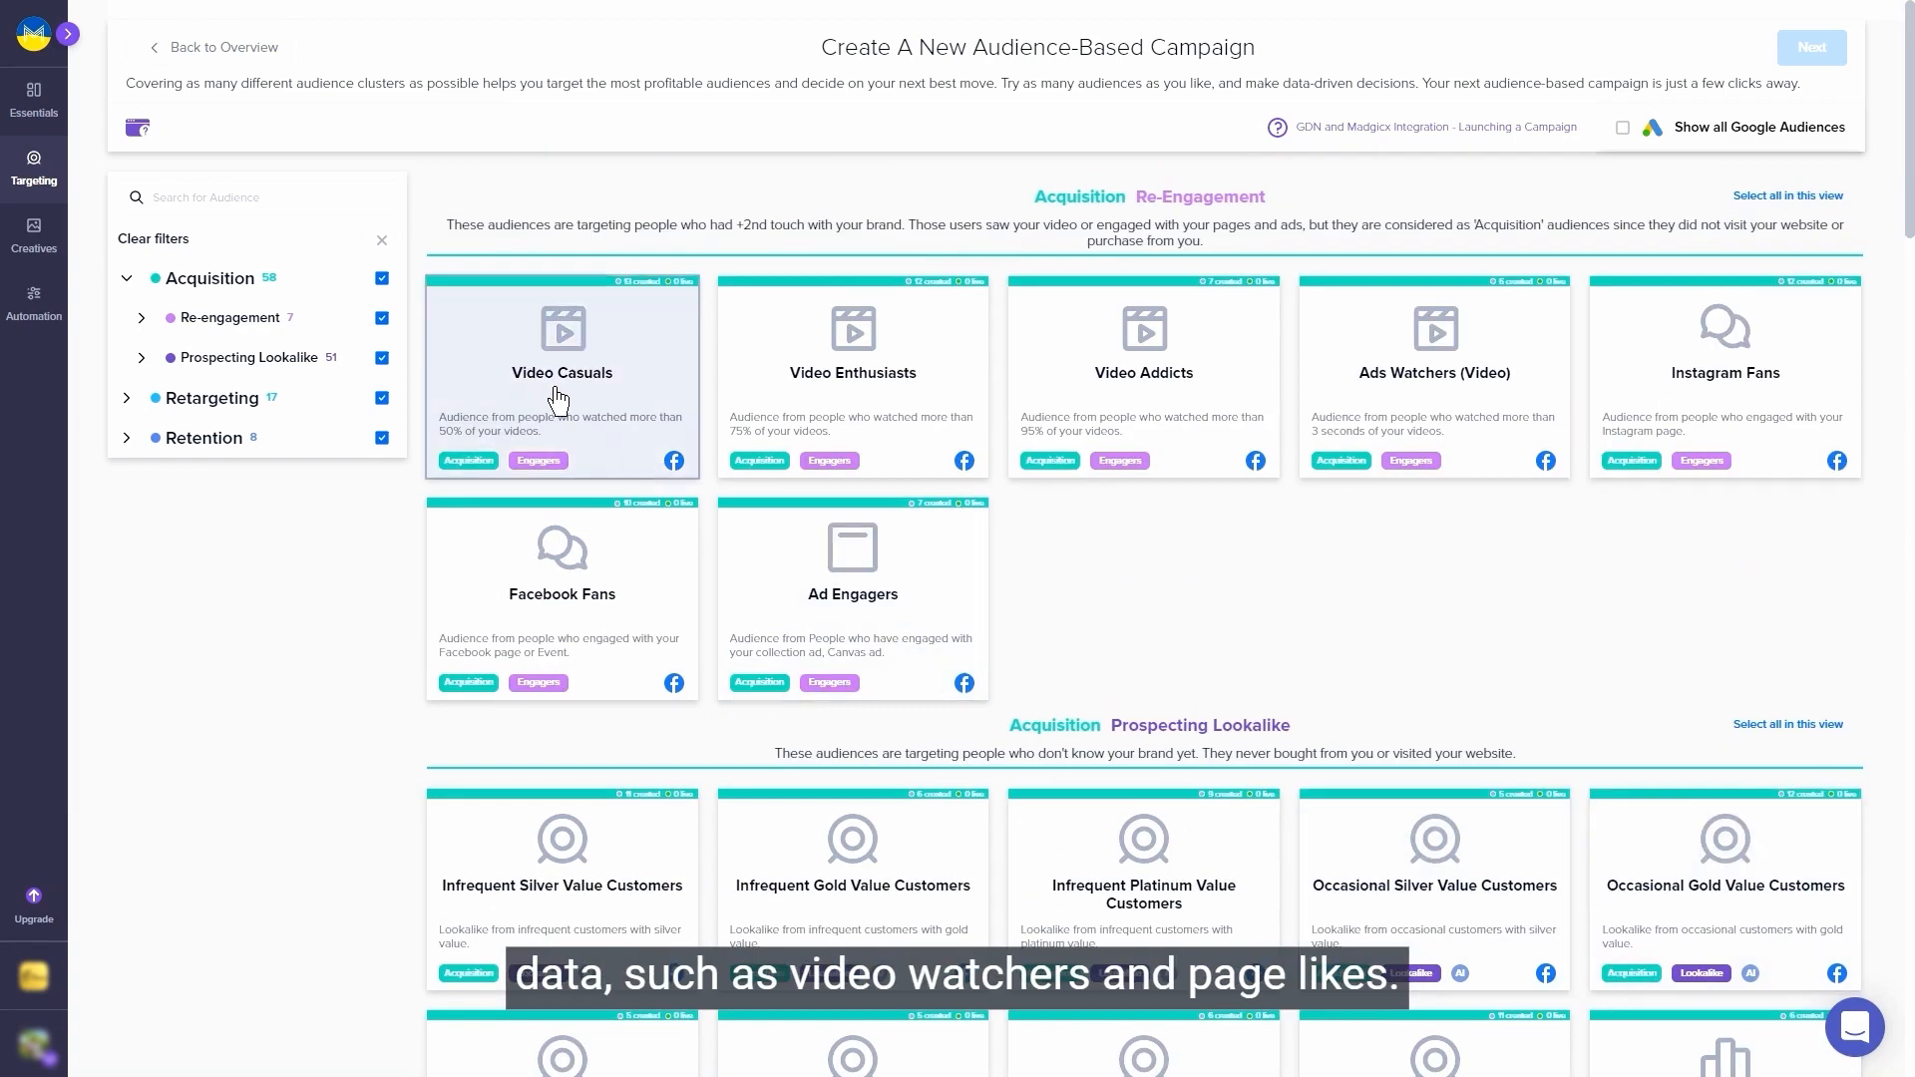
{"action": "mouse_move", "coordinate": [1723, 403]}
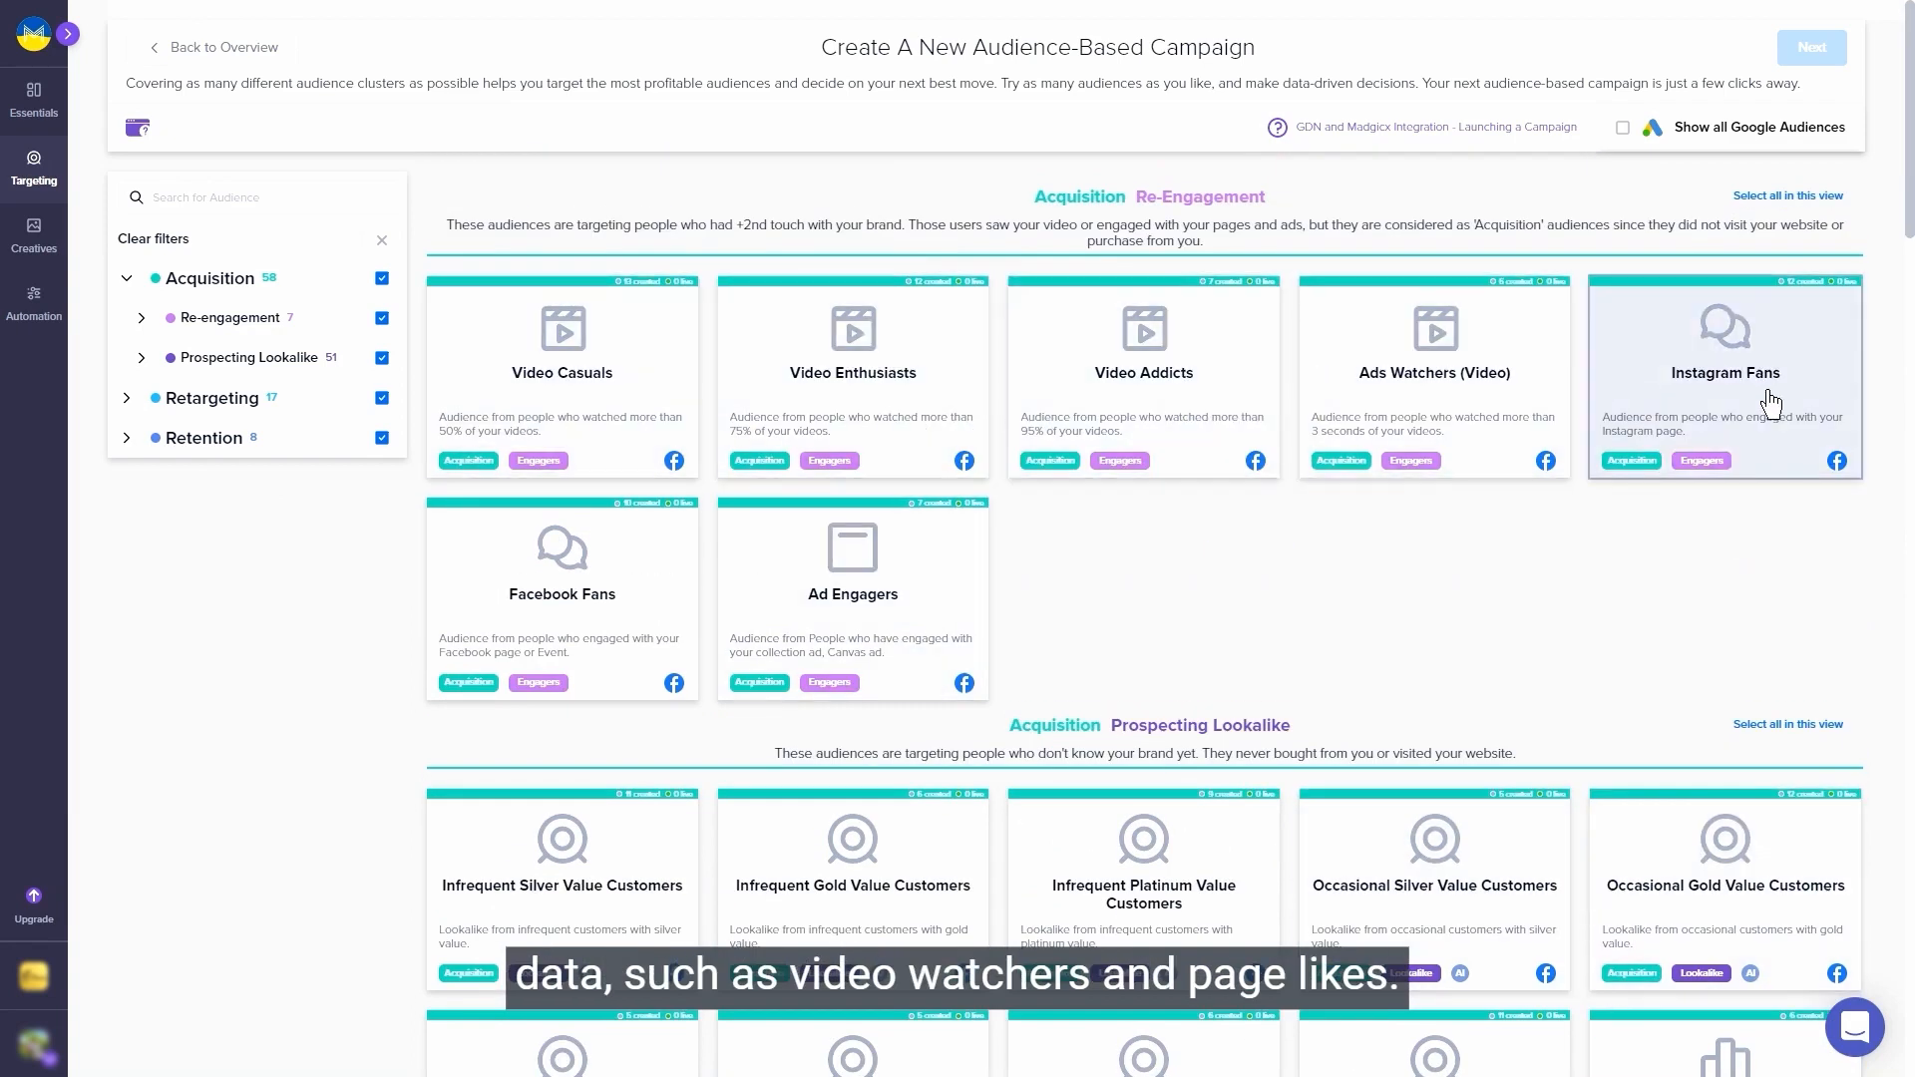
{"action": "mouse_move", "coordinate": [240, 600]}
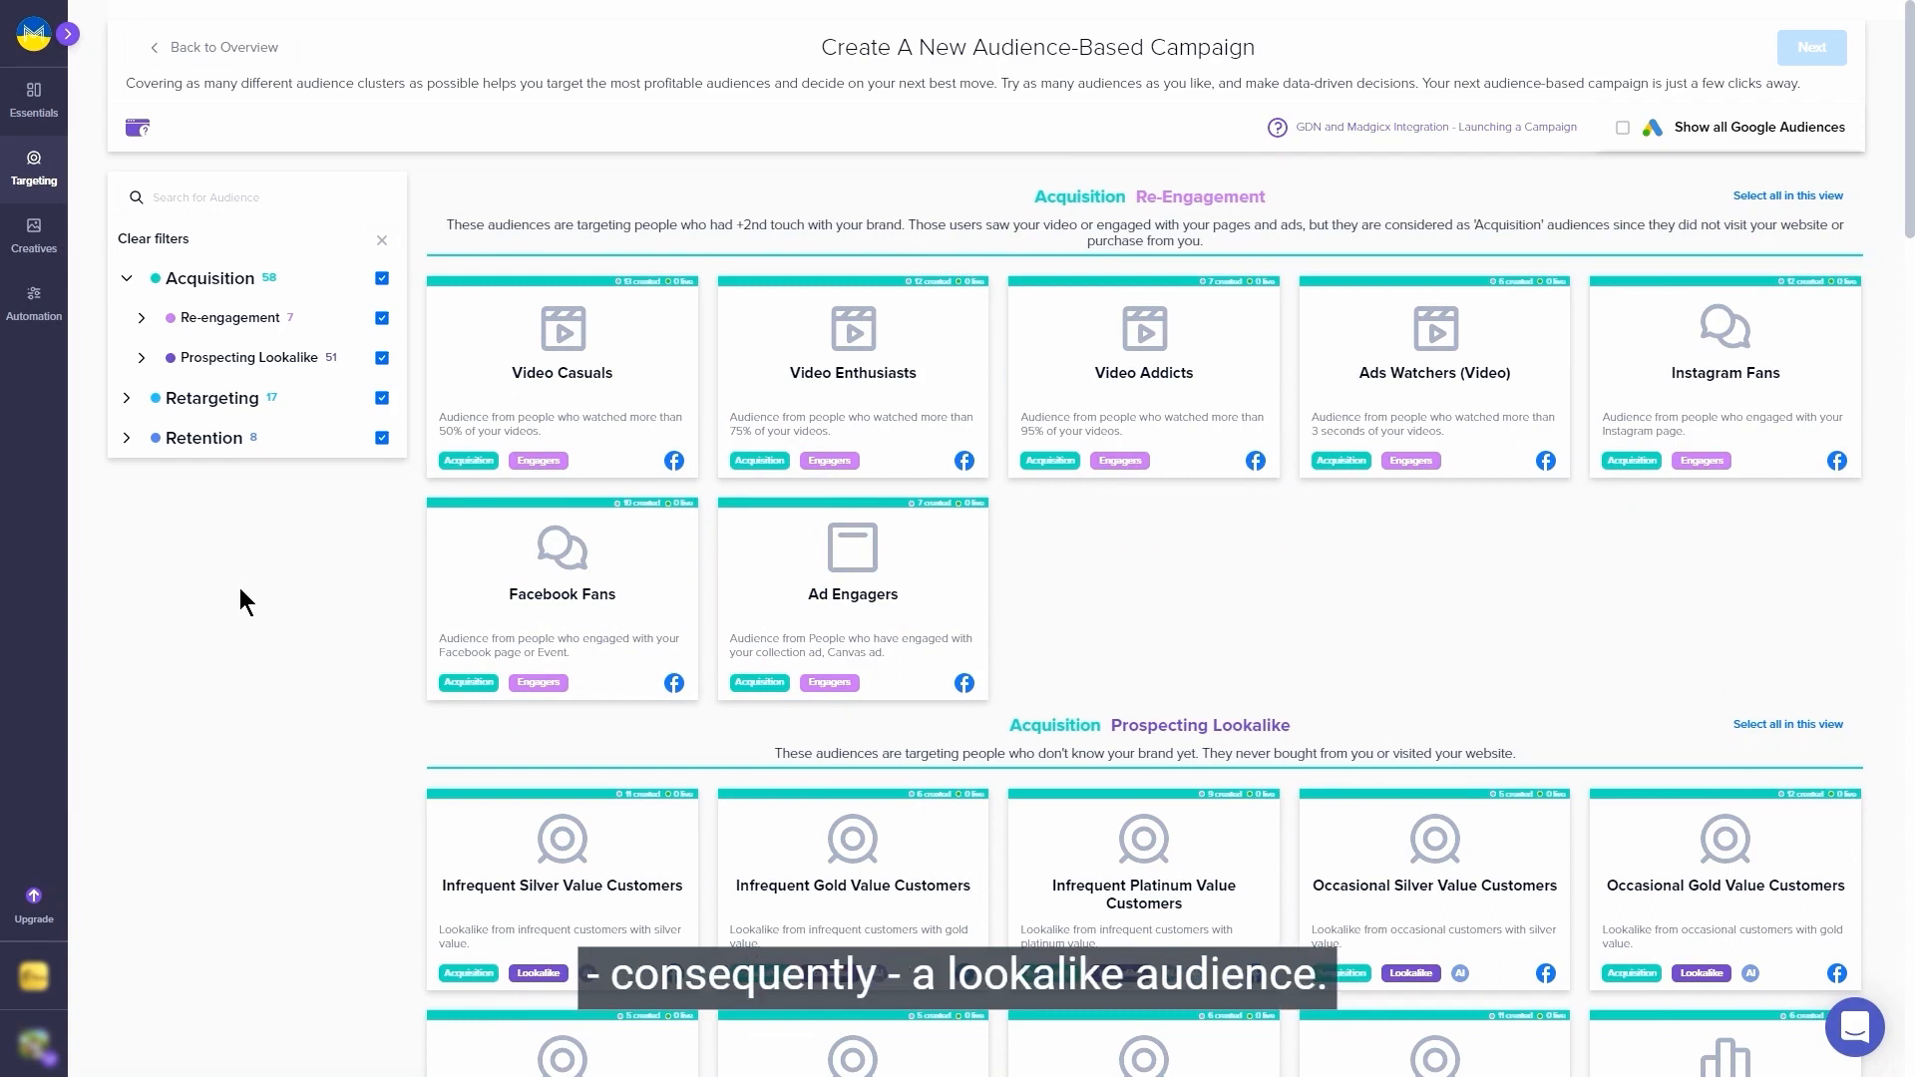
Filter the audience catalog to Prospecting Lookalike audiences only.
{"action": "left_click", "coordinate": [381, 279]}
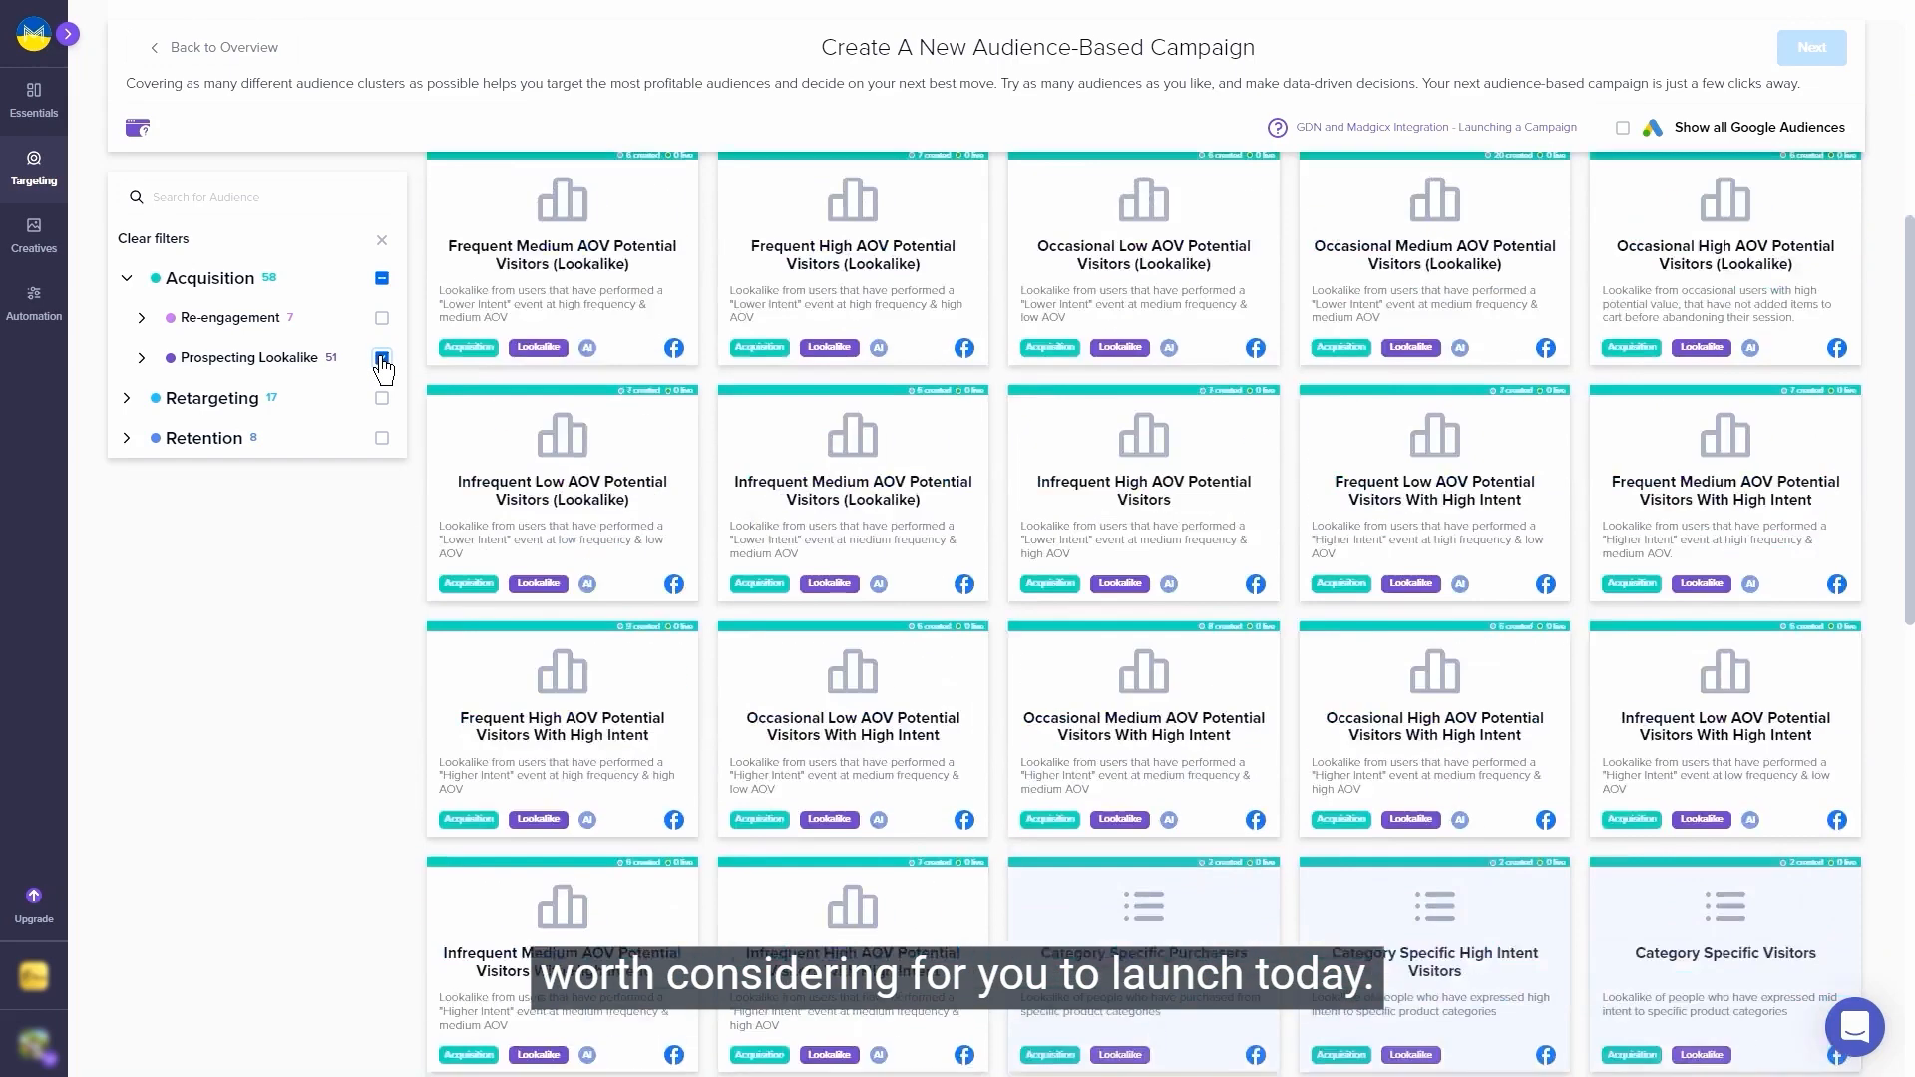
Scroll the lookalike list down toward the video and website-lead lookalike audiences.
{"action": "scroll", "scroll_direction": "down", "scroll_amount": 3}
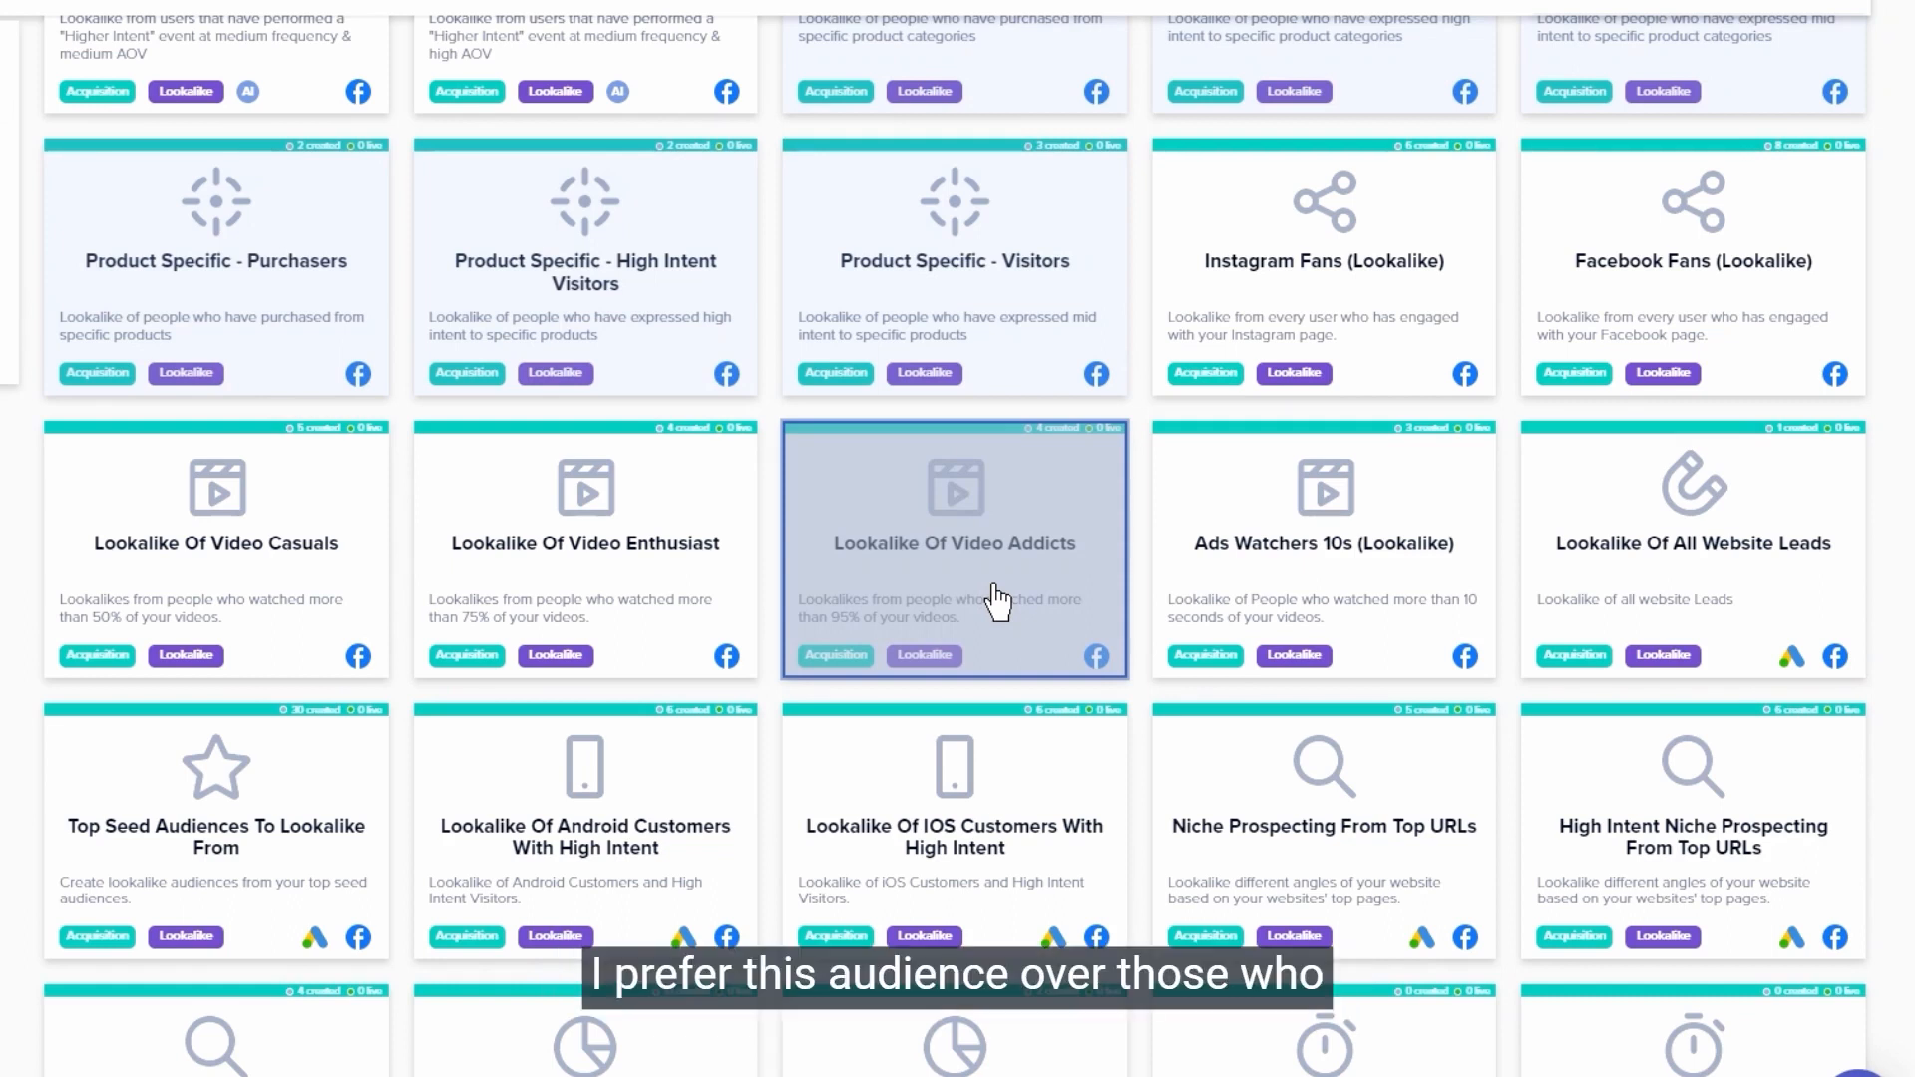
{"action": "mouse_move", "coordinate": [952, 598]}
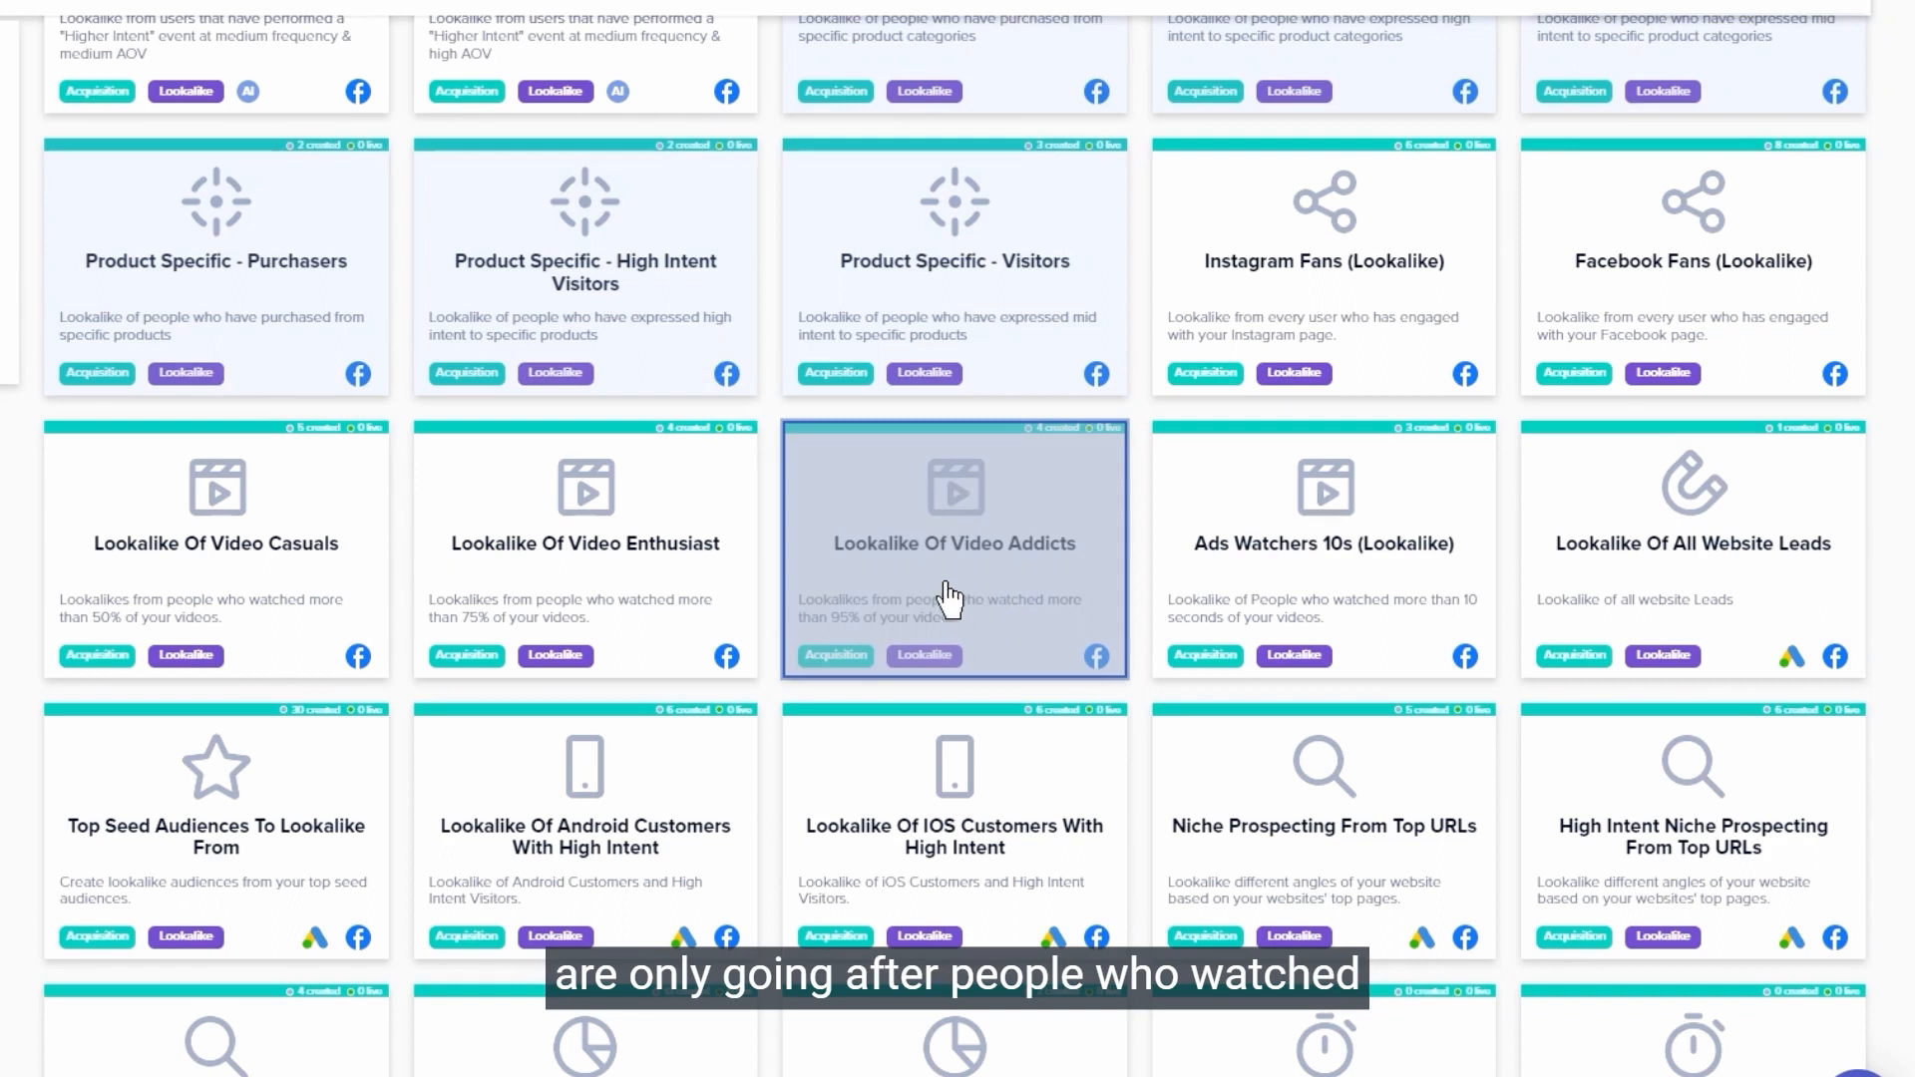
{"action": "mouse_move", "coordinate": [245, 575]}
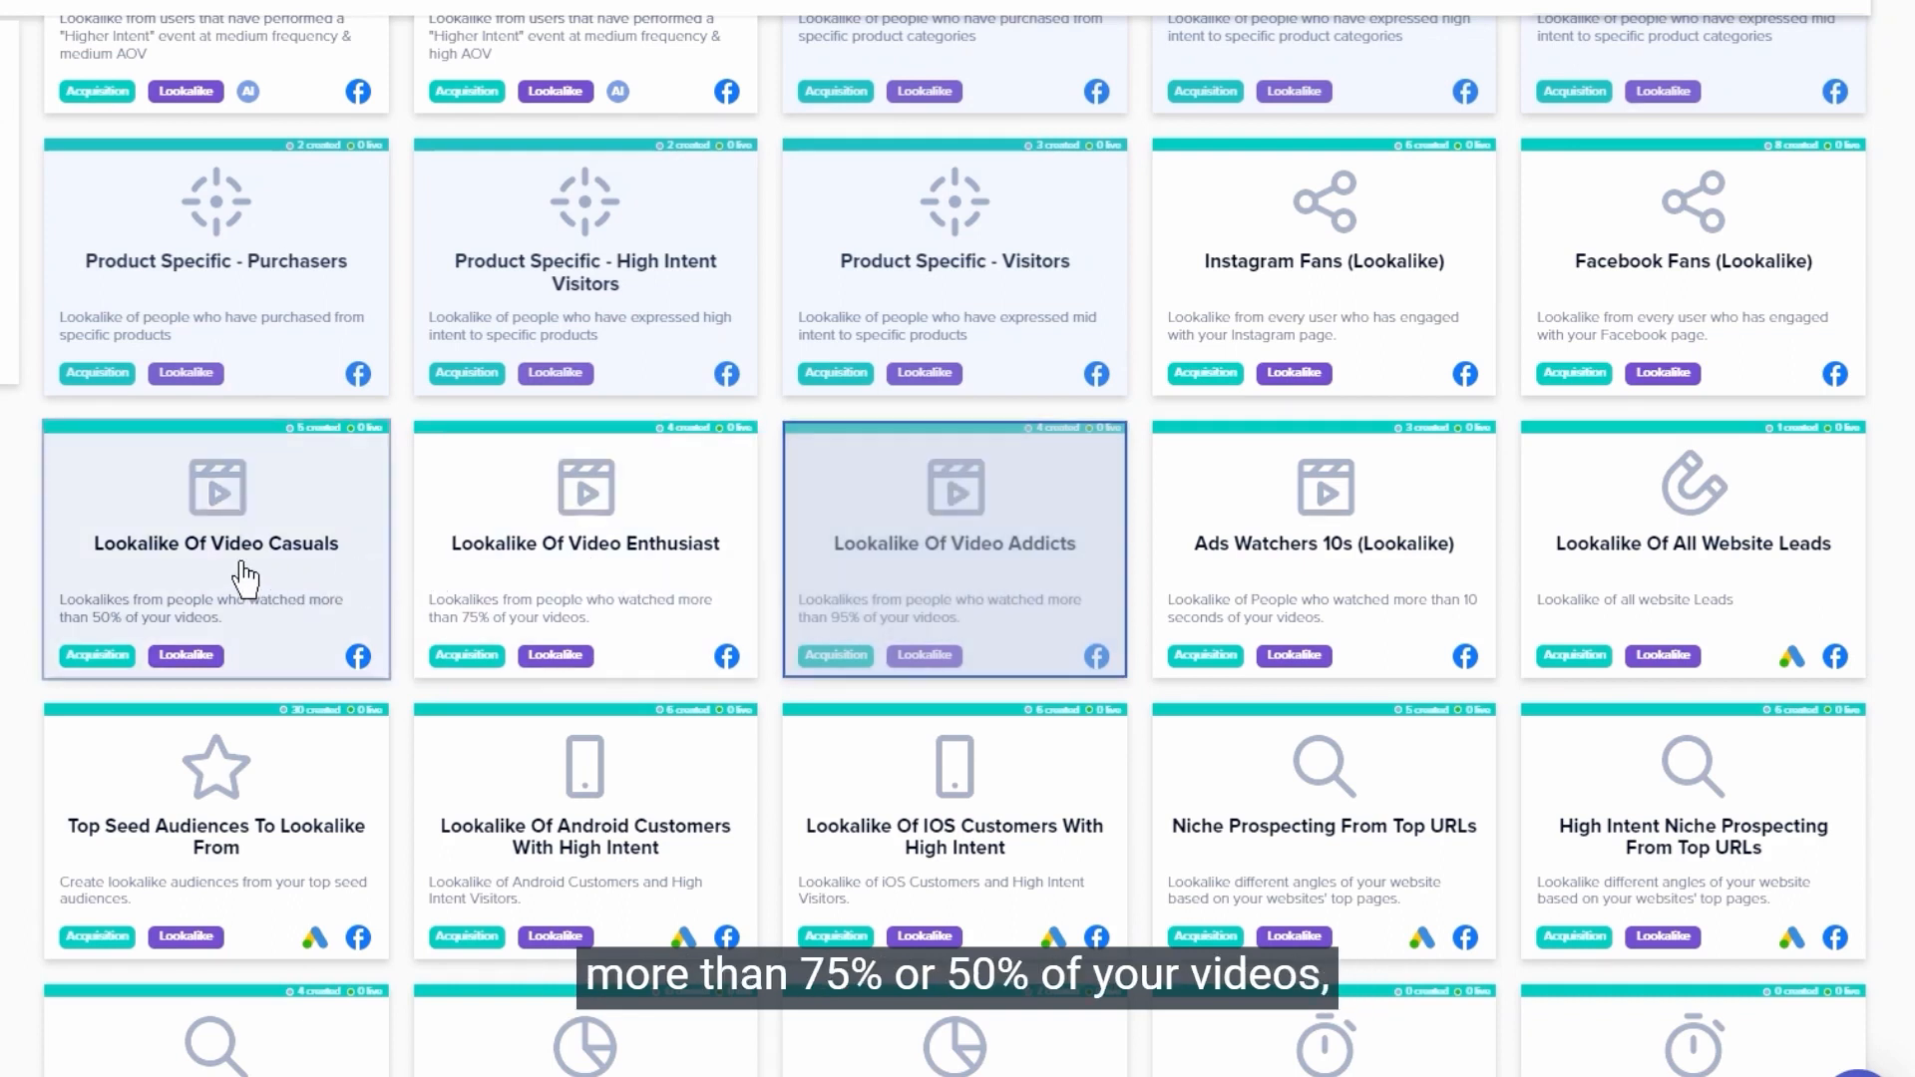
{"action": "mouse_move", "coordinate": [86, 595]}
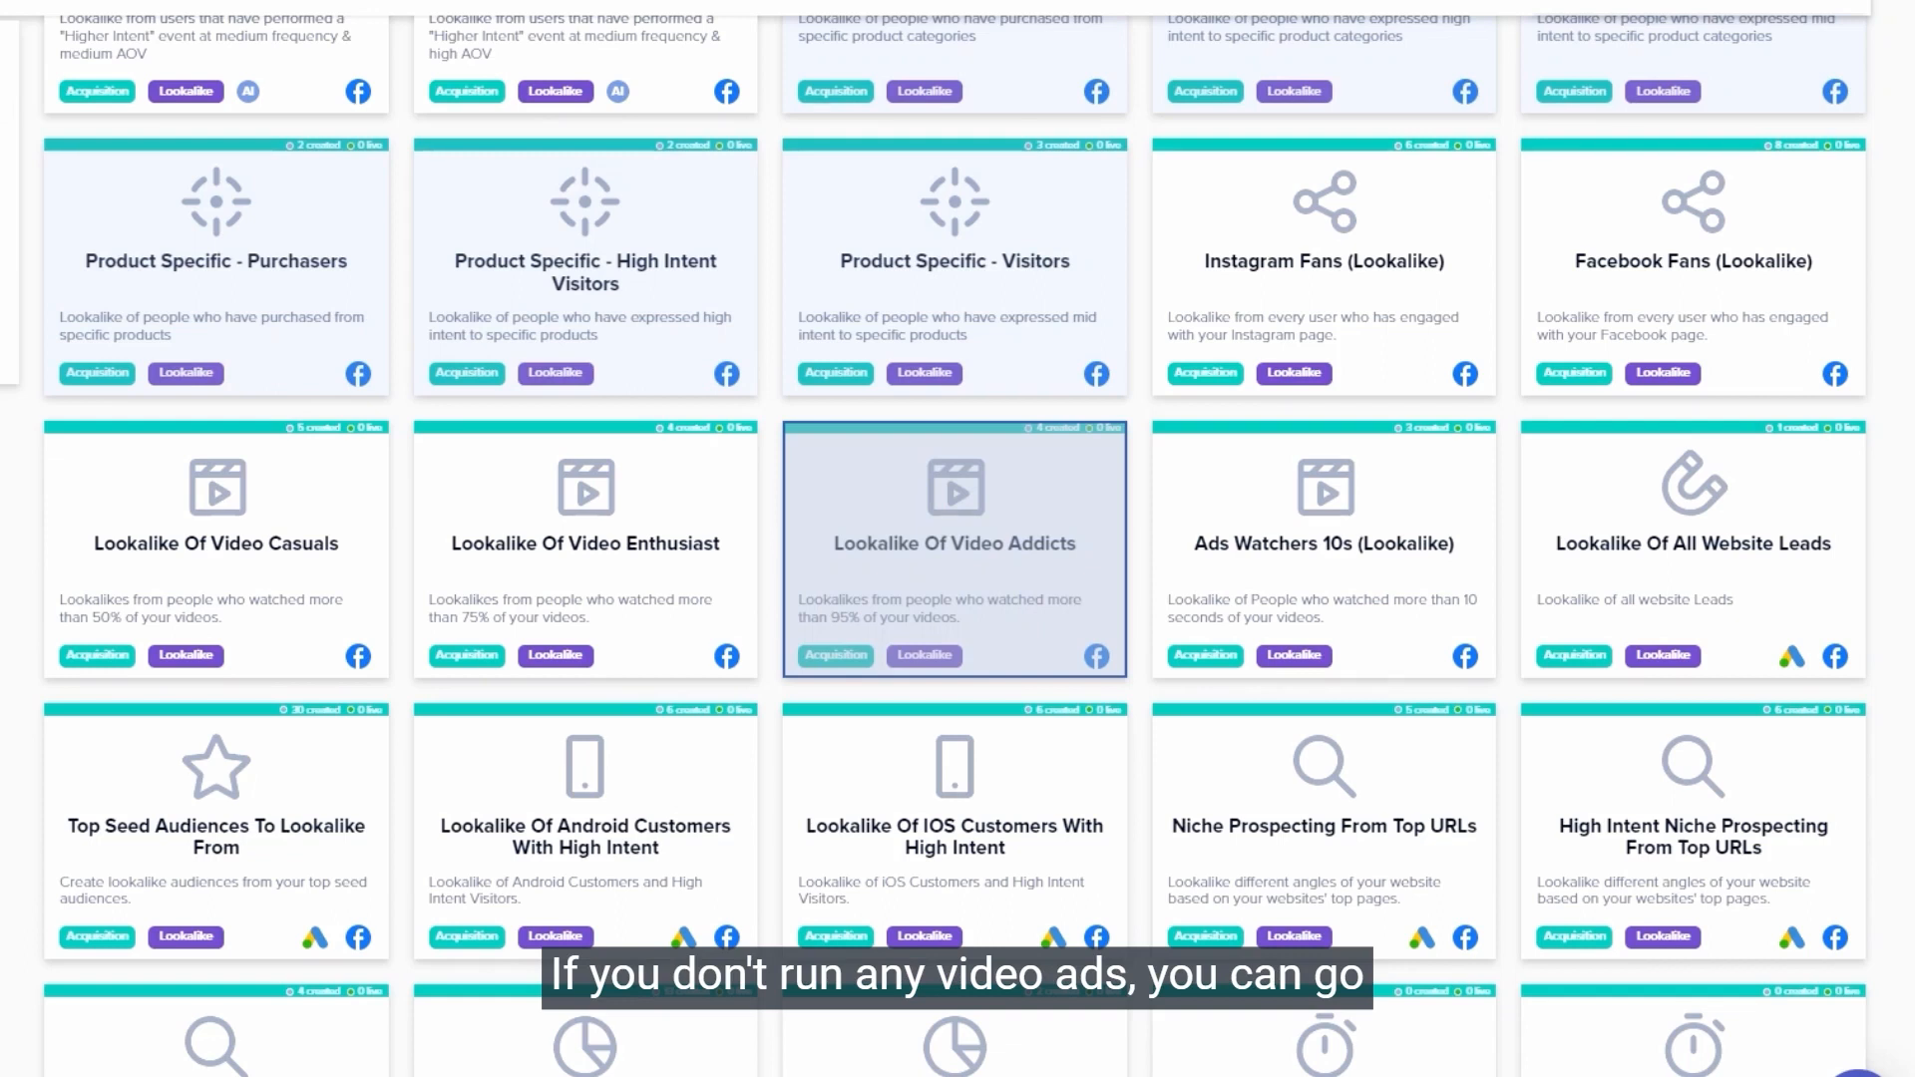
{"action": "mouse_move", "coordinate": [1568, 275]}
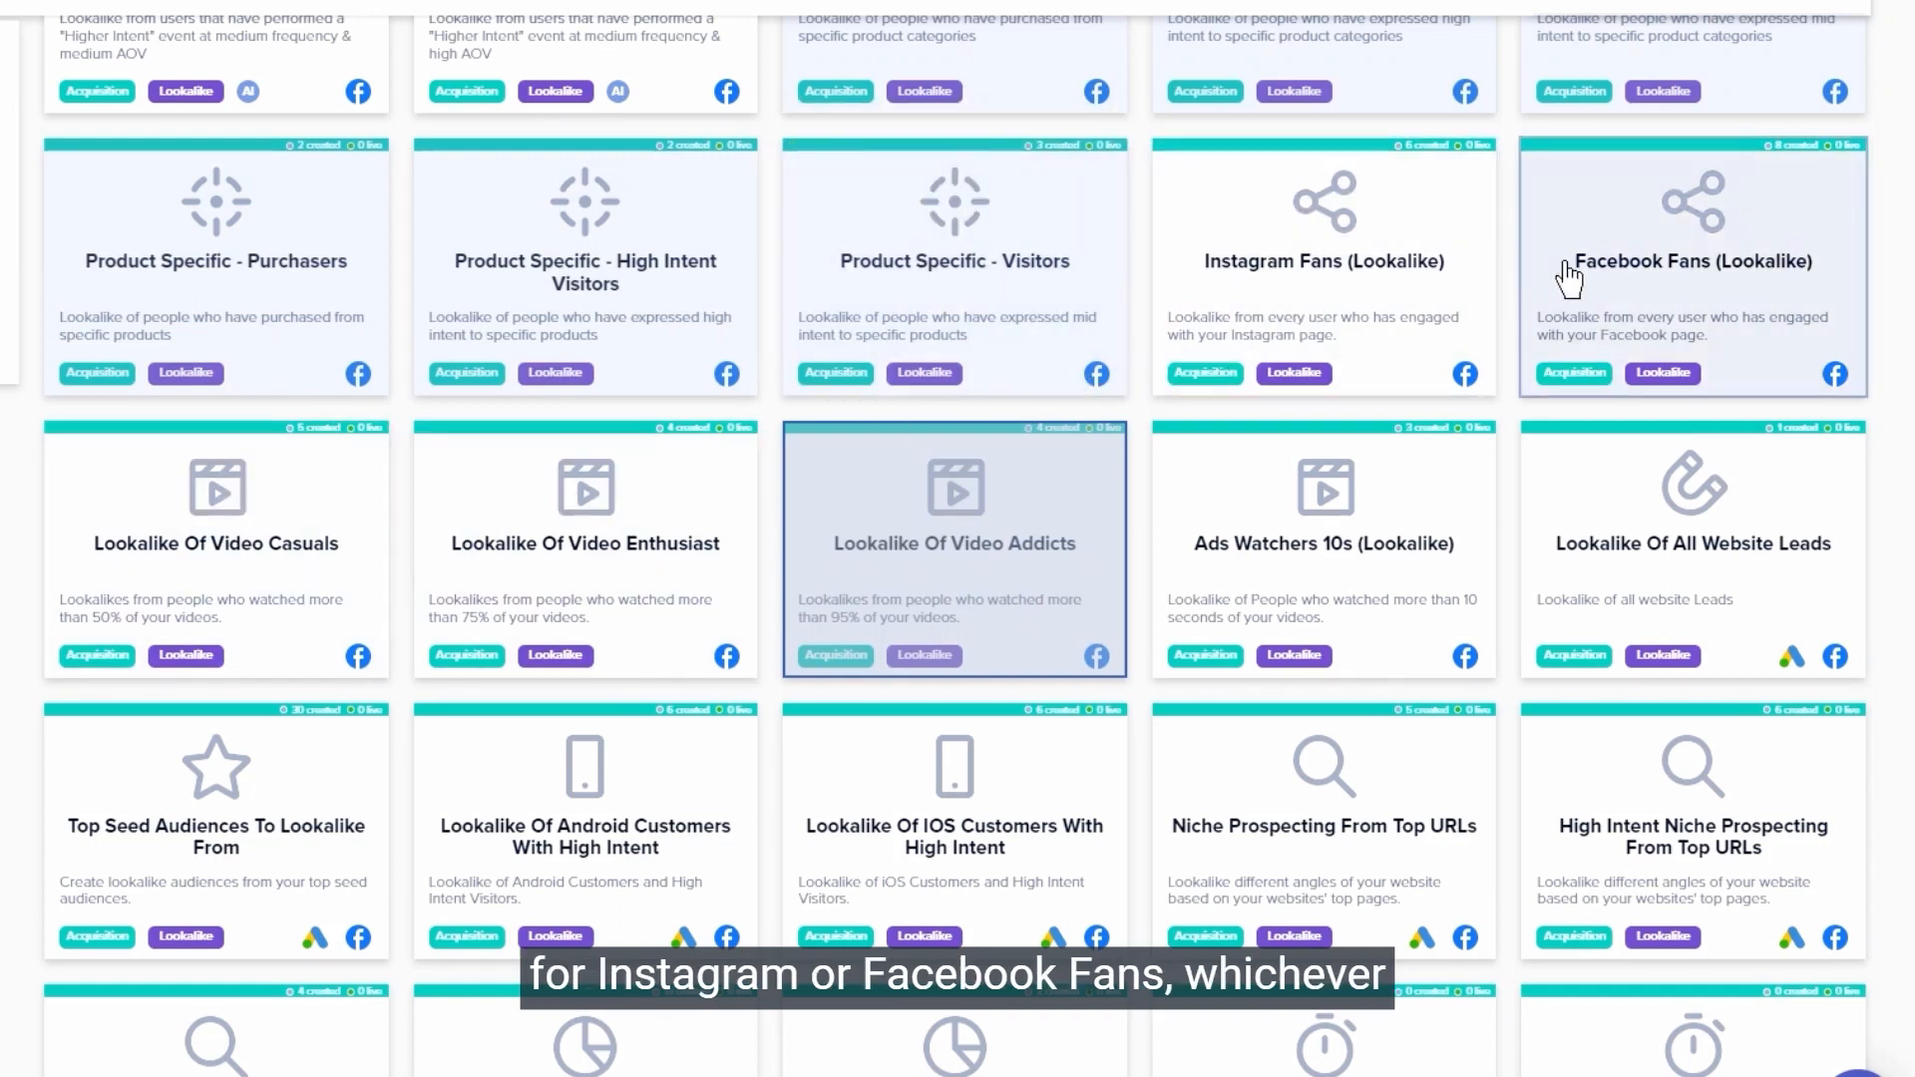
{"action": "mouse_move", "coordinate": [1682, 315]}
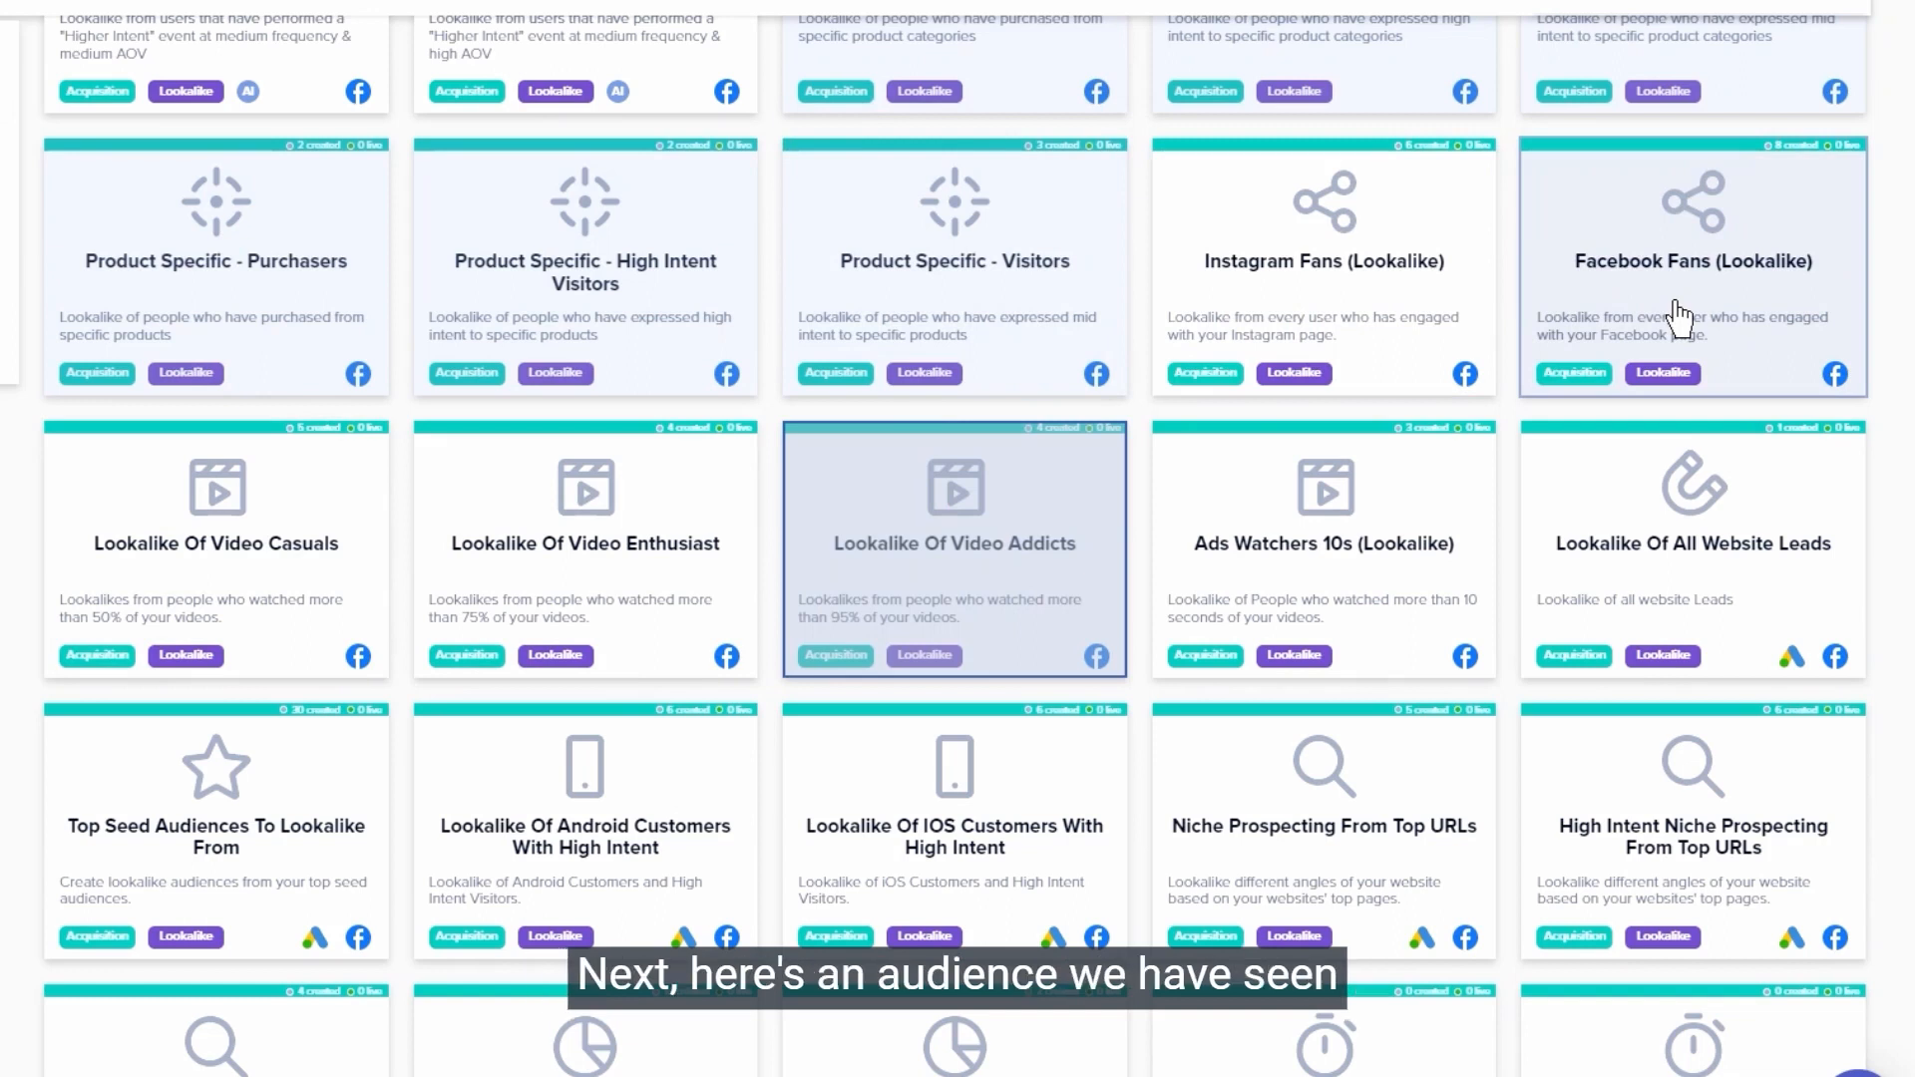
Add the Niche Prospecting From Top URLs audience from the lookalike list.
{"action": "scroll", "scroll_direction": "down", "scroll_amount": 3}
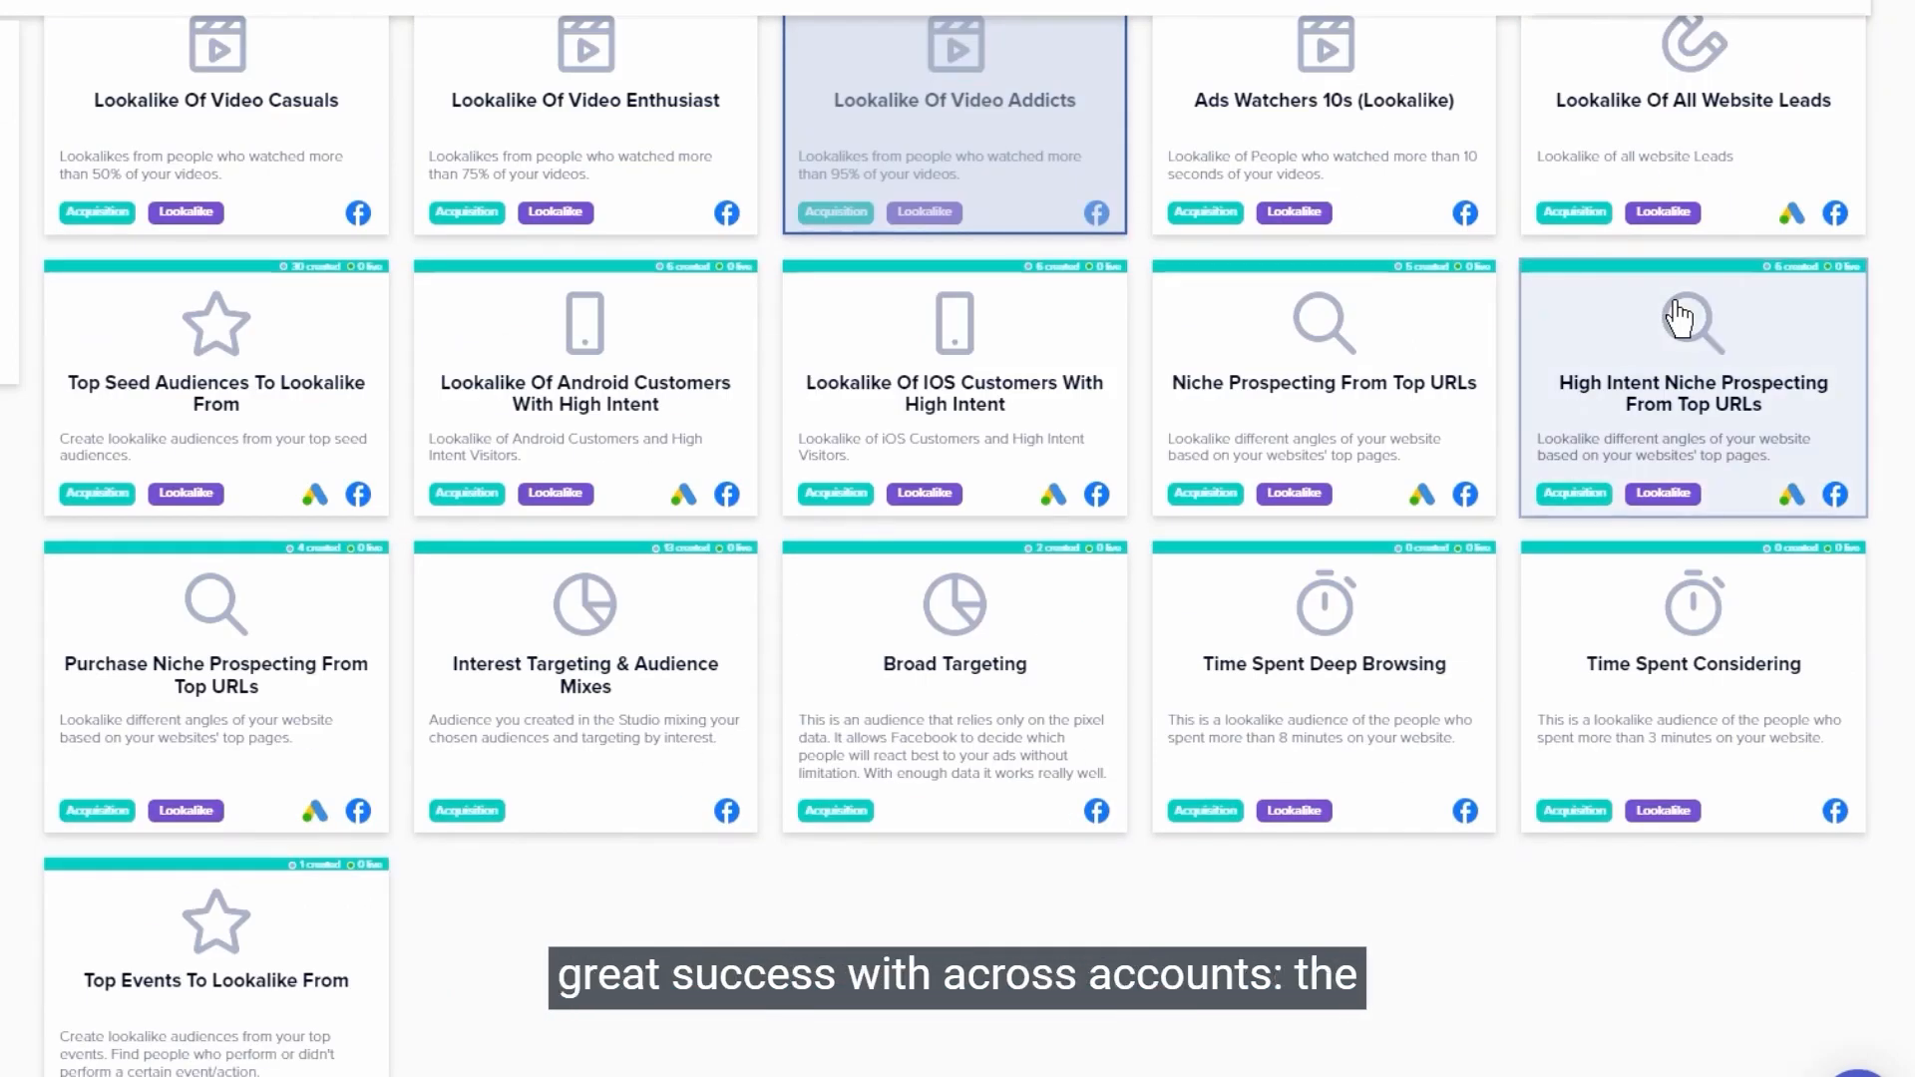
{"action": "mouse_move", "coordinate": [1637, 320]}
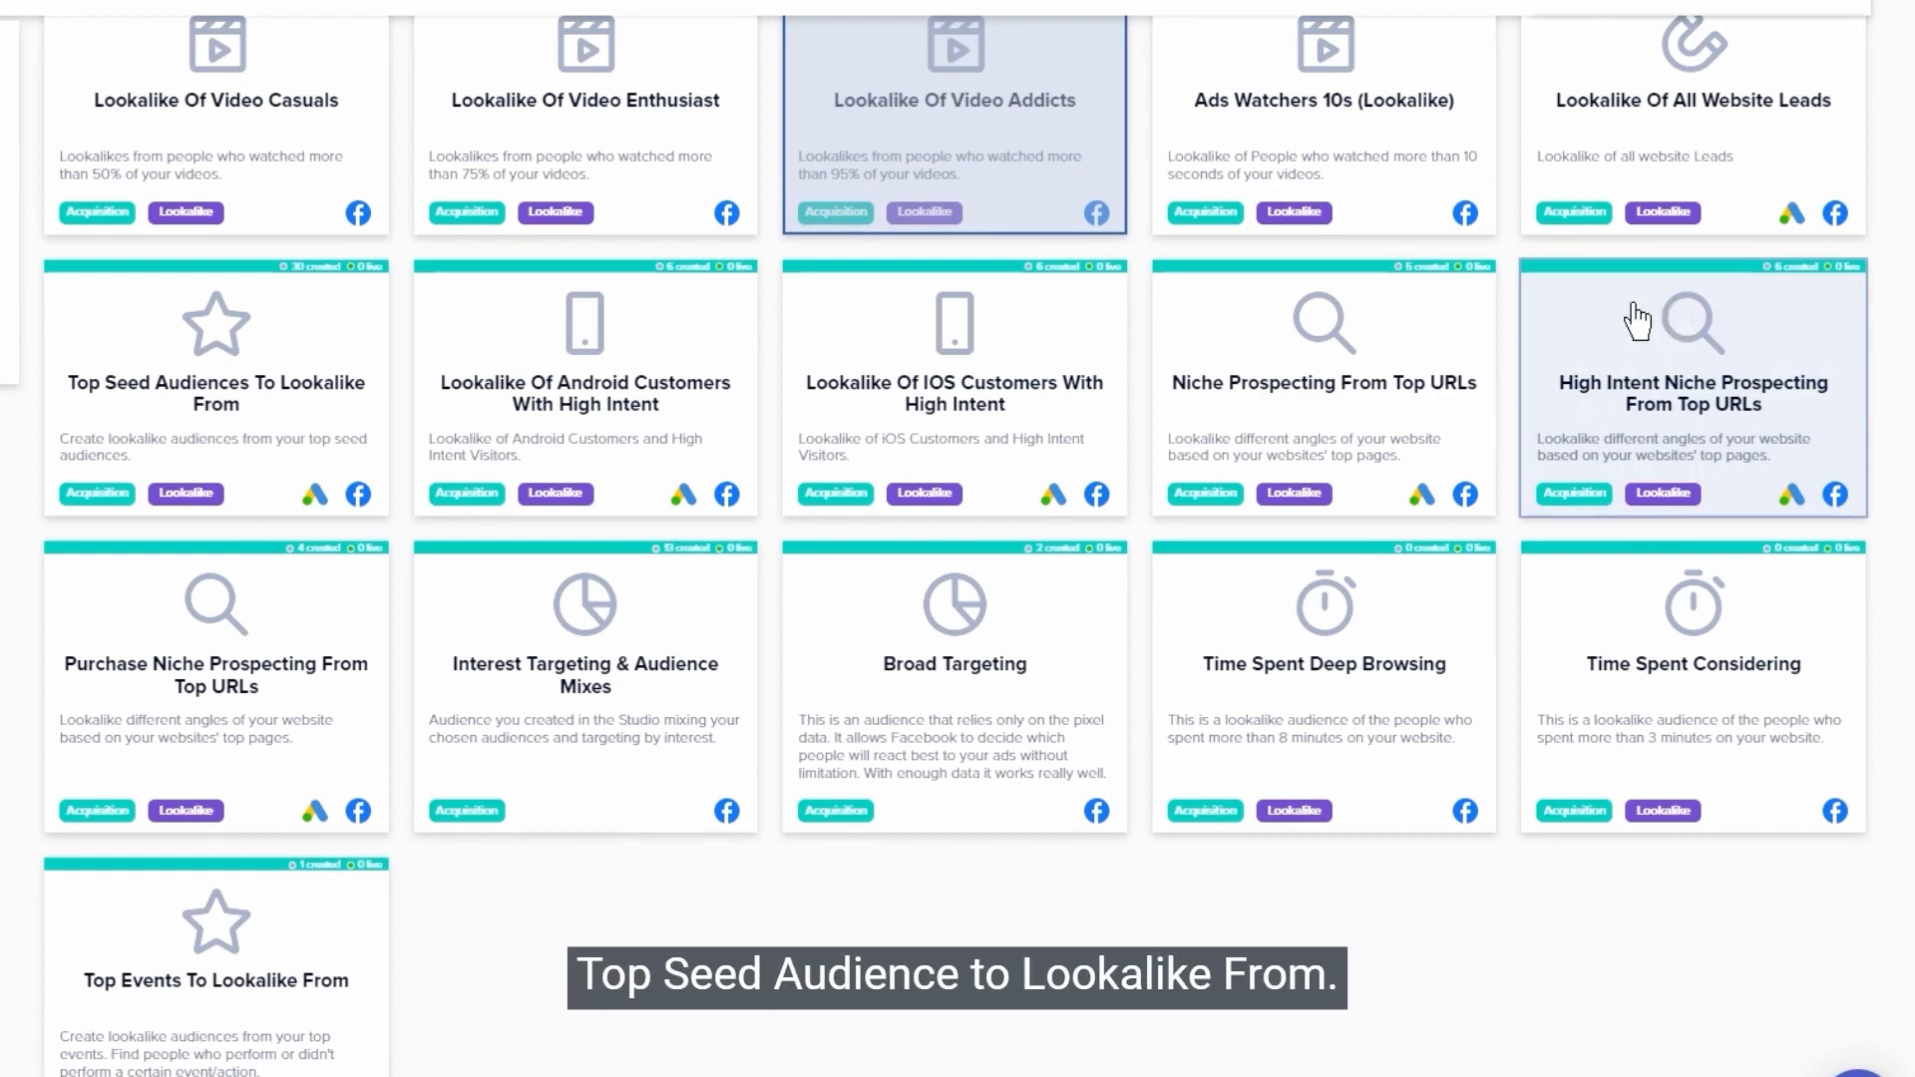
{"action": "mouse_move", "coordinate": [216, 436]}
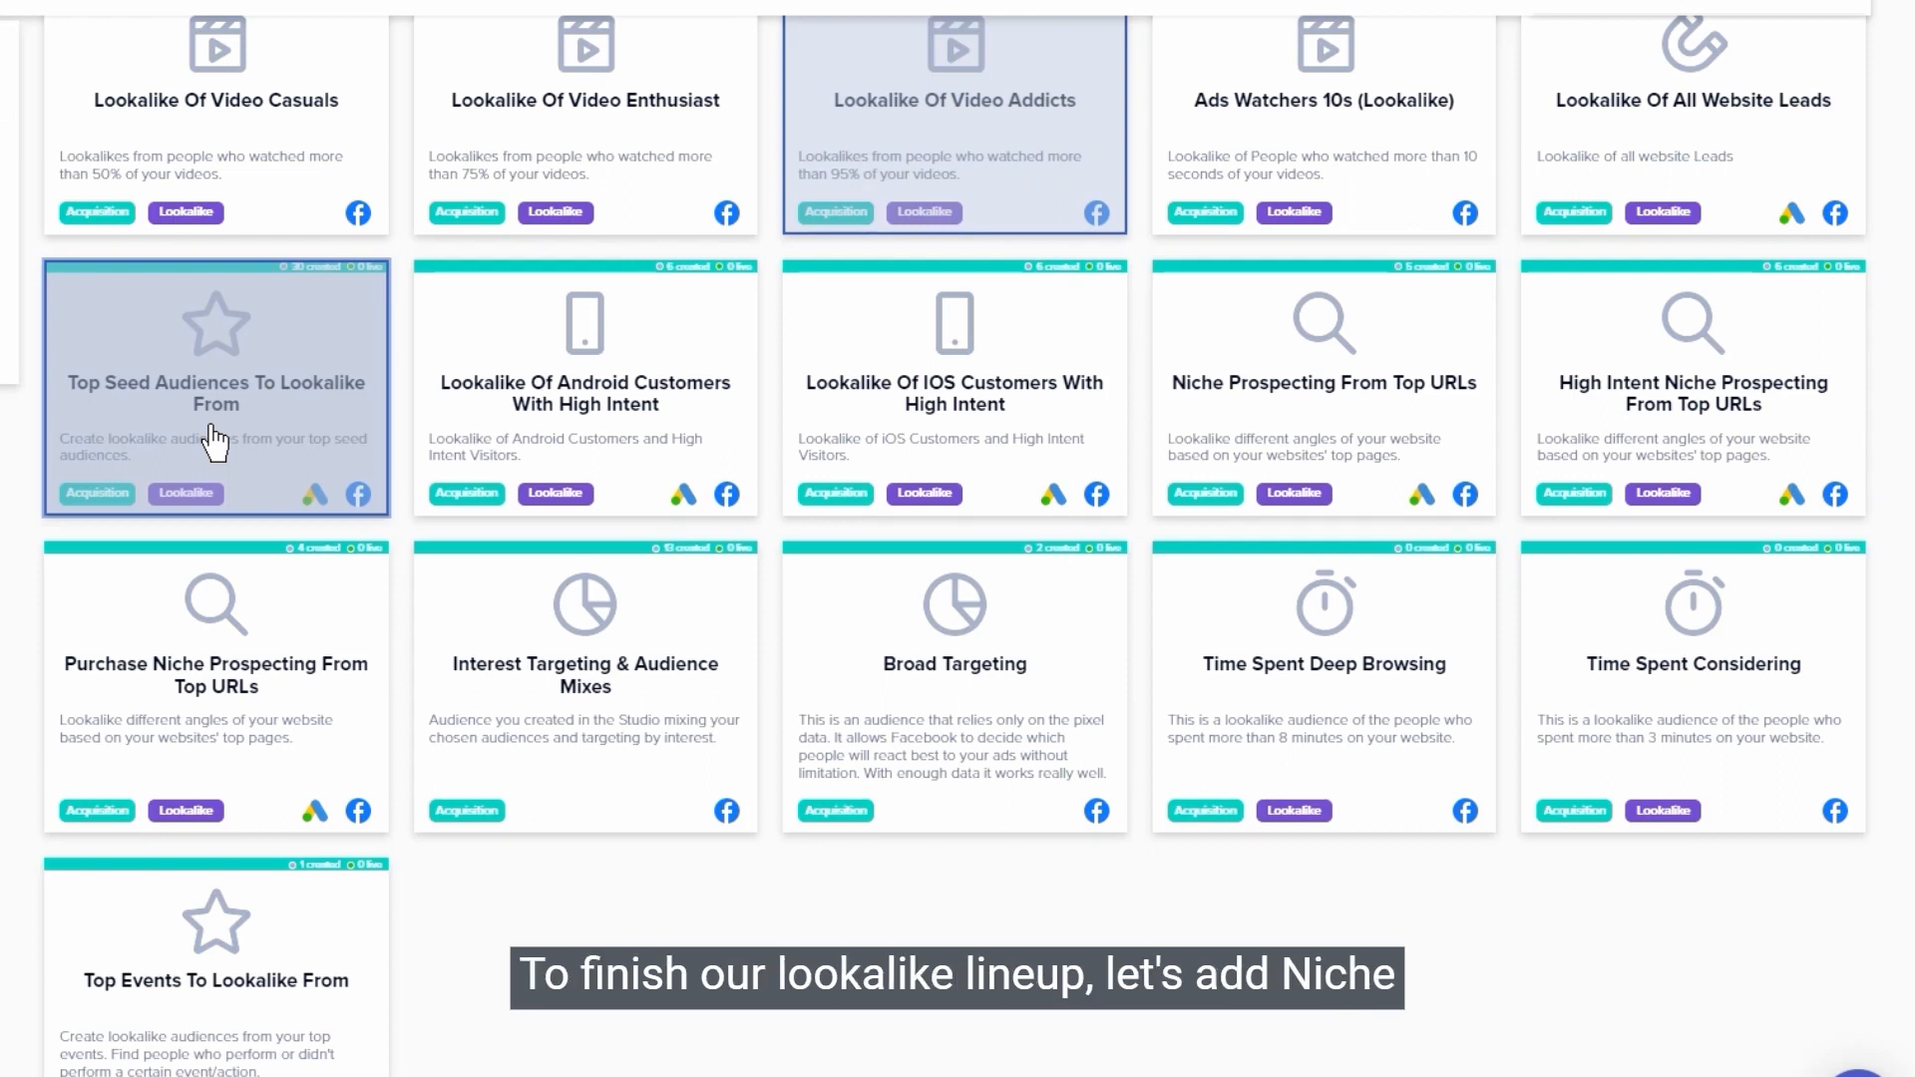
{"action": "mouse_move", "coordinate": [1263, 421]}
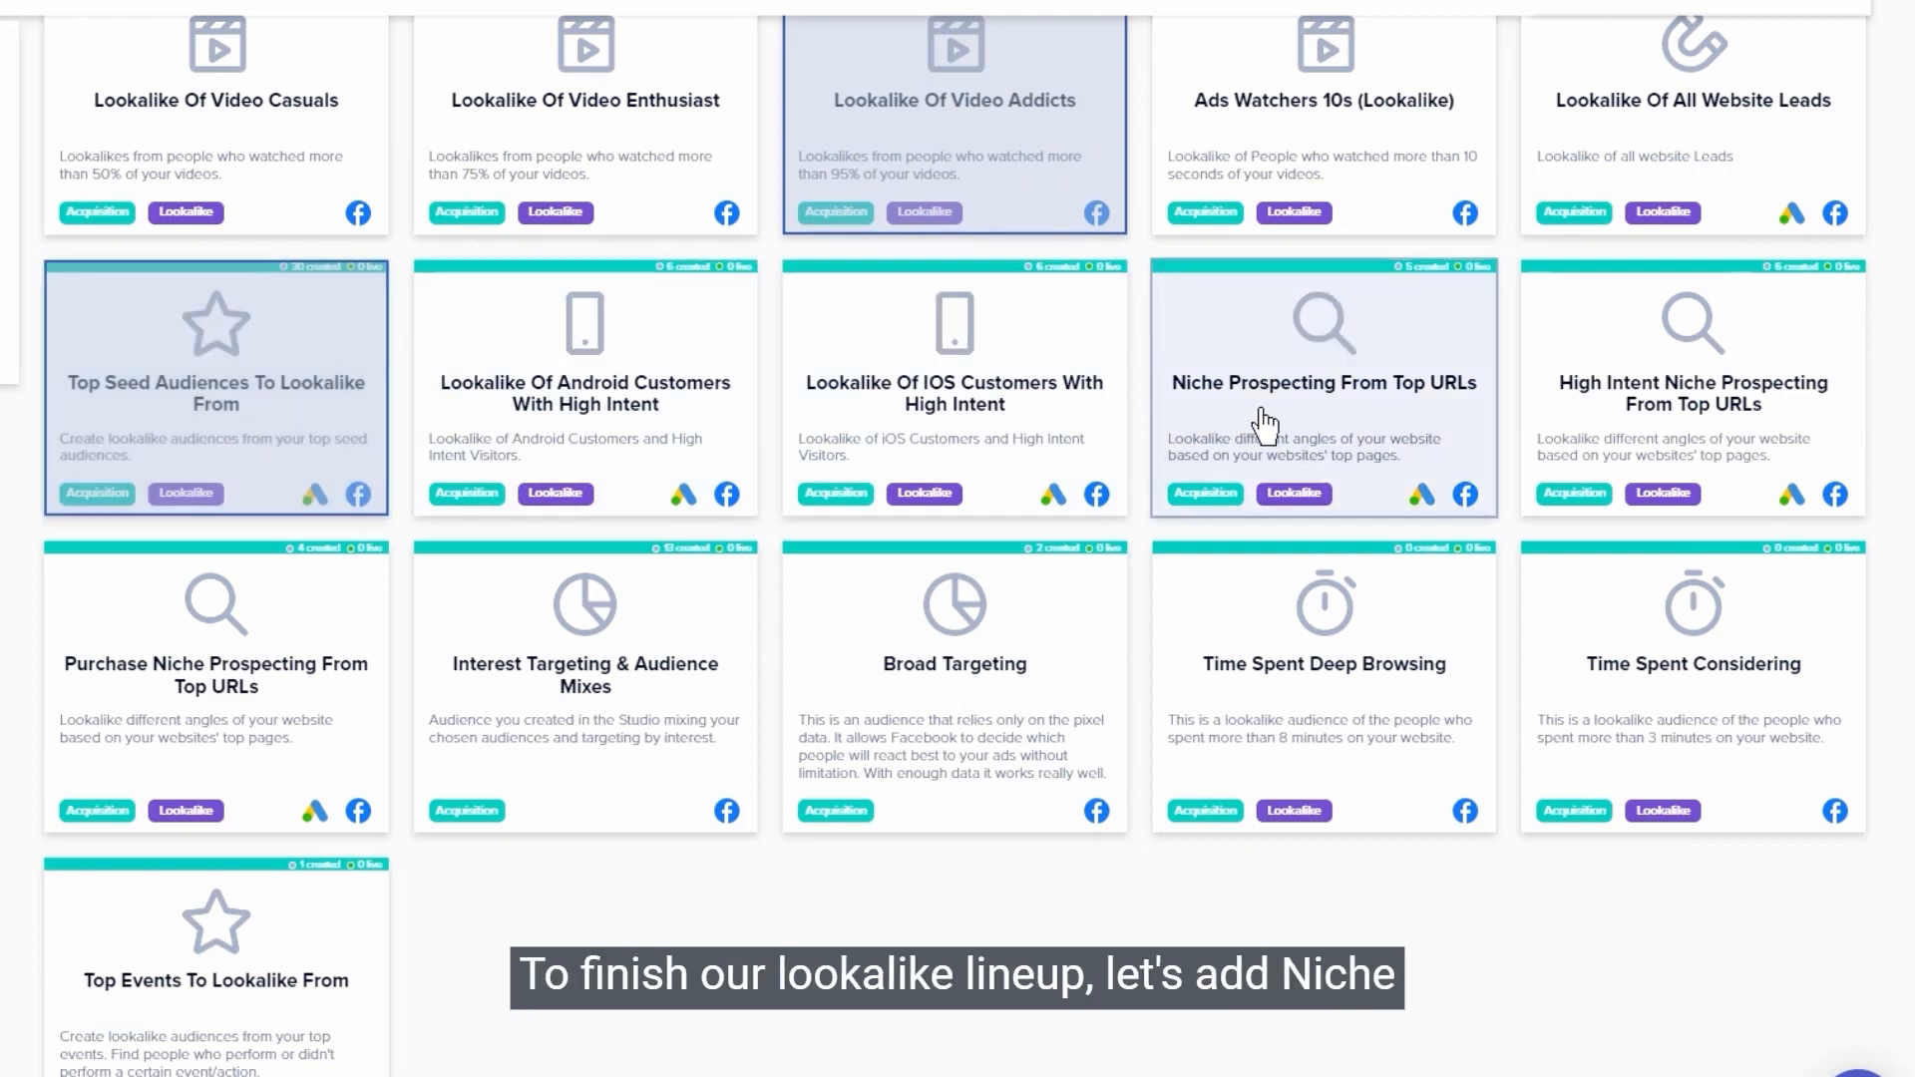
{"action": "left_click", "coordinate": [1323, 385]}
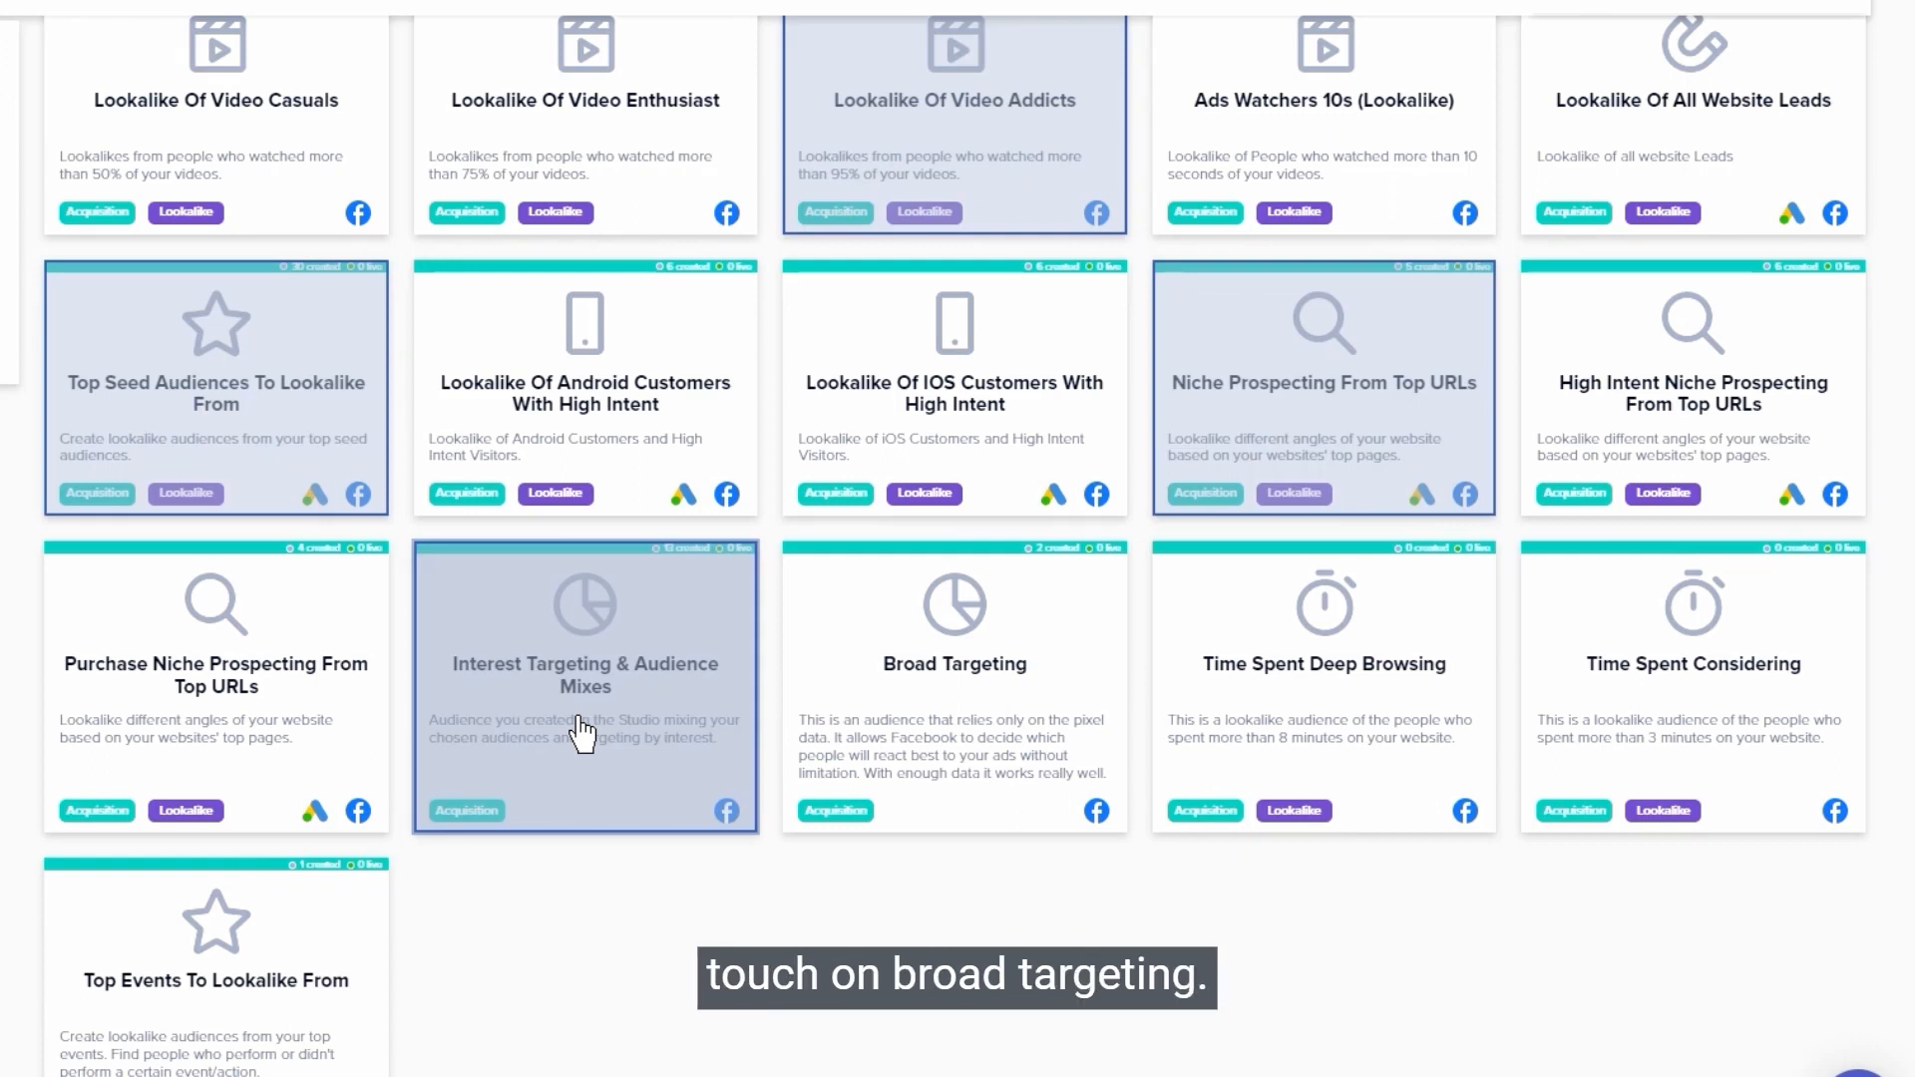
{"action": "mouse_move", "coordinate": [954, 712]}
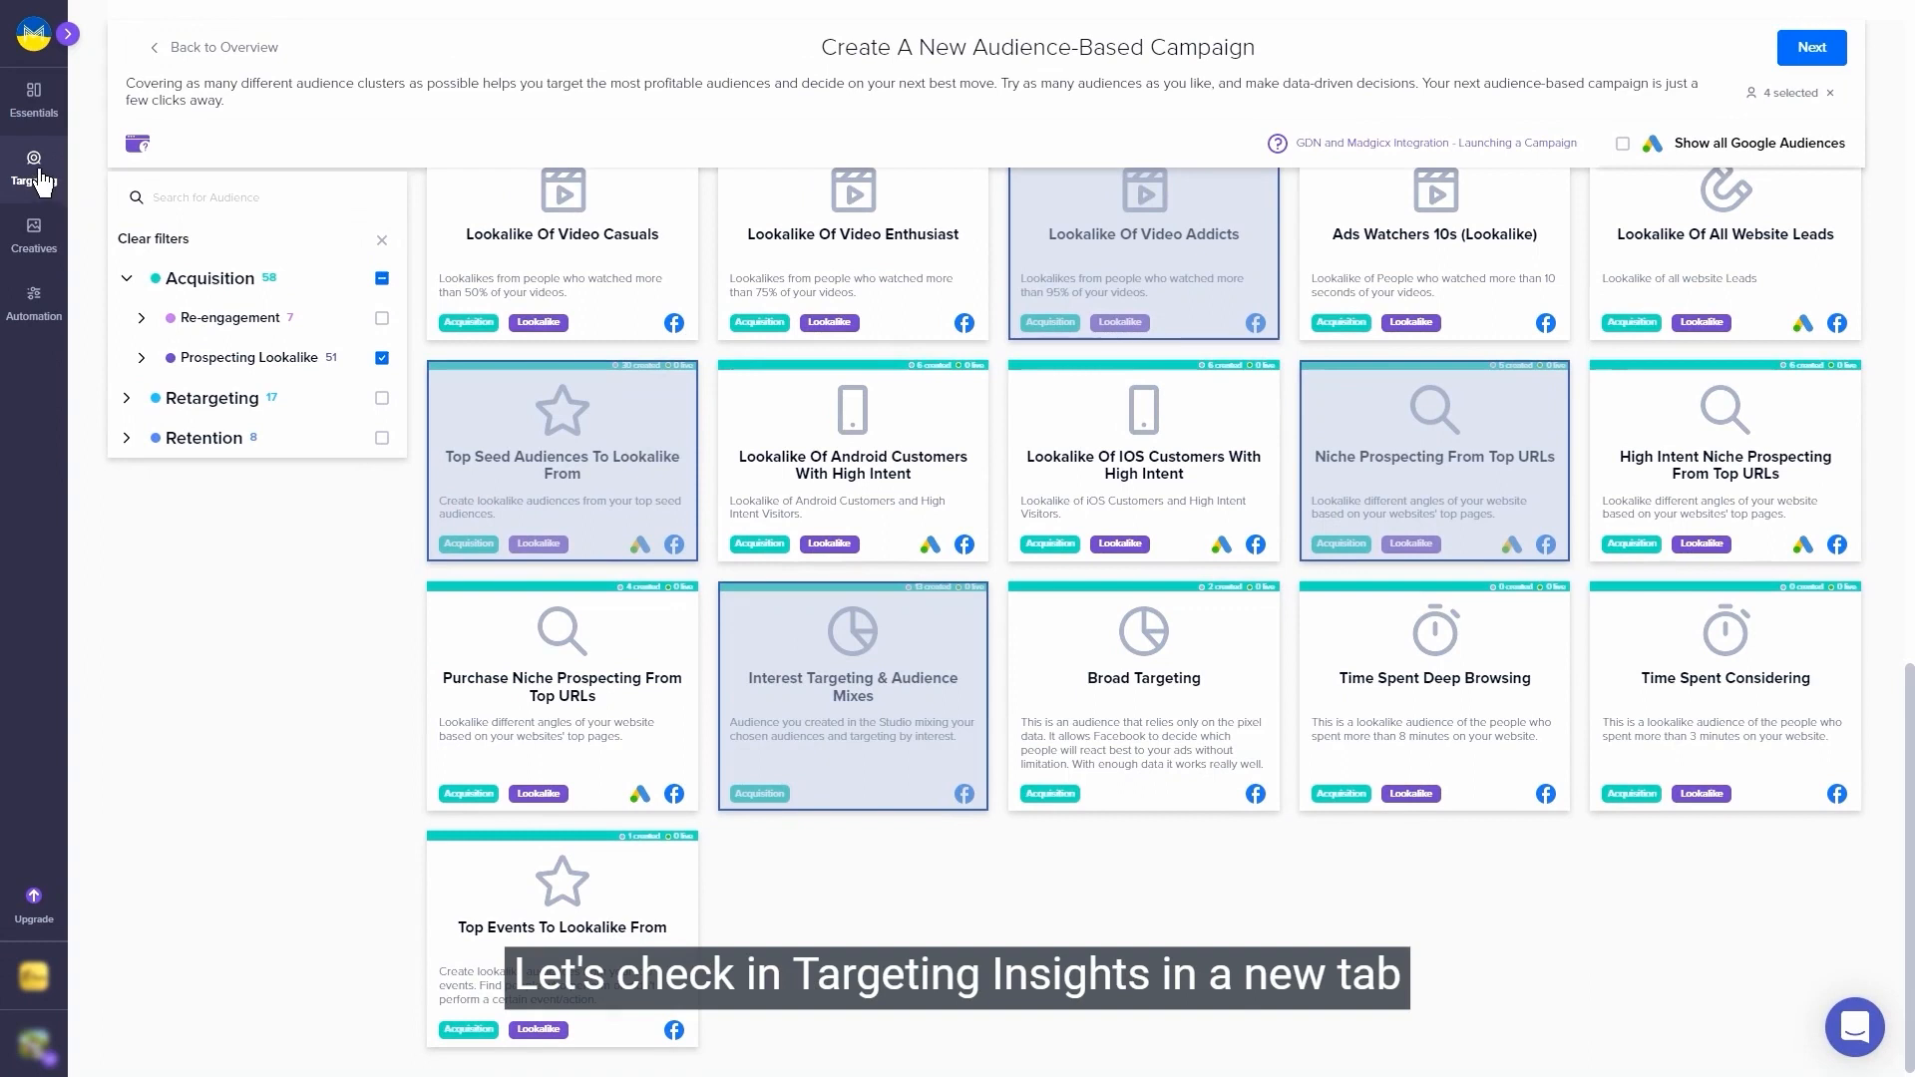
{"action": "left_click", "coordinate": [34, 171]}
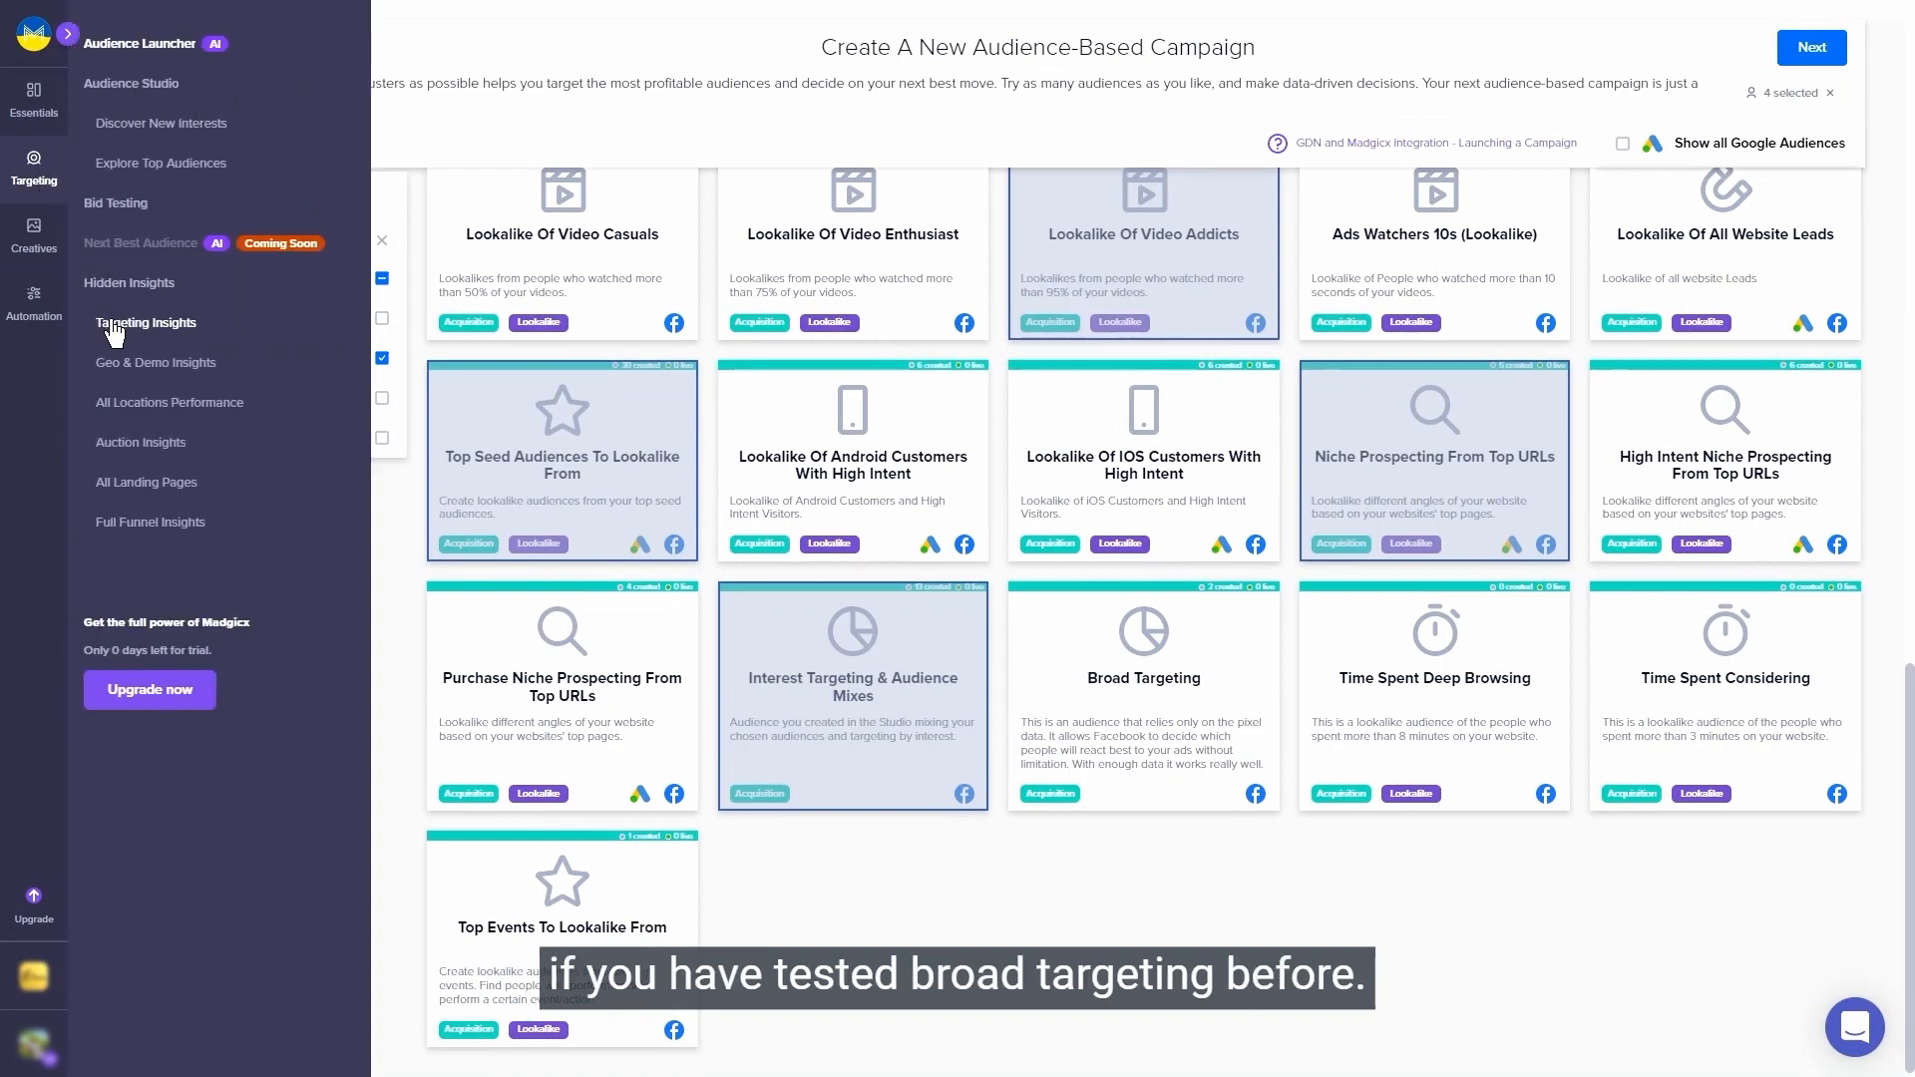
{"action": "left_click", "coordinate": [146, 322]}
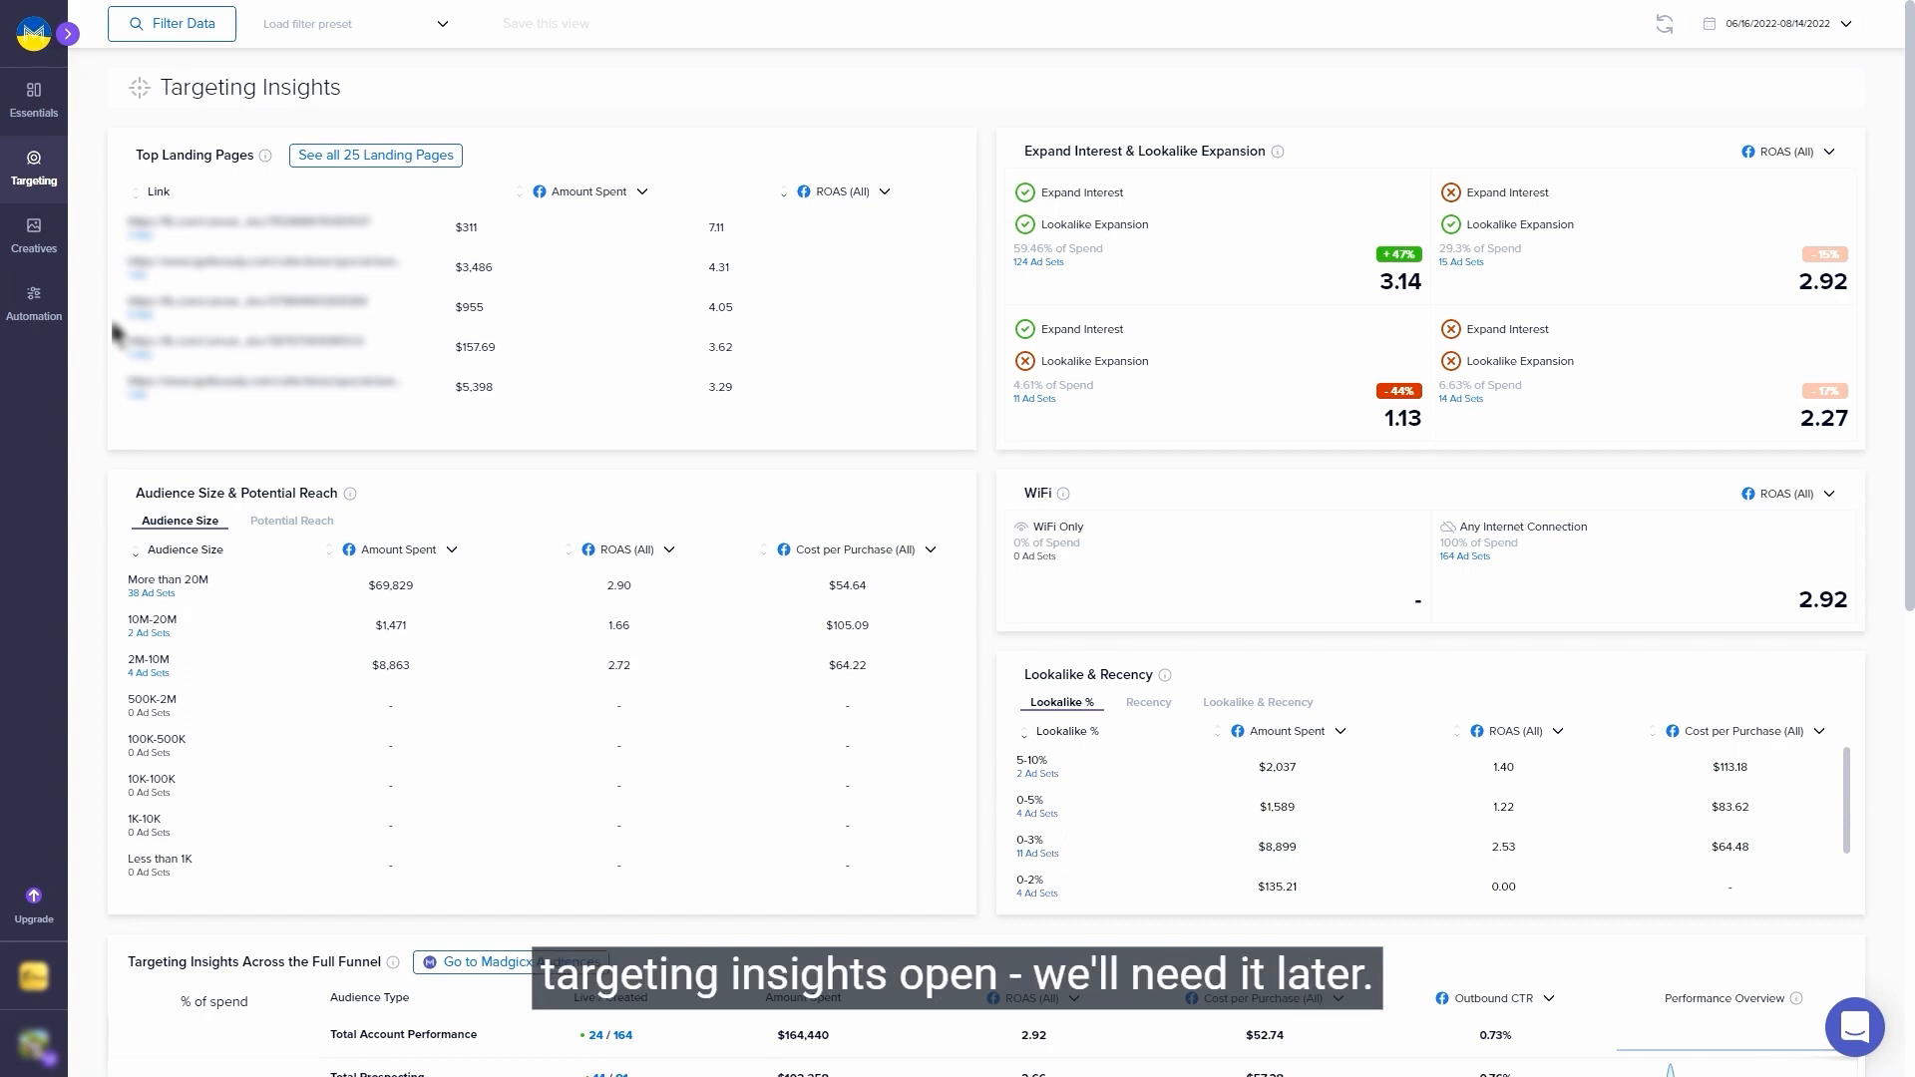
{"action": "scroll", "scroll_direction": "down", "scroll_amount": 3}
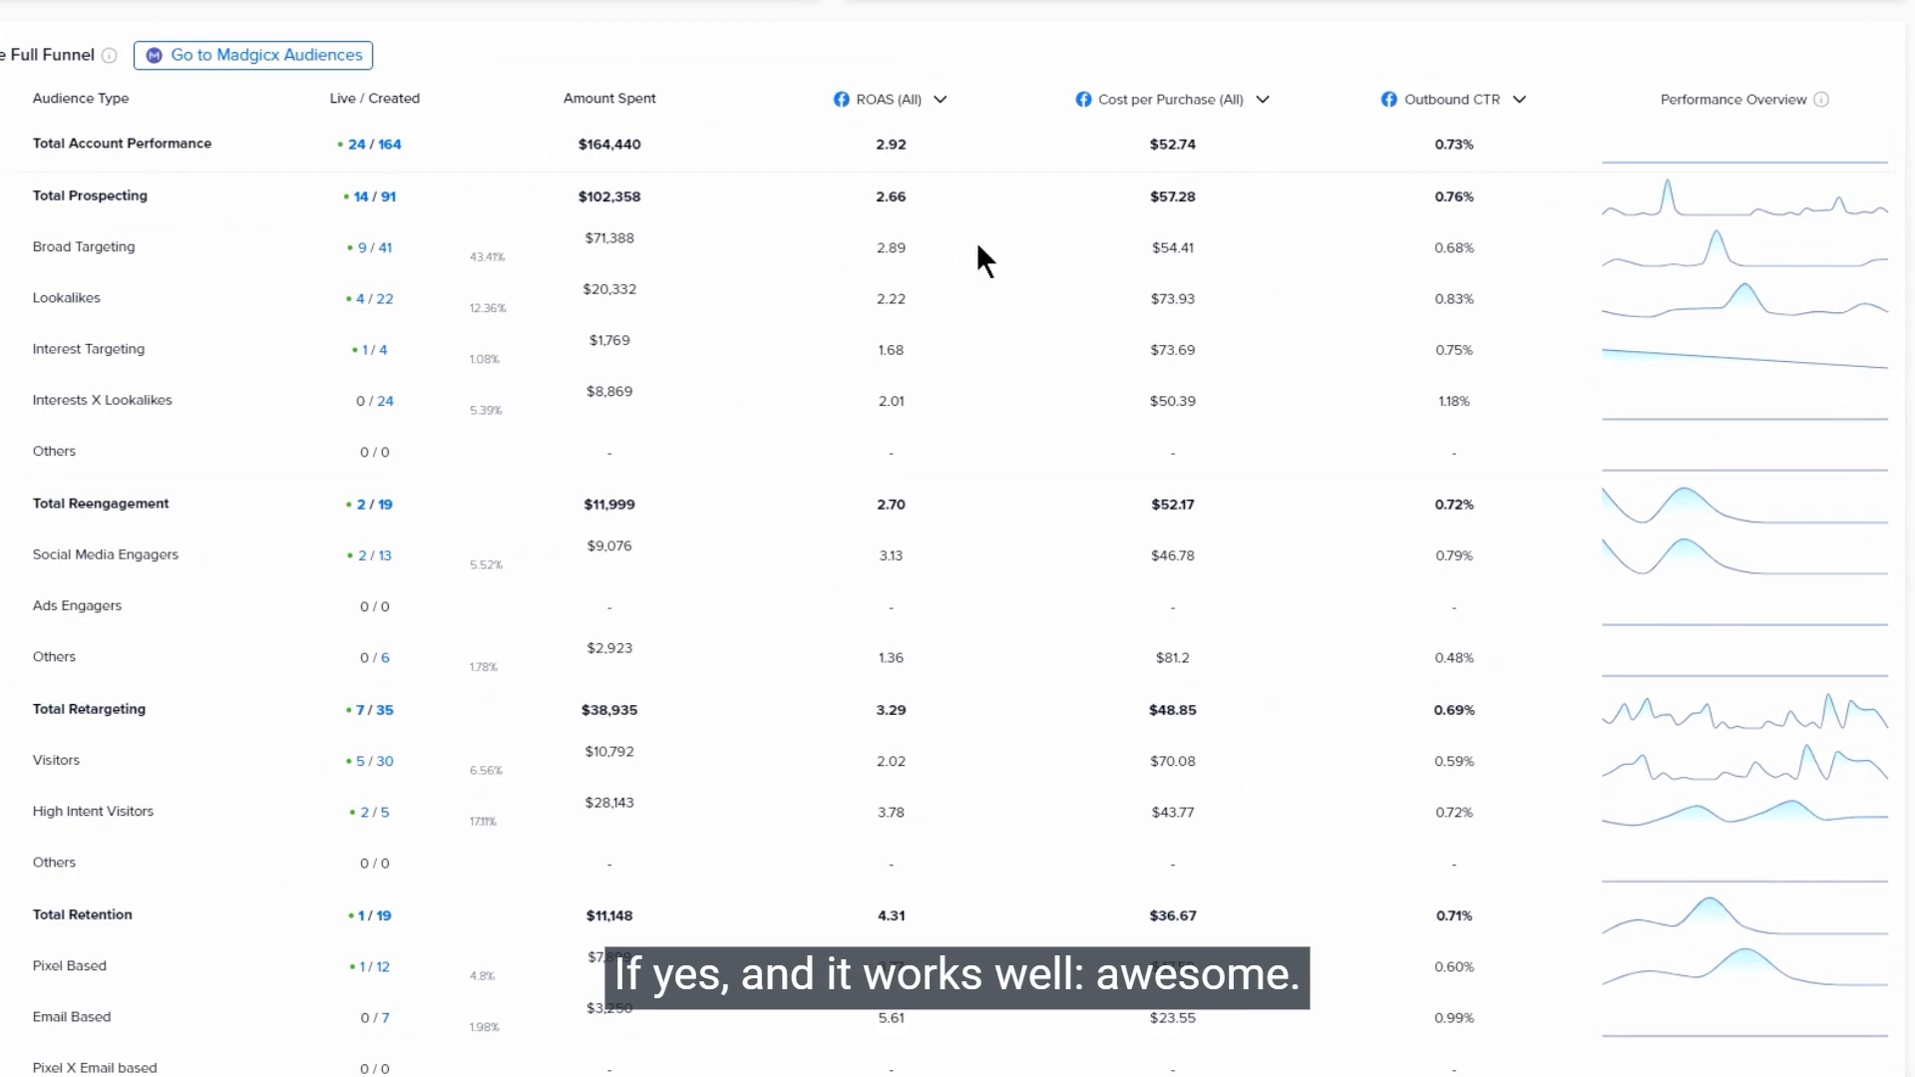
{"action": "mouse_move", "coordinate": [86, 275]}
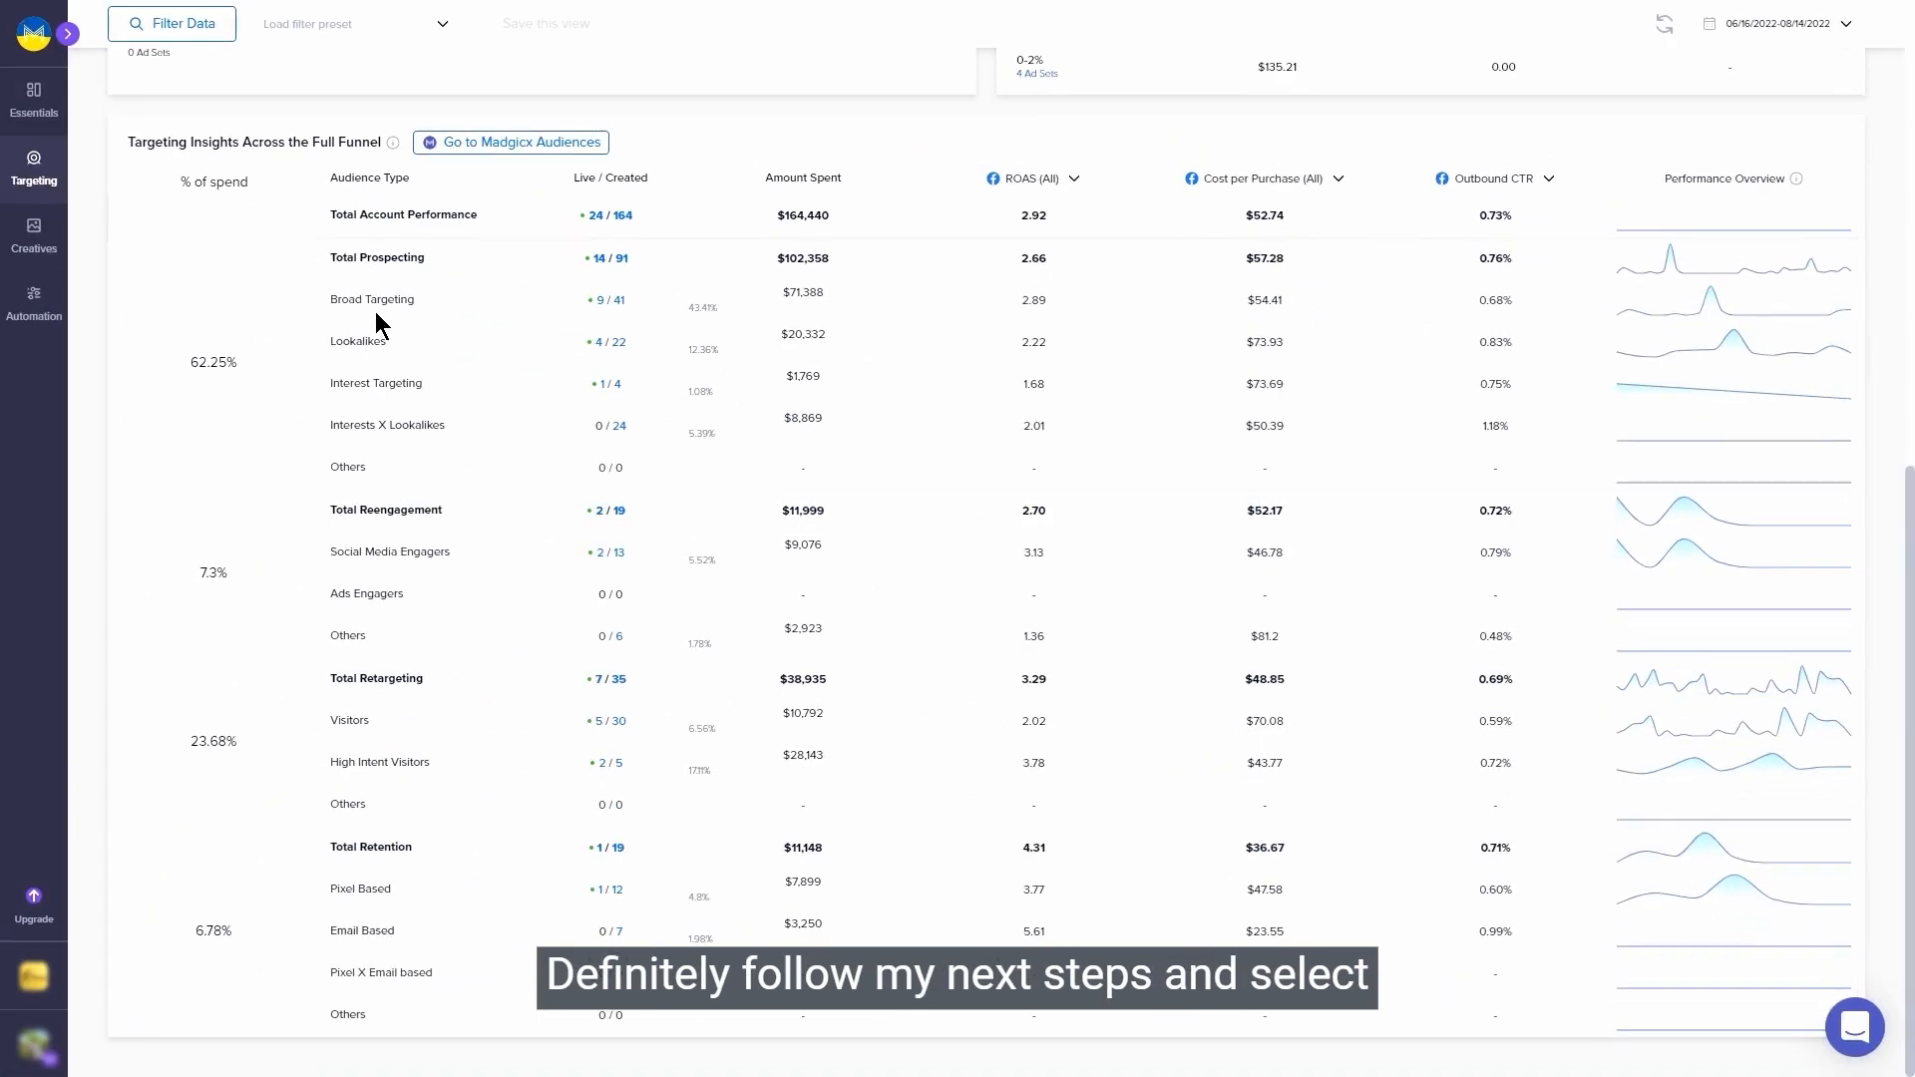
{"action": "left_click", "coordinate": [510, 141]}
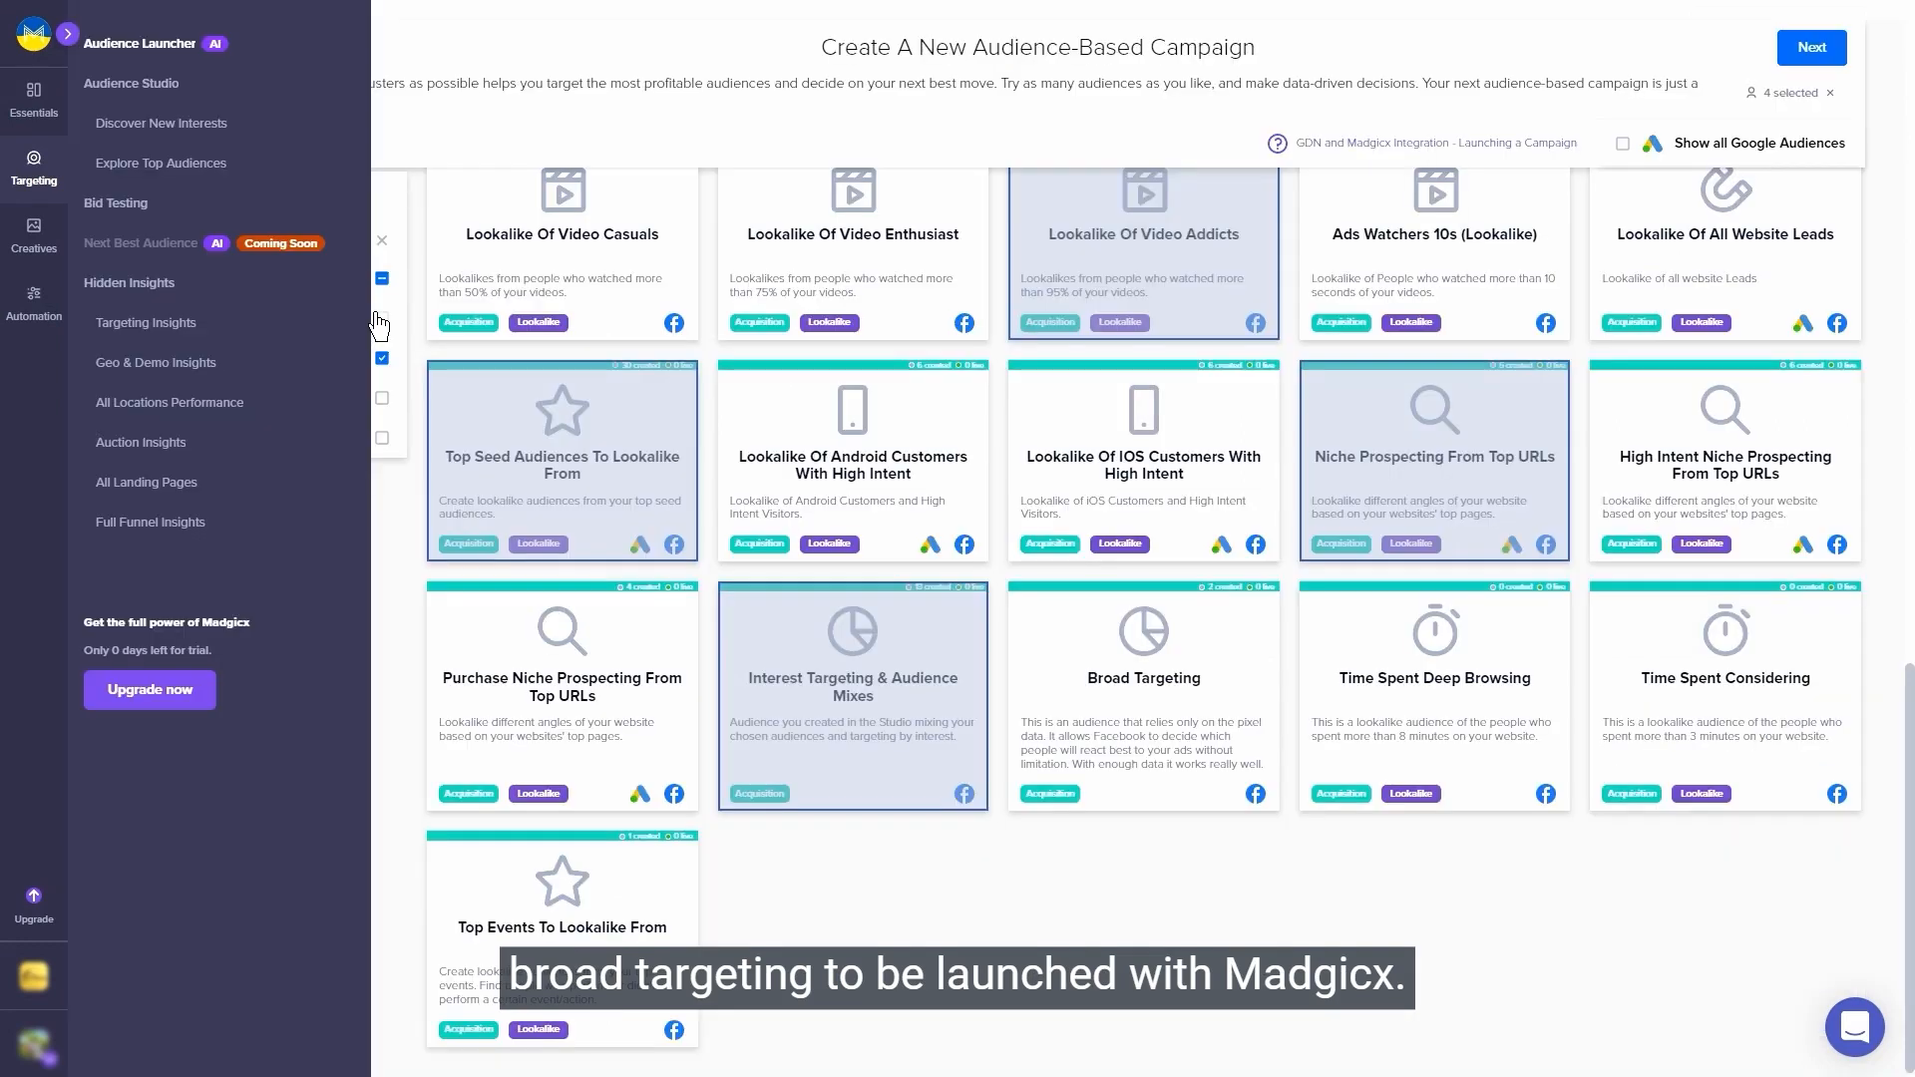
Add Broad Targeting as the fifth prospecting audience.
{"action": "left_click", "coordinate": [1141, 694]}
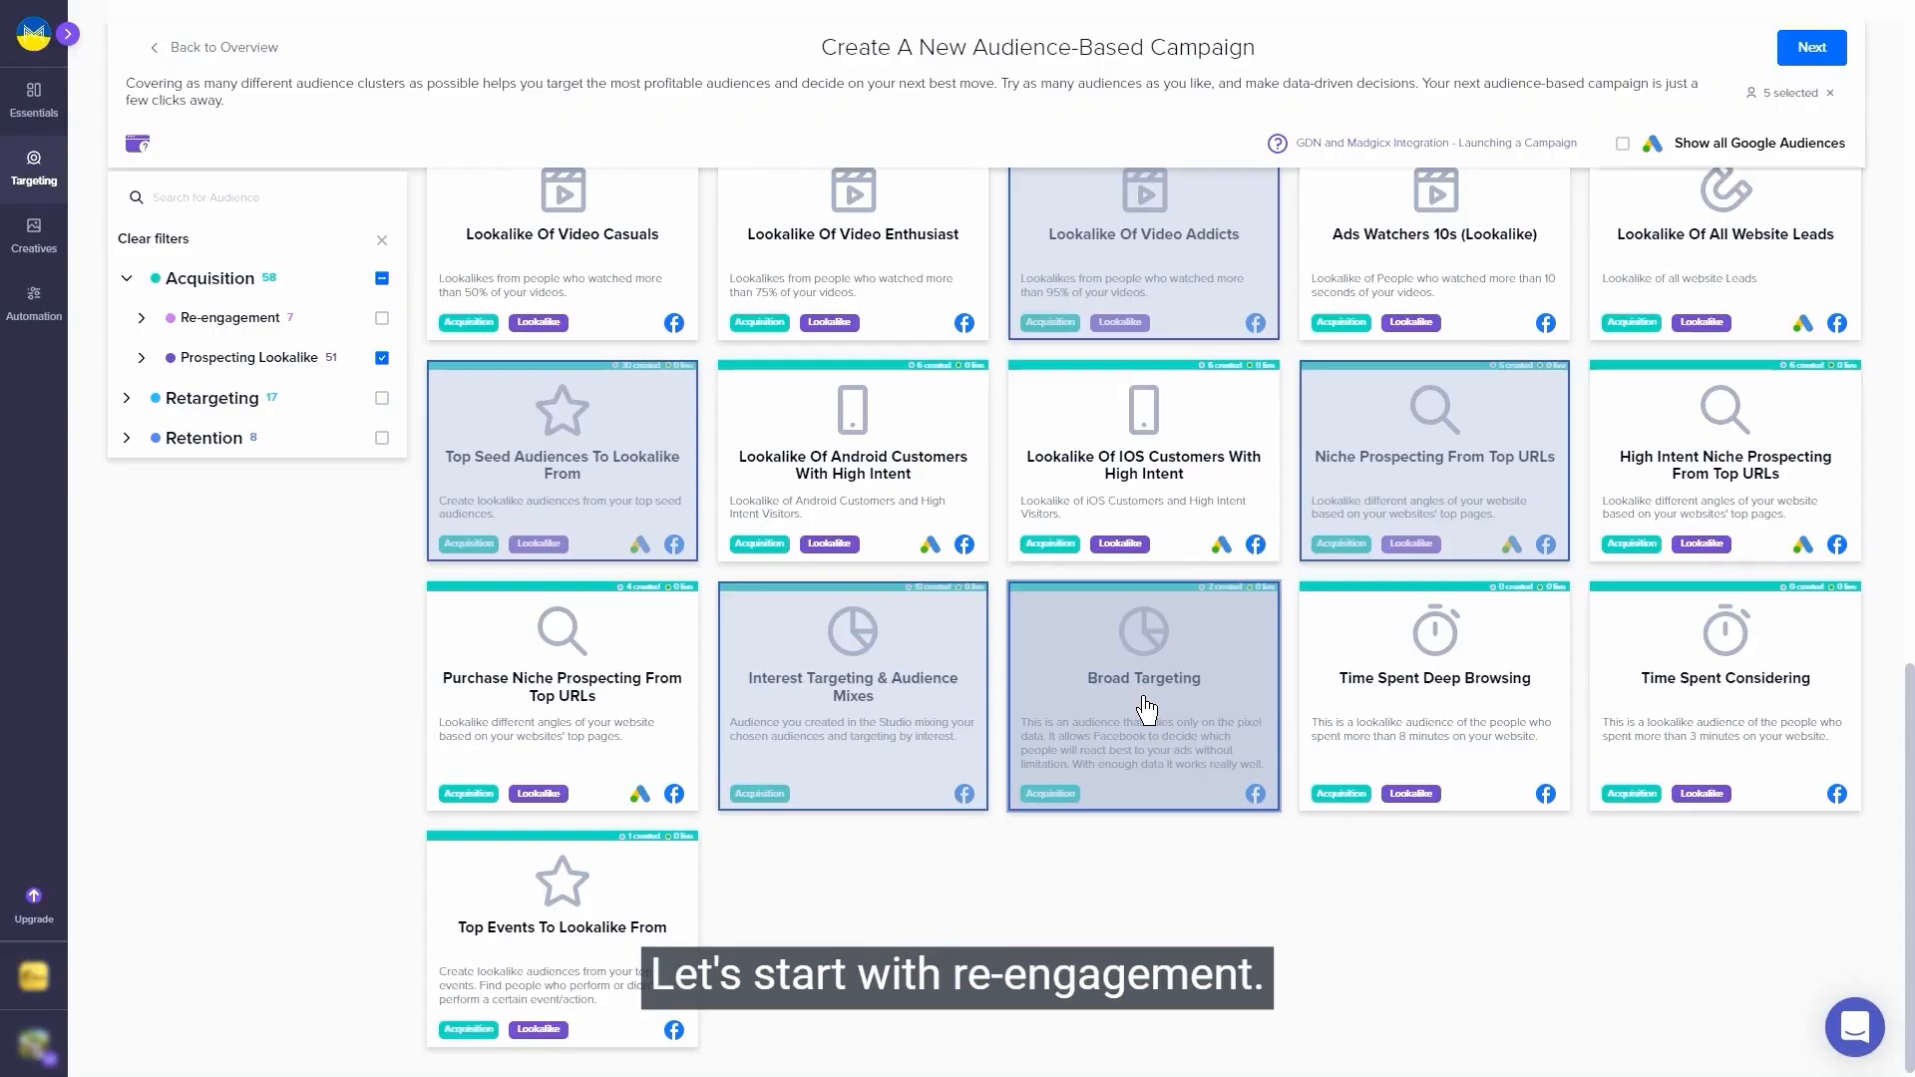
{"action": "mouse_move", "coordinate": [914, 608]}
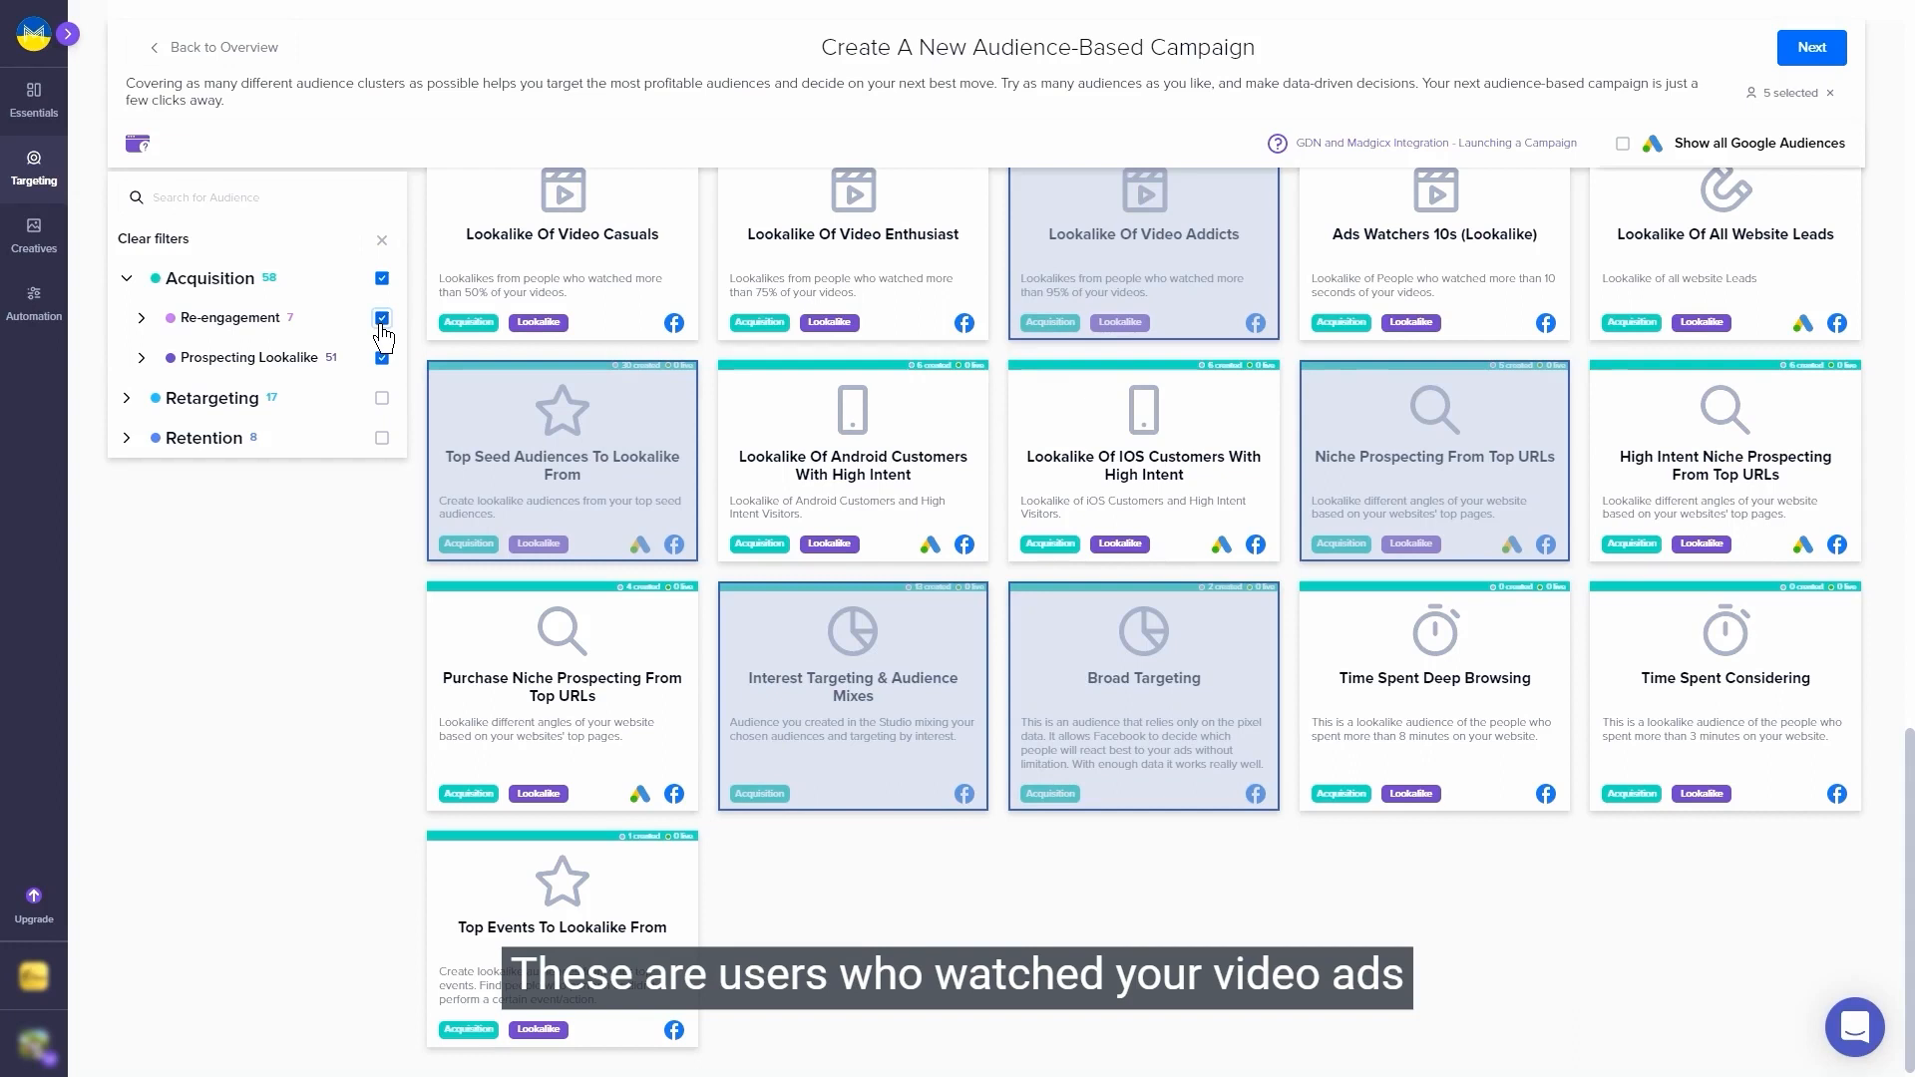
Show Re-engagement audiences and add the Video Addicts engager audience.
{"action": "left_click", "coordinate": [382, 317]}
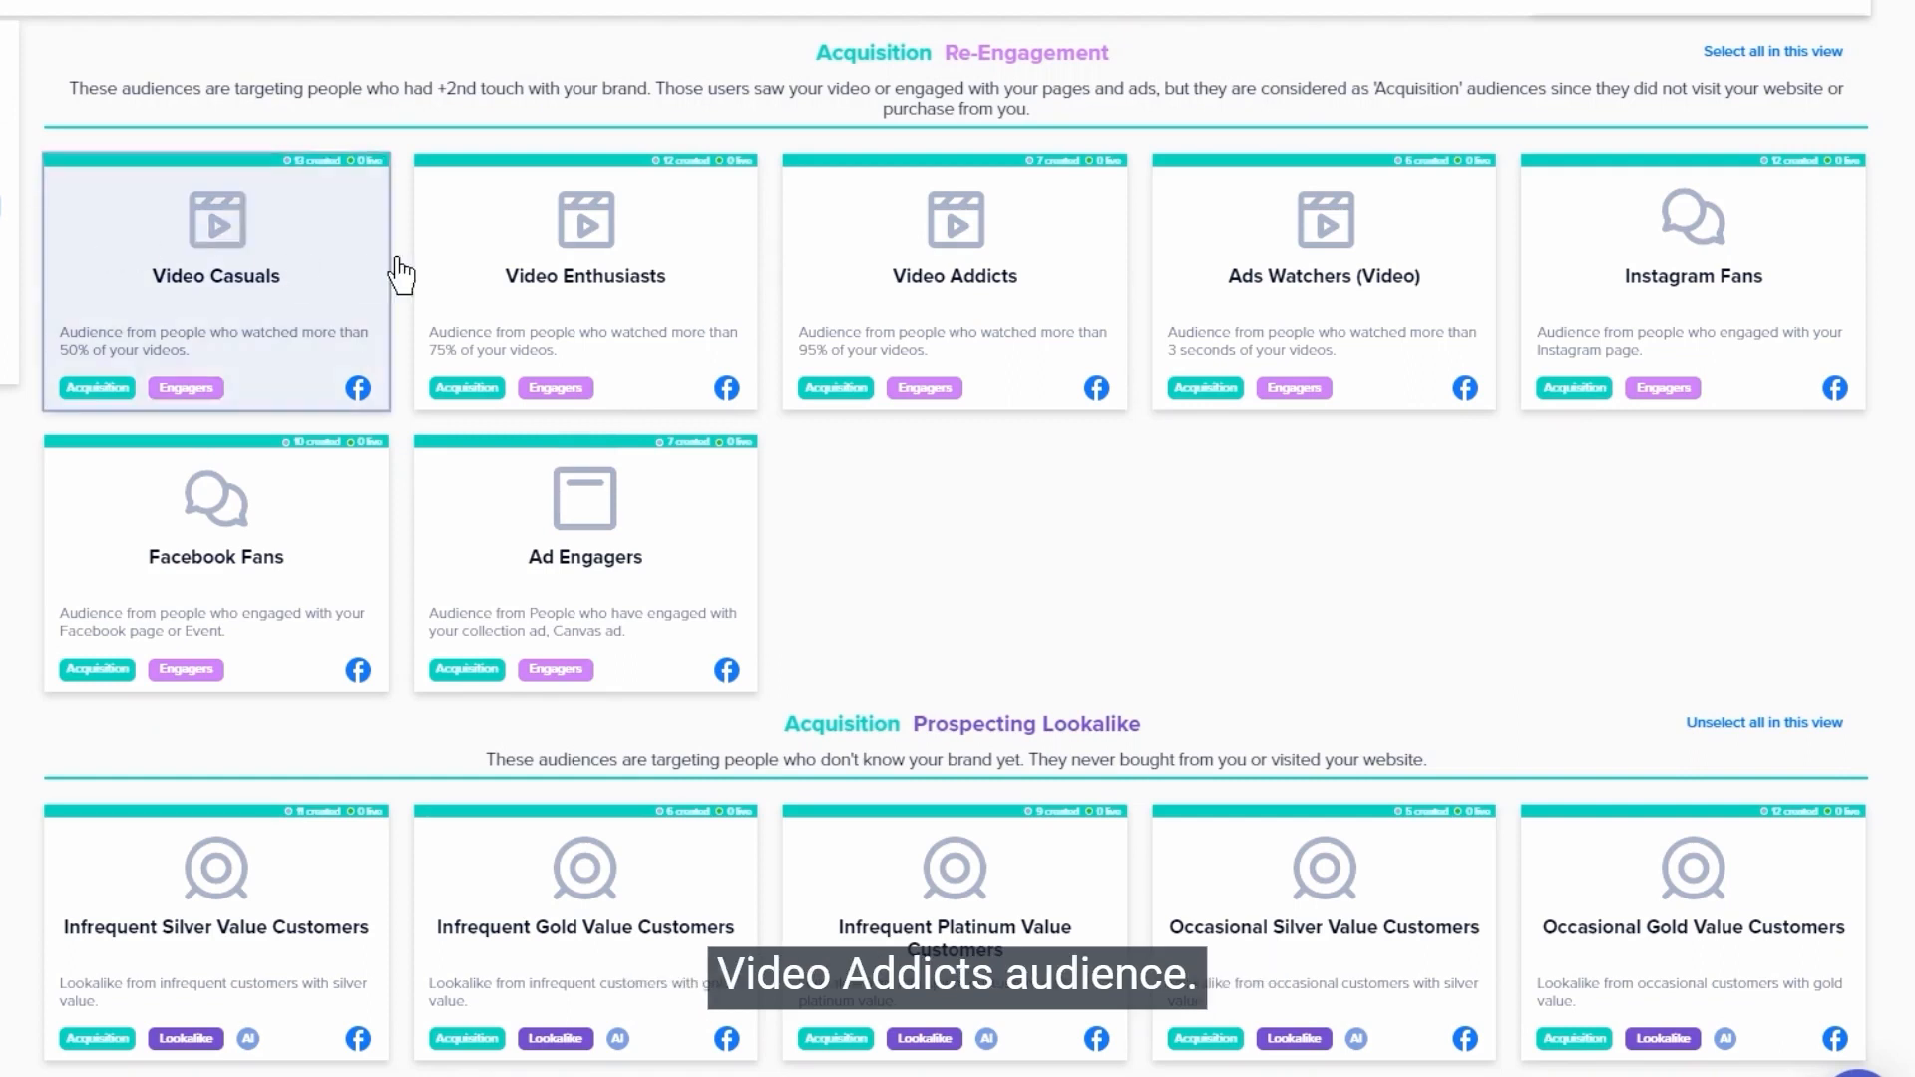
{"action": "left_click", "coordinate": [953, 281]}
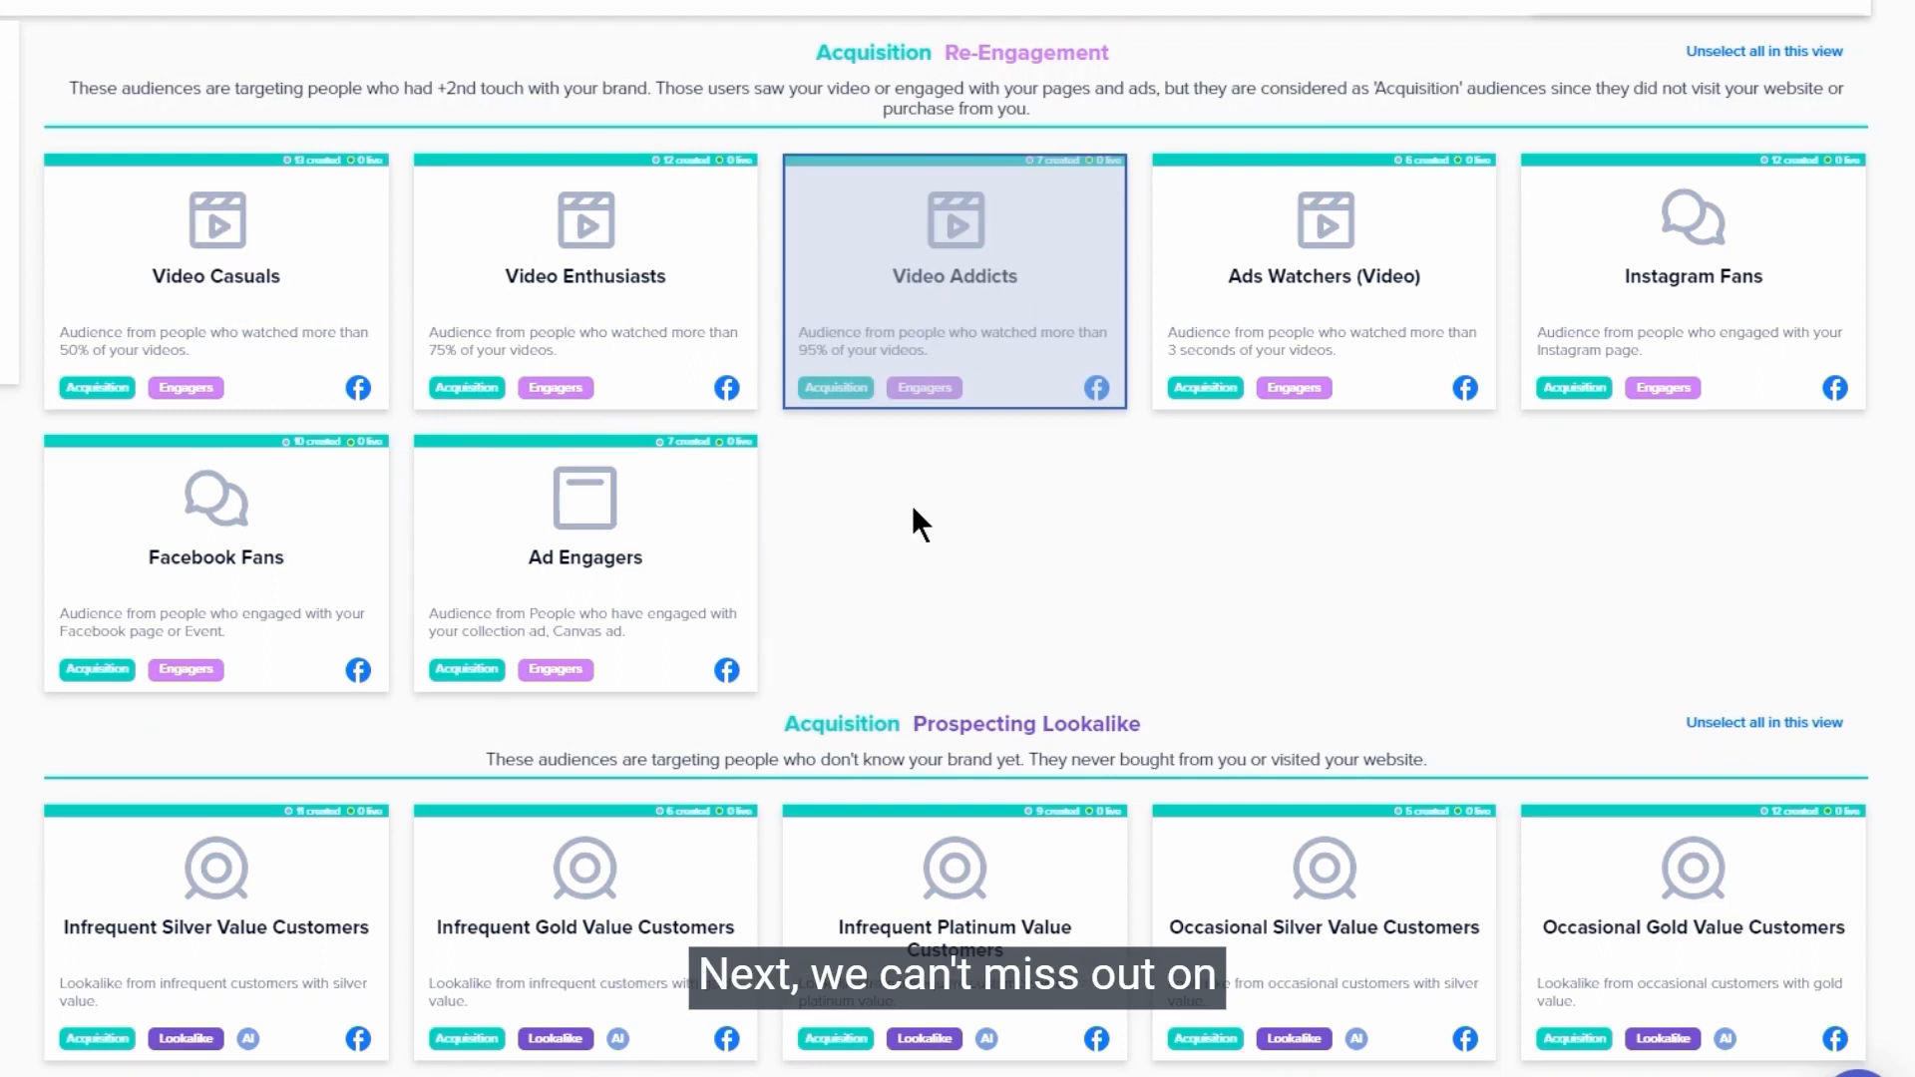
{"action": "mouse_move", "coordinate": [1258, 472]}
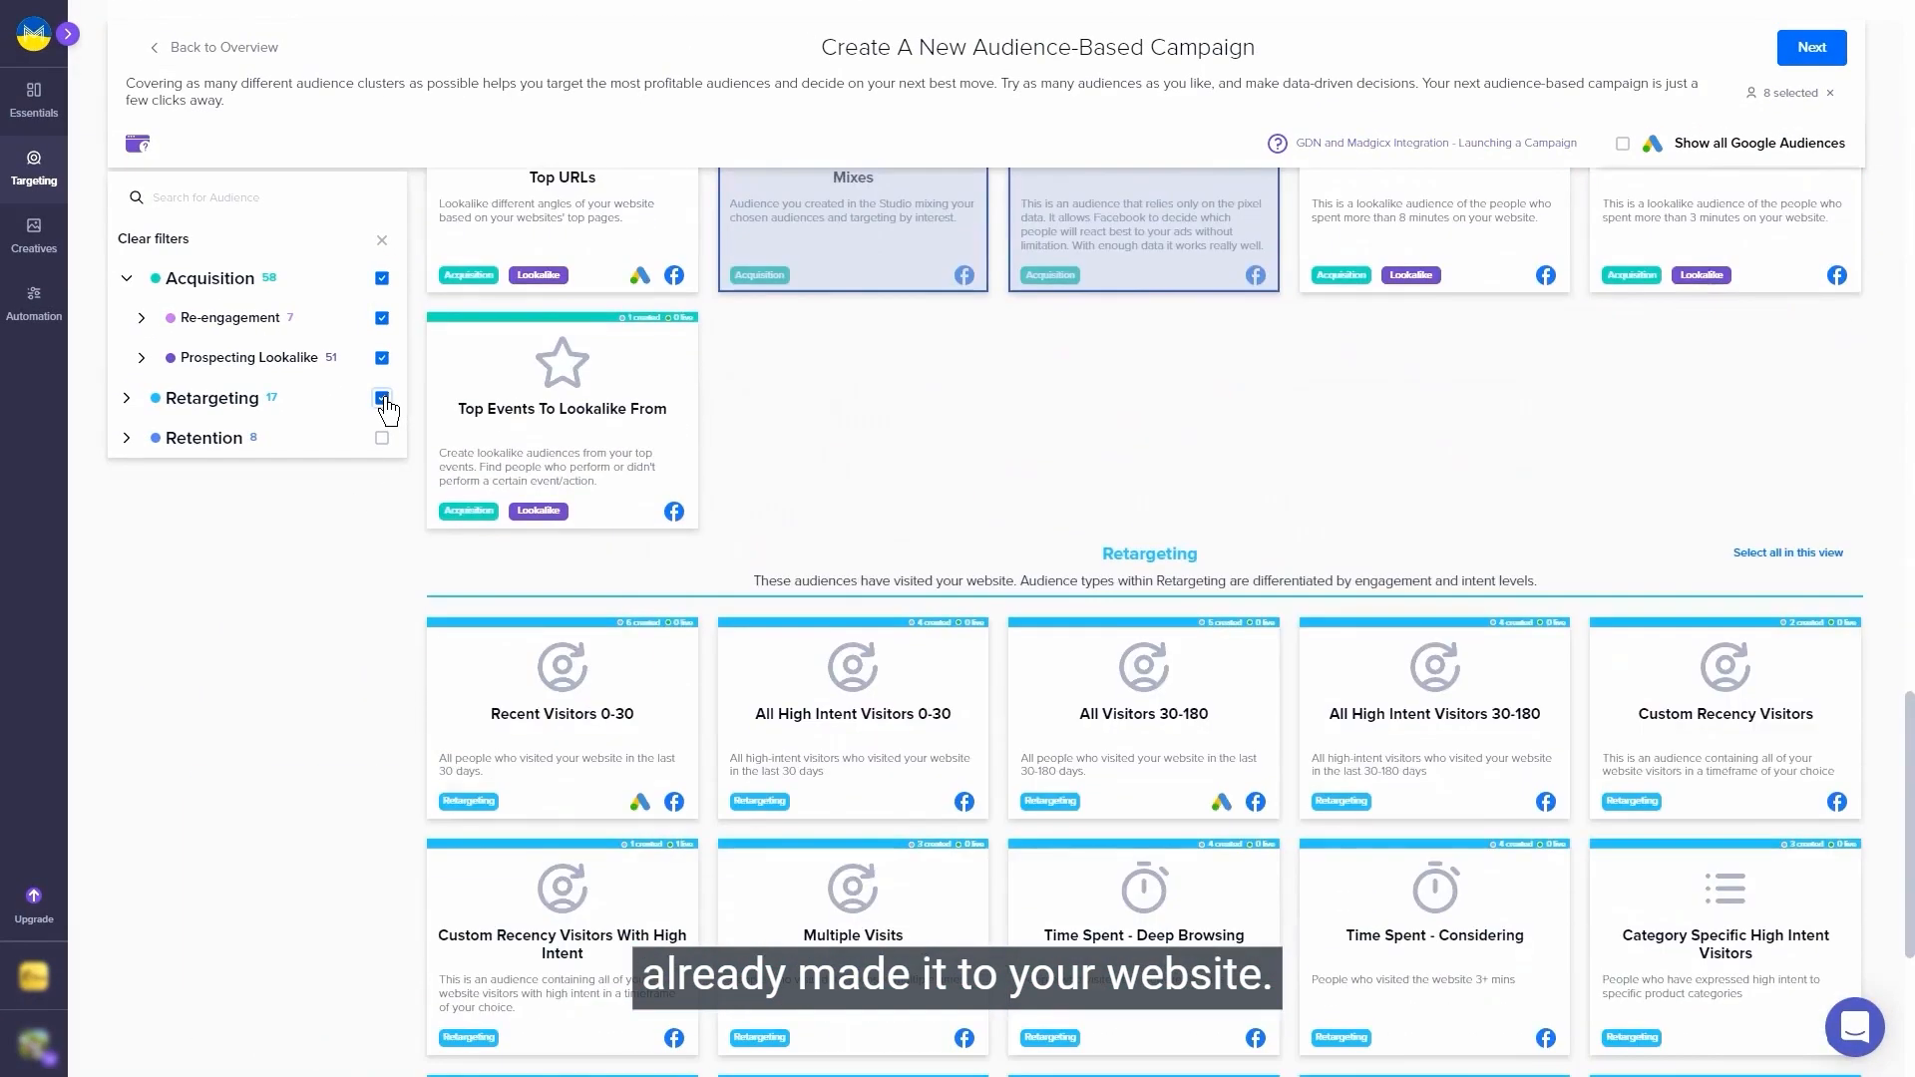
{"action": "scroll", "scroll_direction": "down", "scroll_amount": 3}
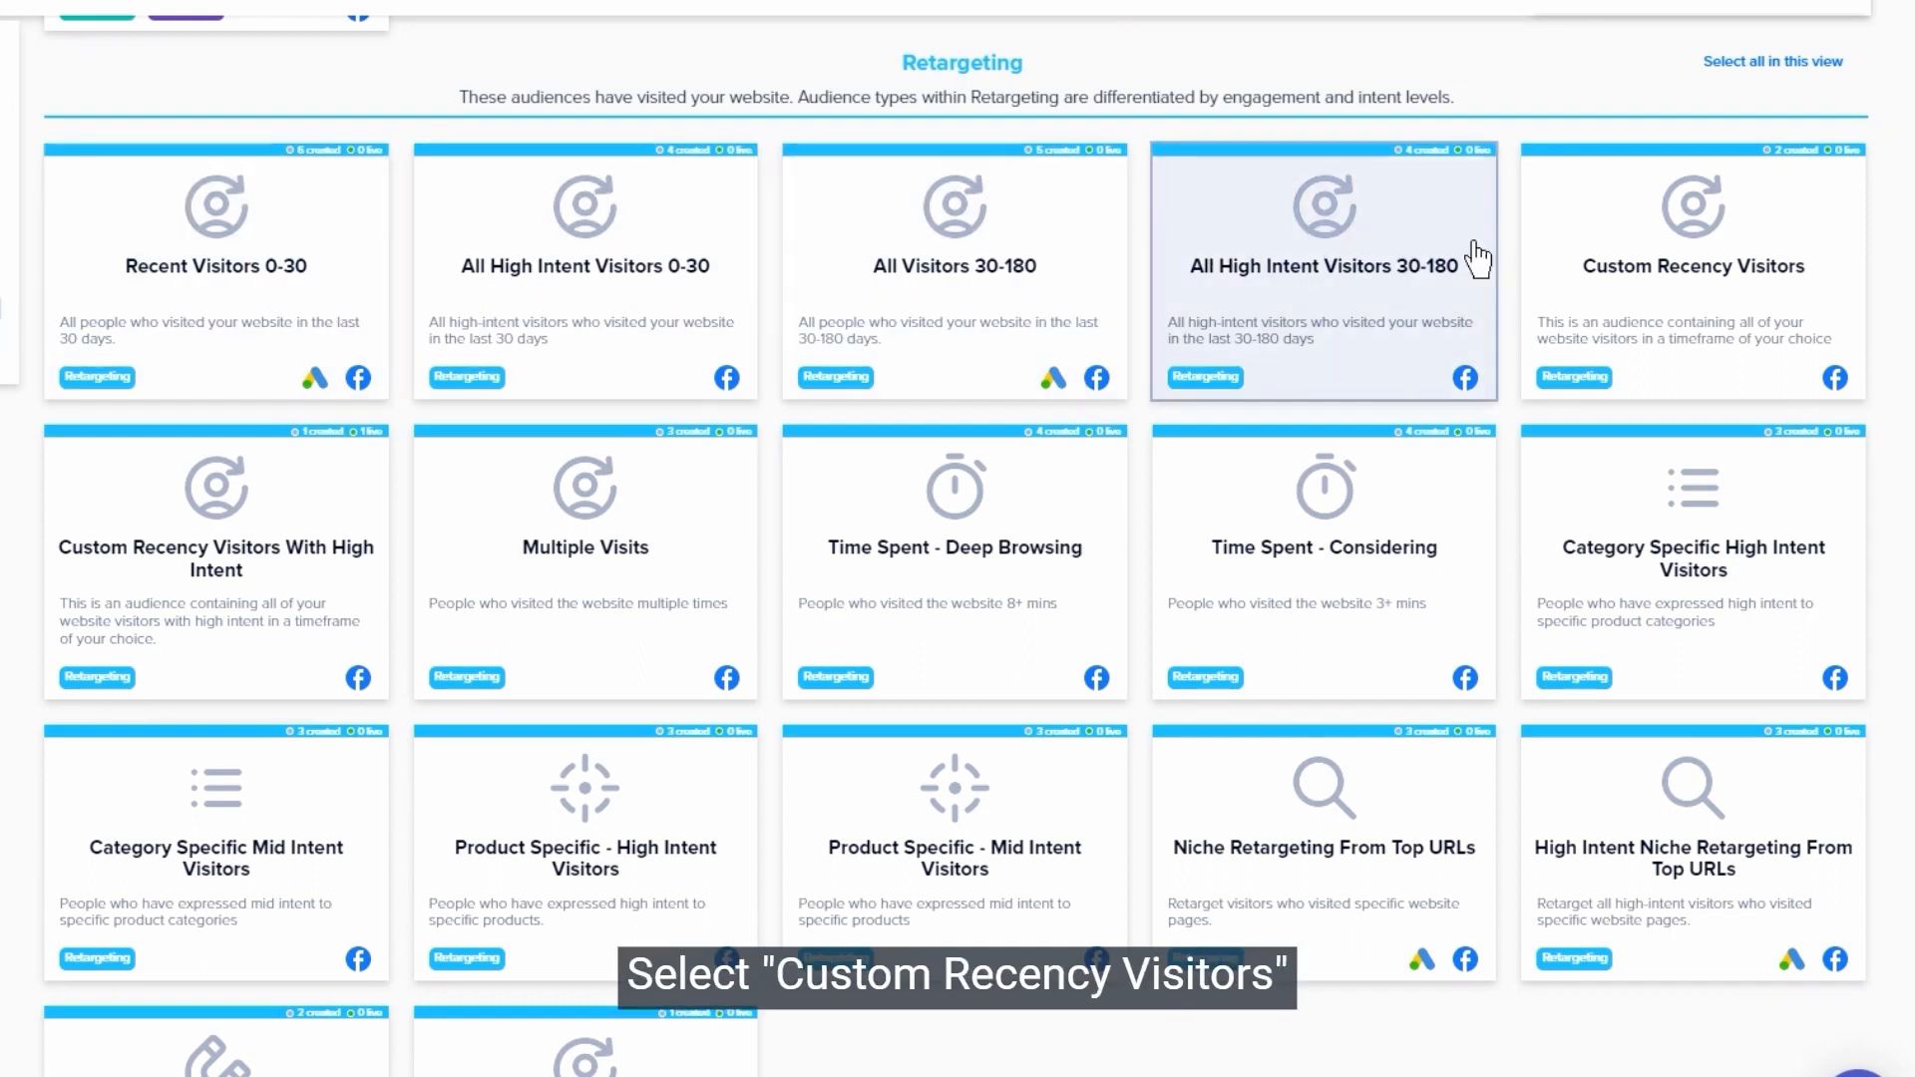
Add Custom Recency Visitors and scroll to the Retention customer audiences.
{"action": "left_click", "coordinate": [1692, 268]}
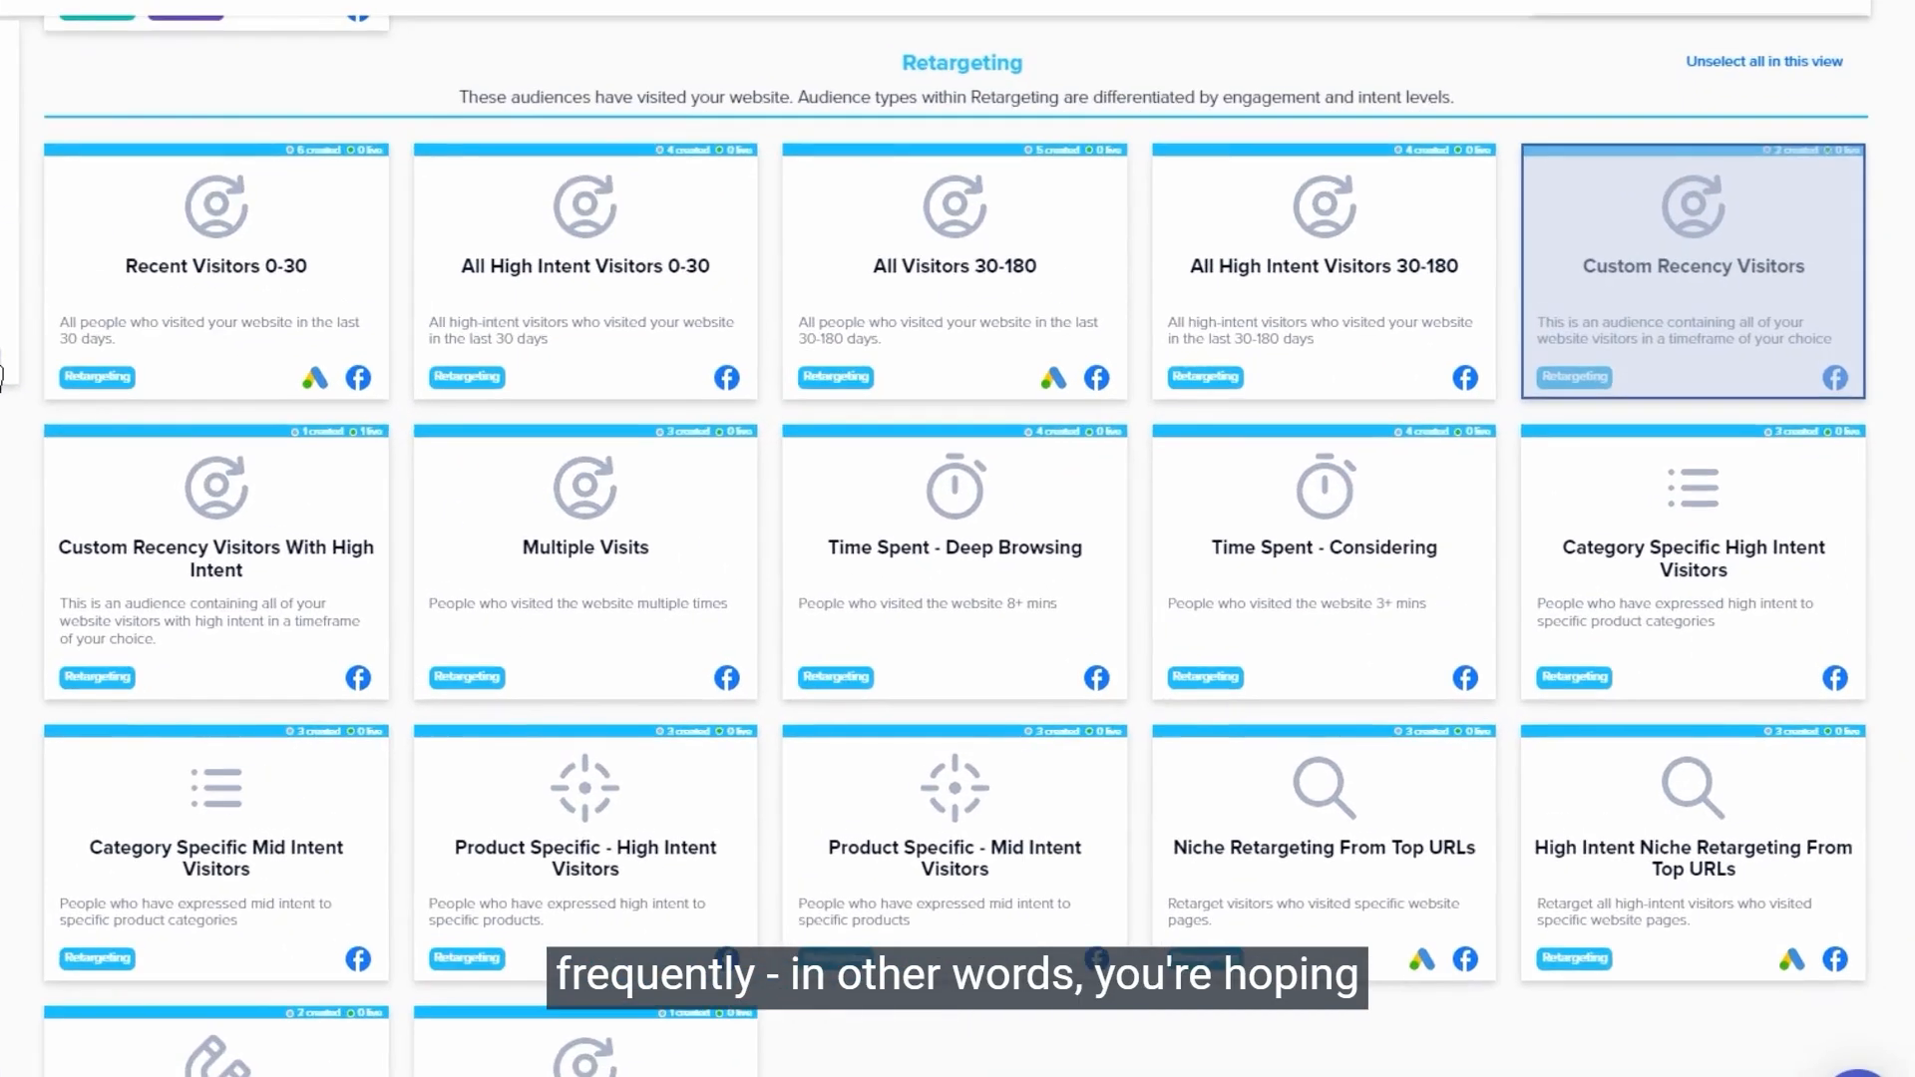
{"action": "scroll", "scroll_direction": "down", "scroll_amount": 3}
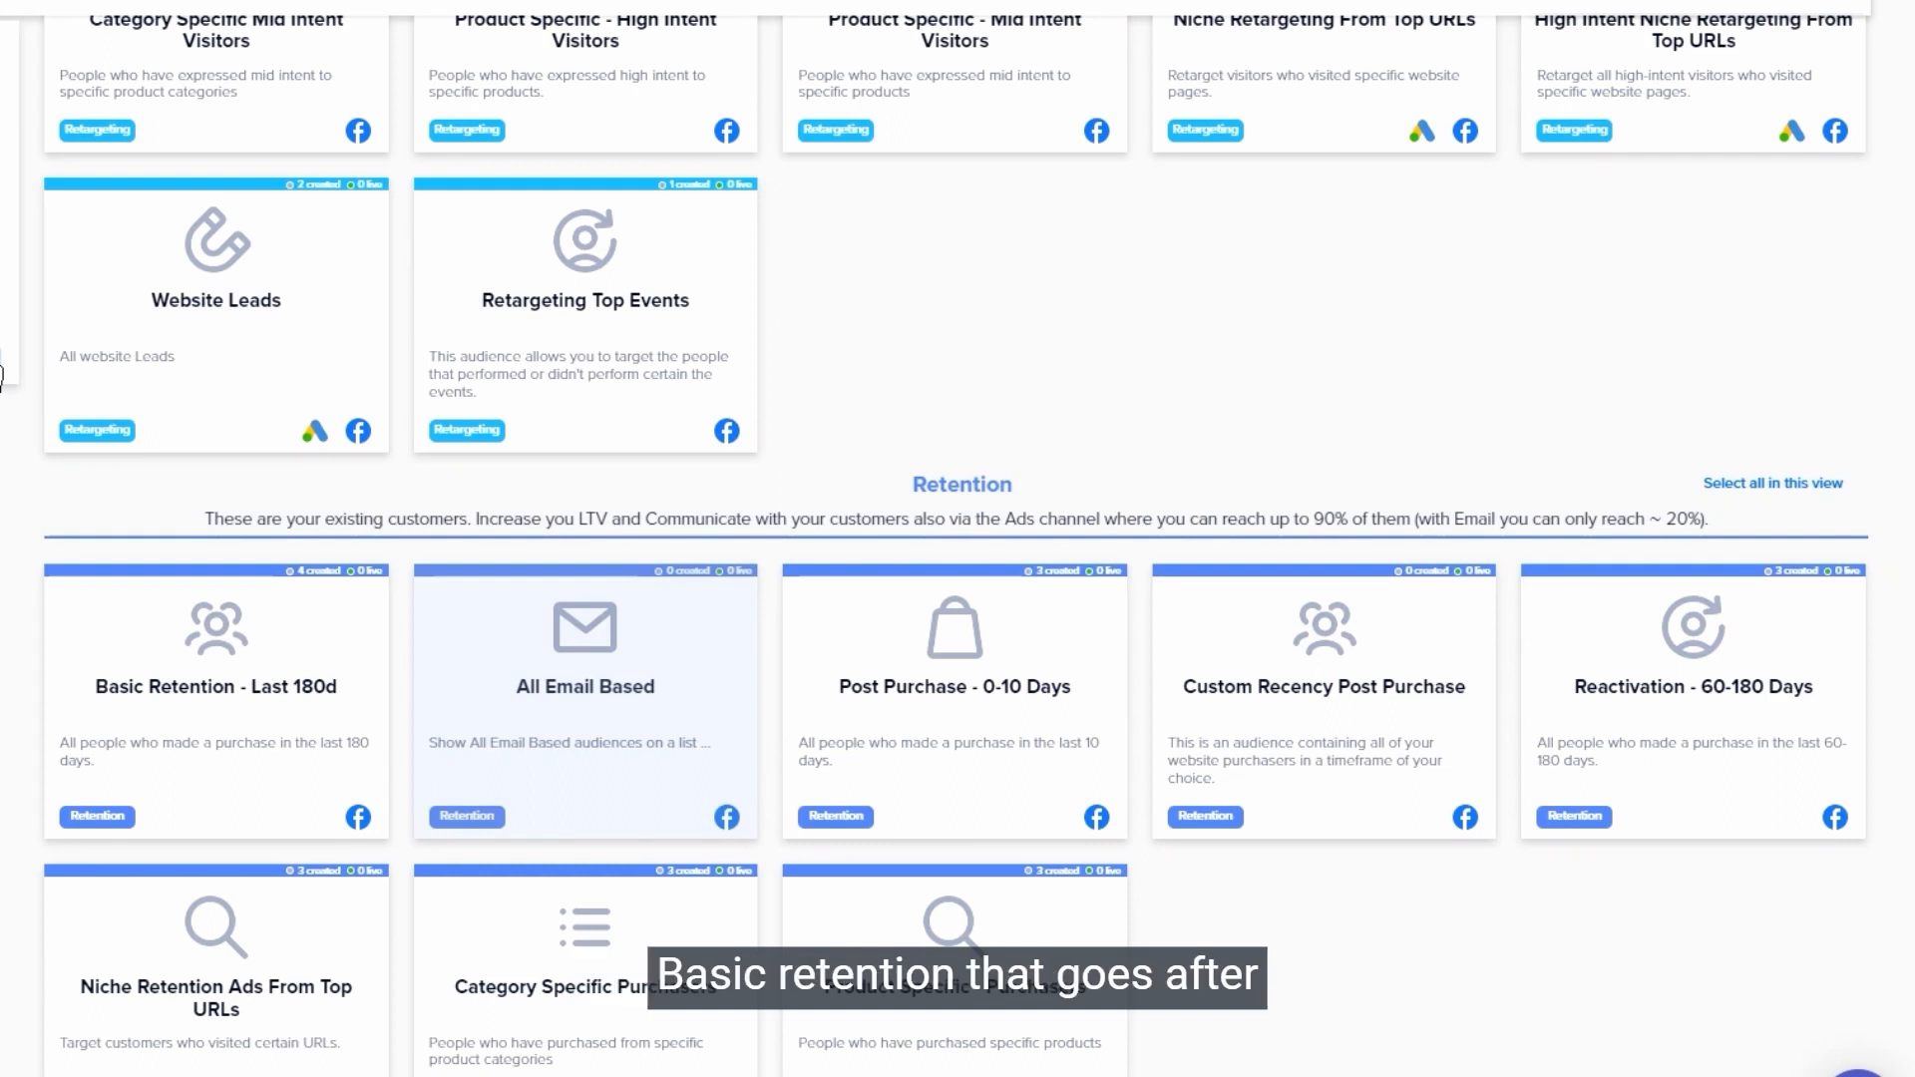
Add Basic Retention - Last 180d and continue to Campaign Set Up with ten audiences.
{"action": "left_click", "coordinate": [215, 702]}
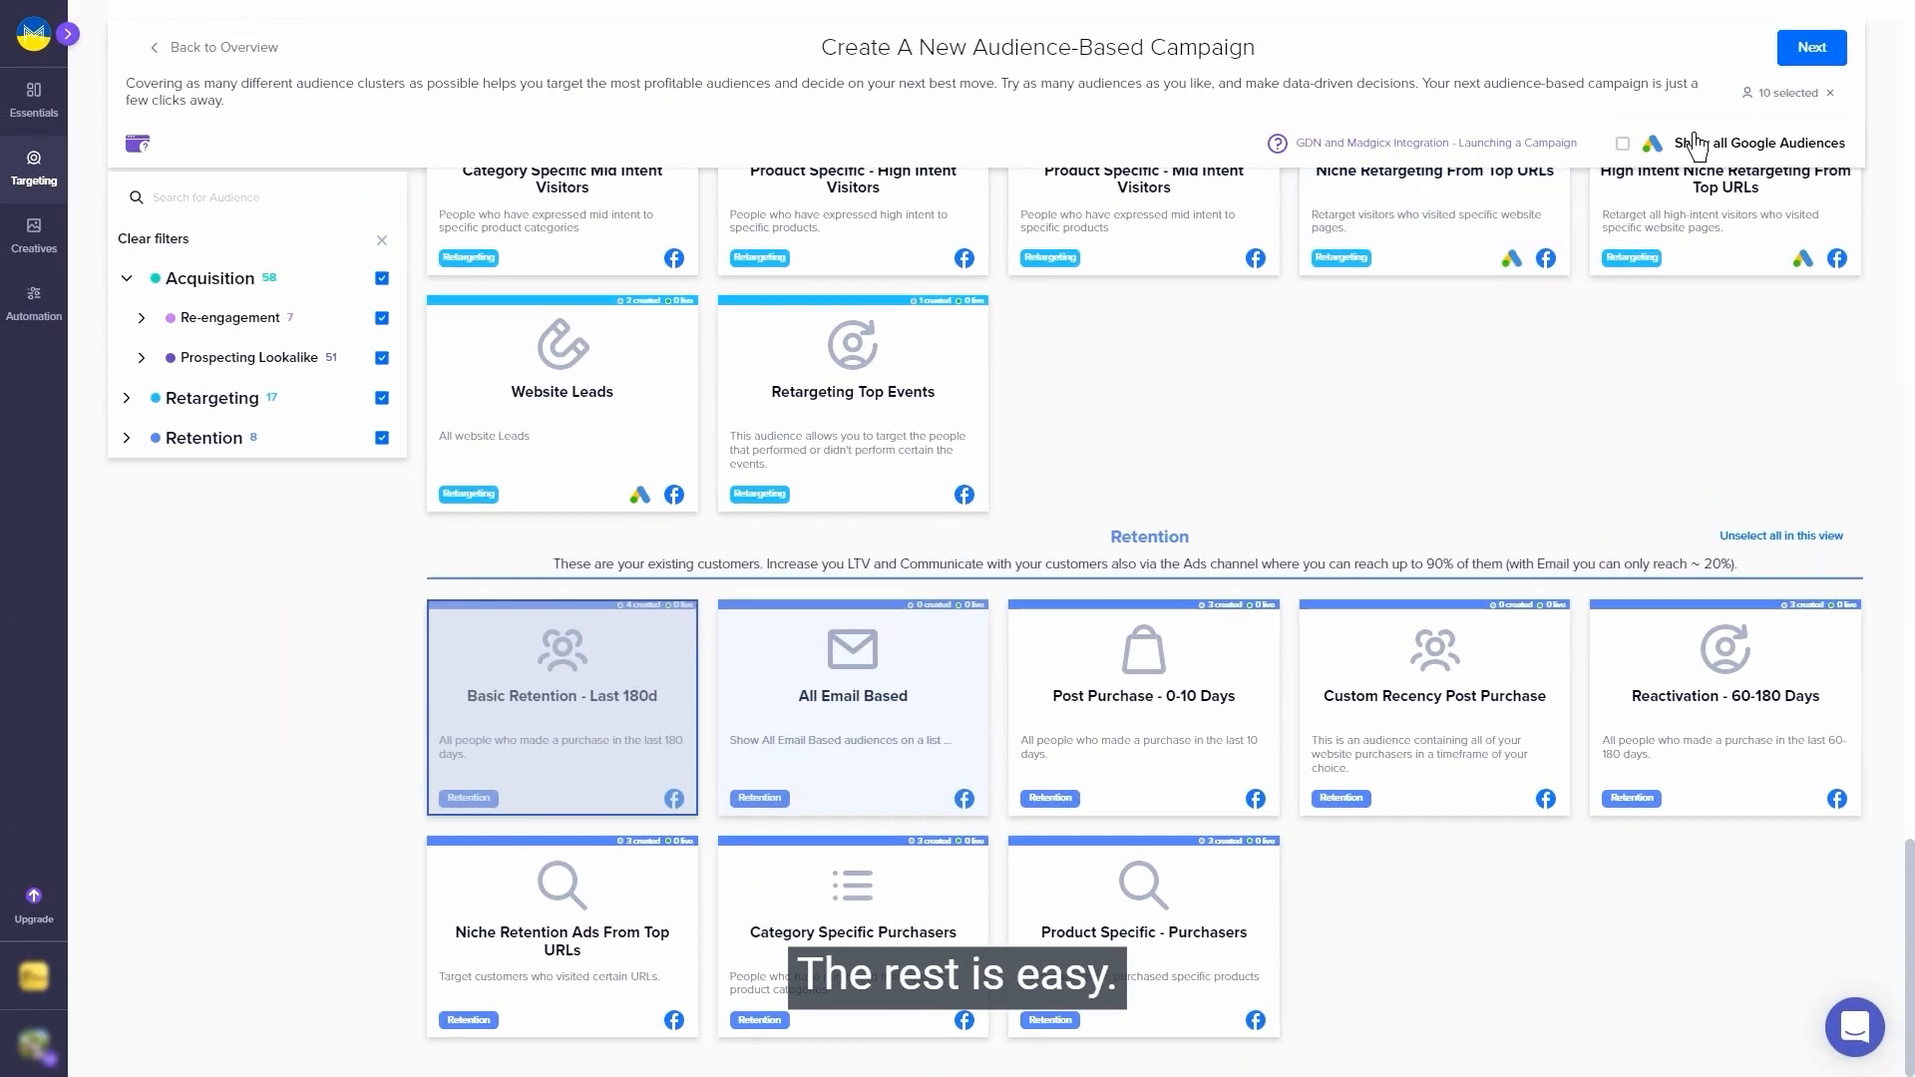
{"action": "left_click", "coordinate": [1811, 47]}
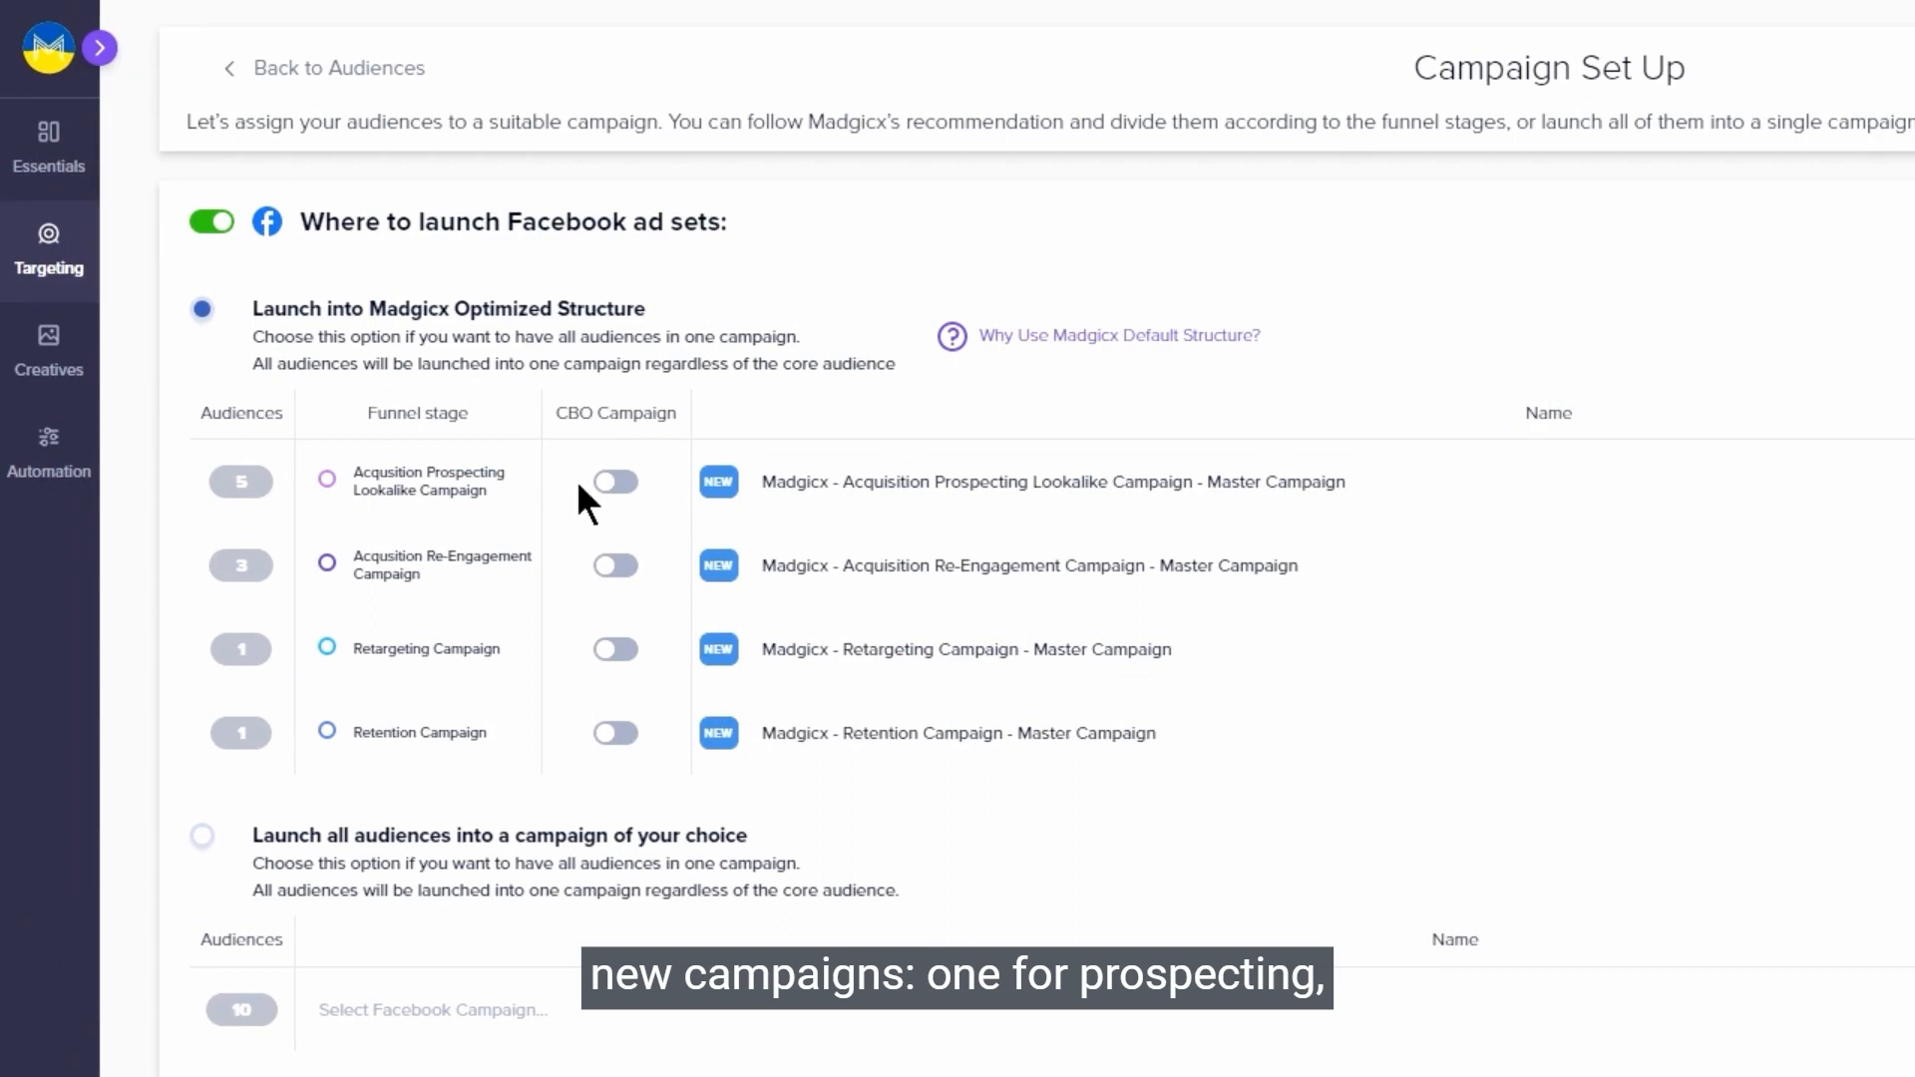
{"action": "mouse_move", "coordinate": [470, 604]}
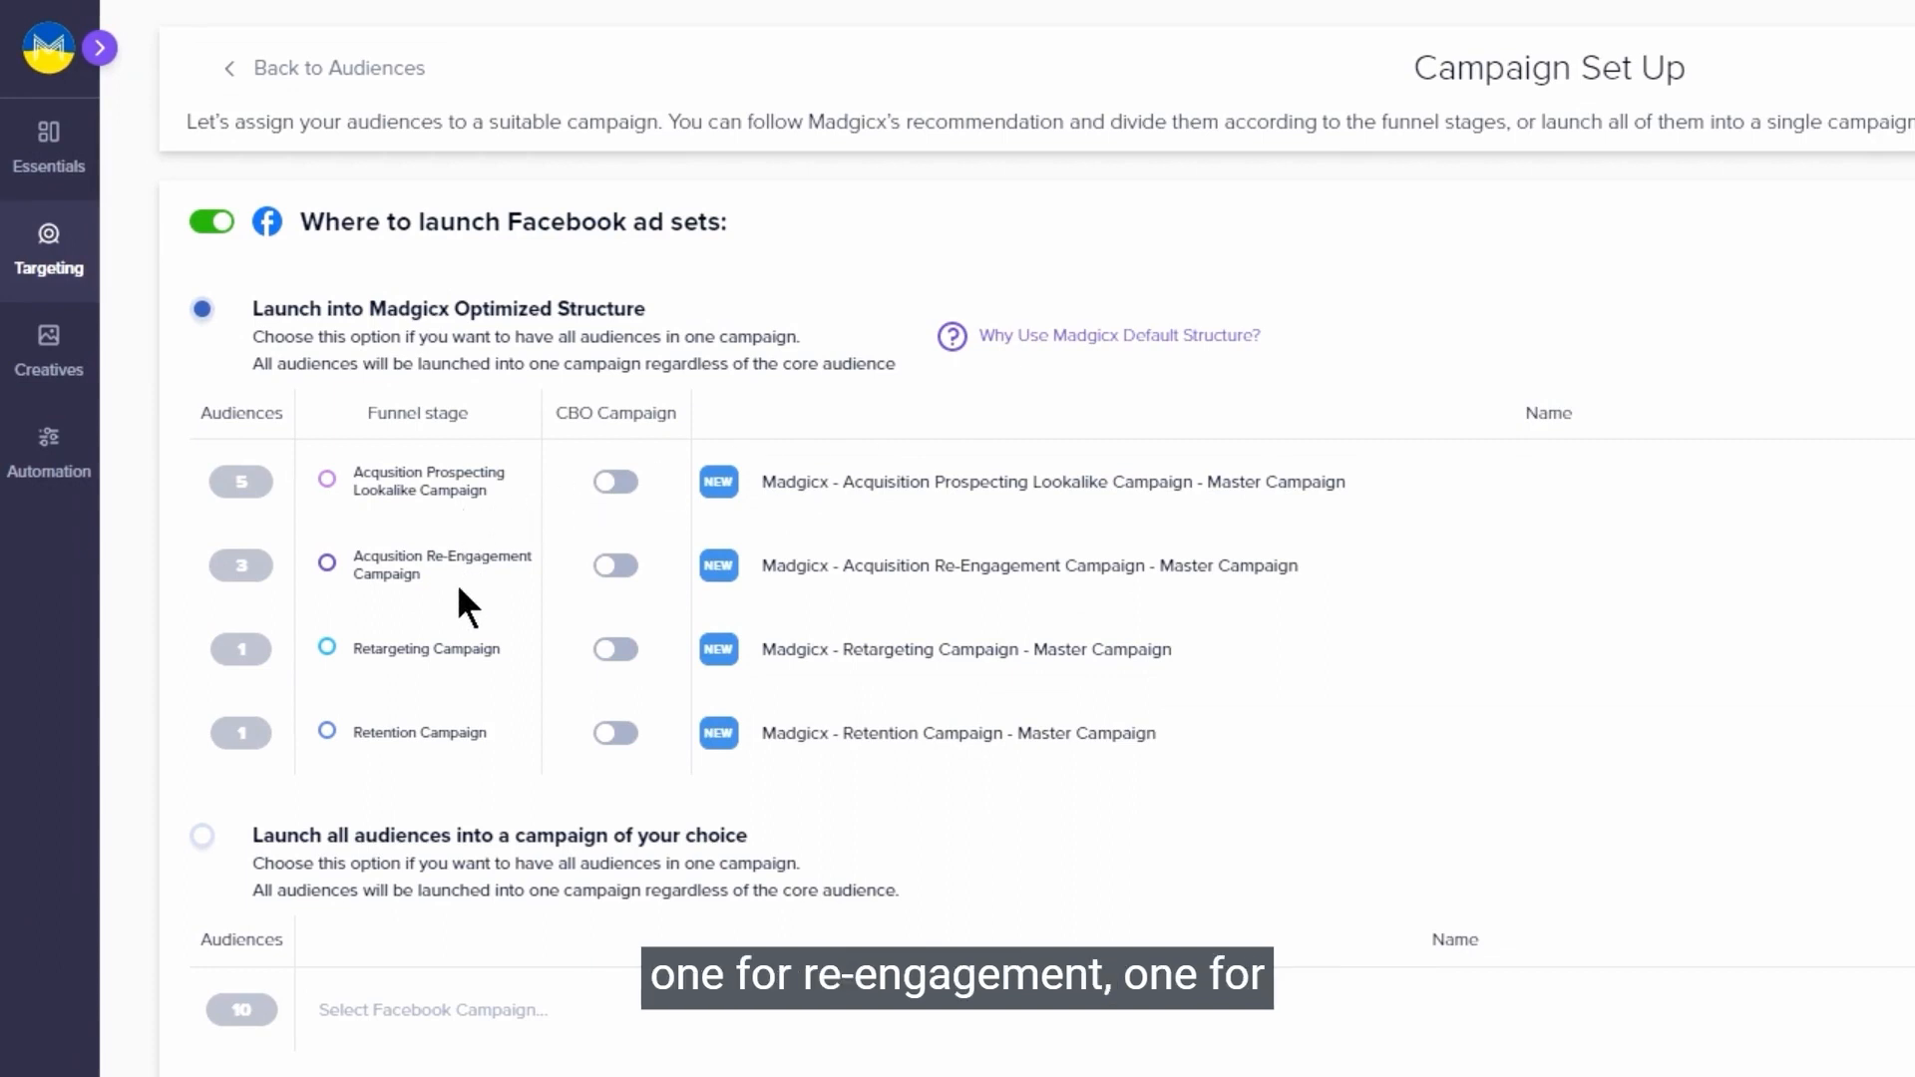
{"action": "mouse_move", "coordinate": [403, 769]}
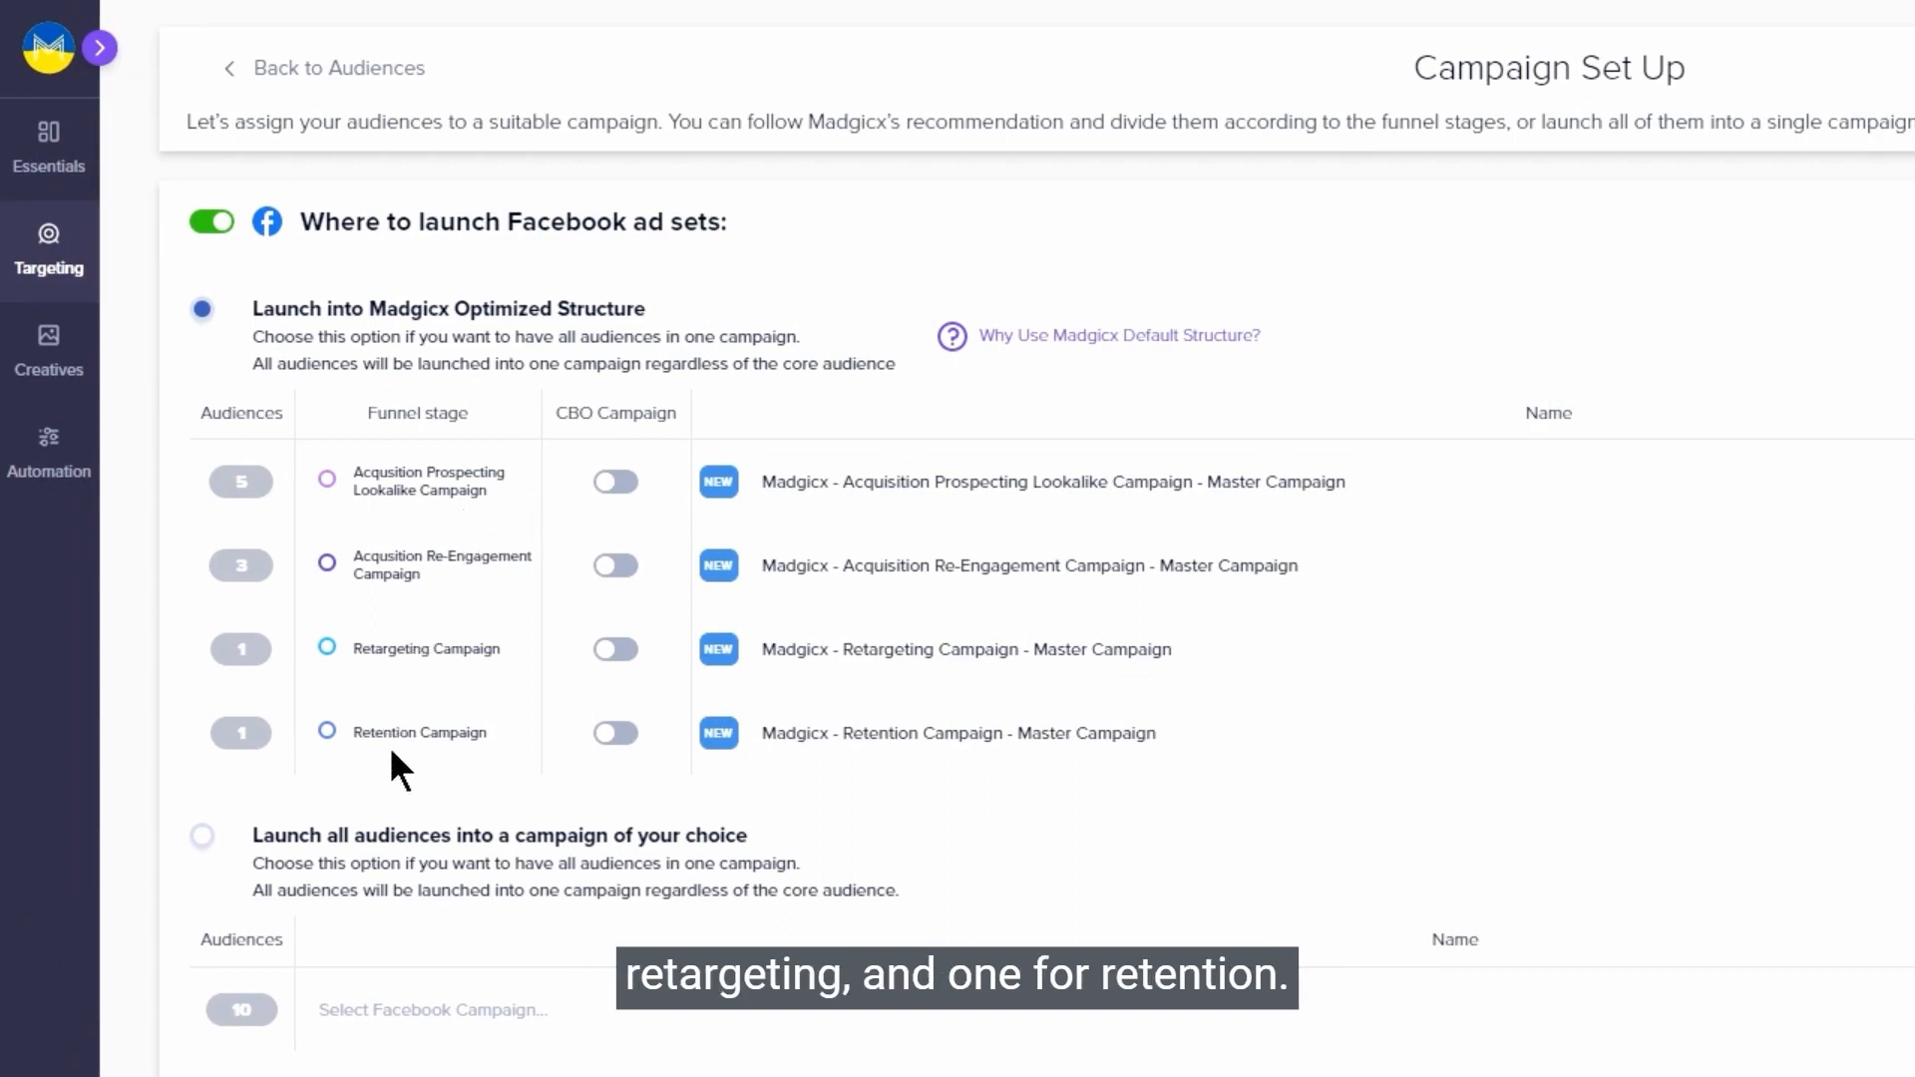
{"action": "mouse_move", "coordinate": [914, 718]}
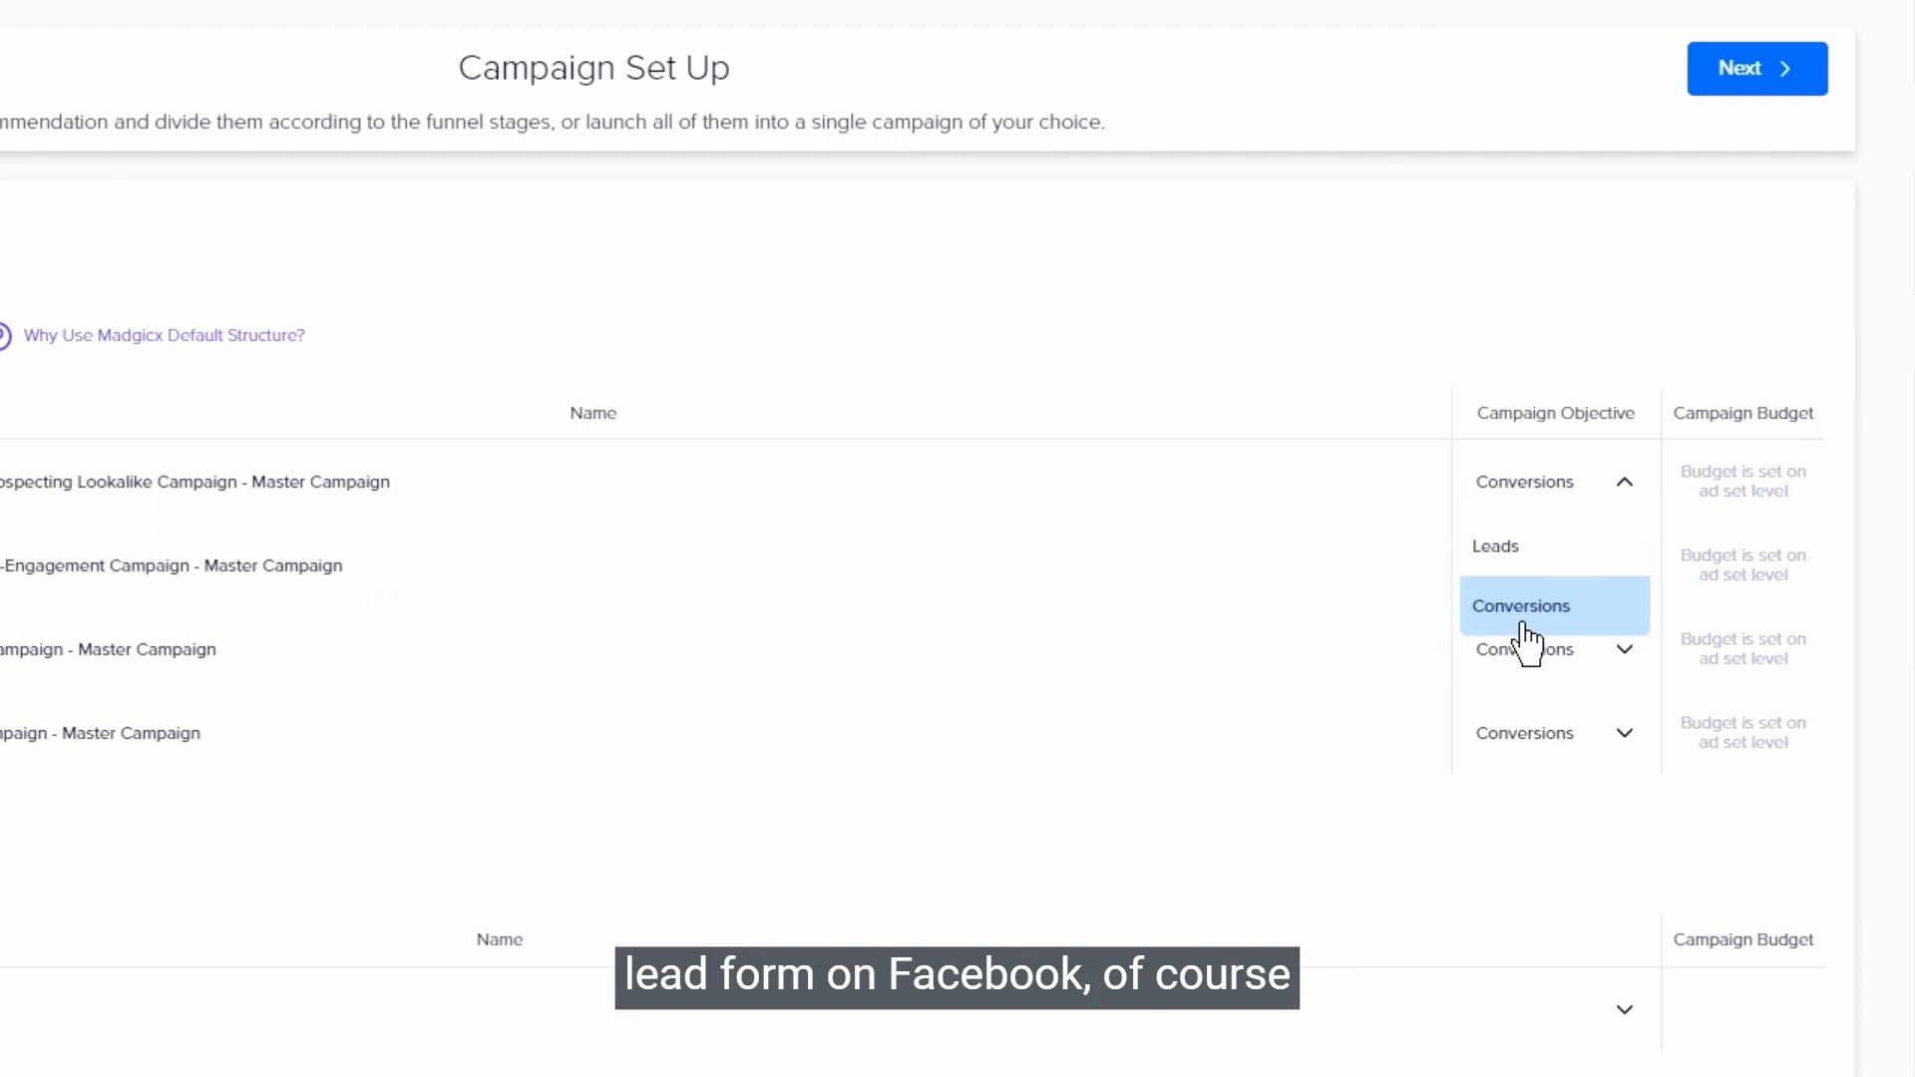
{"action": "mouse_move", "coordinate": [1495, 546]}
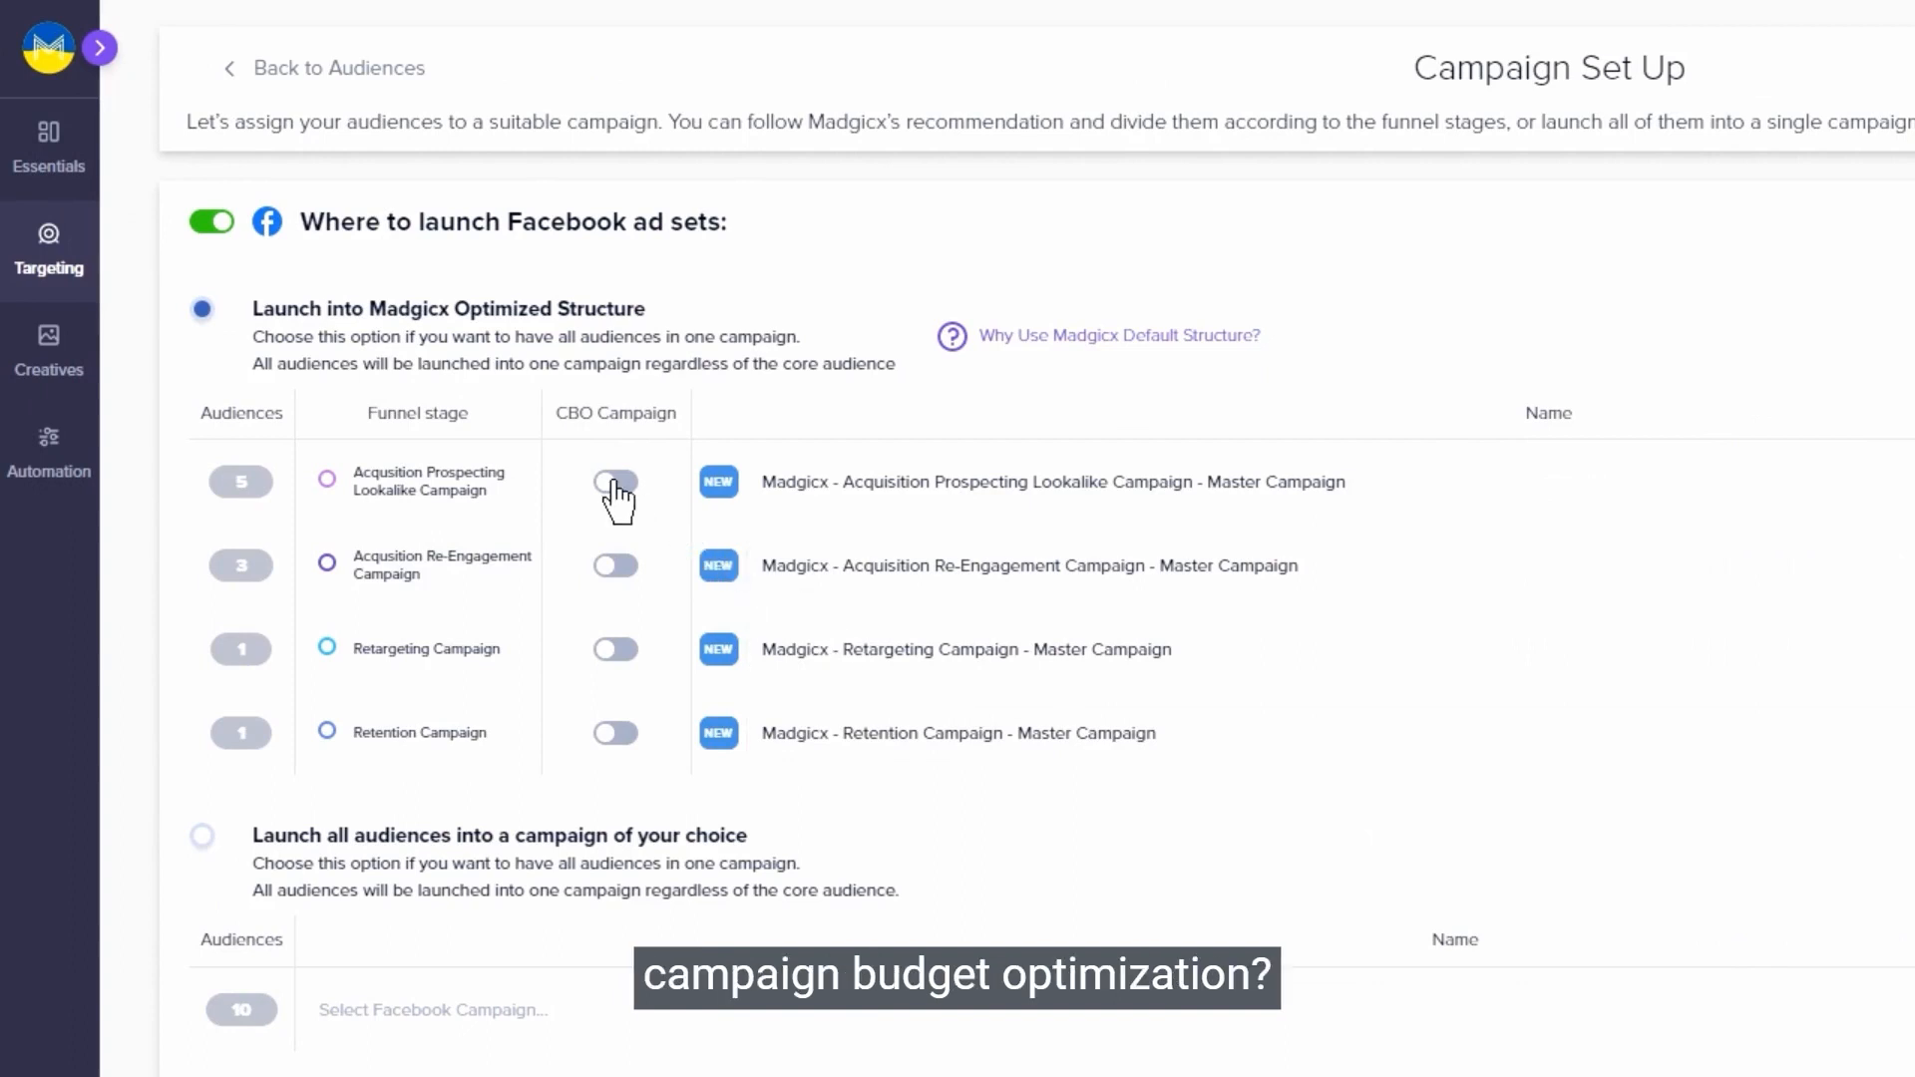
Switch from campaign set-up to the Targeting Insights performance report.
{"action": "left_click", "coordinate": [616, 480]}
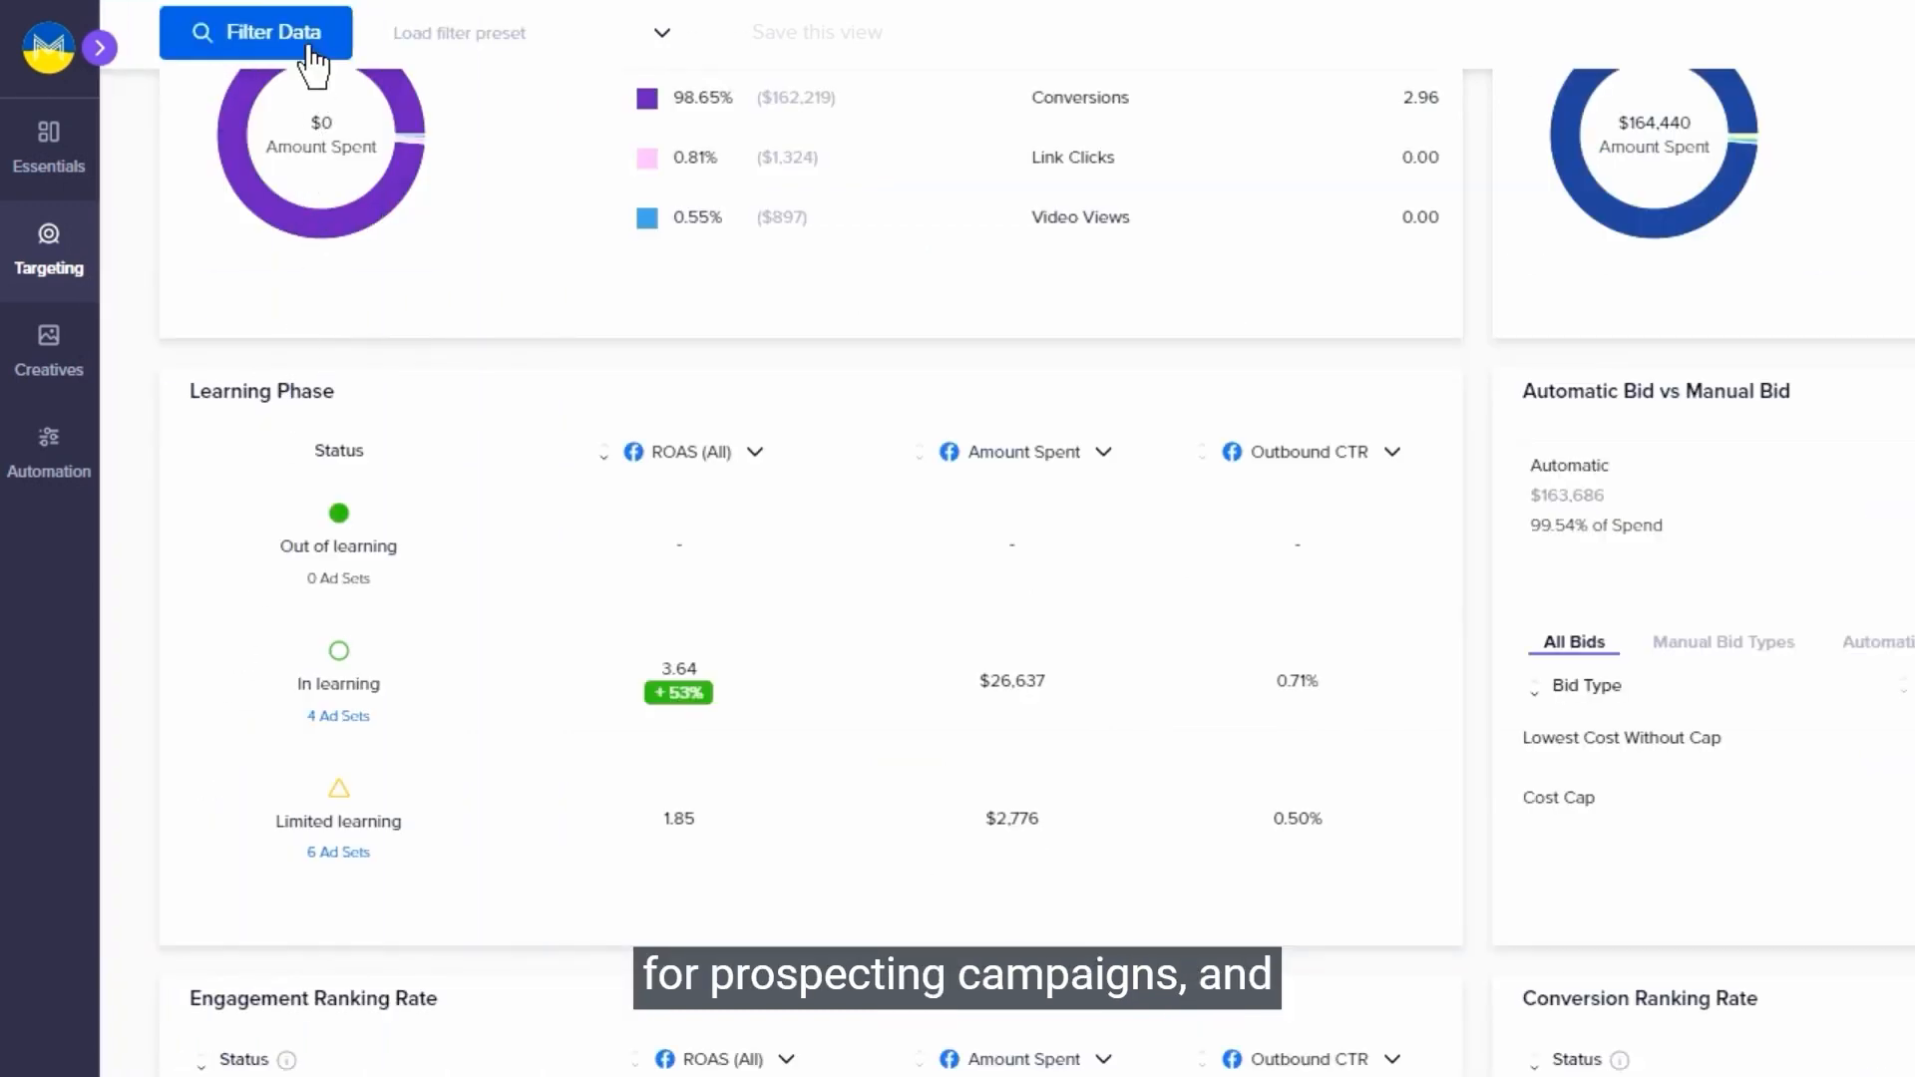
Filter the insights data to Acquisition Prospecting campaigns.
{"action": "left_click", "coordinate": [255, 32]}
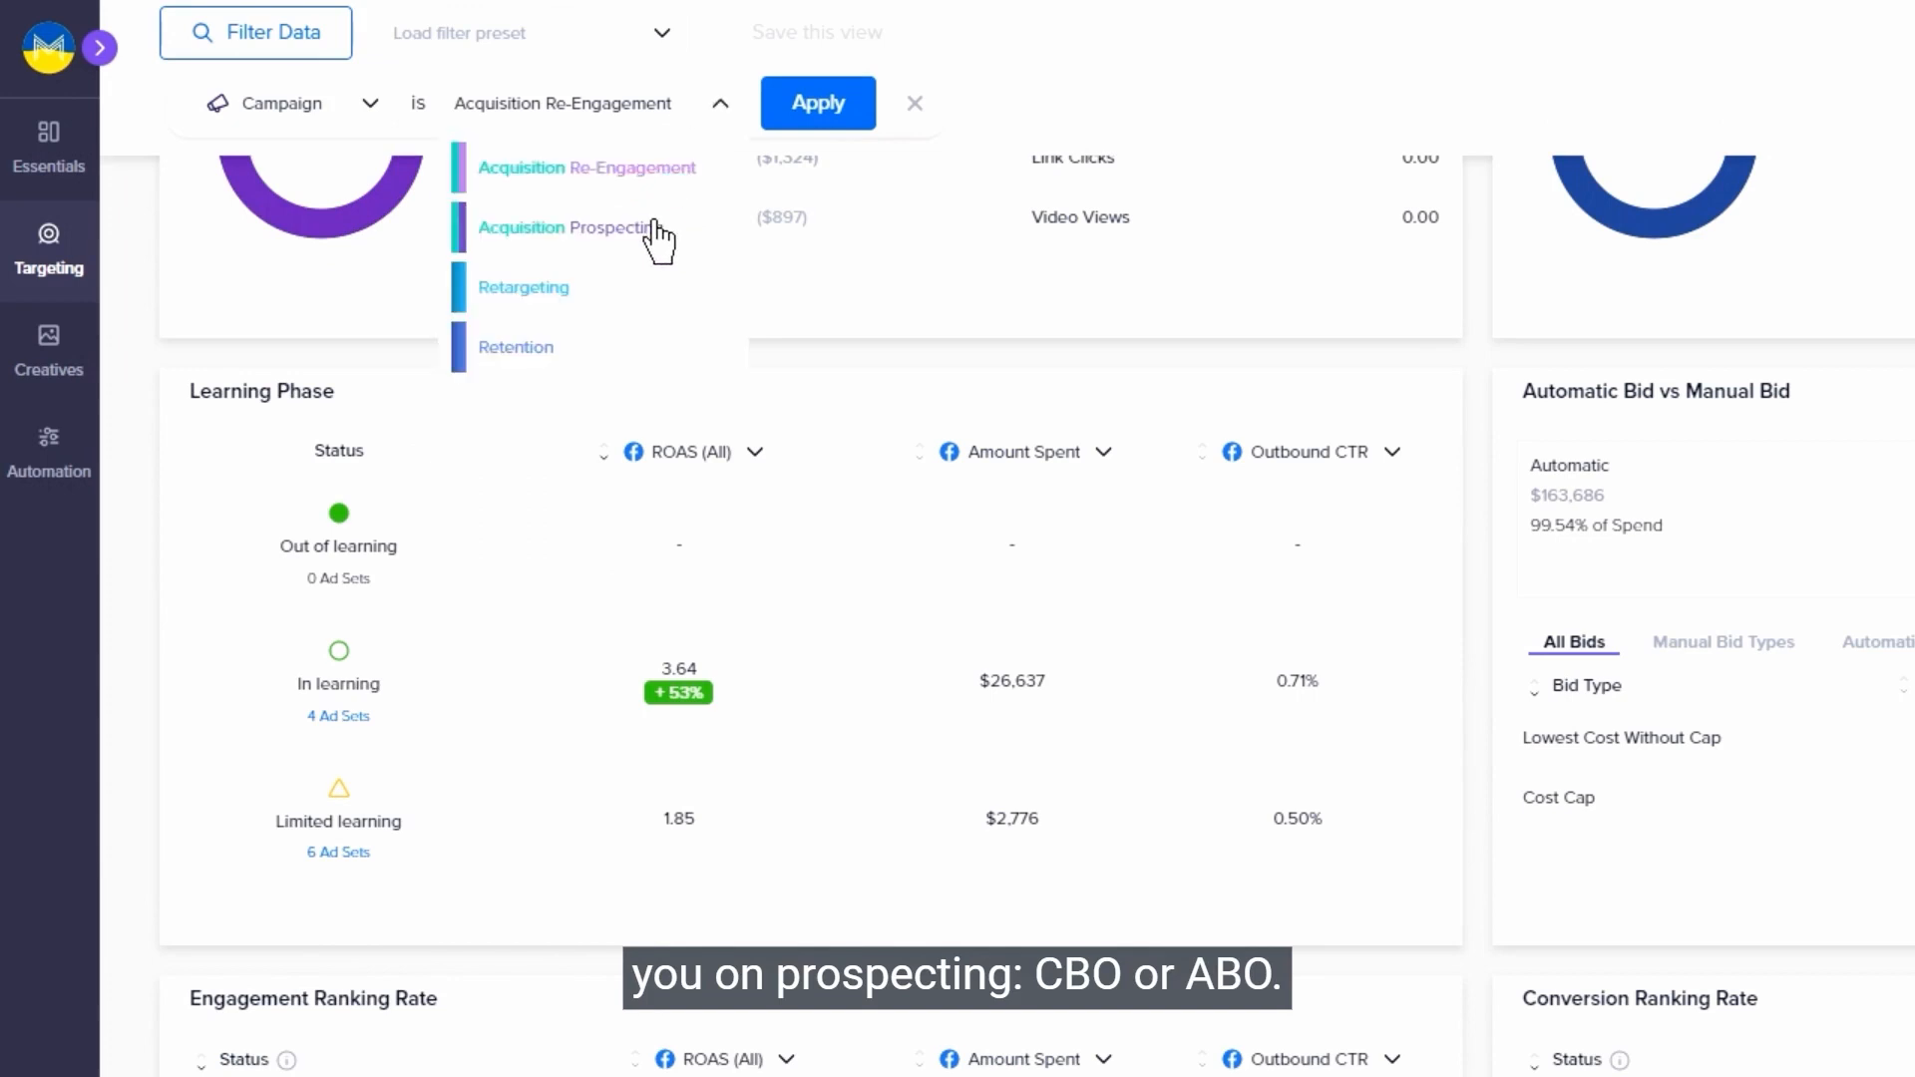
{"action": "left_click", "coordinate": [564, 228]}
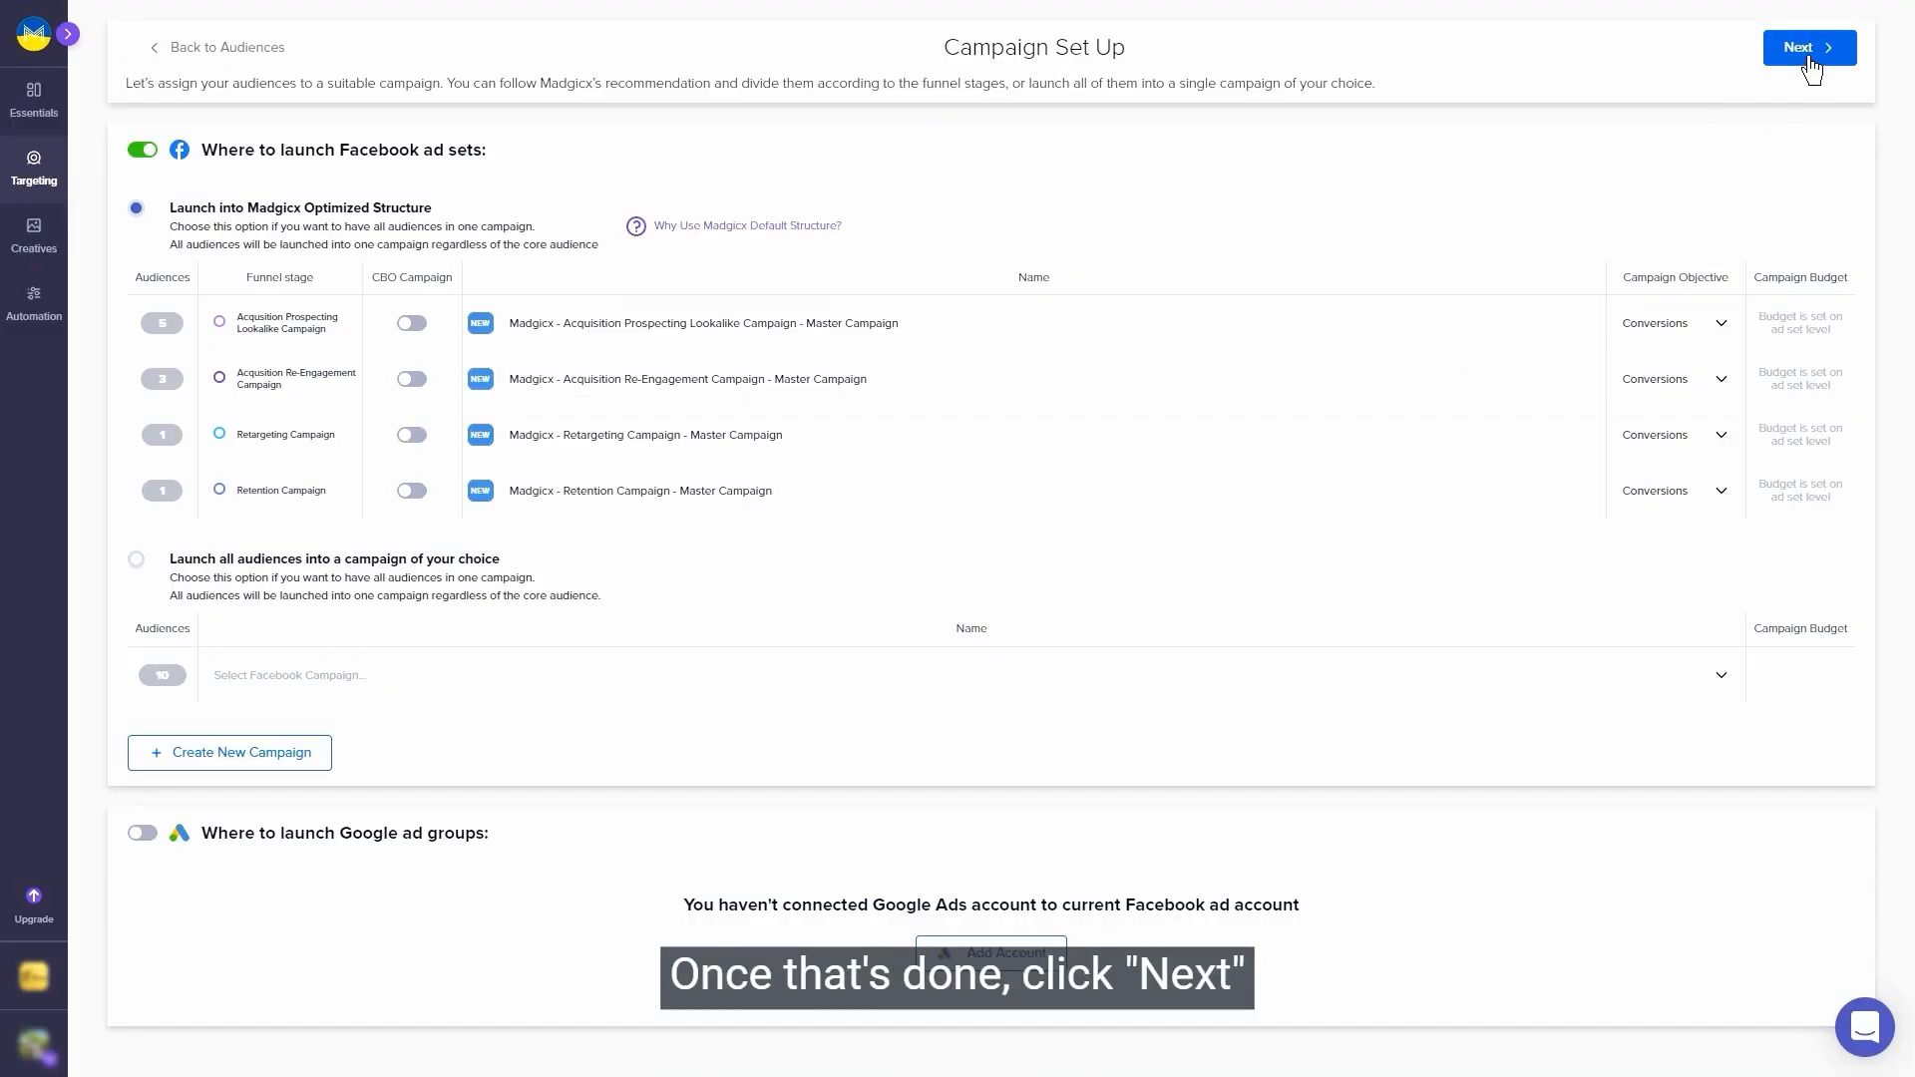
Filter ads to Acquisition and tick the top-ROAS ads for the Prospecting Lookalike ad sets.
{"action": "left_click", "coordinate": [1808, 47]}
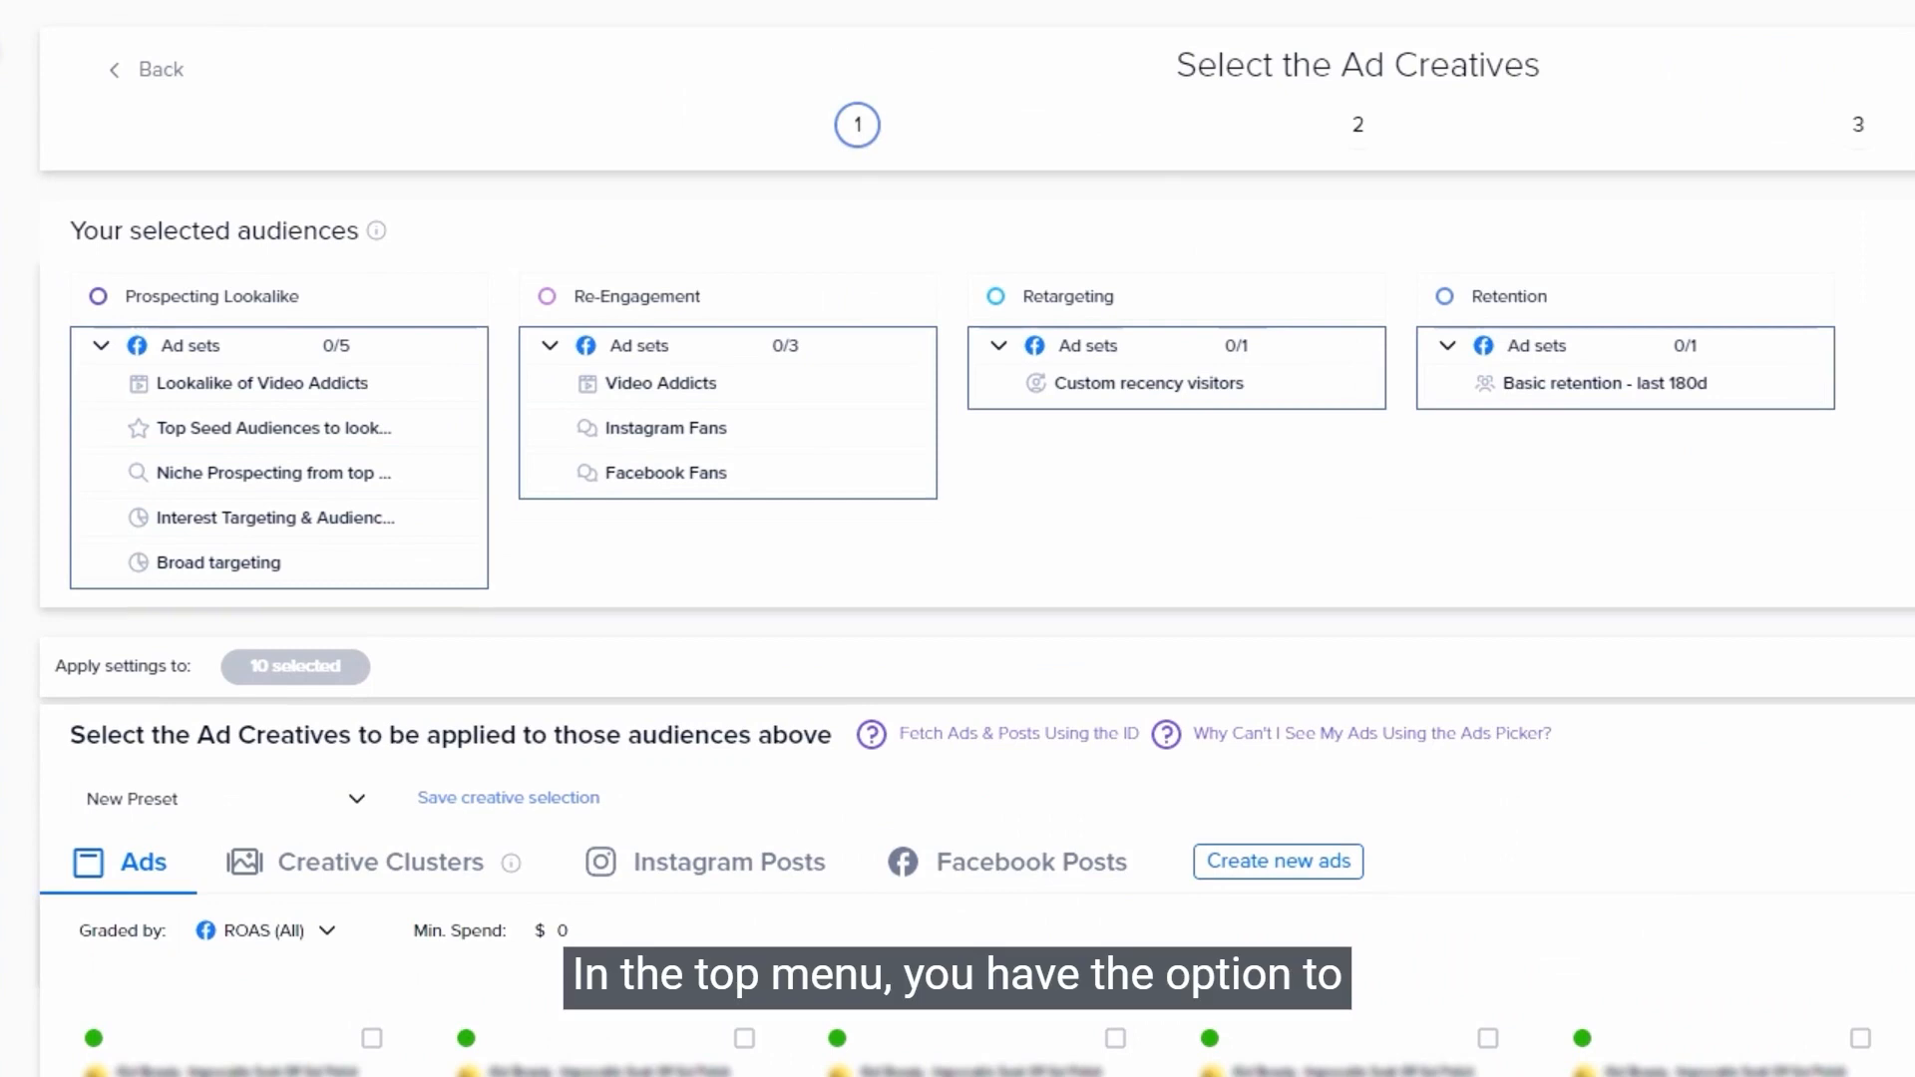
{"action": "left_click", "coordinate": [995, 295]}
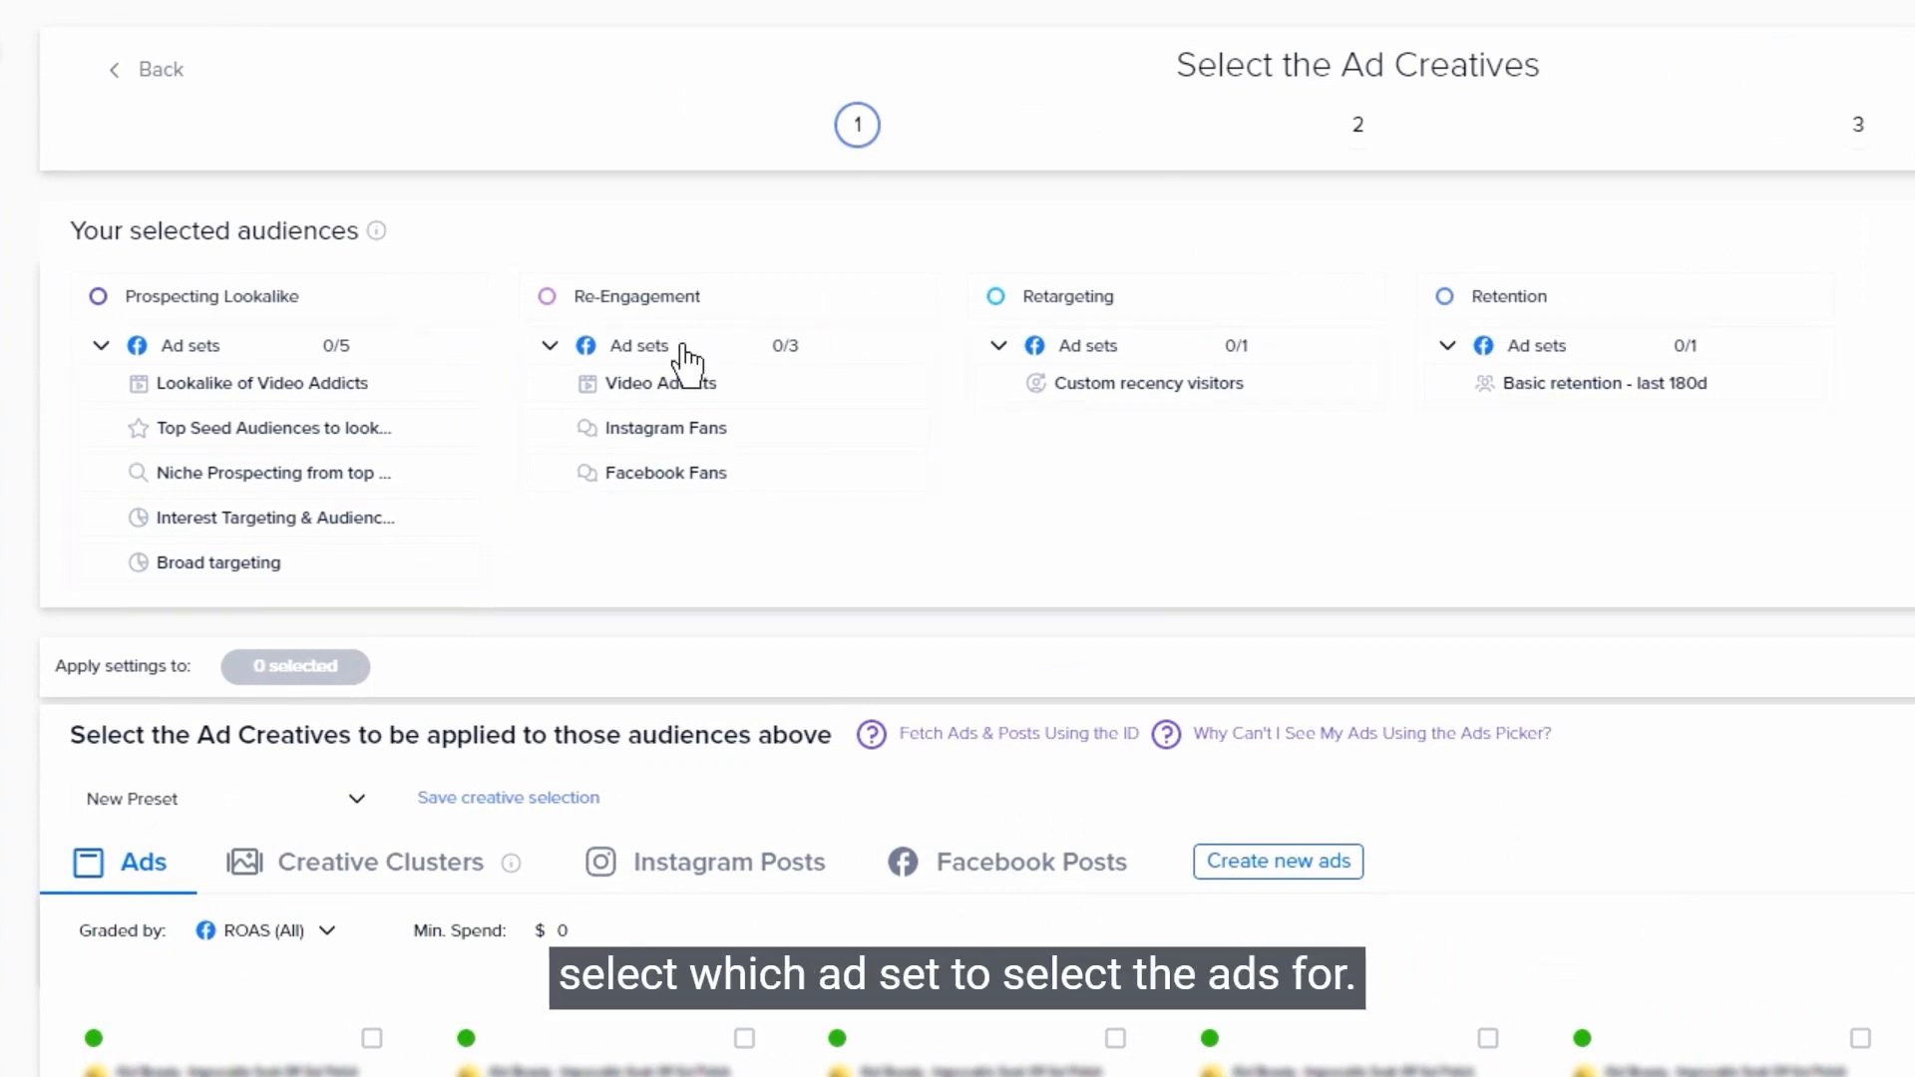
{"action": "mouse_move", "coordinate": [1383, 535]}
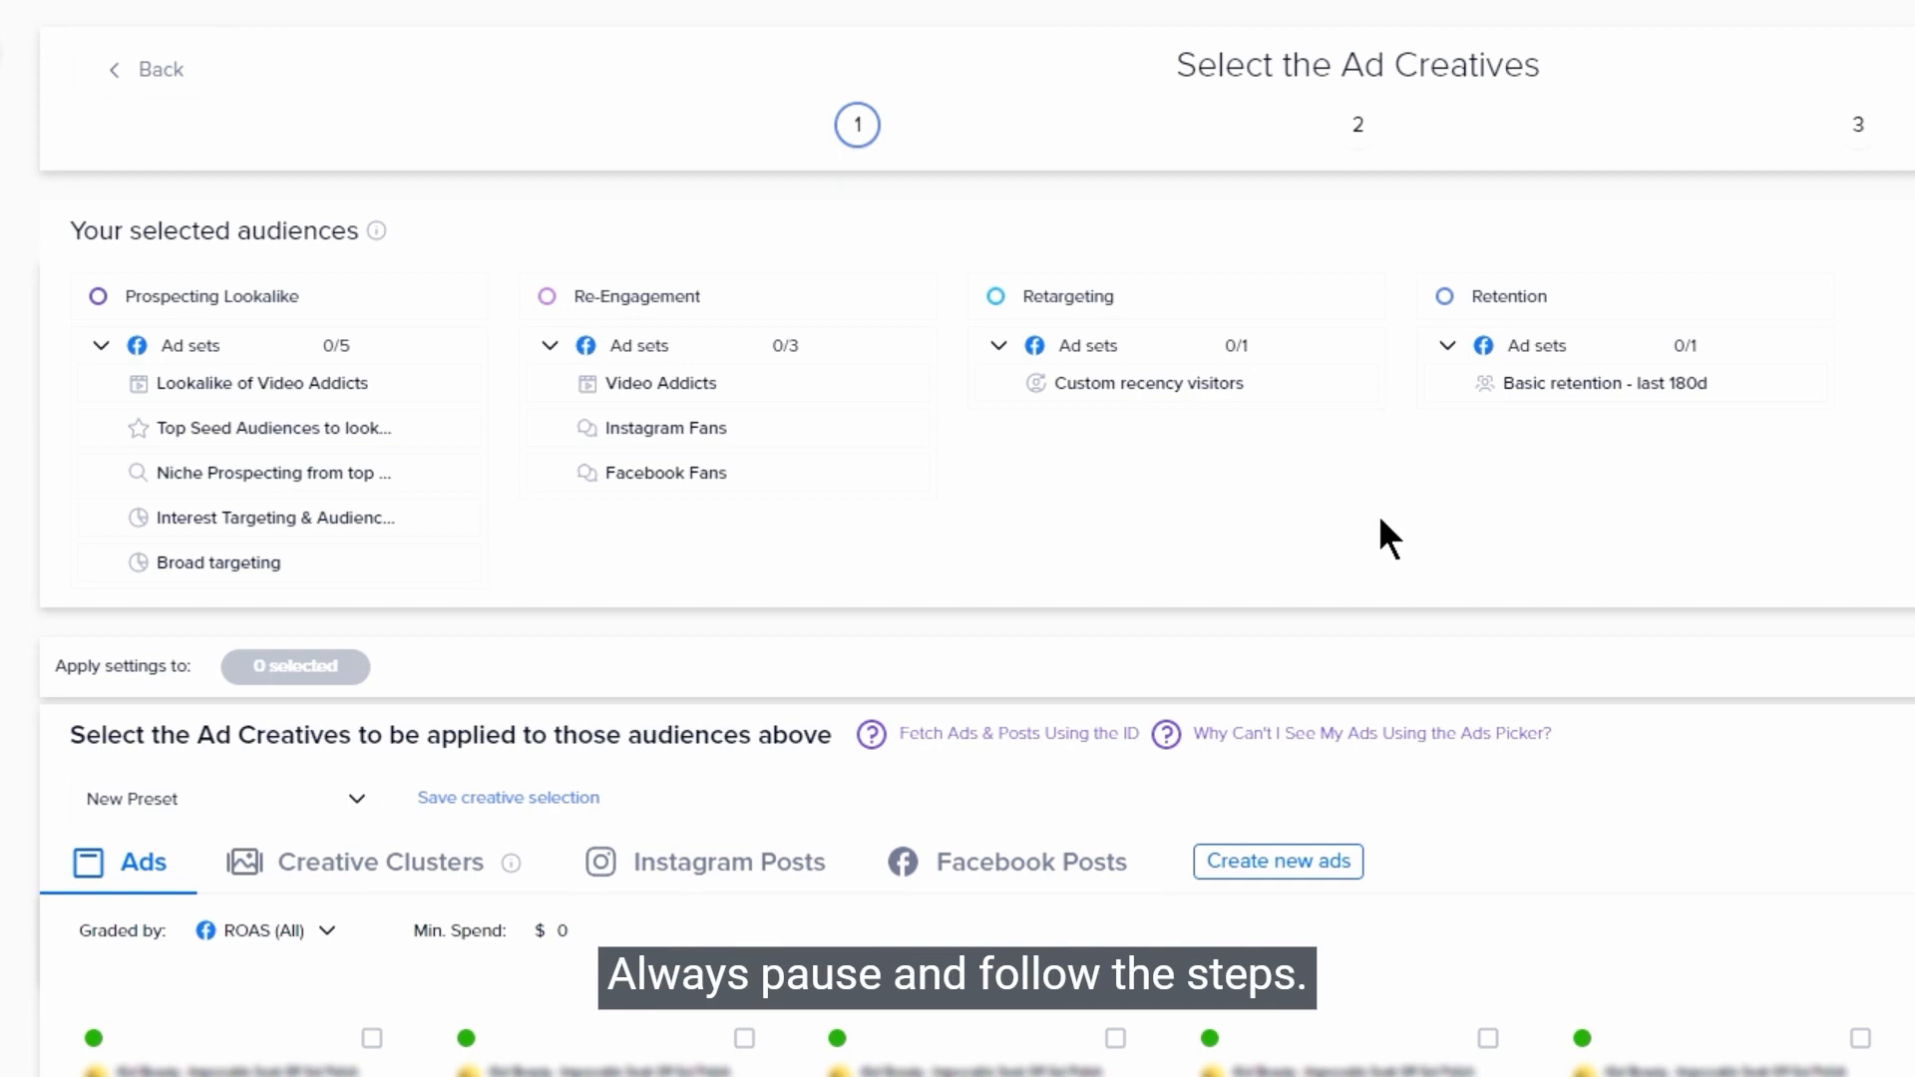
{"action": "mouse_move", "coordinate": [414, 315]}
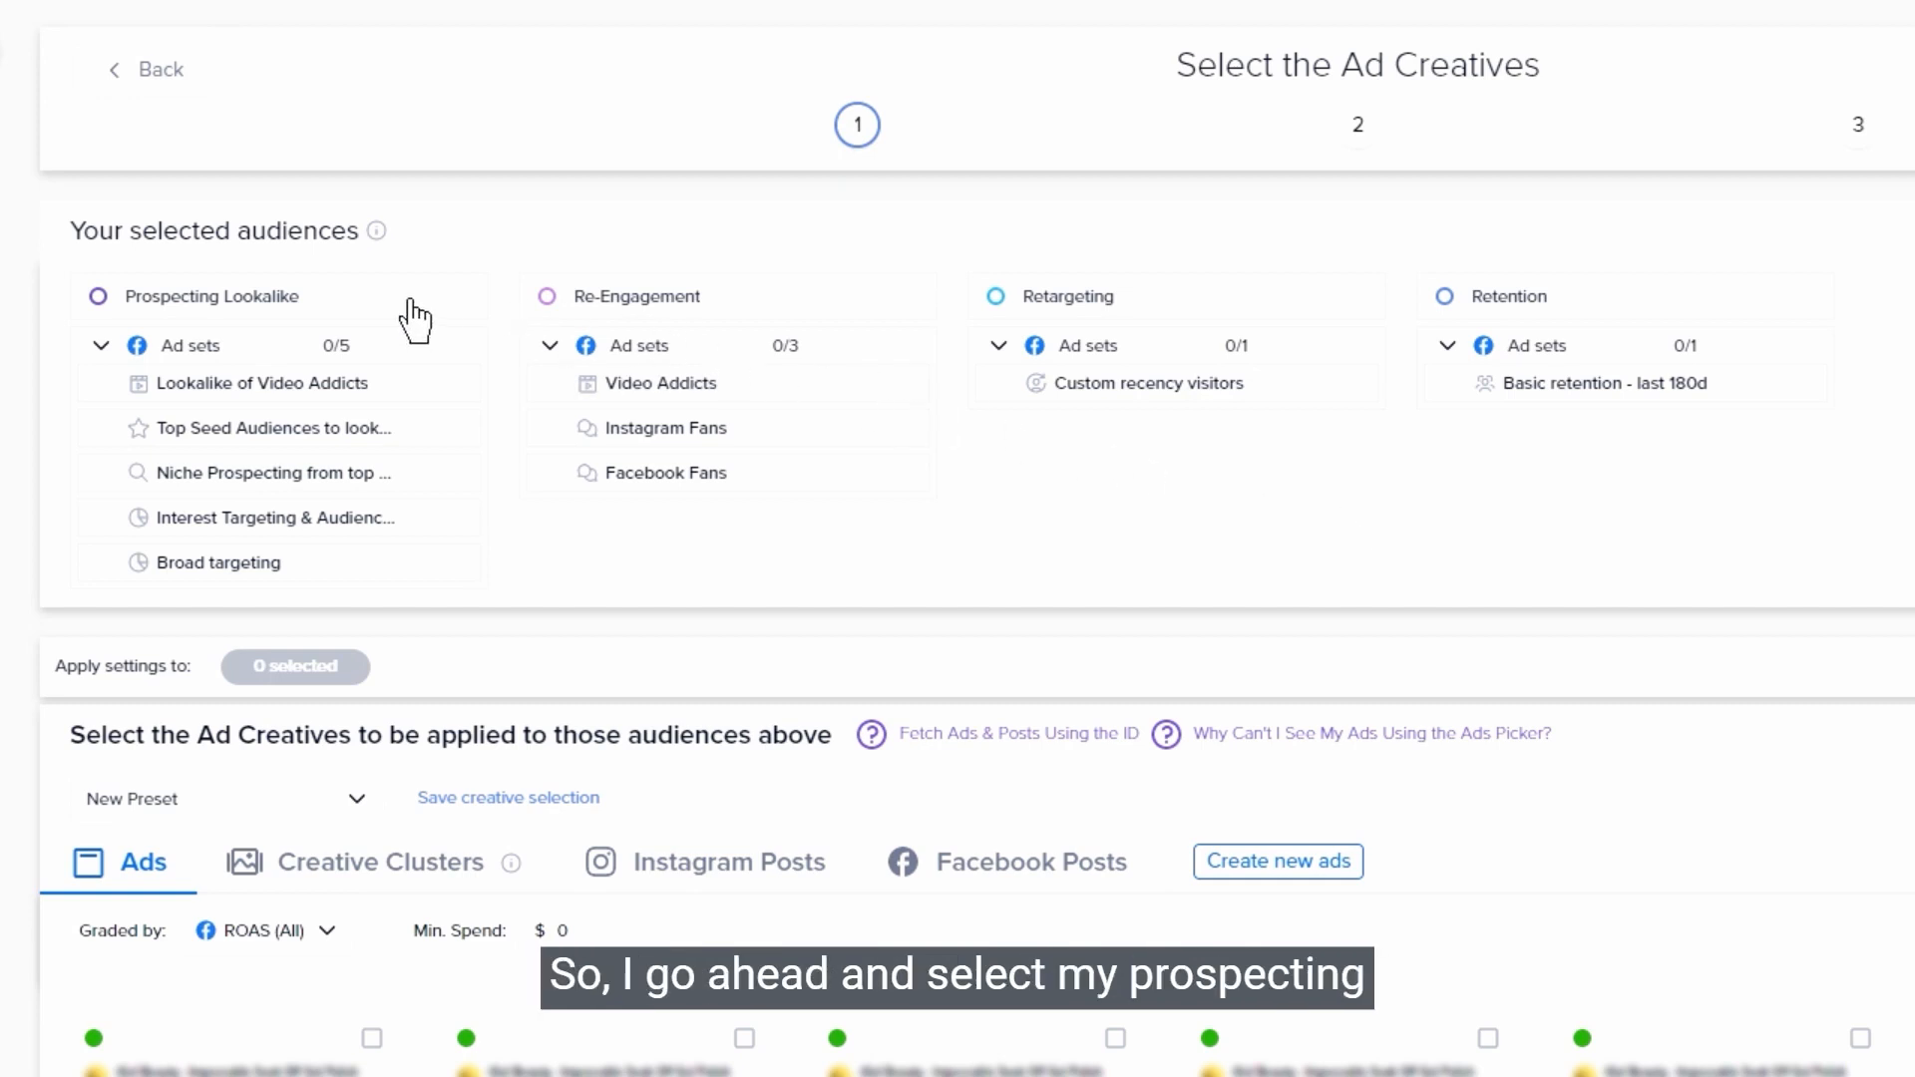
{"action": "scroll", "scroll_direction": "down", "scroll_amount": 3}
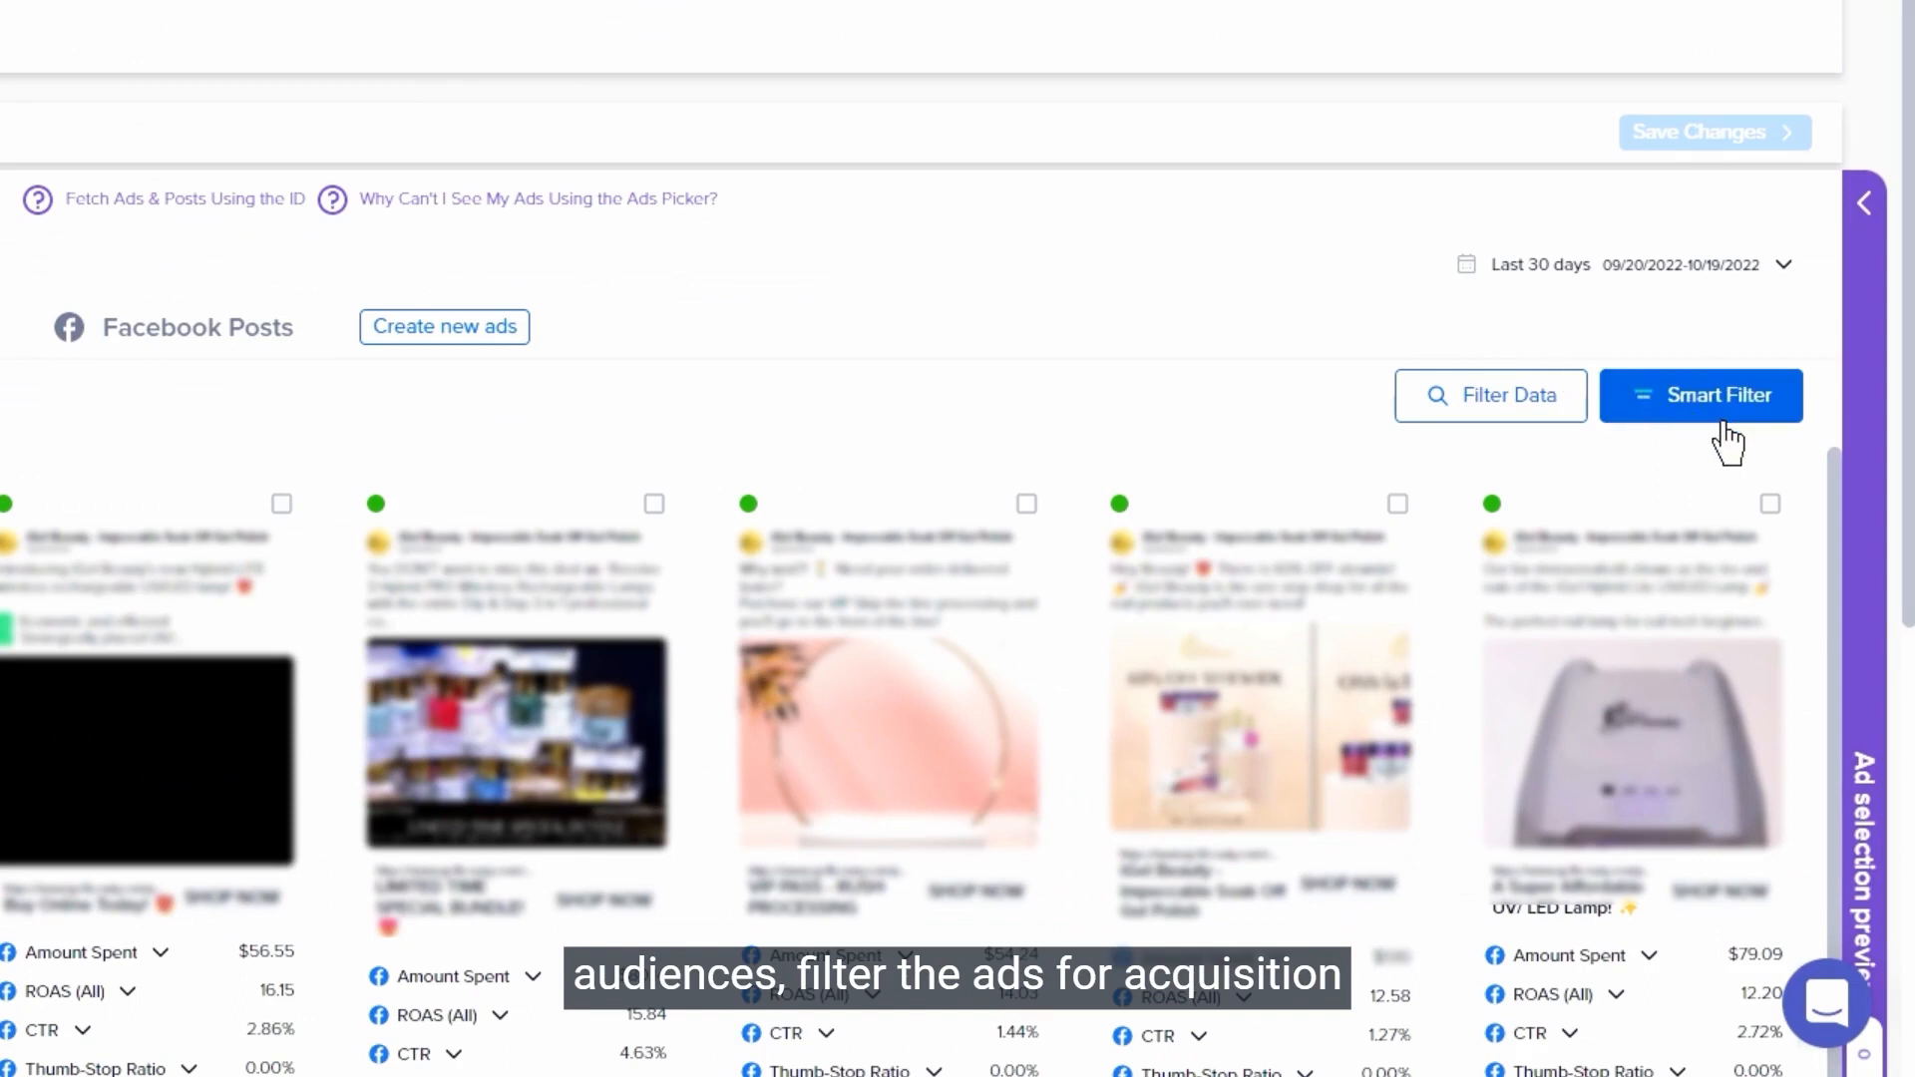
{"action": "left_click", "coordinate": [1698, 395]}
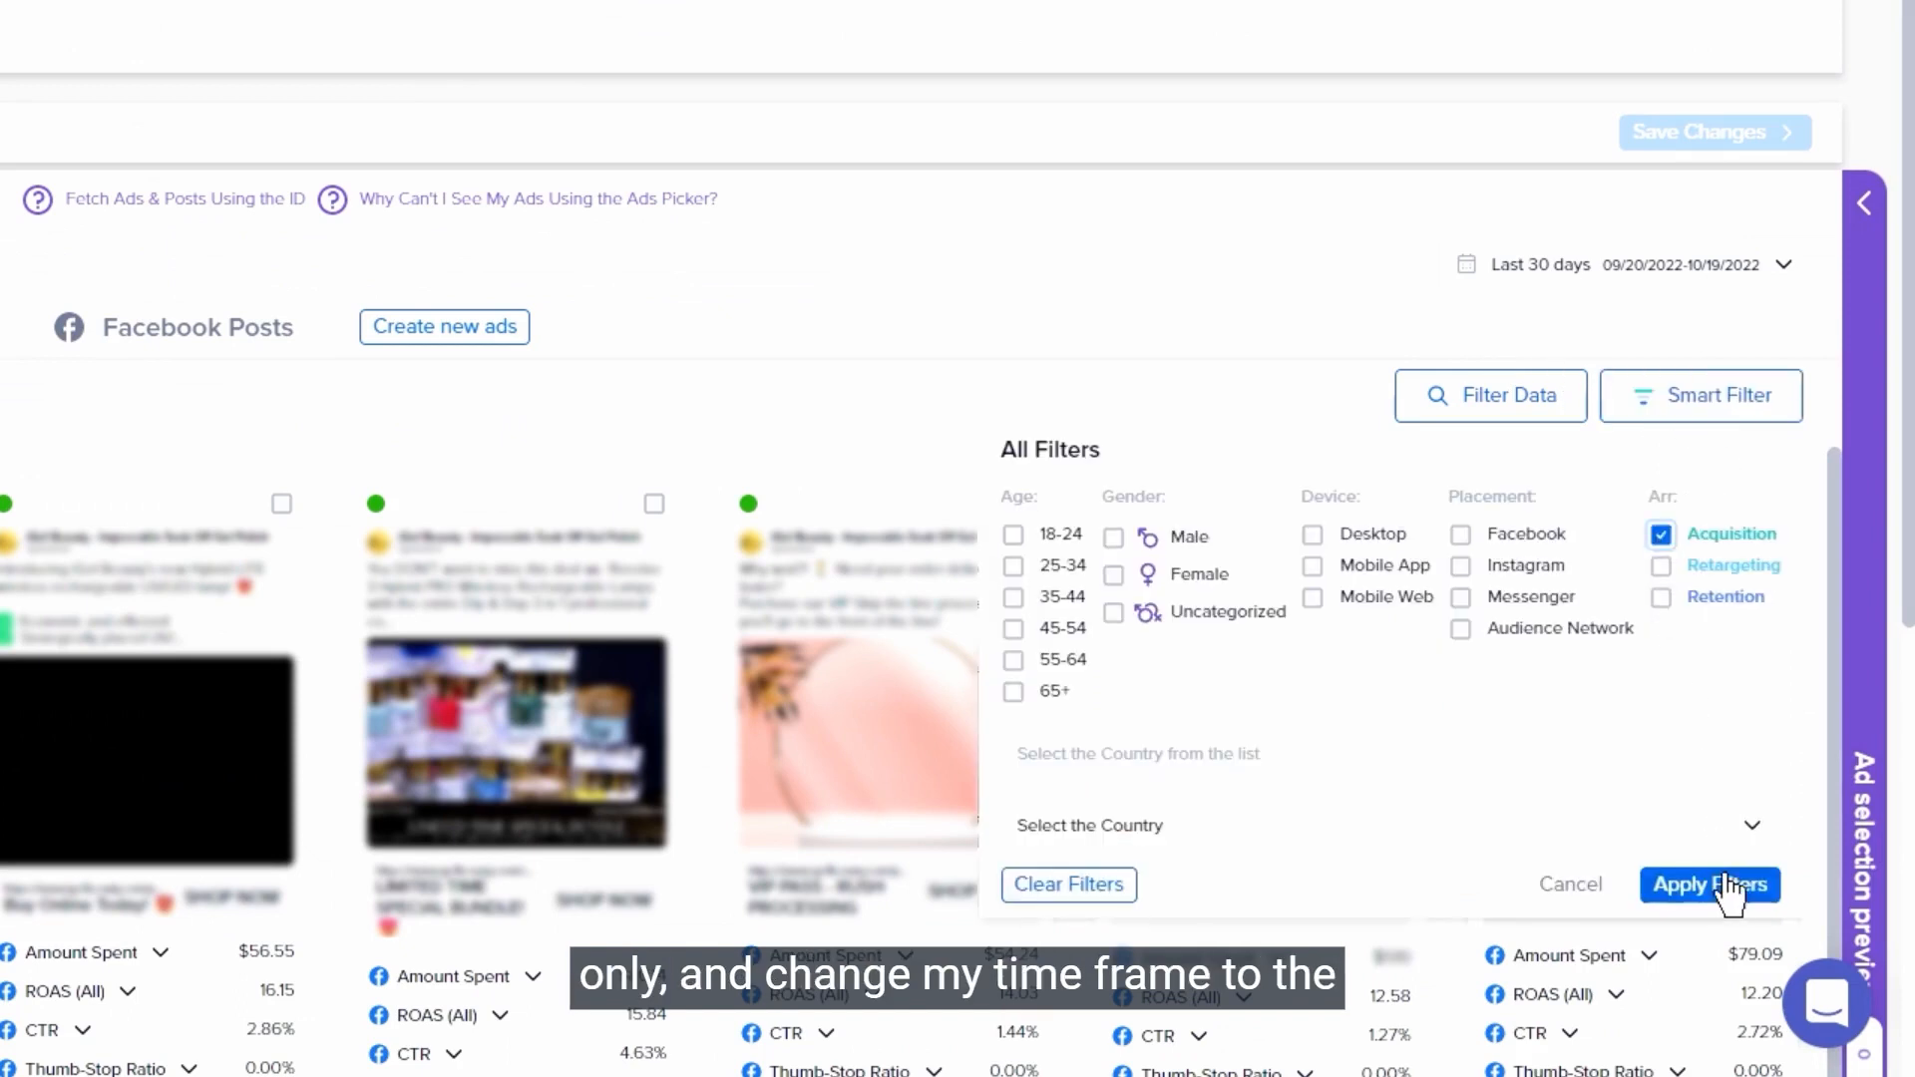
{"action": "left_click", "coordinate": [1708, 885]}
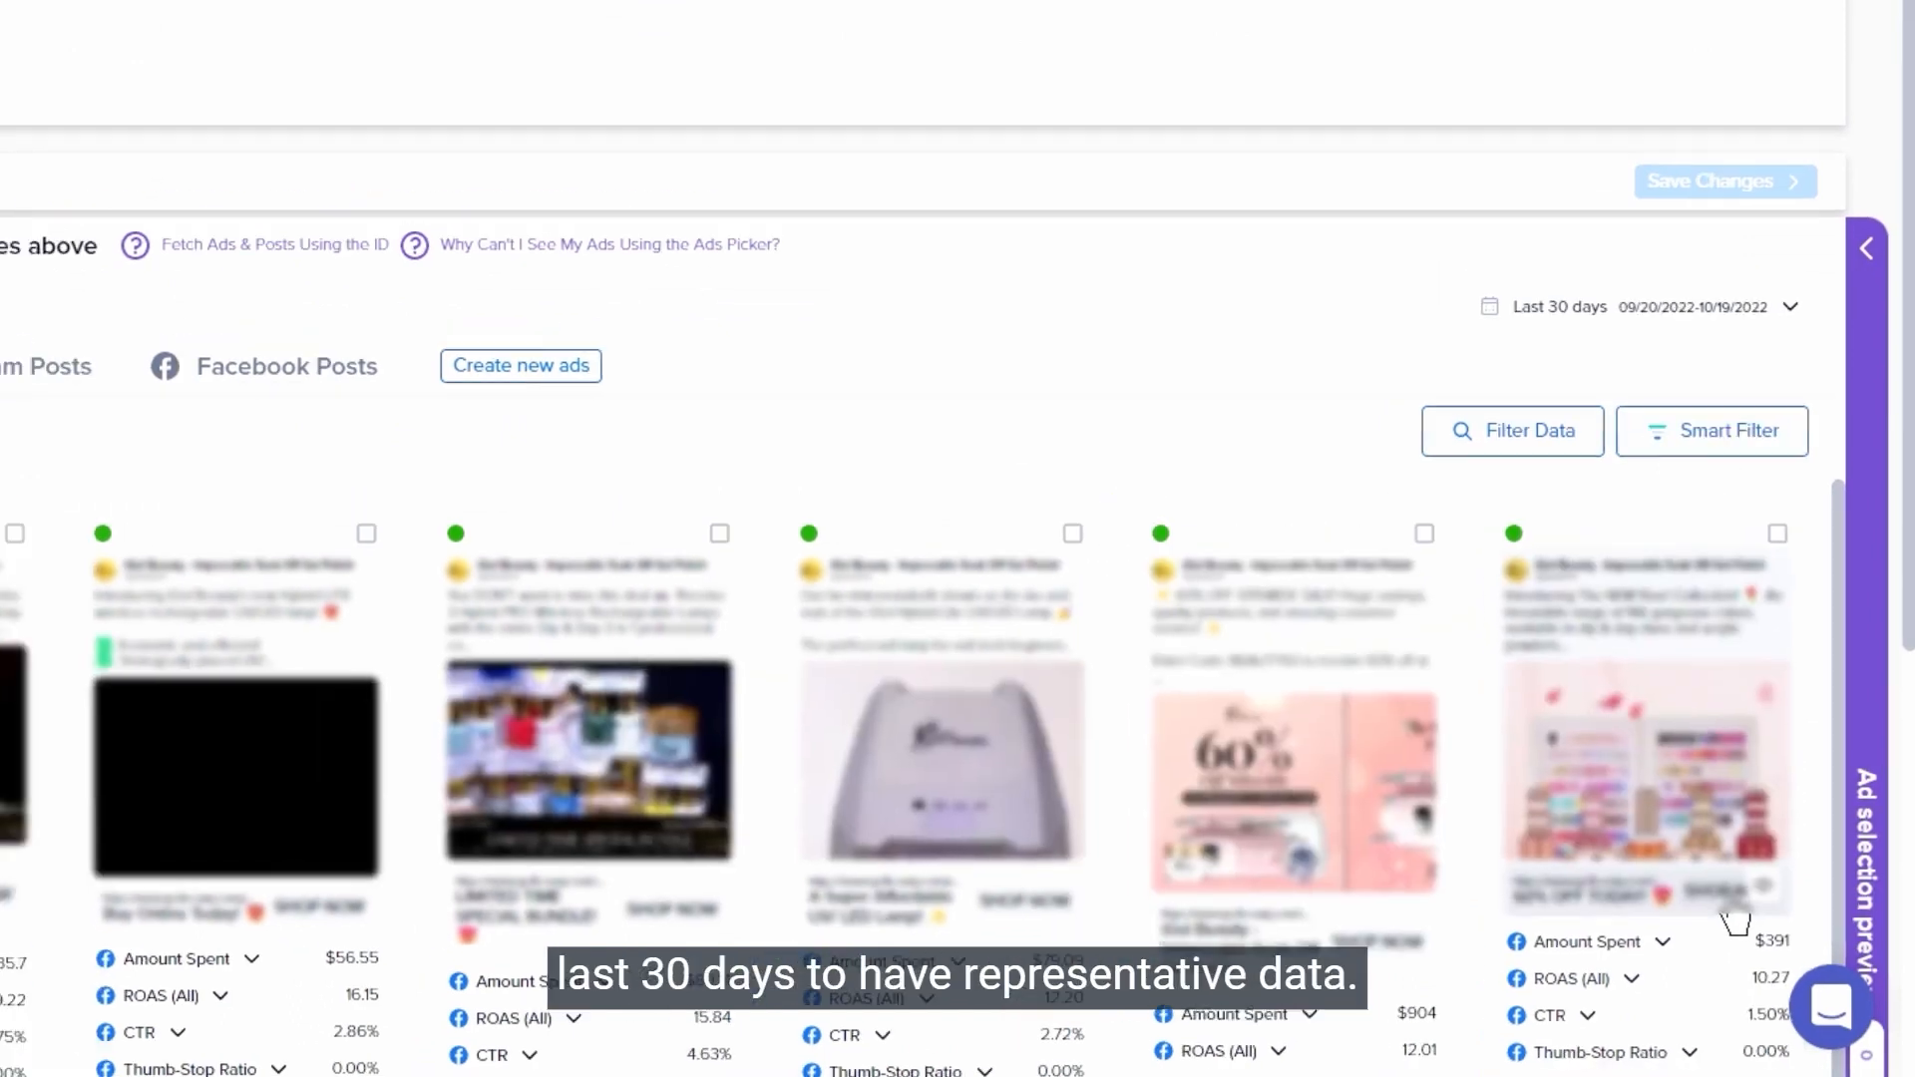
{"action": "scroll", "scroll_direction": "up", "scroll_amount": 3}
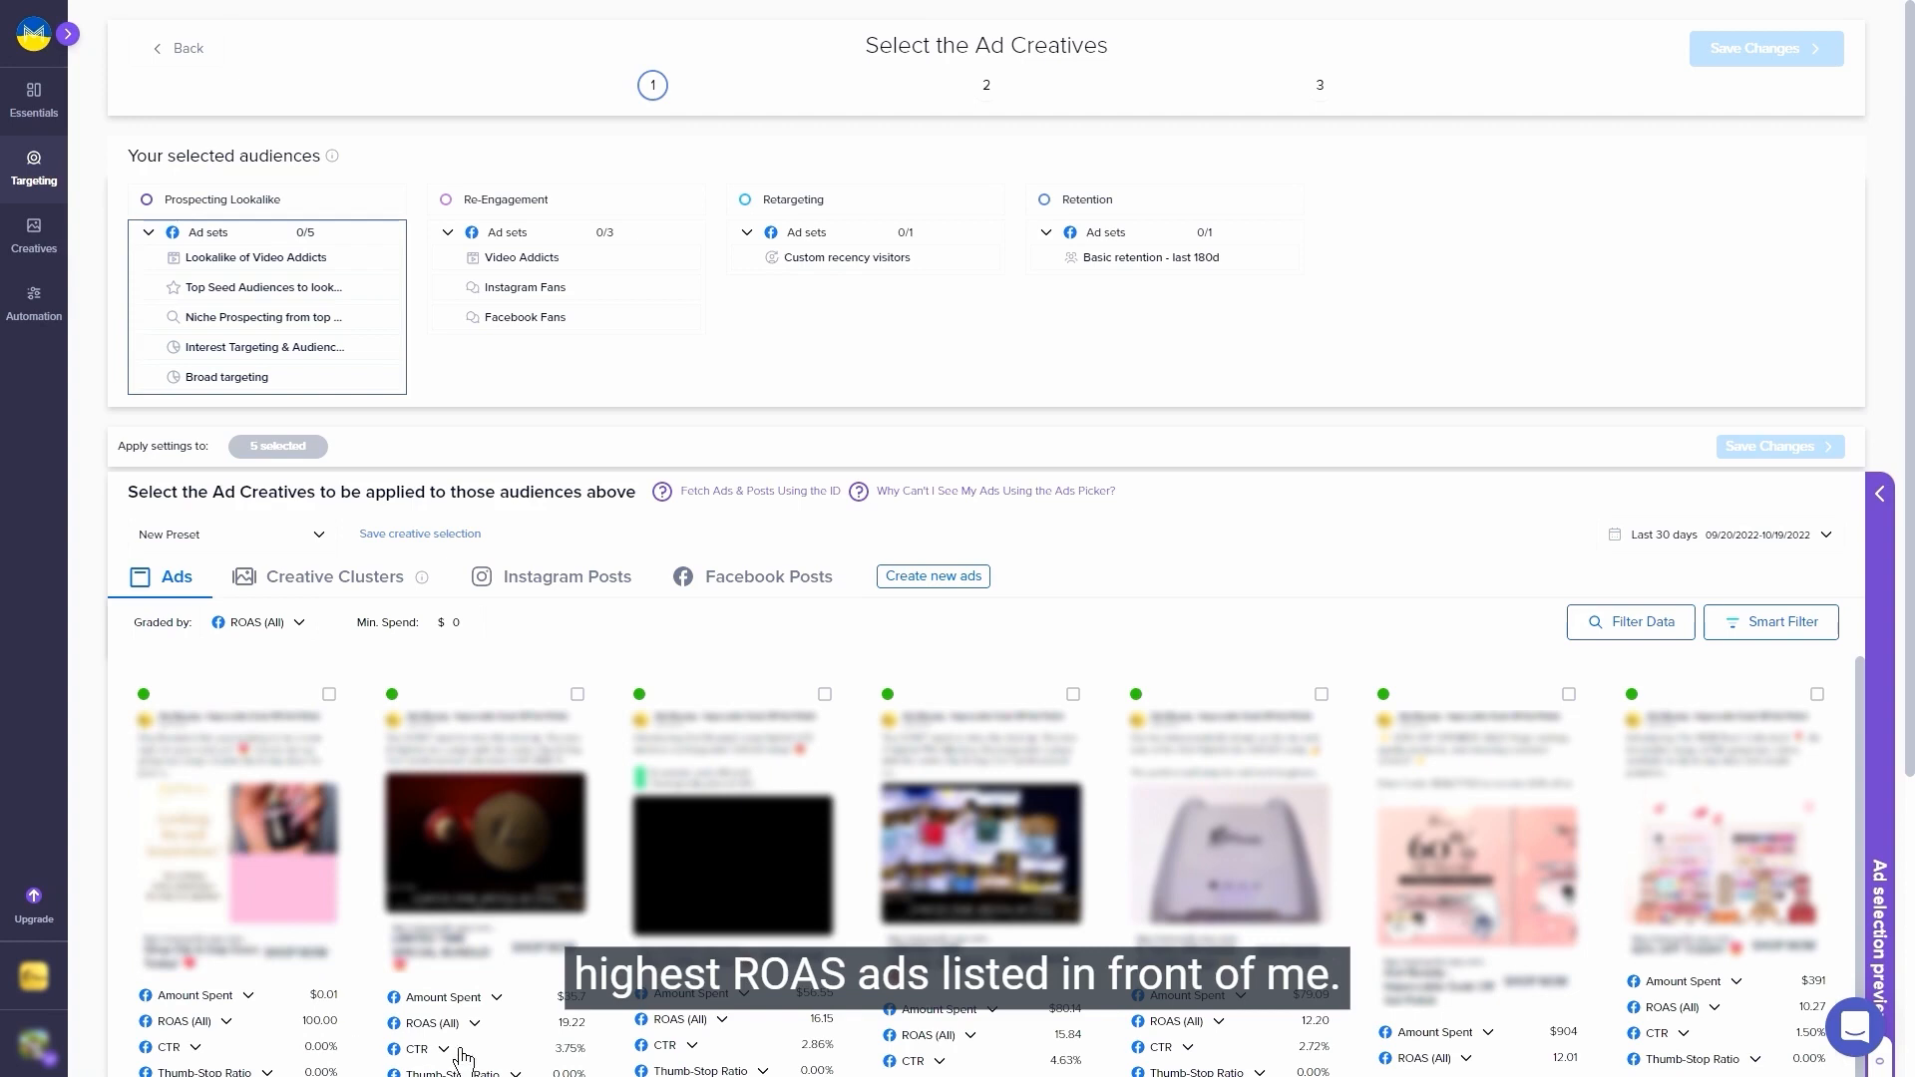
{"action": "mouse_move", "coordinate": [1392, 1056]}
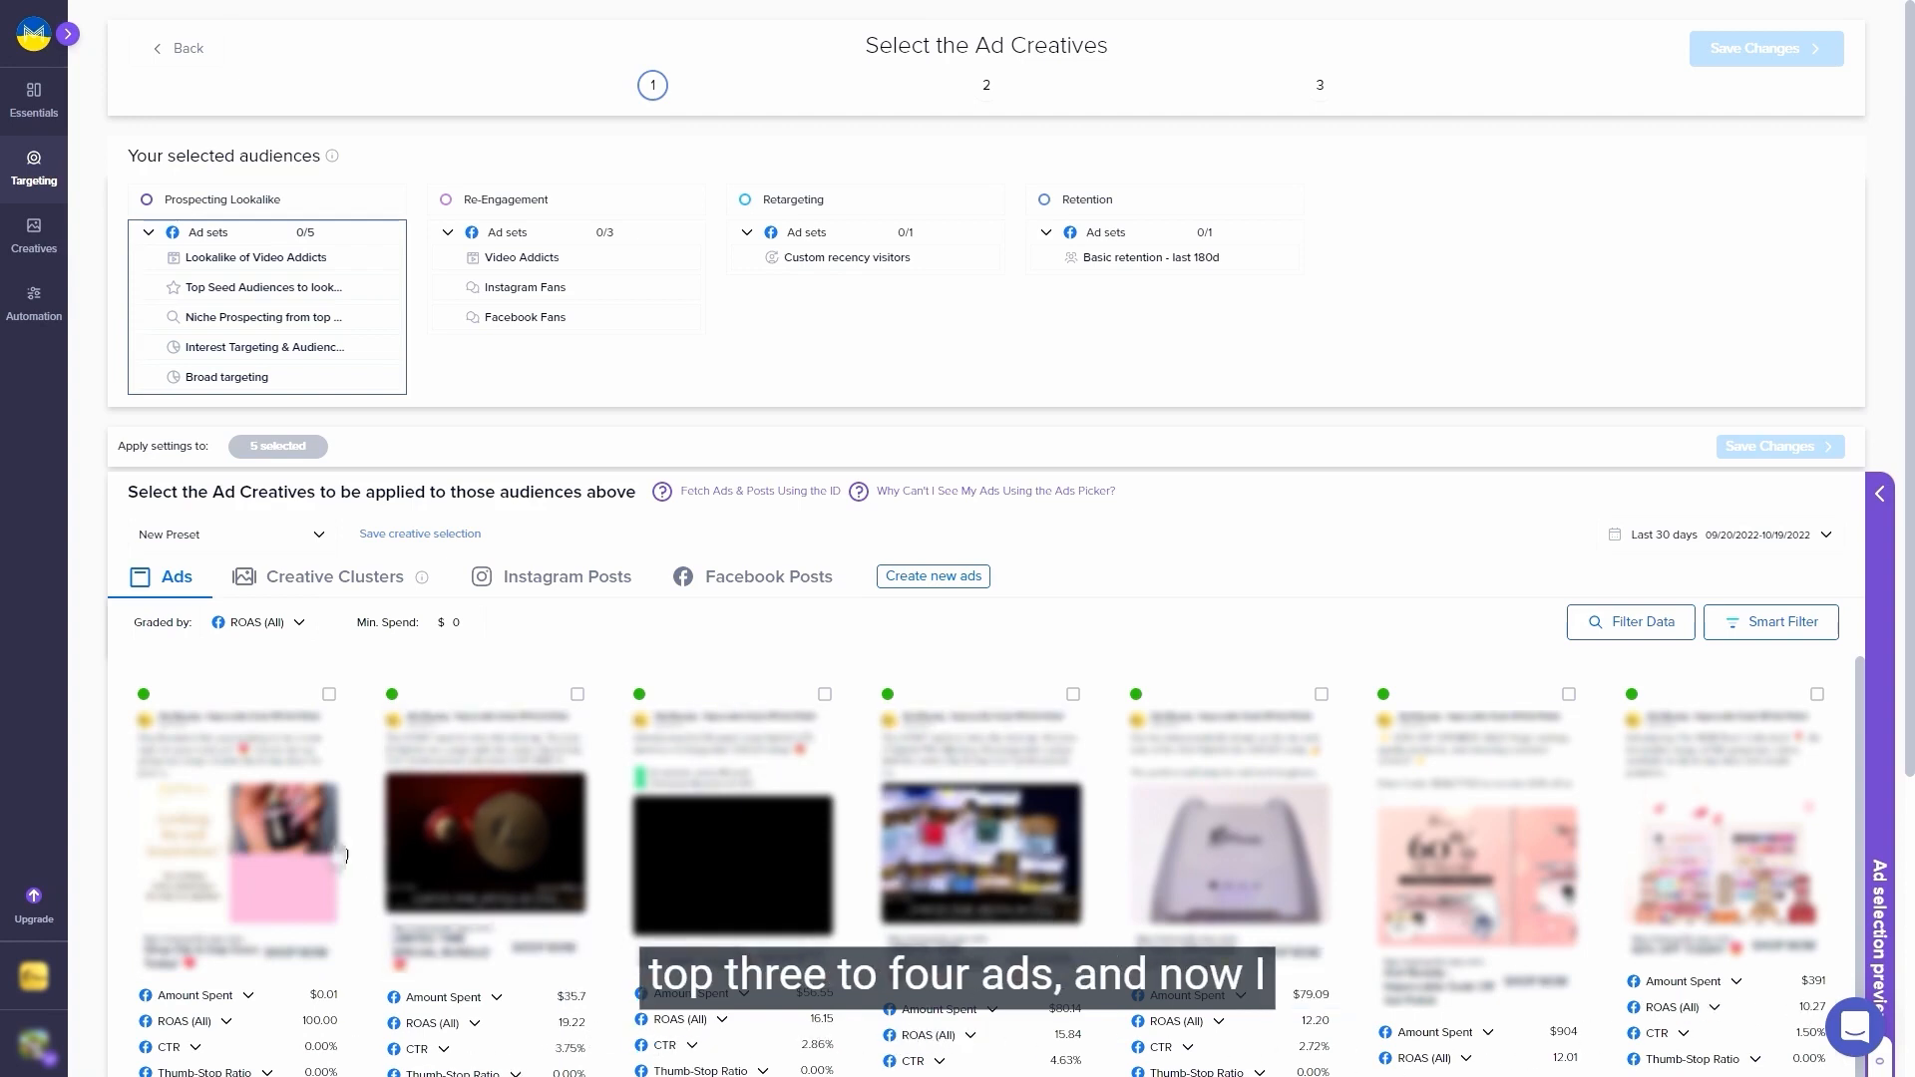
{"action": "left_click", "coordinate": [825, 694]}
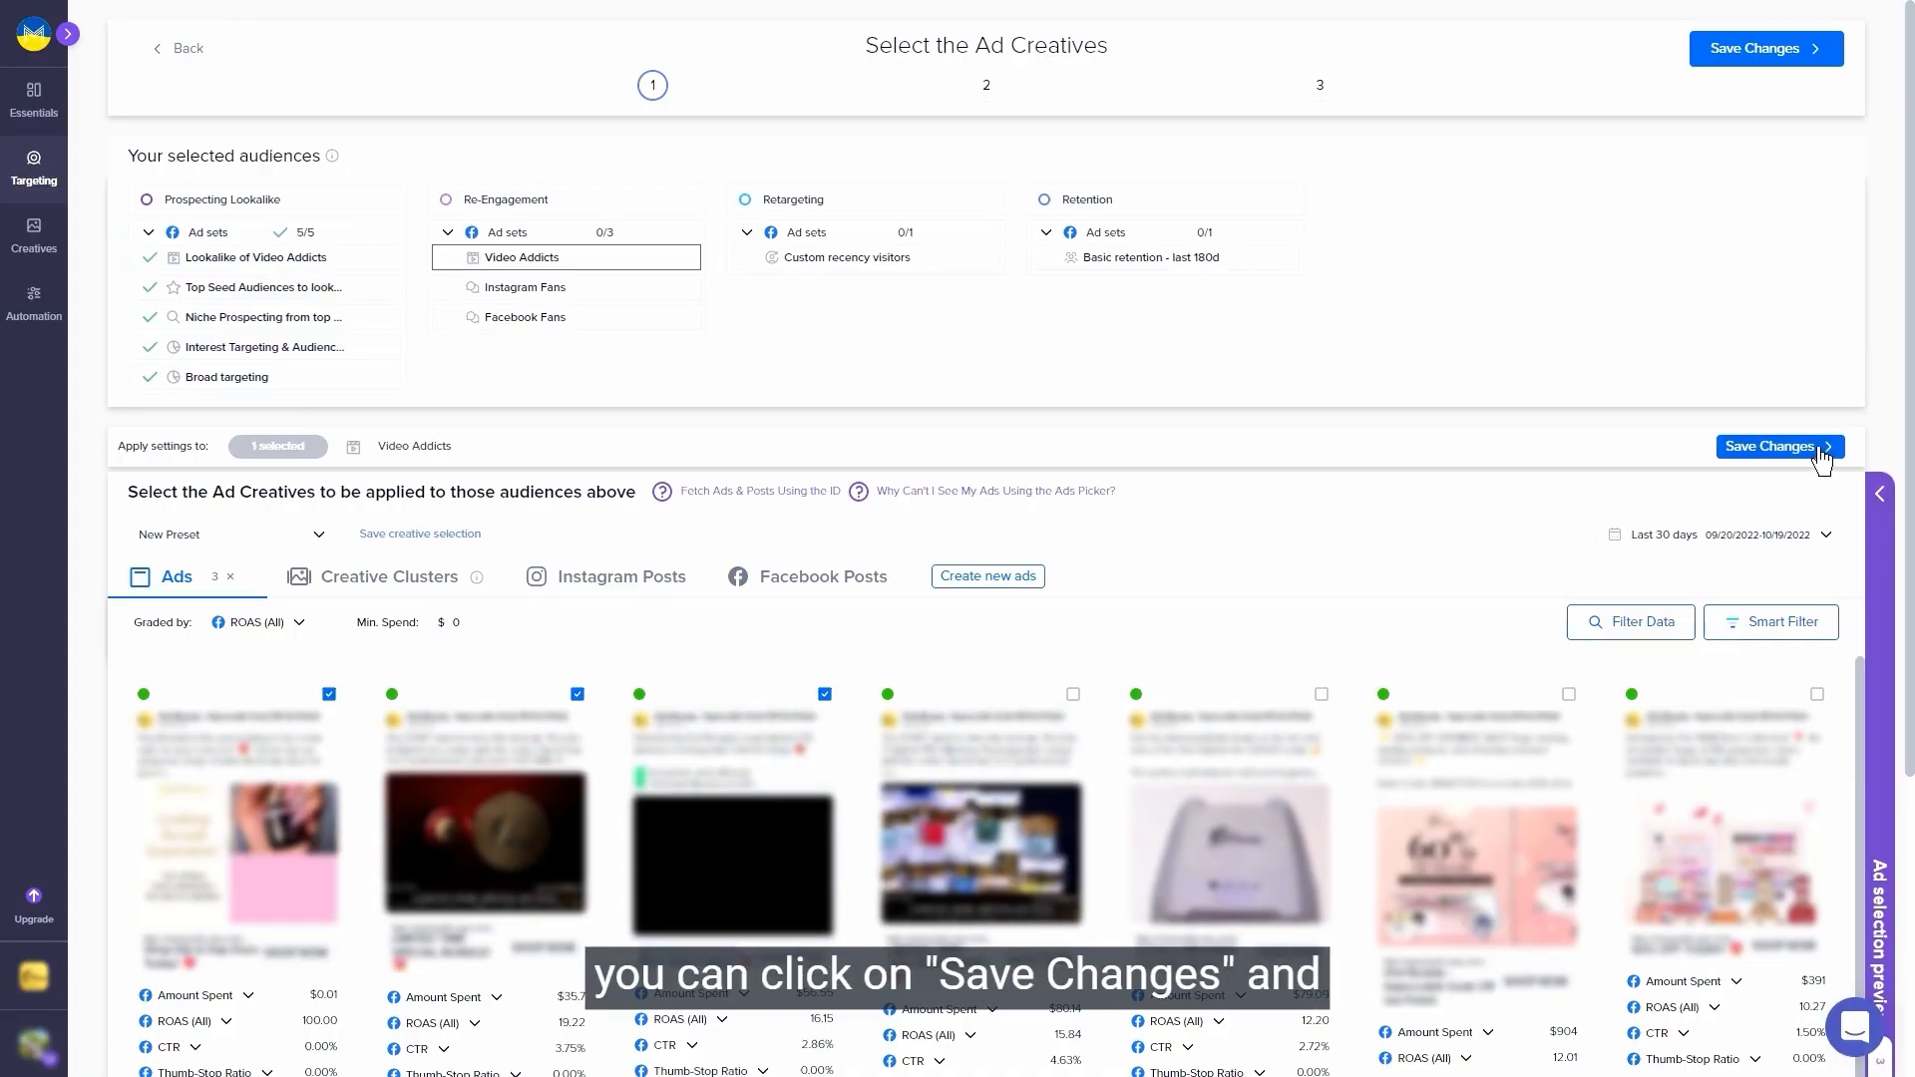
{"action": "mouse_move", "coordinate": [543, 206]}
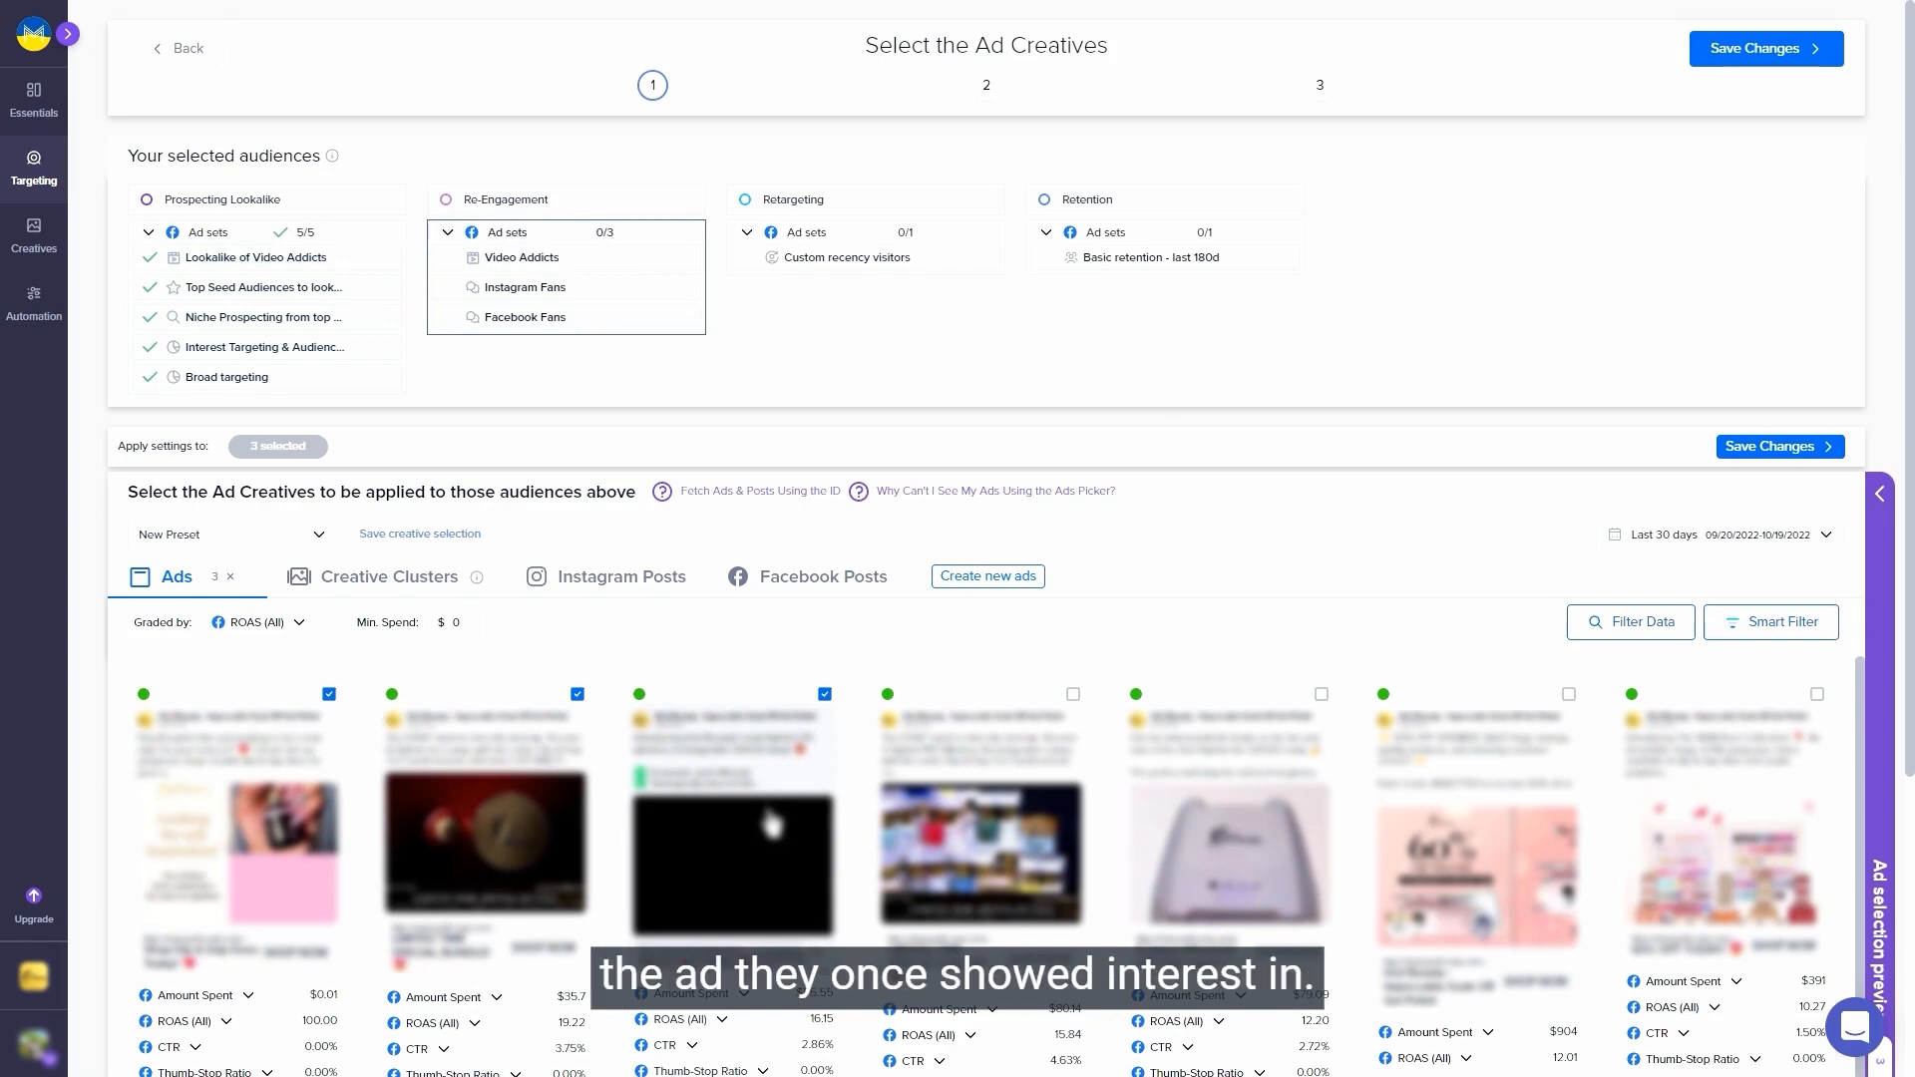
Tick additional ads for the Re-Engagement ad set selection.
{"action": "left_click", "coordinate": [1071, 694]}
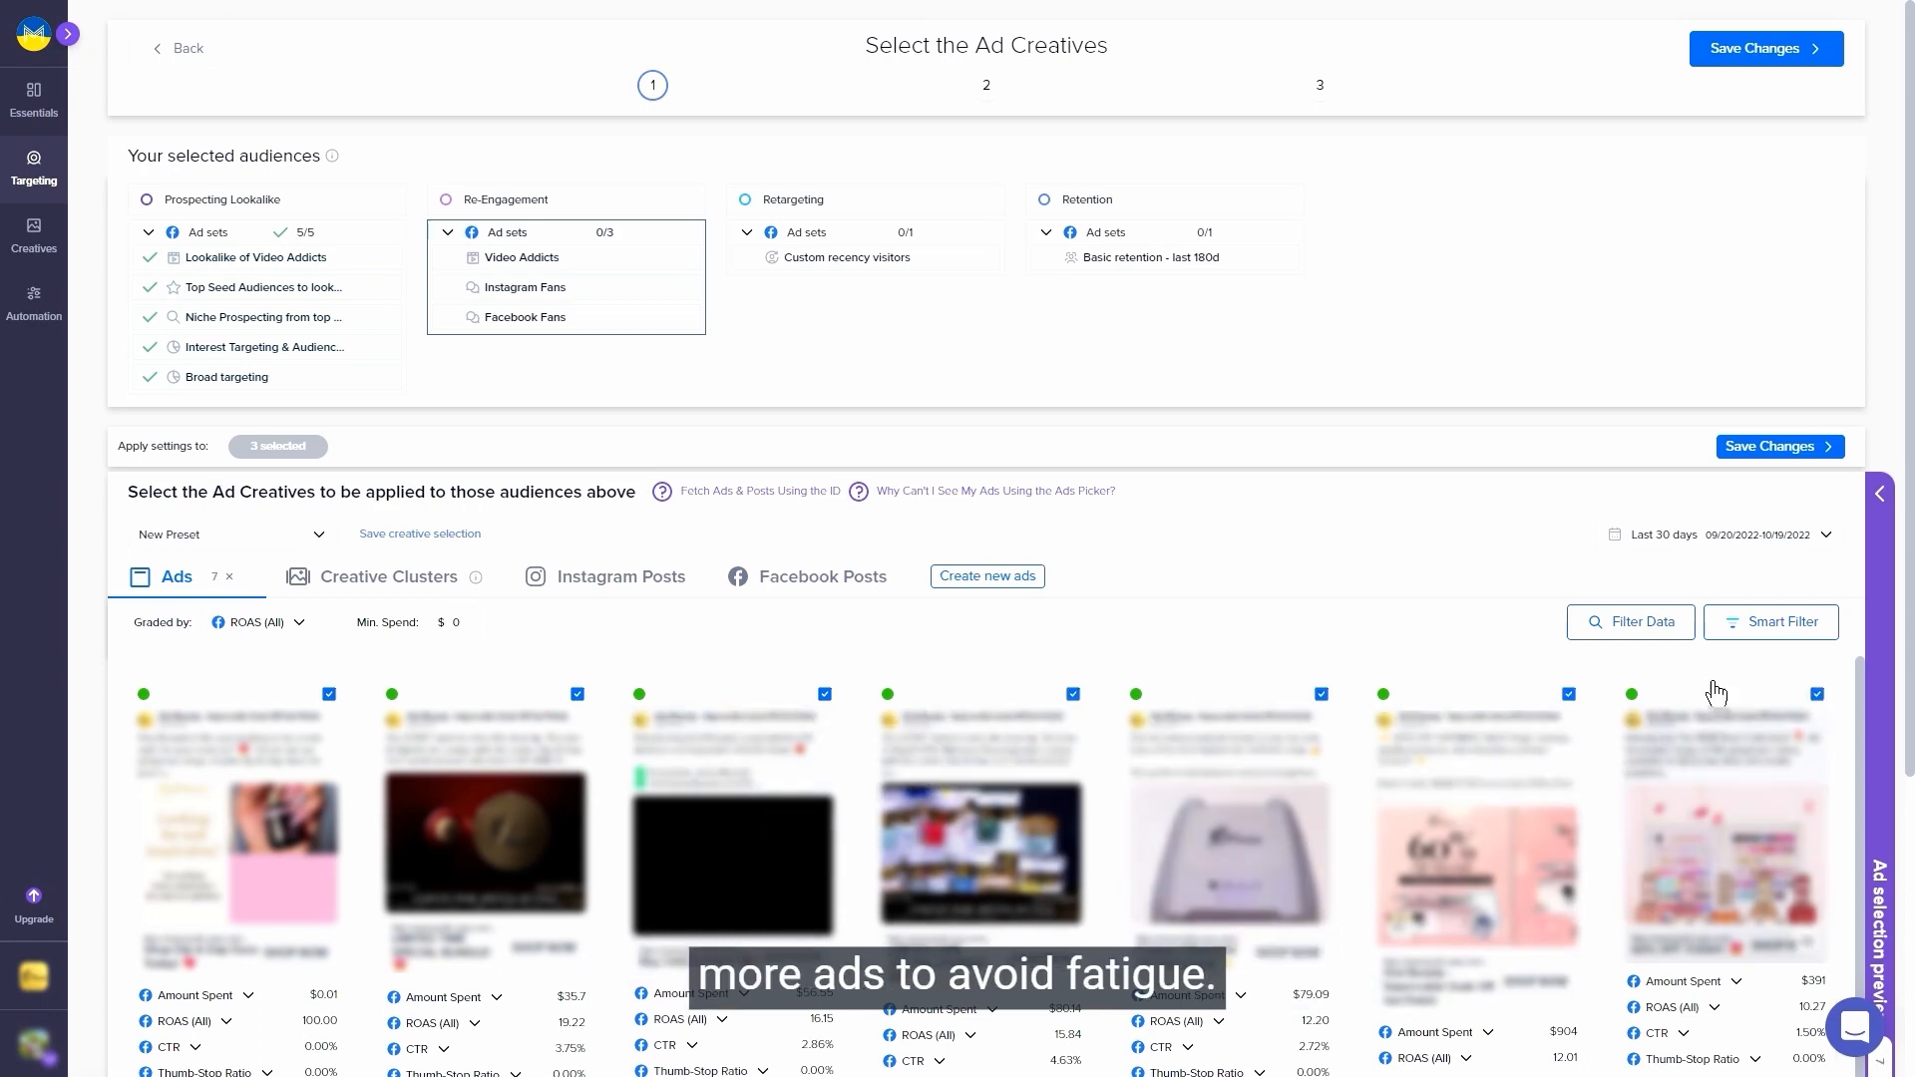
Save the Re-Engagement ads, then filter to Retargeting and save ads for Custom recency visitors.
{"action": "left_click", "coordinate": [844, 256]}
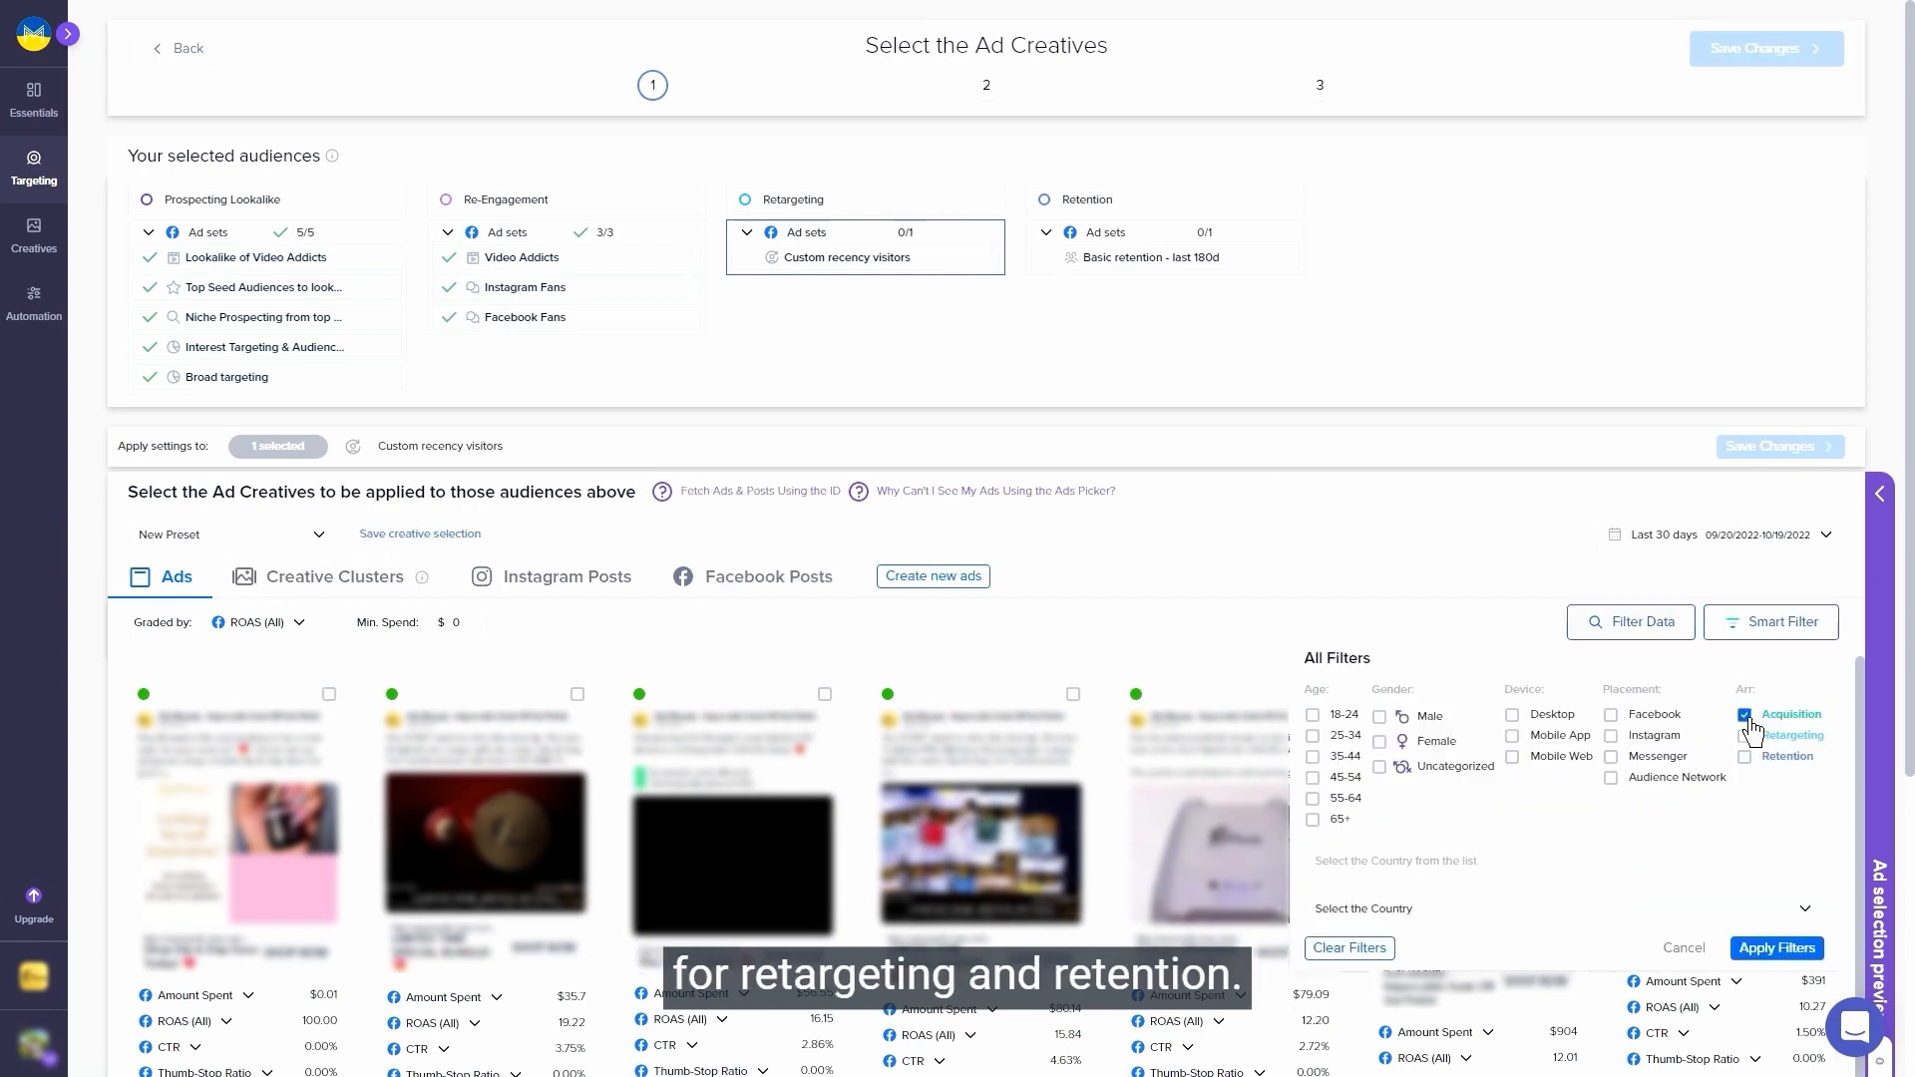
{"action": "left_click", "coordinate": [1744, 735]}
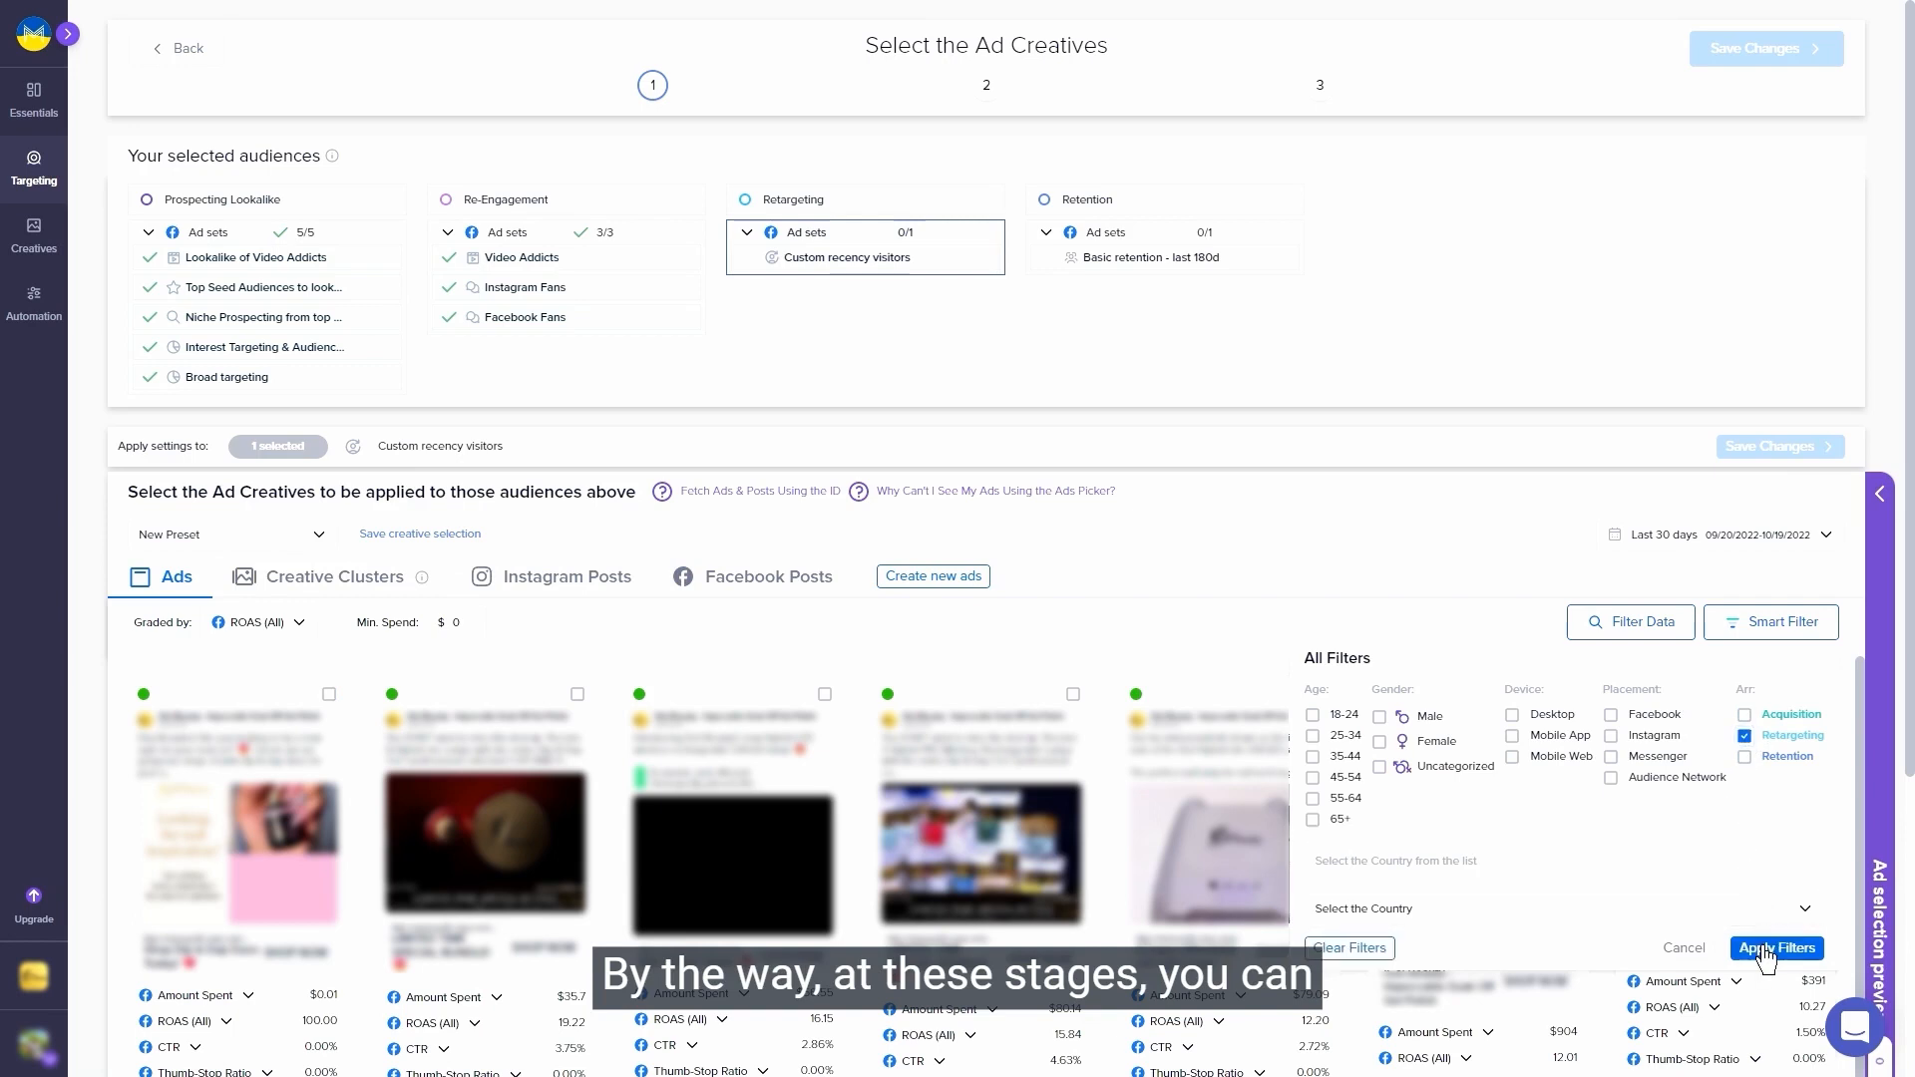
{"action": "left_click", "coordinate": [1775, 947]}
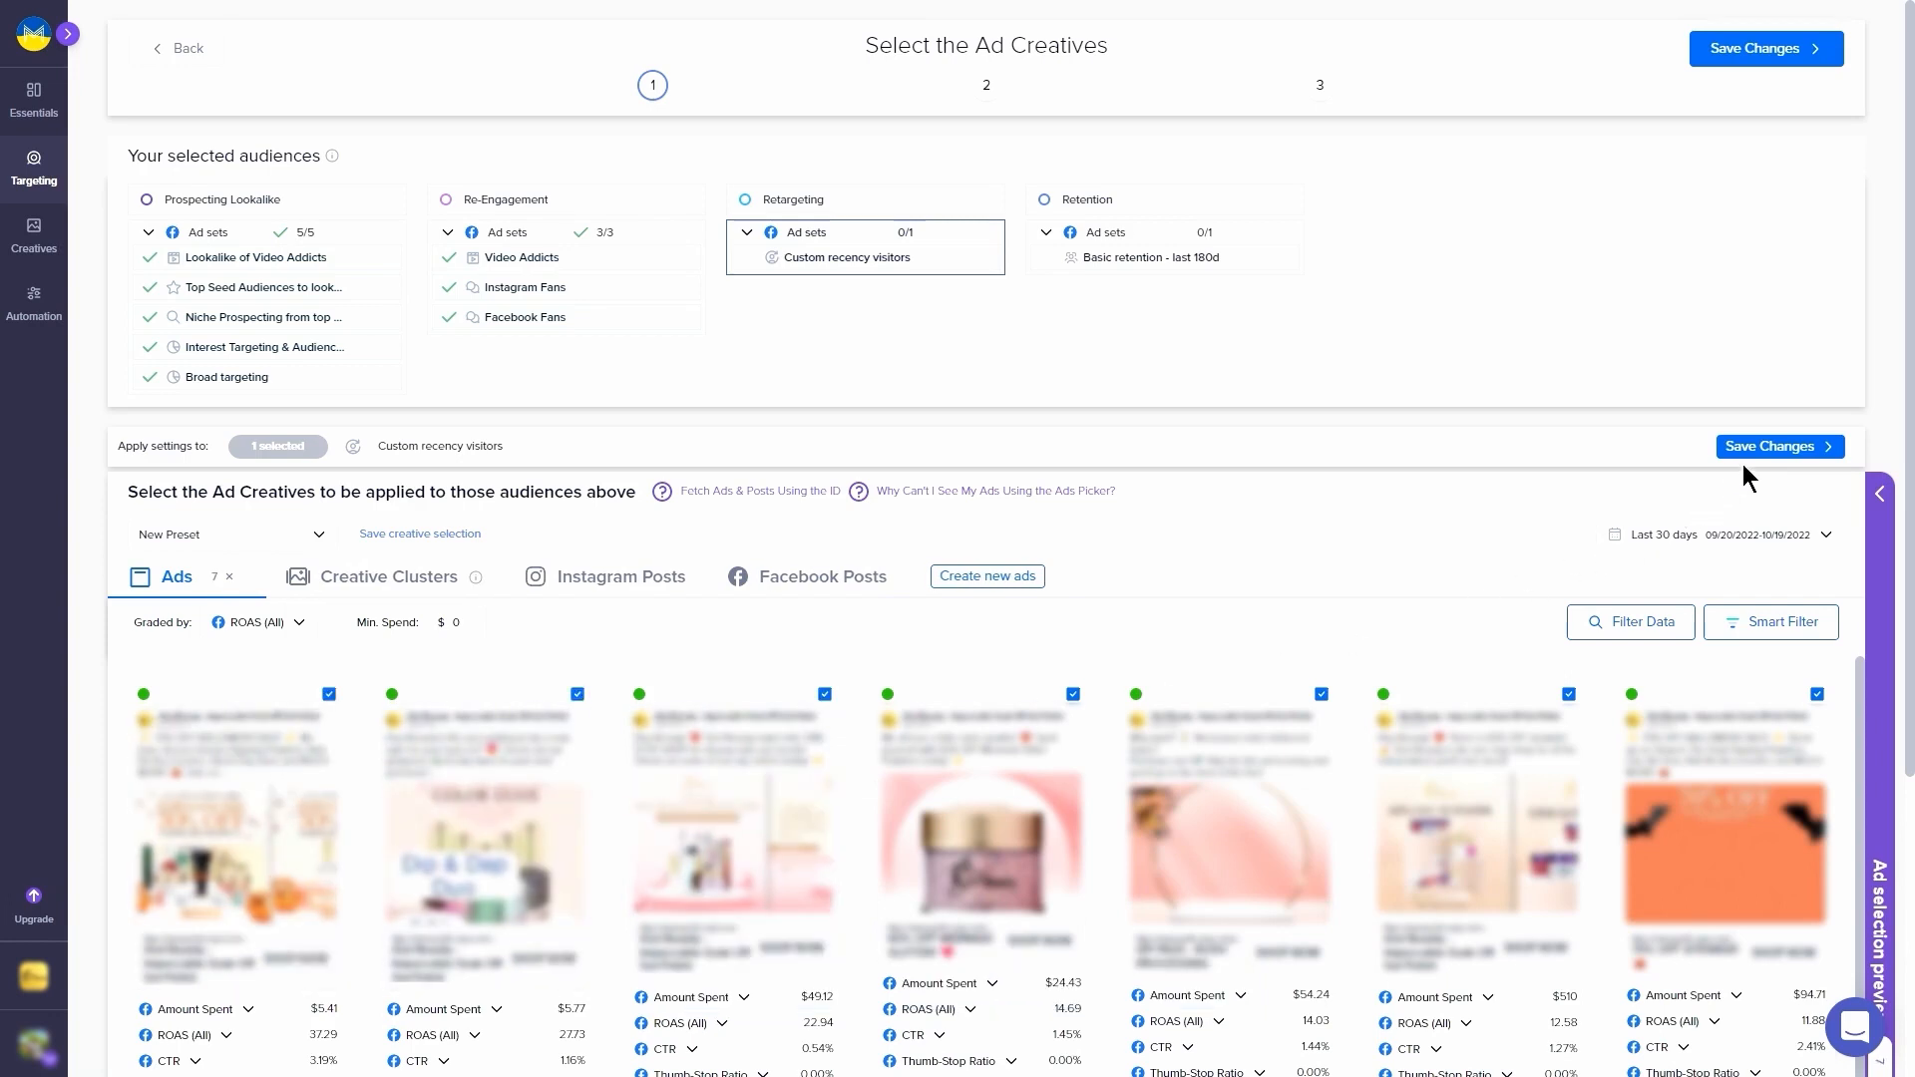
{"action": "left_click", "coordinate": [1160, 257]}
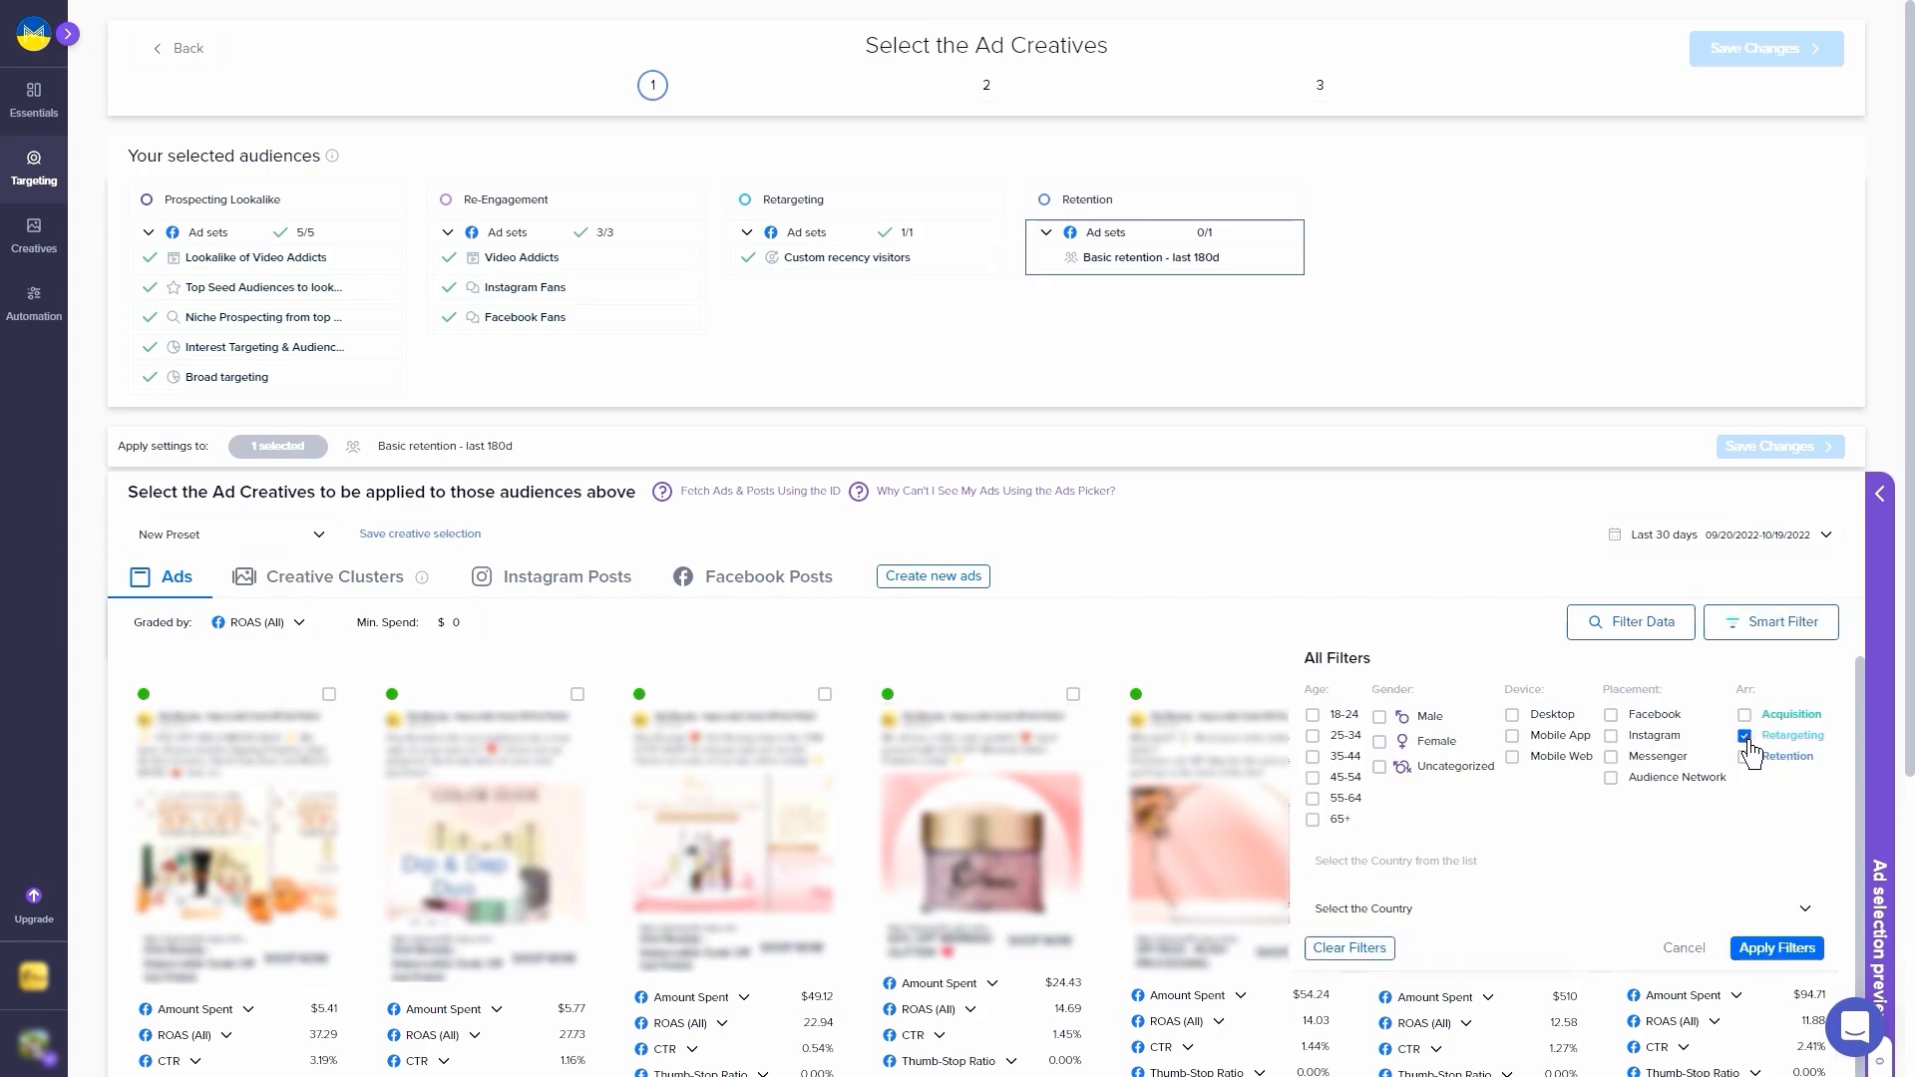
Apply the retention ad filter and tick seven ads for the Basic Retention ad set.
{"action": "left_click", "coordinate": [1774, 947]}
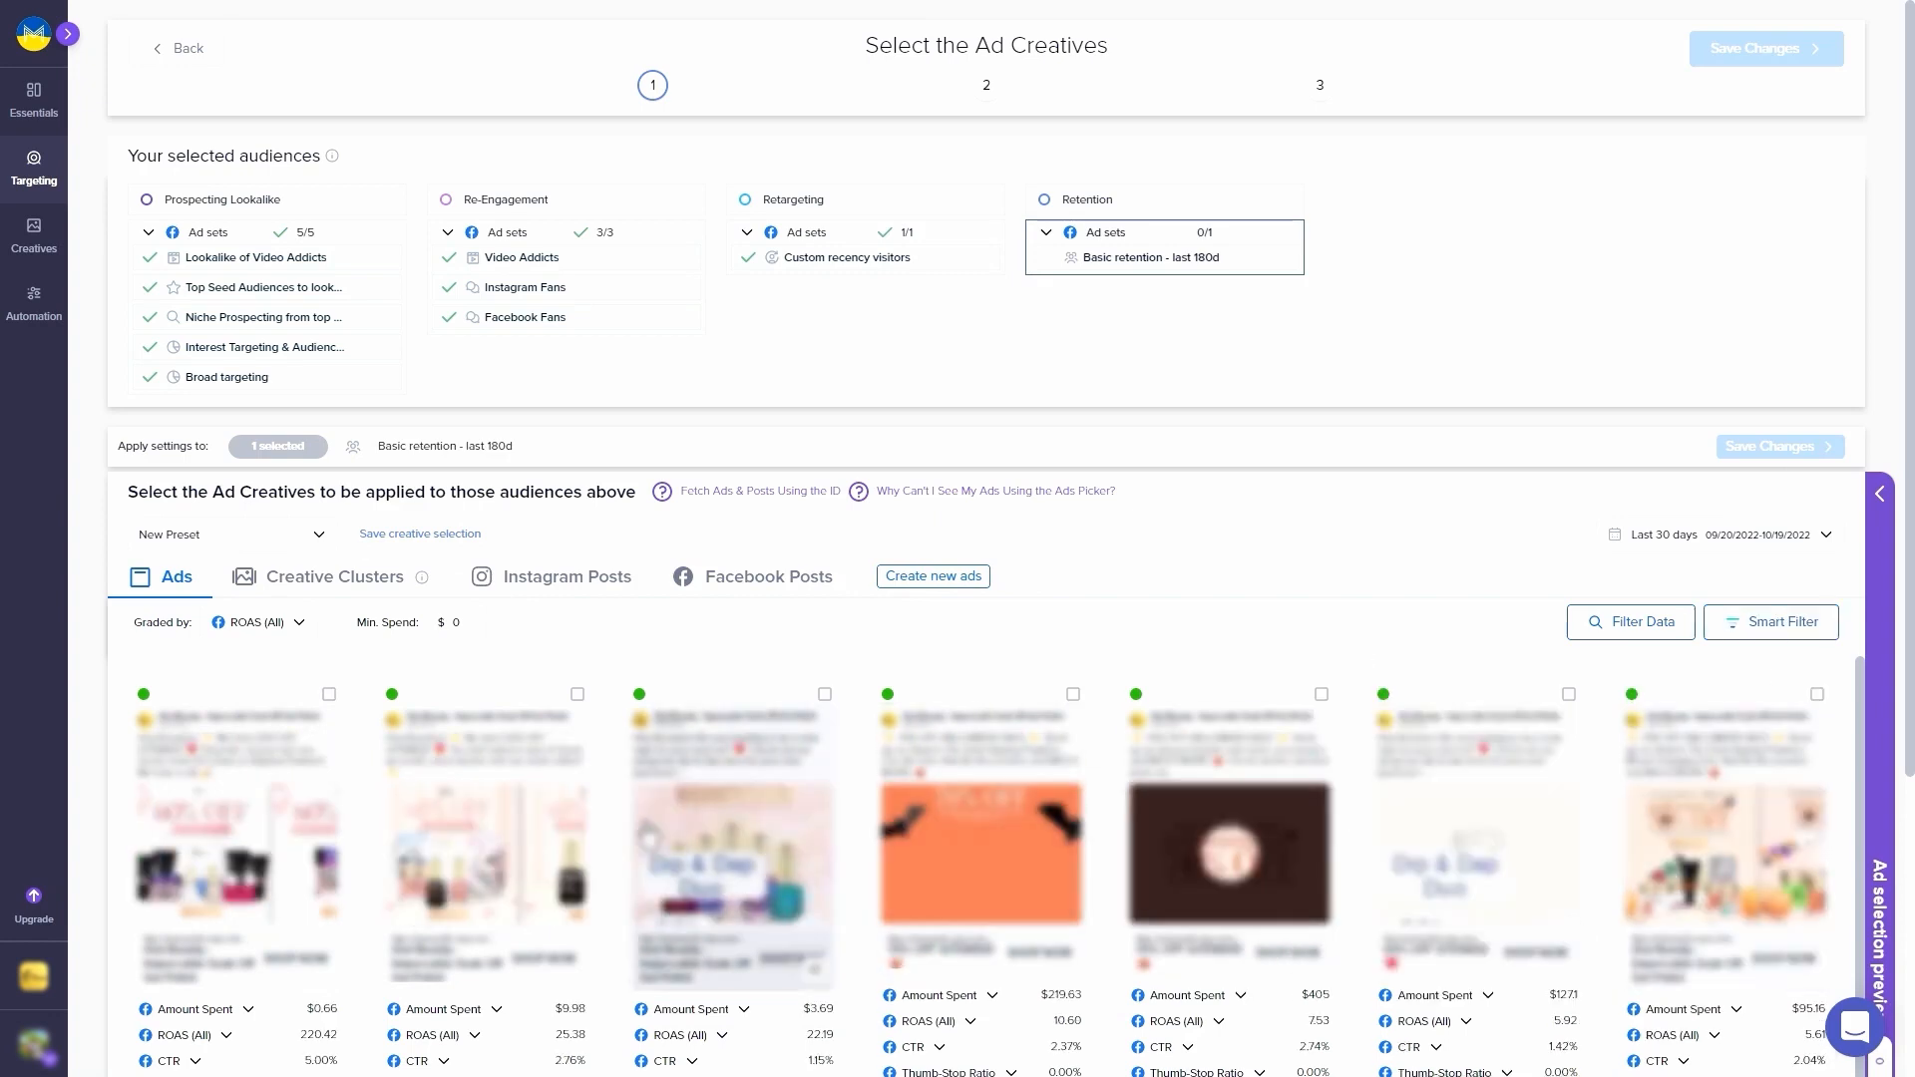
{"action": "left_click", "coordinate": [575, 694]}
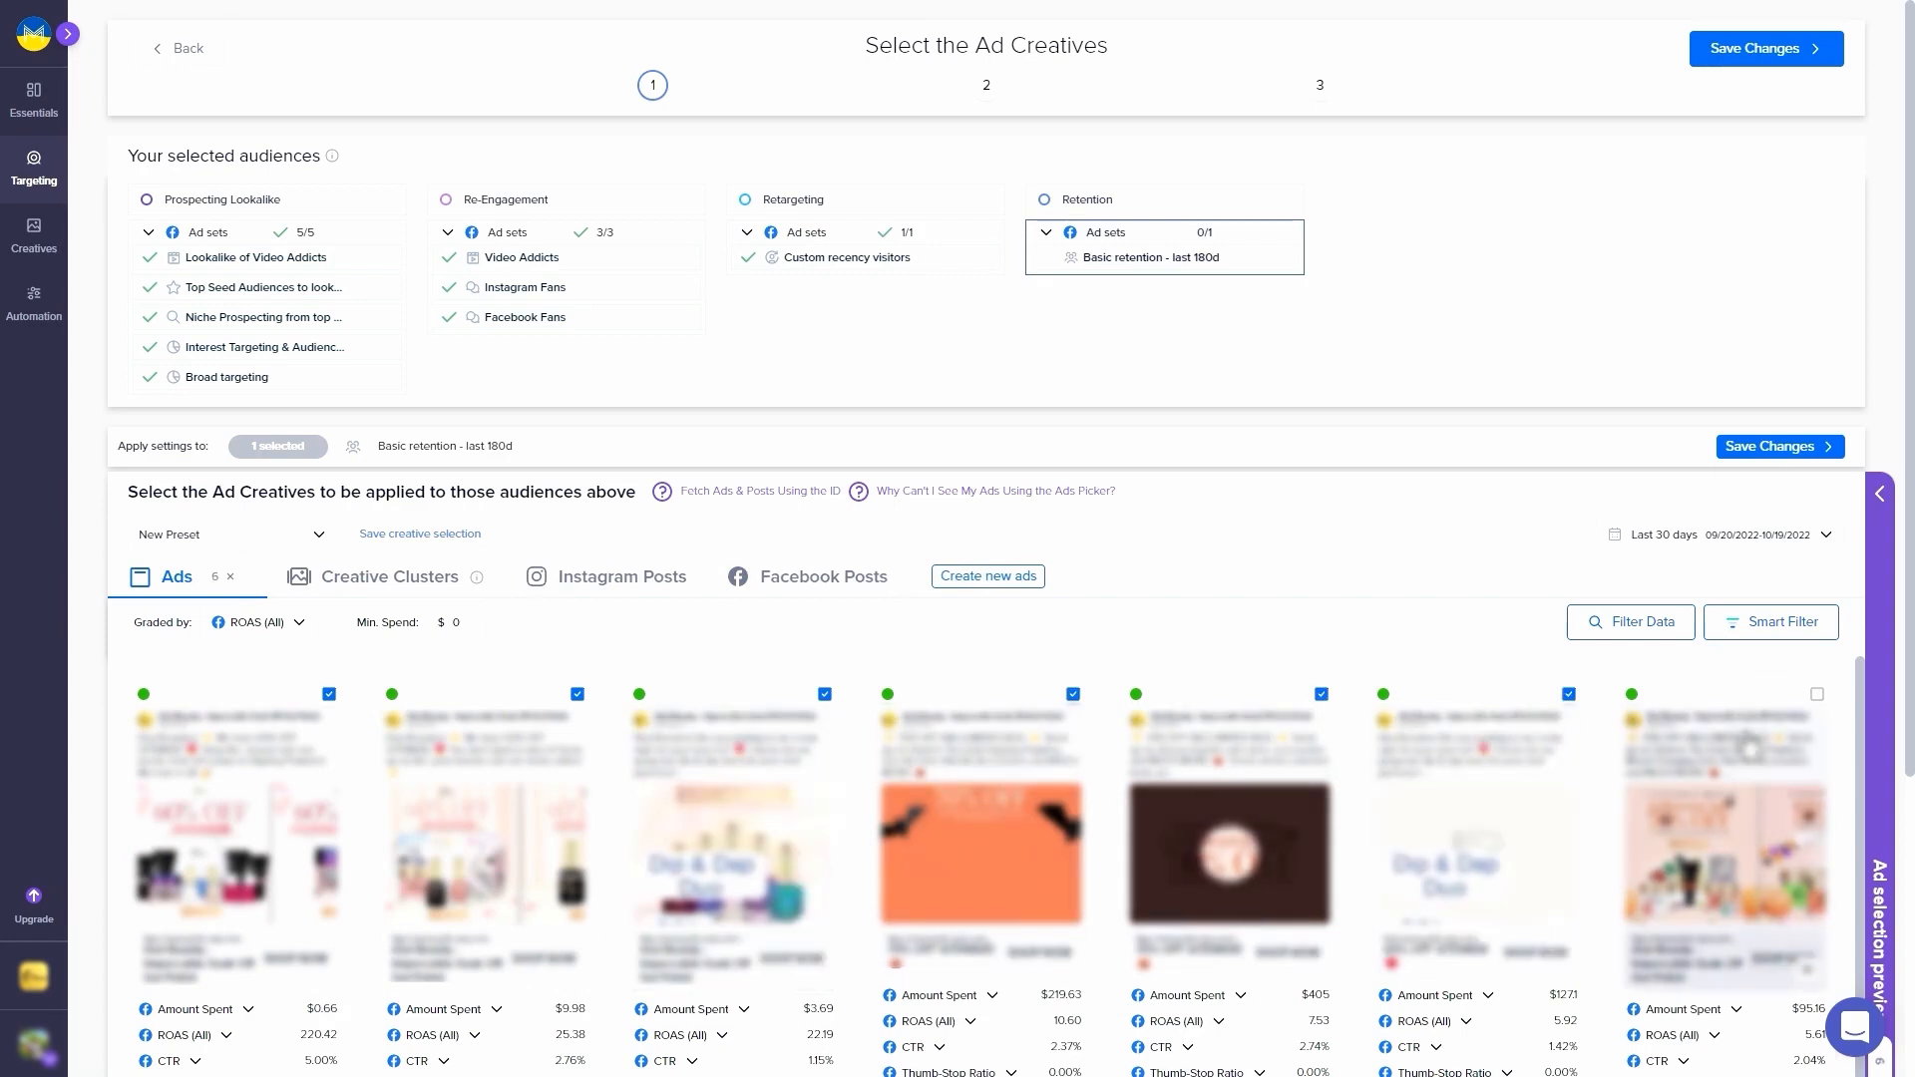
{"action": "left_click", "coordinate": [1813, 694]}
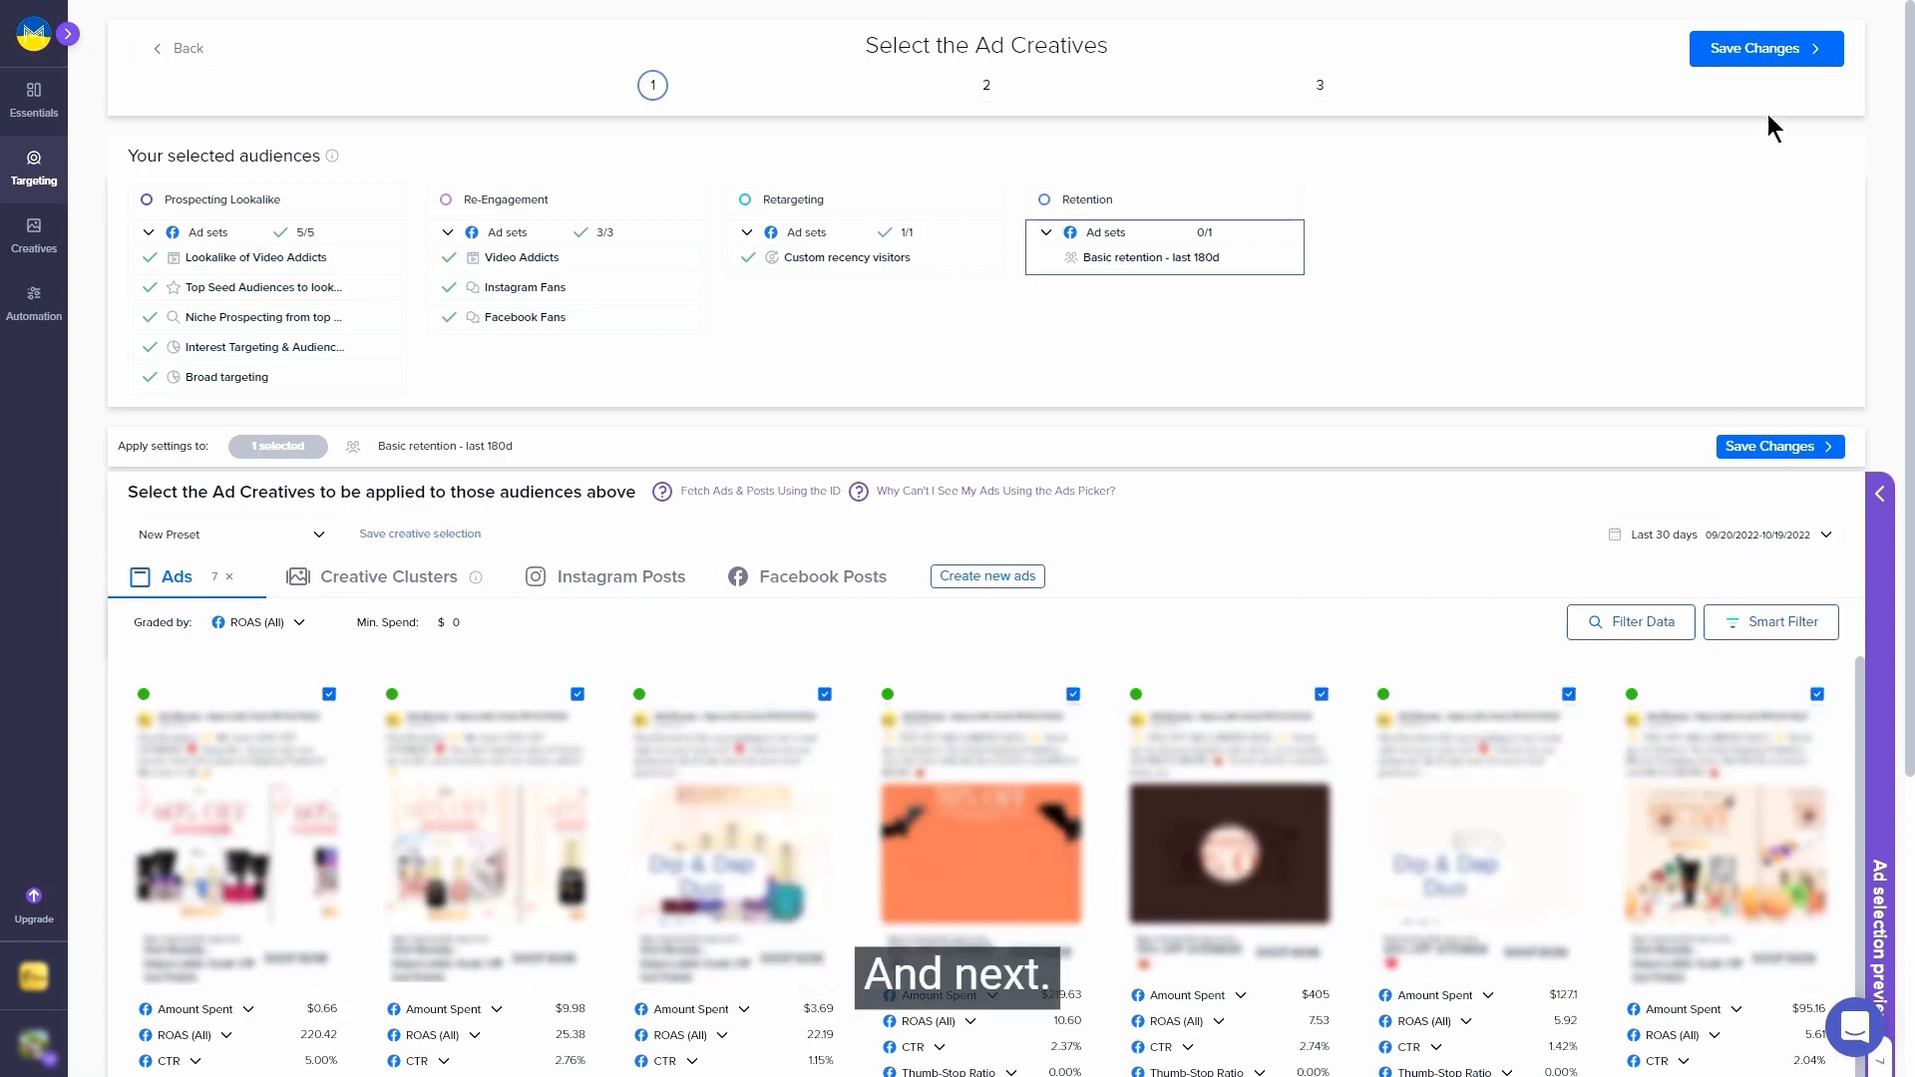
{"action": "left_click", "coordinate": [1763, 48]}
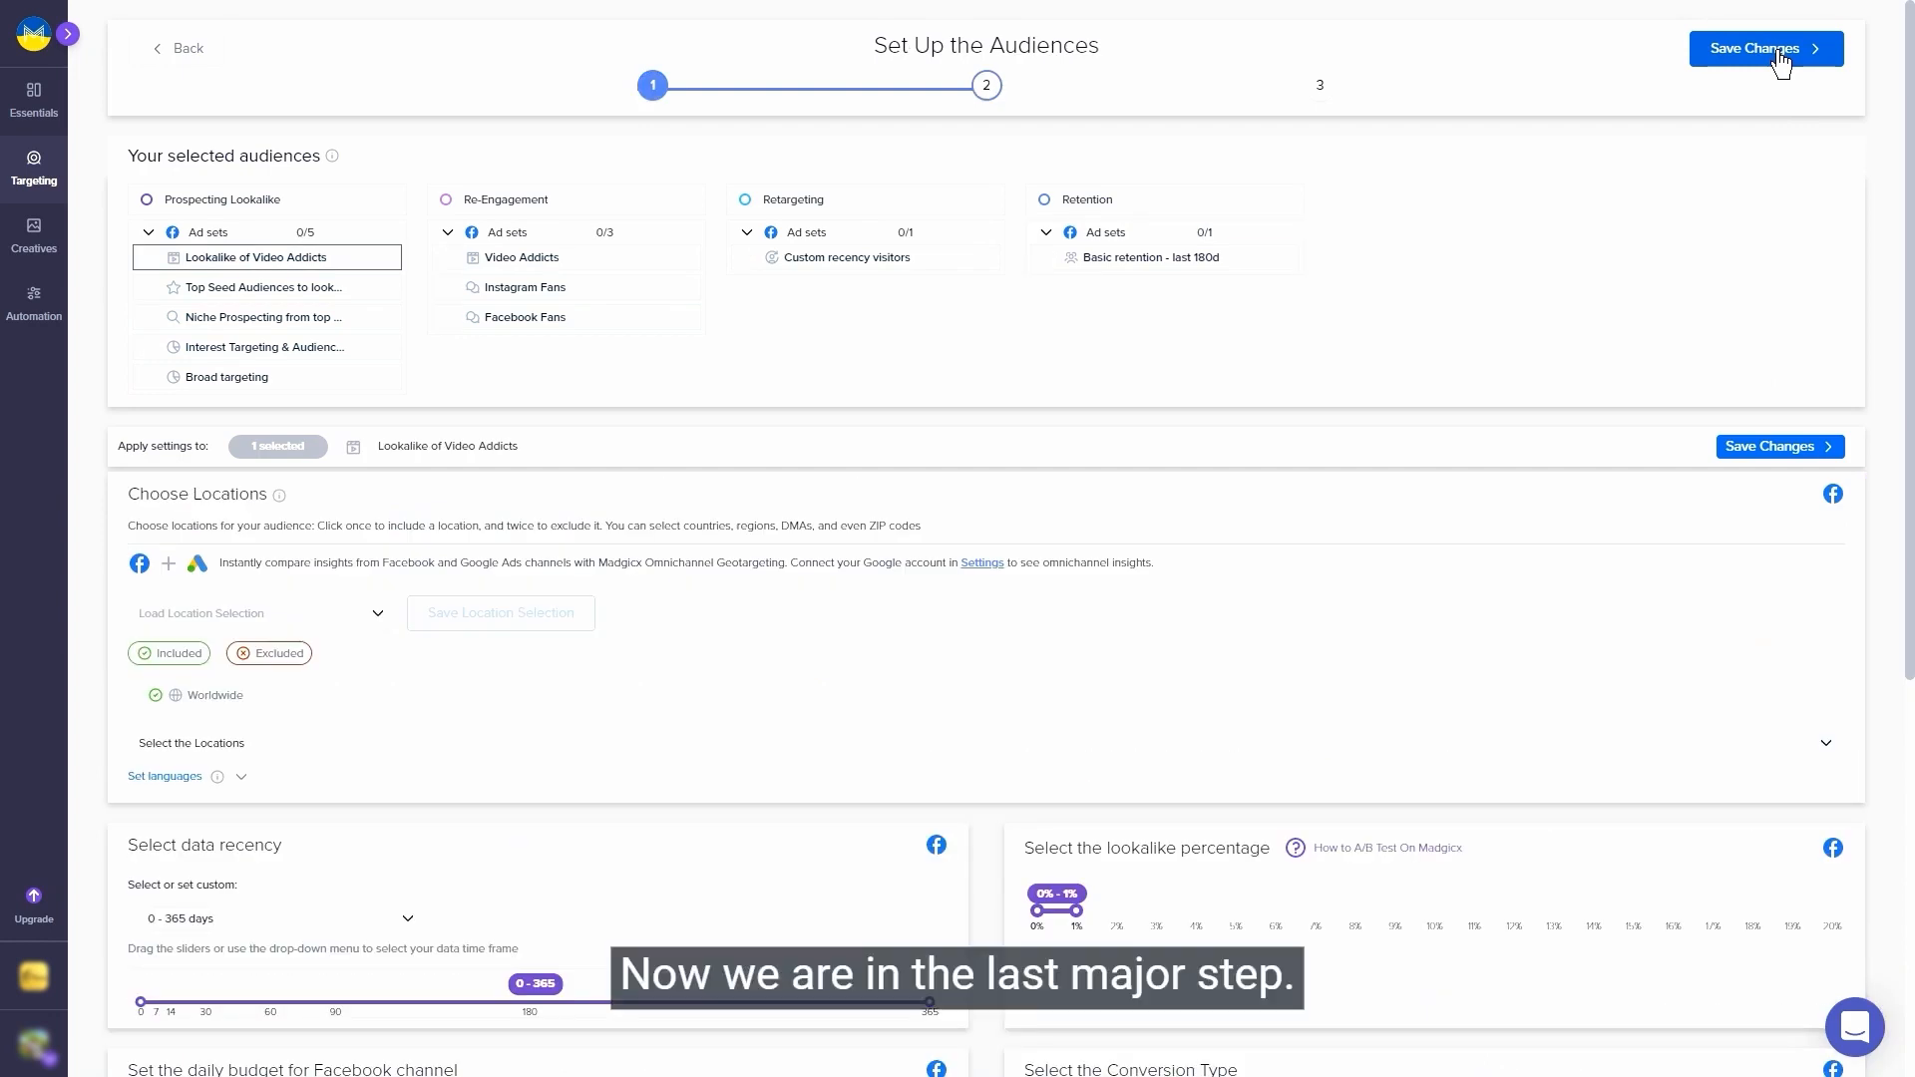
{"action": "left_click", "coordinate": [1763, 48]}
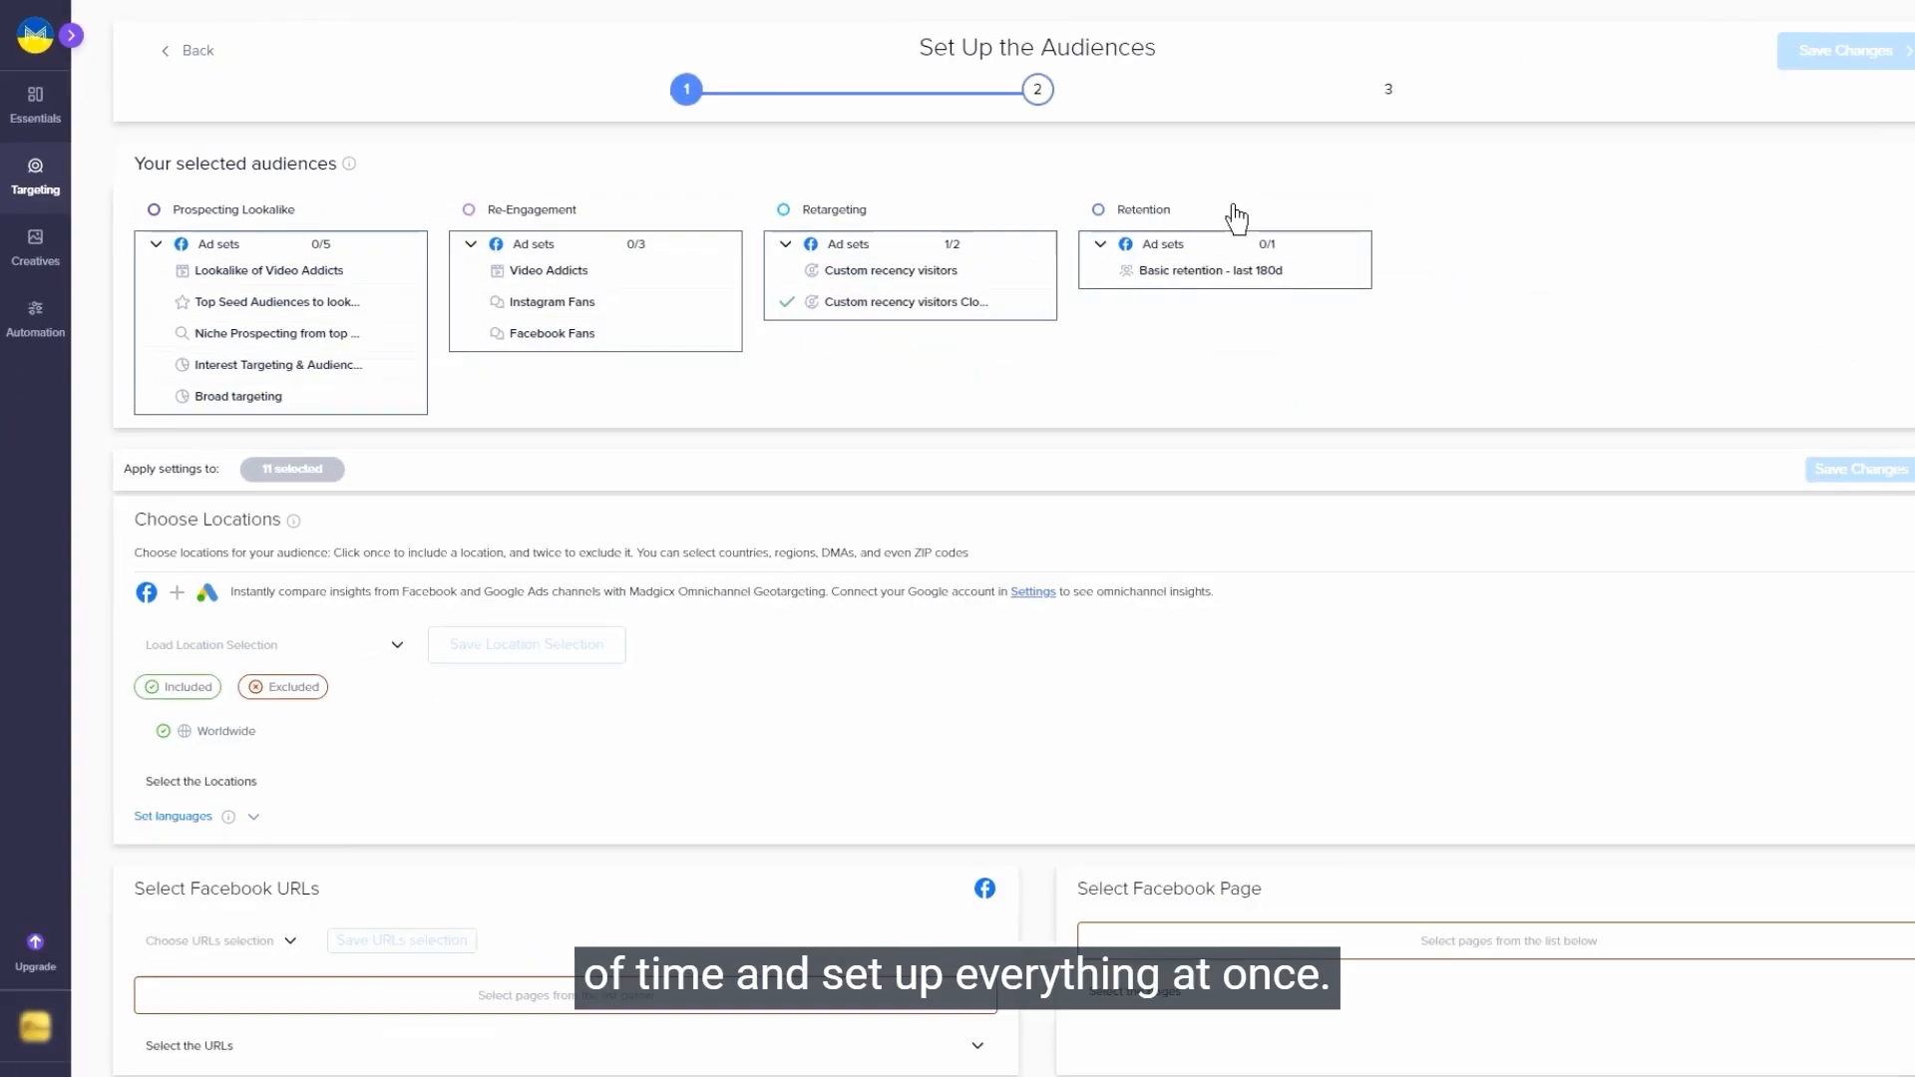
{"action": "scroll", "scroll_direction": "down", "scroll_amount": 3}
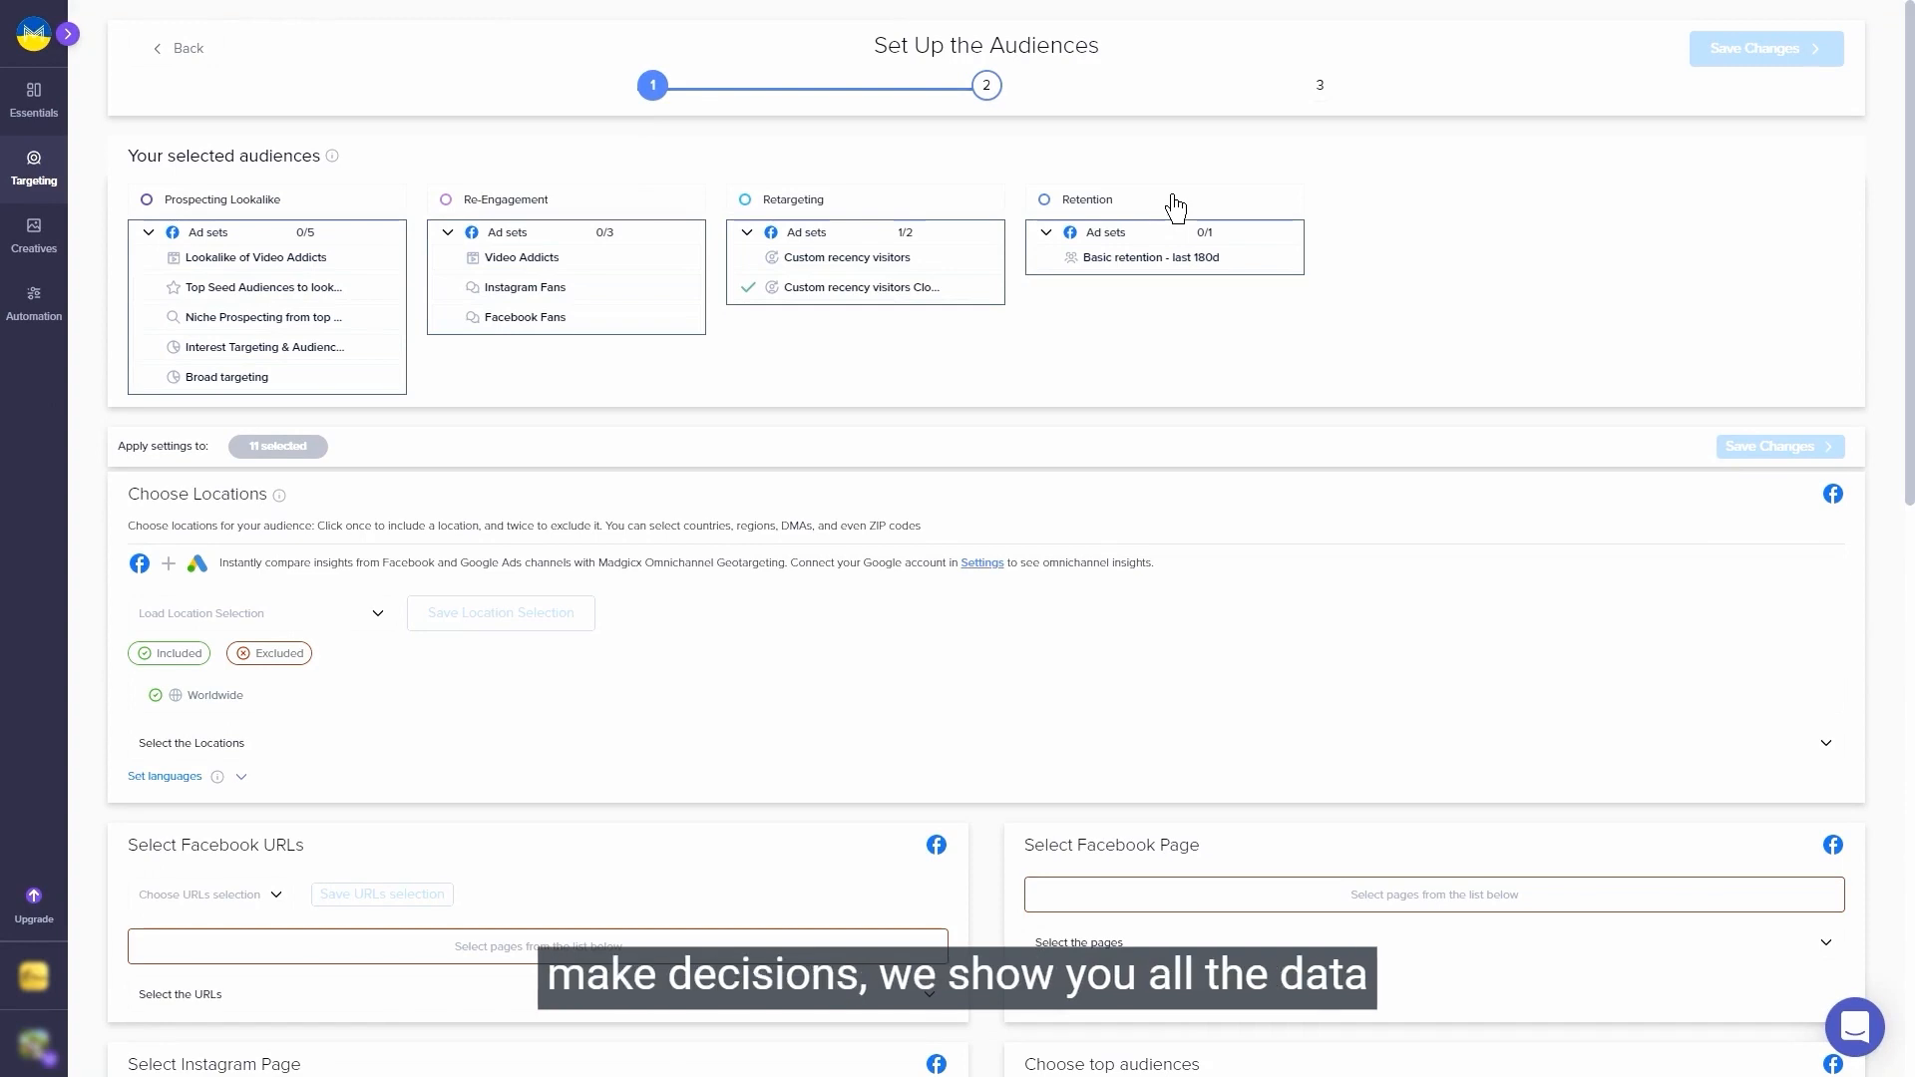
{"action": "mouse_move", "coordinate": [930, 478]}
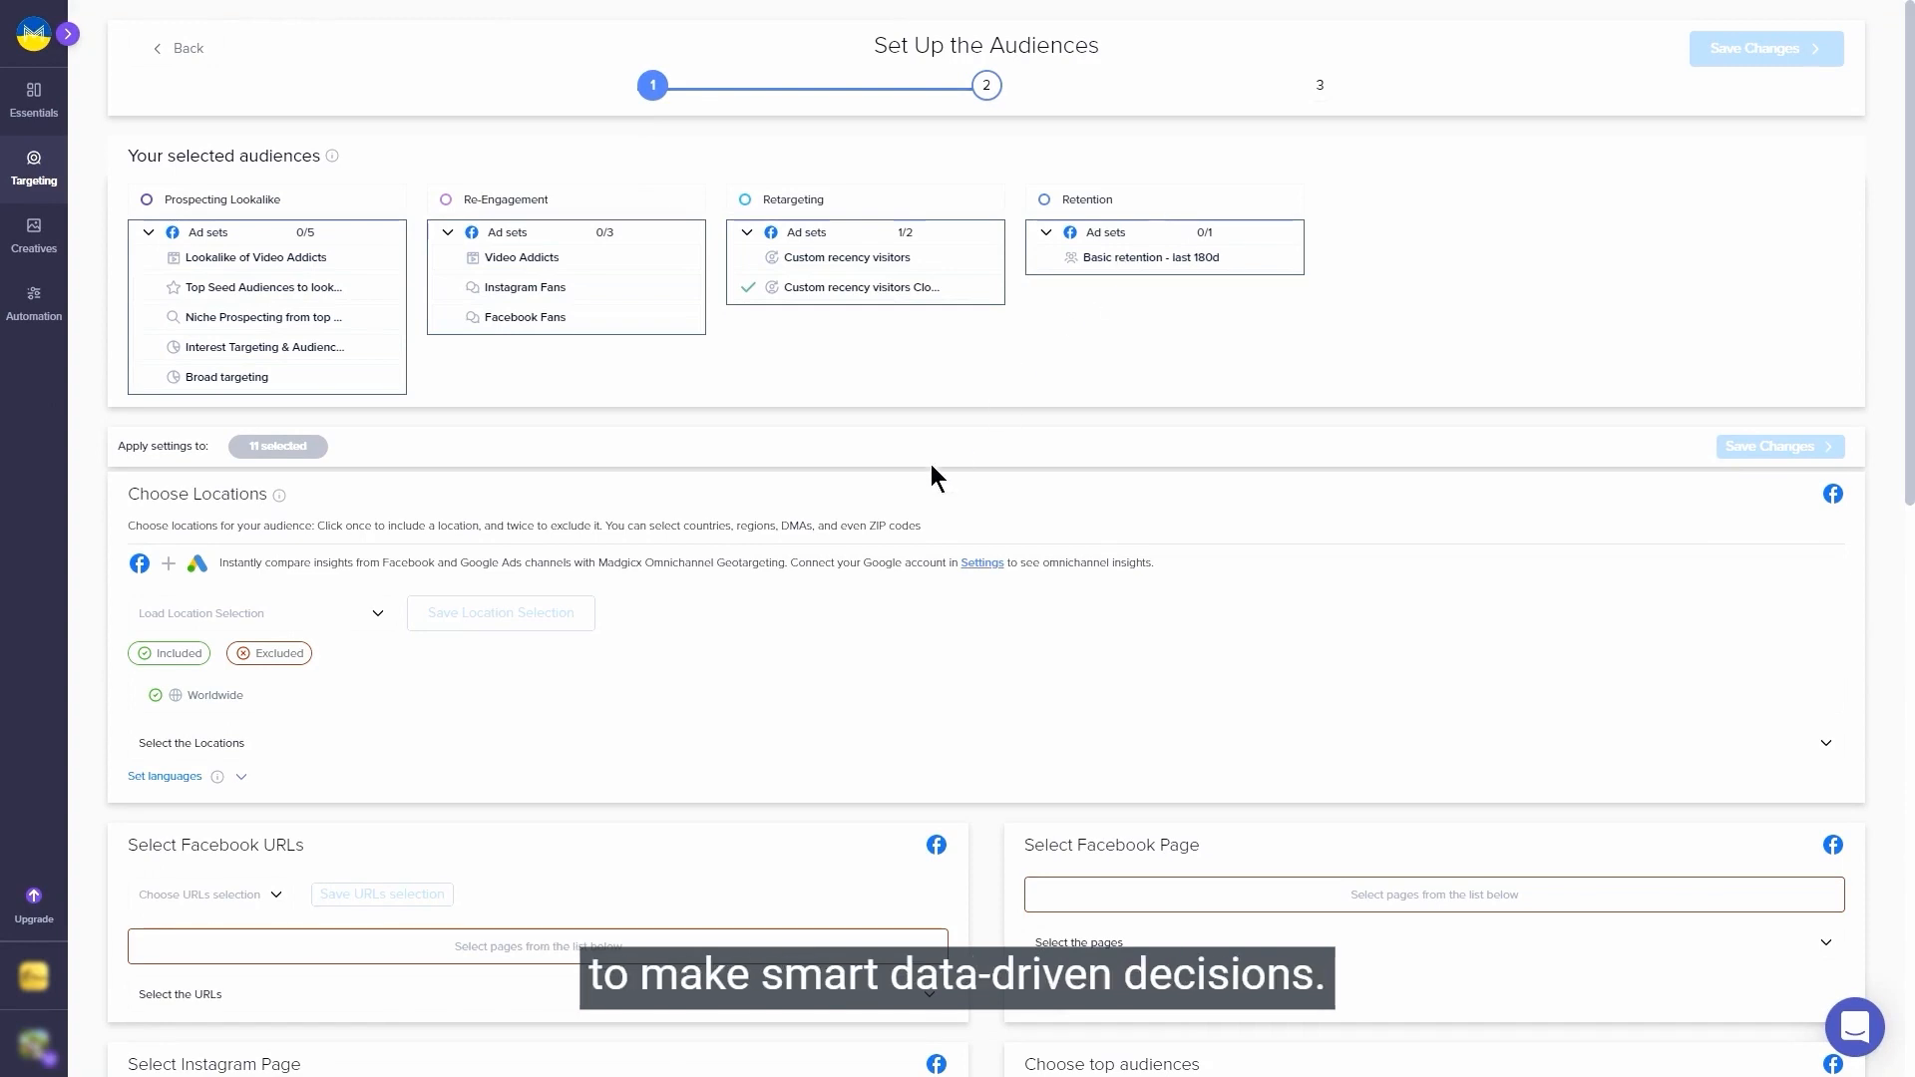
{"action": "left_click", "coordinate": [1826, 742]}
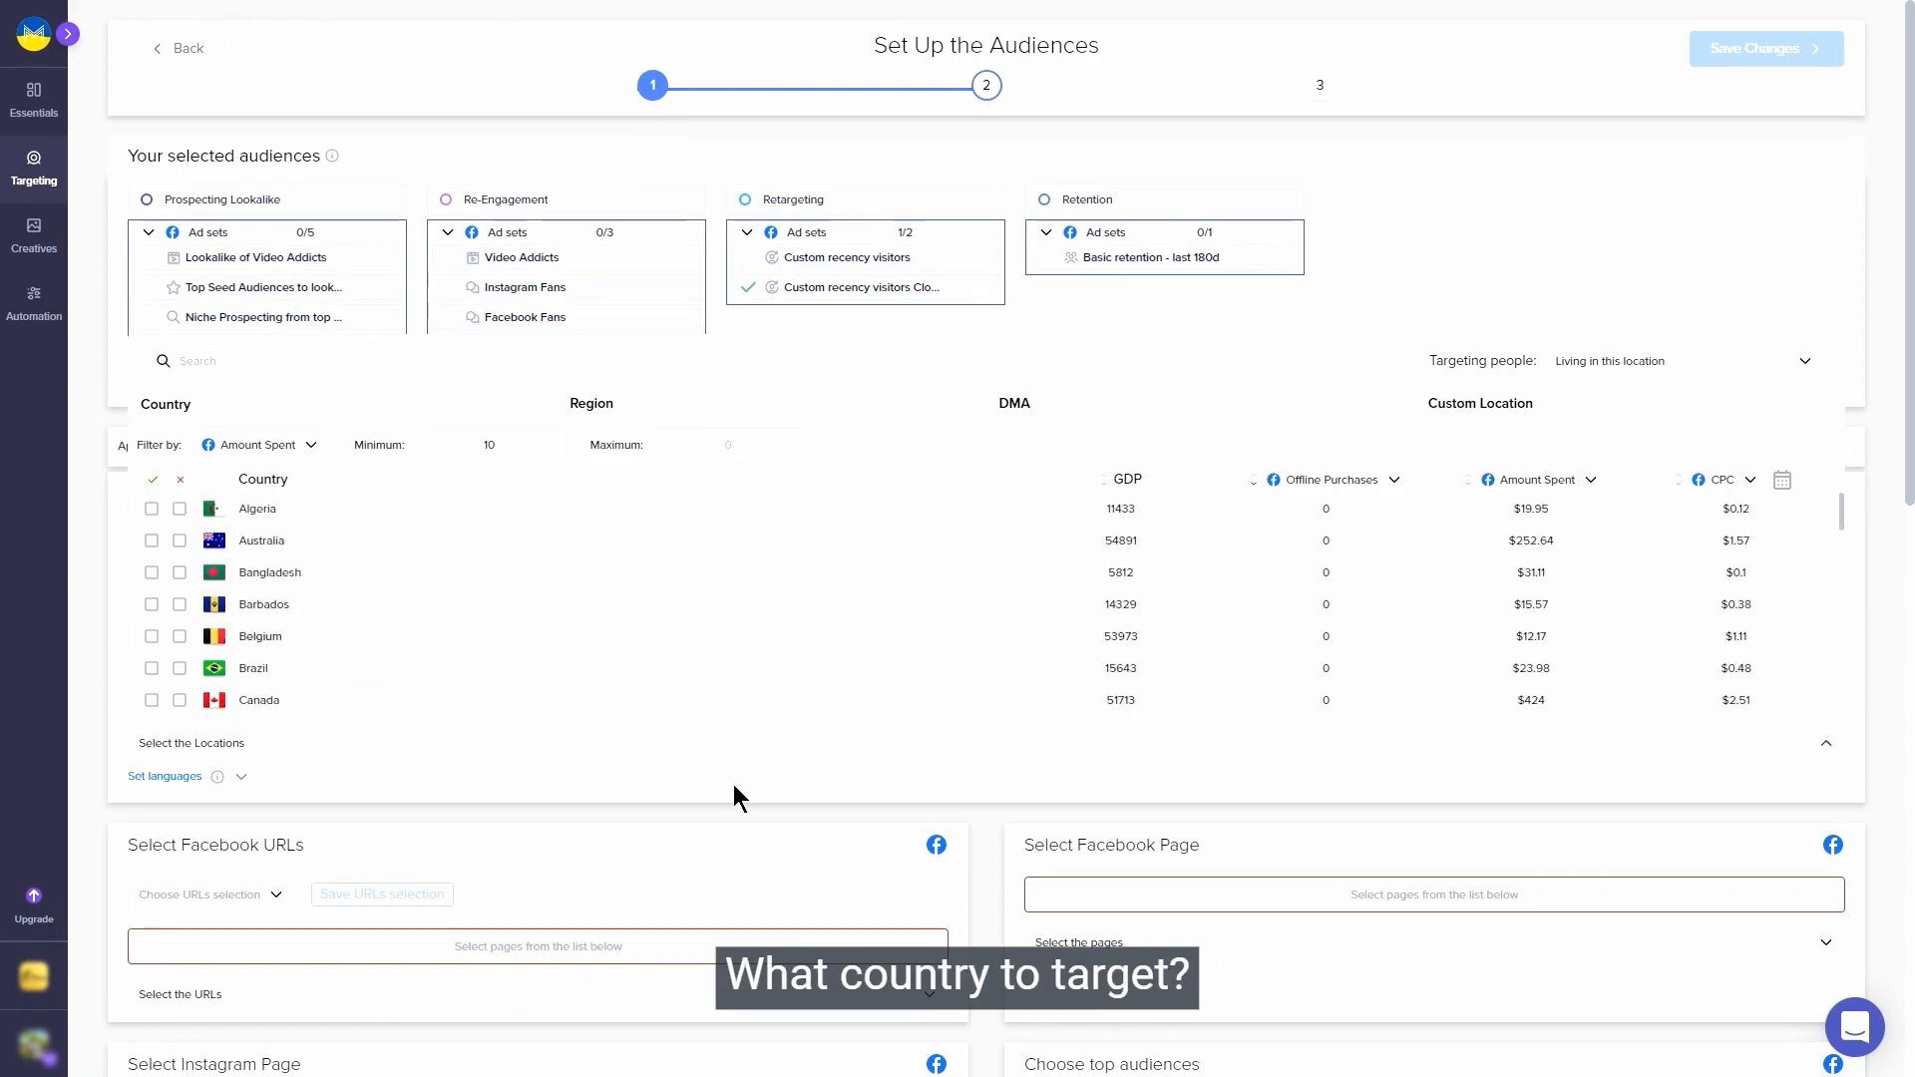
{"action": "scroll", "scroll_direction": "down", "scroll_amount": 3}
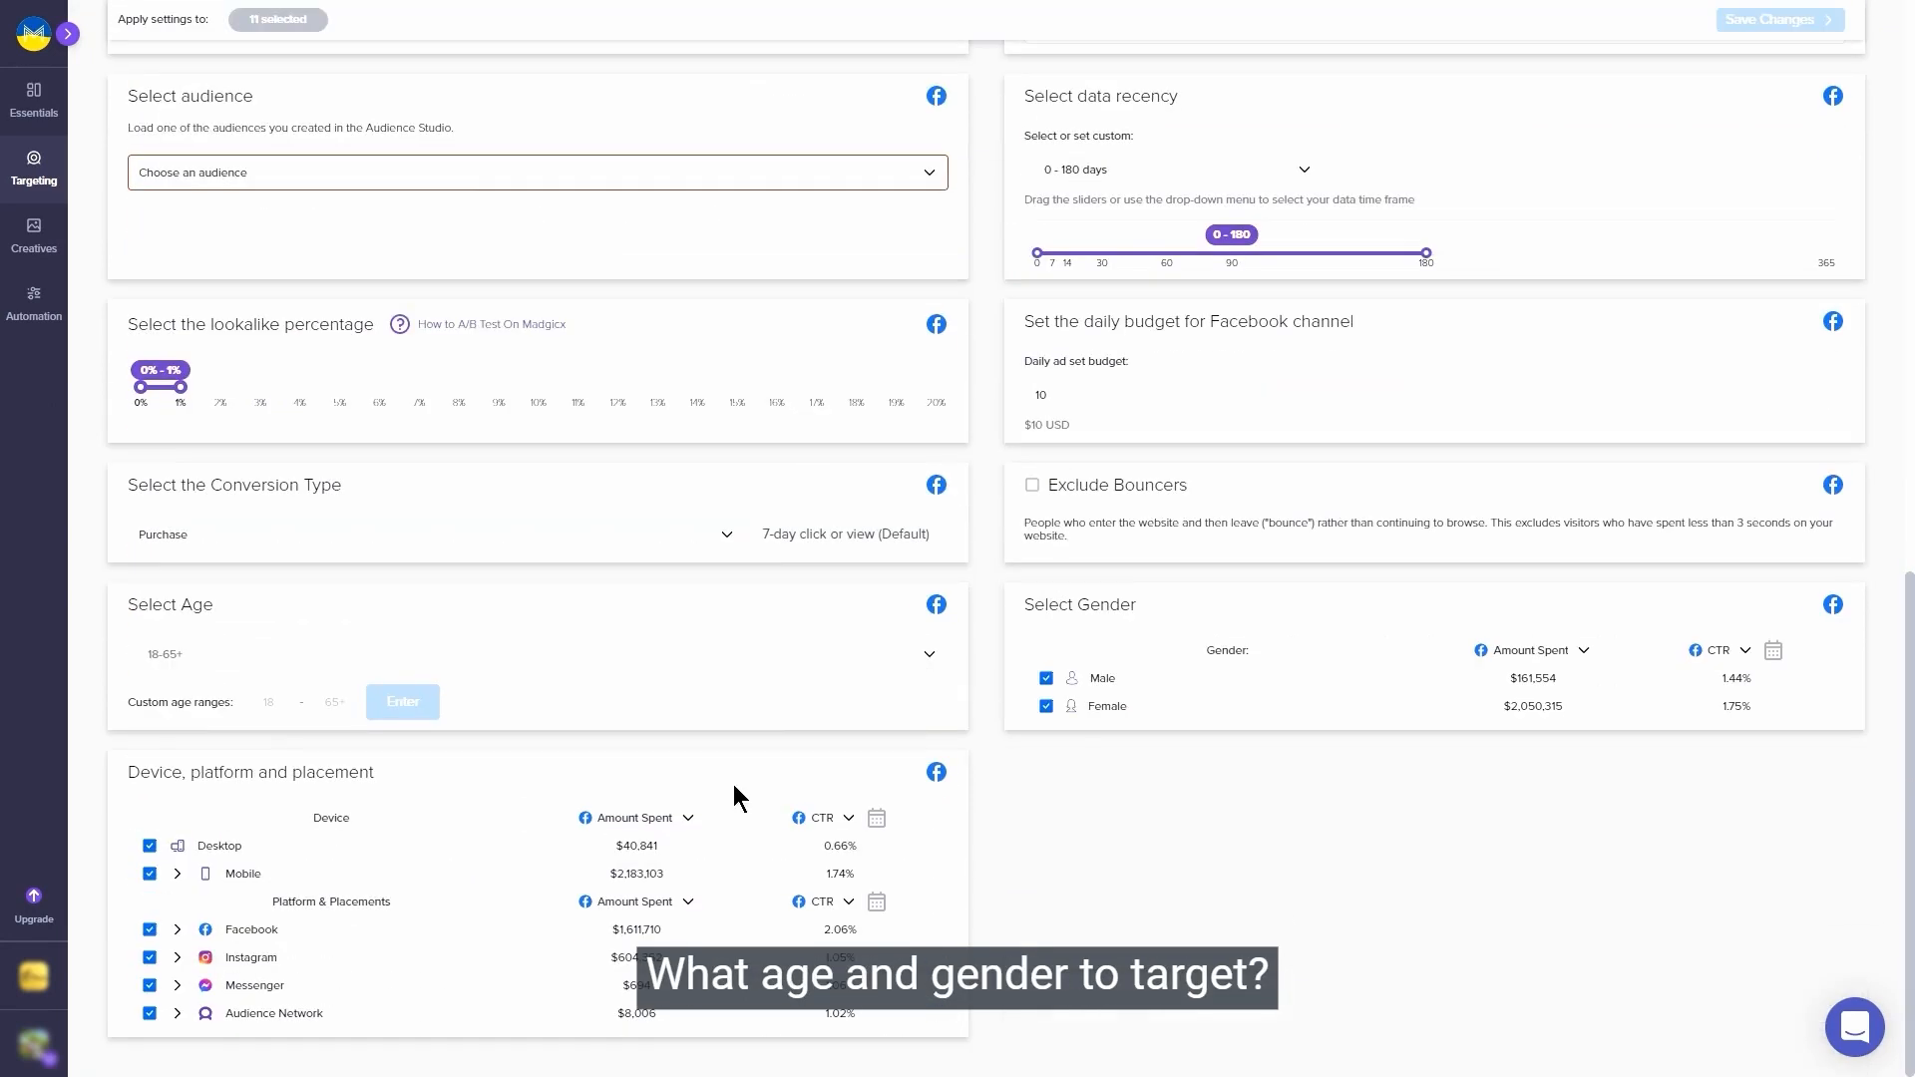
{"action": "mouse_move", "coordinate": [513, 772]}
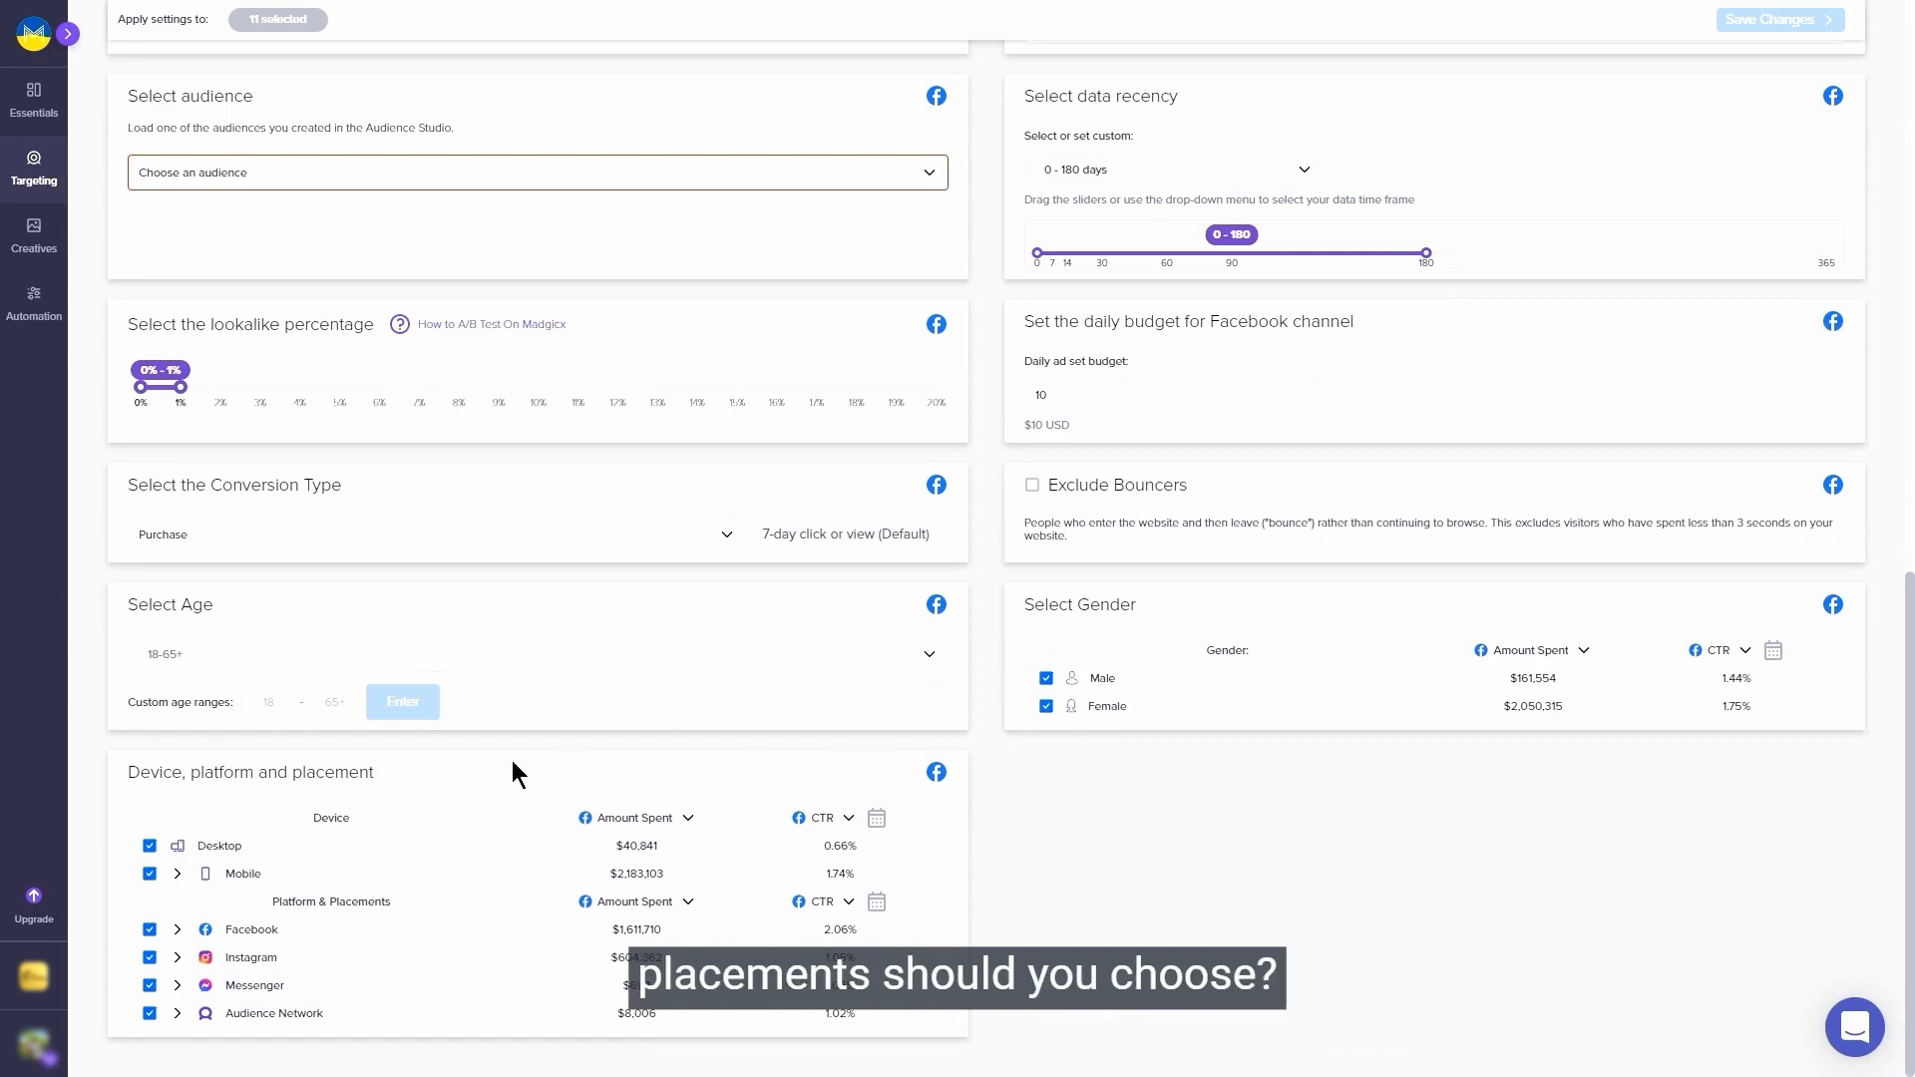
{"action": "mouse_move", "coordinate": [289, 809]}
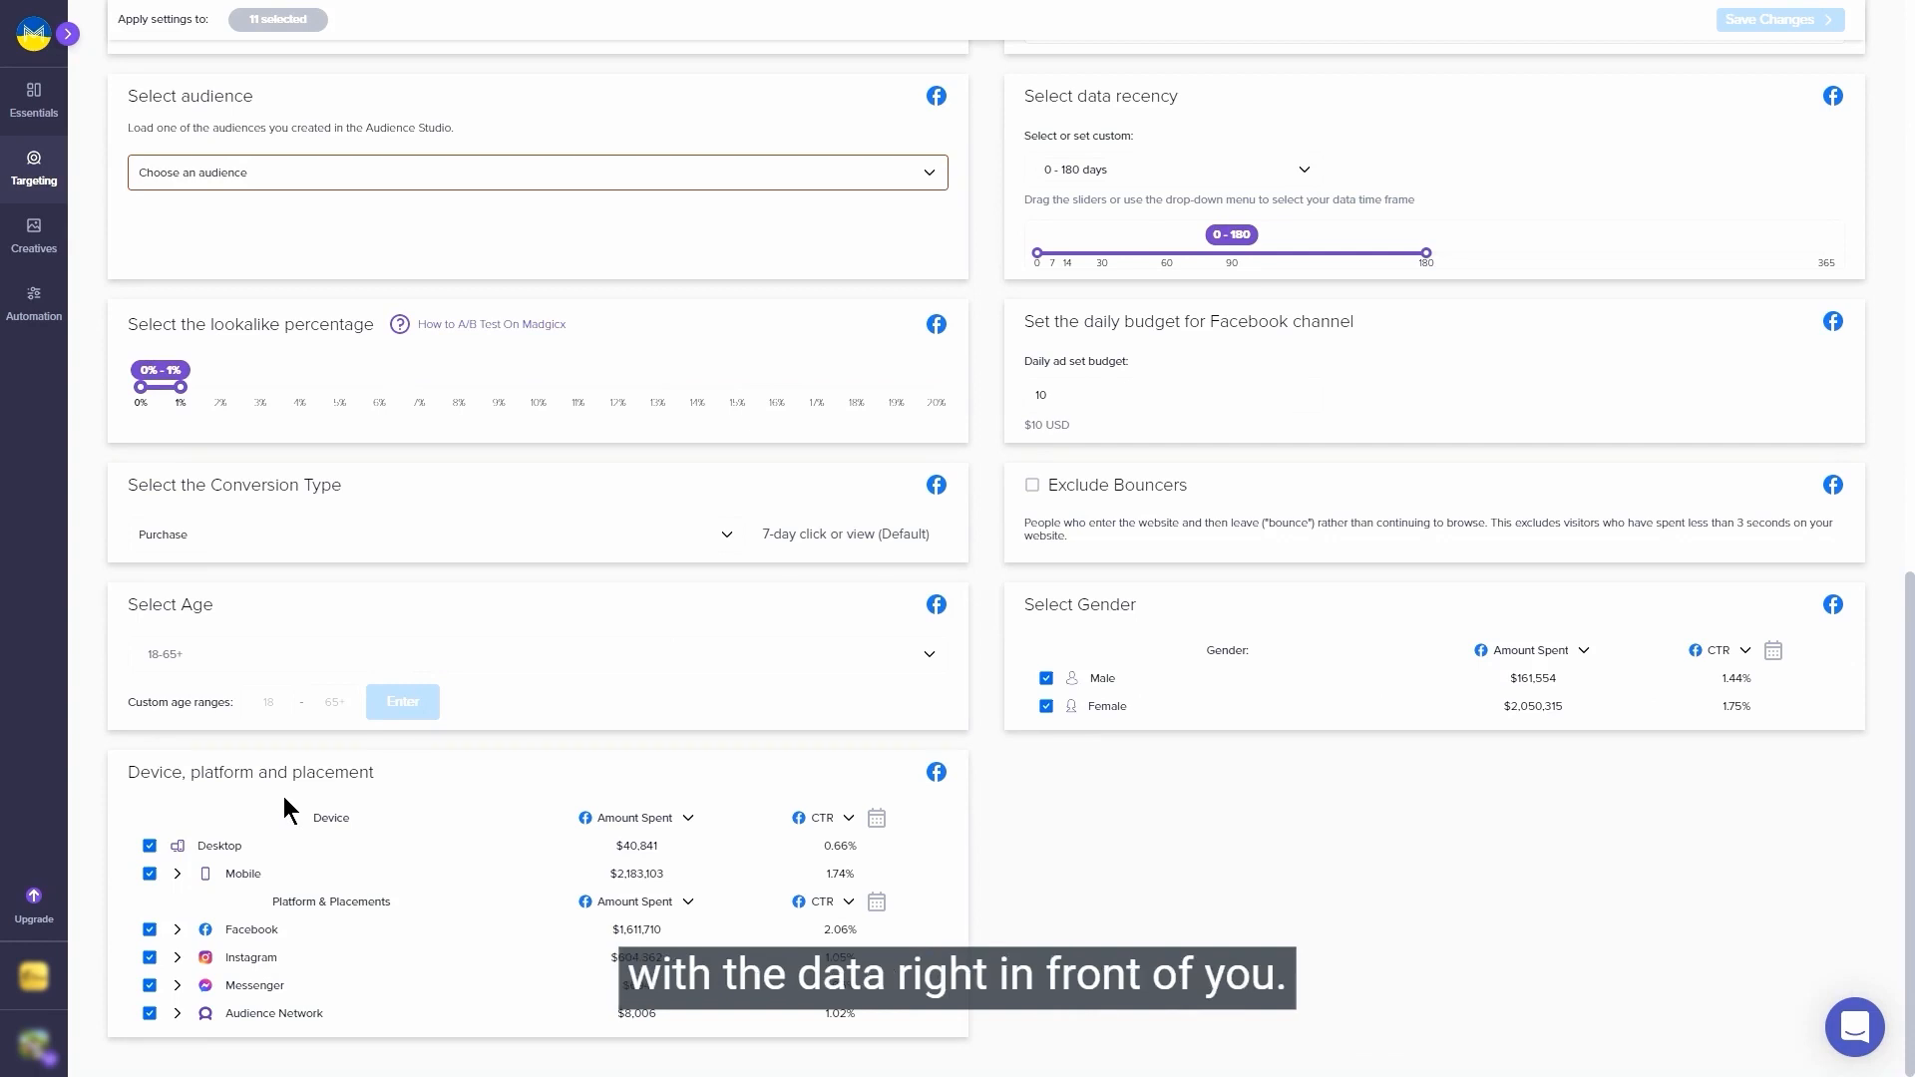
{"action": "scroll", "scroll_direction": "up", "scroll_amount": 3}
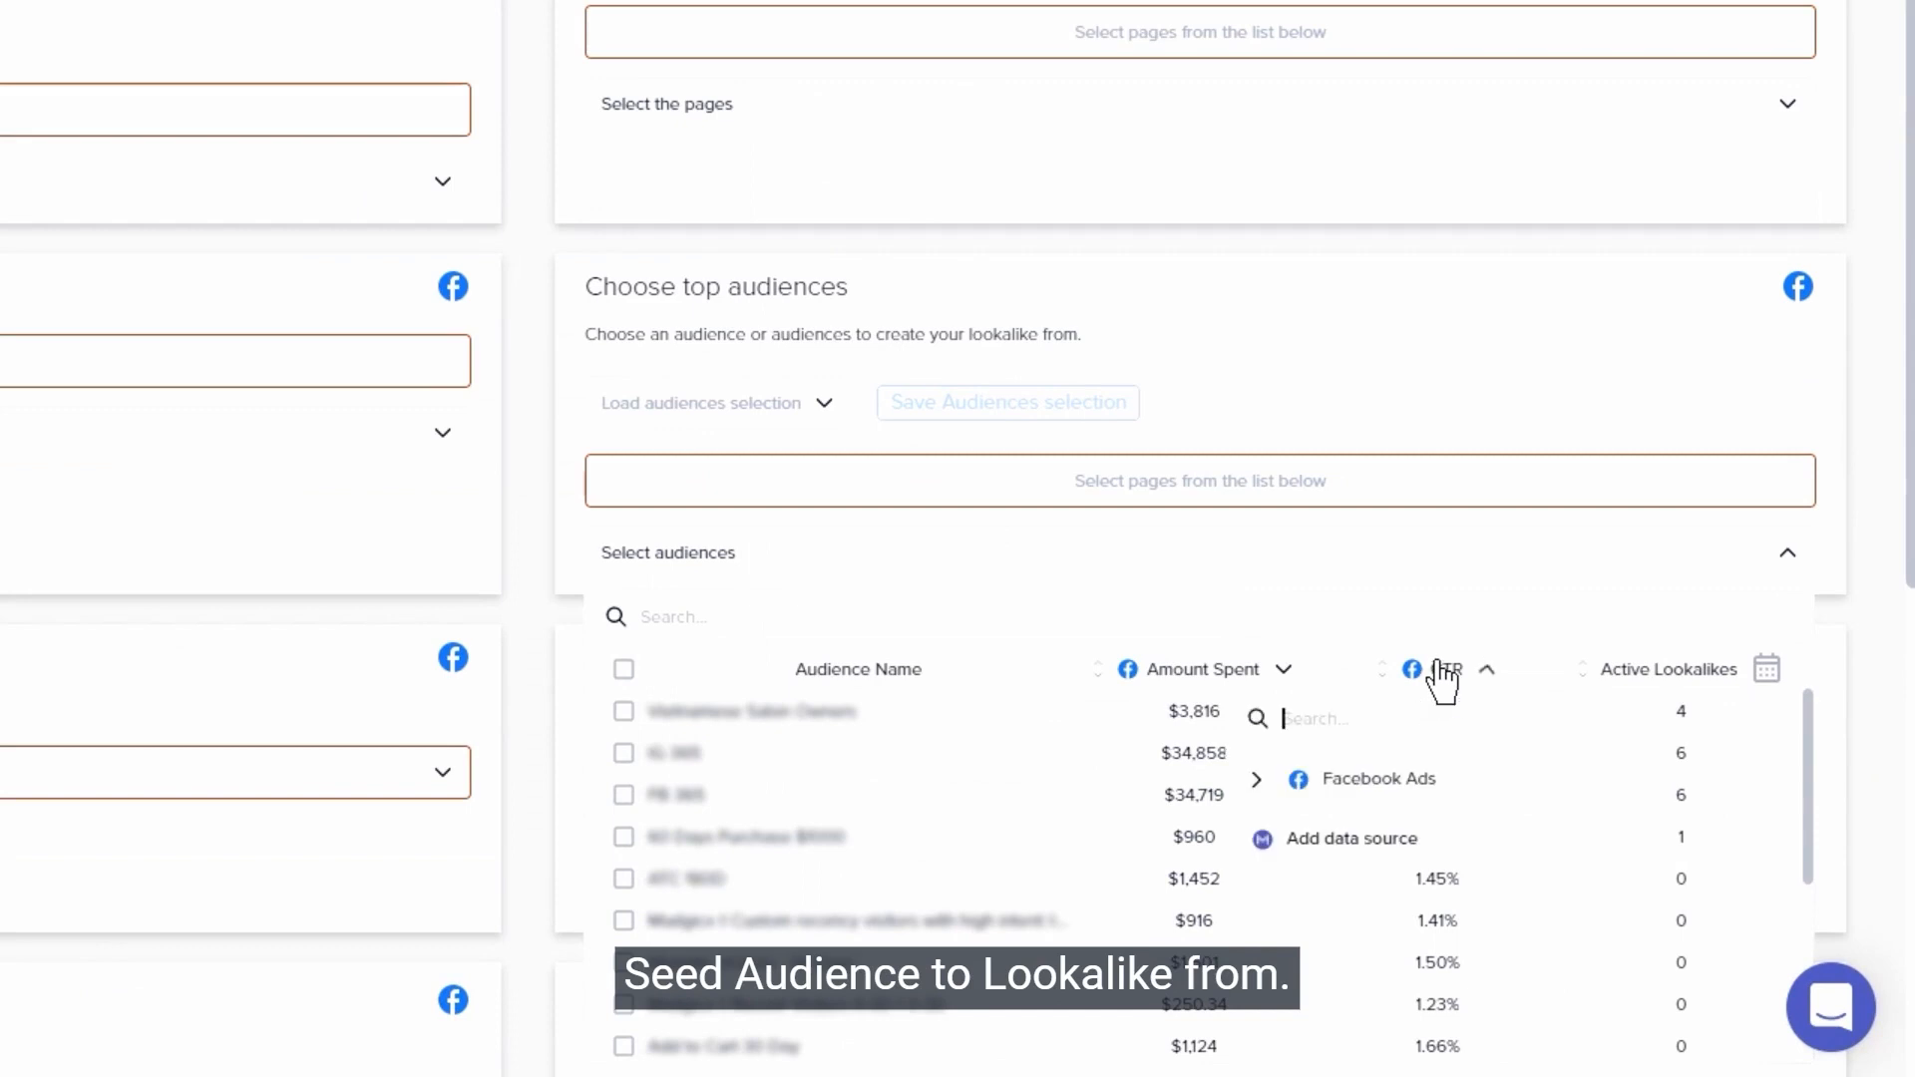
Switch the audience metric column to ROAS (All) and tick the top seed audiences.
{"action": "type", "text": "ROAS"}
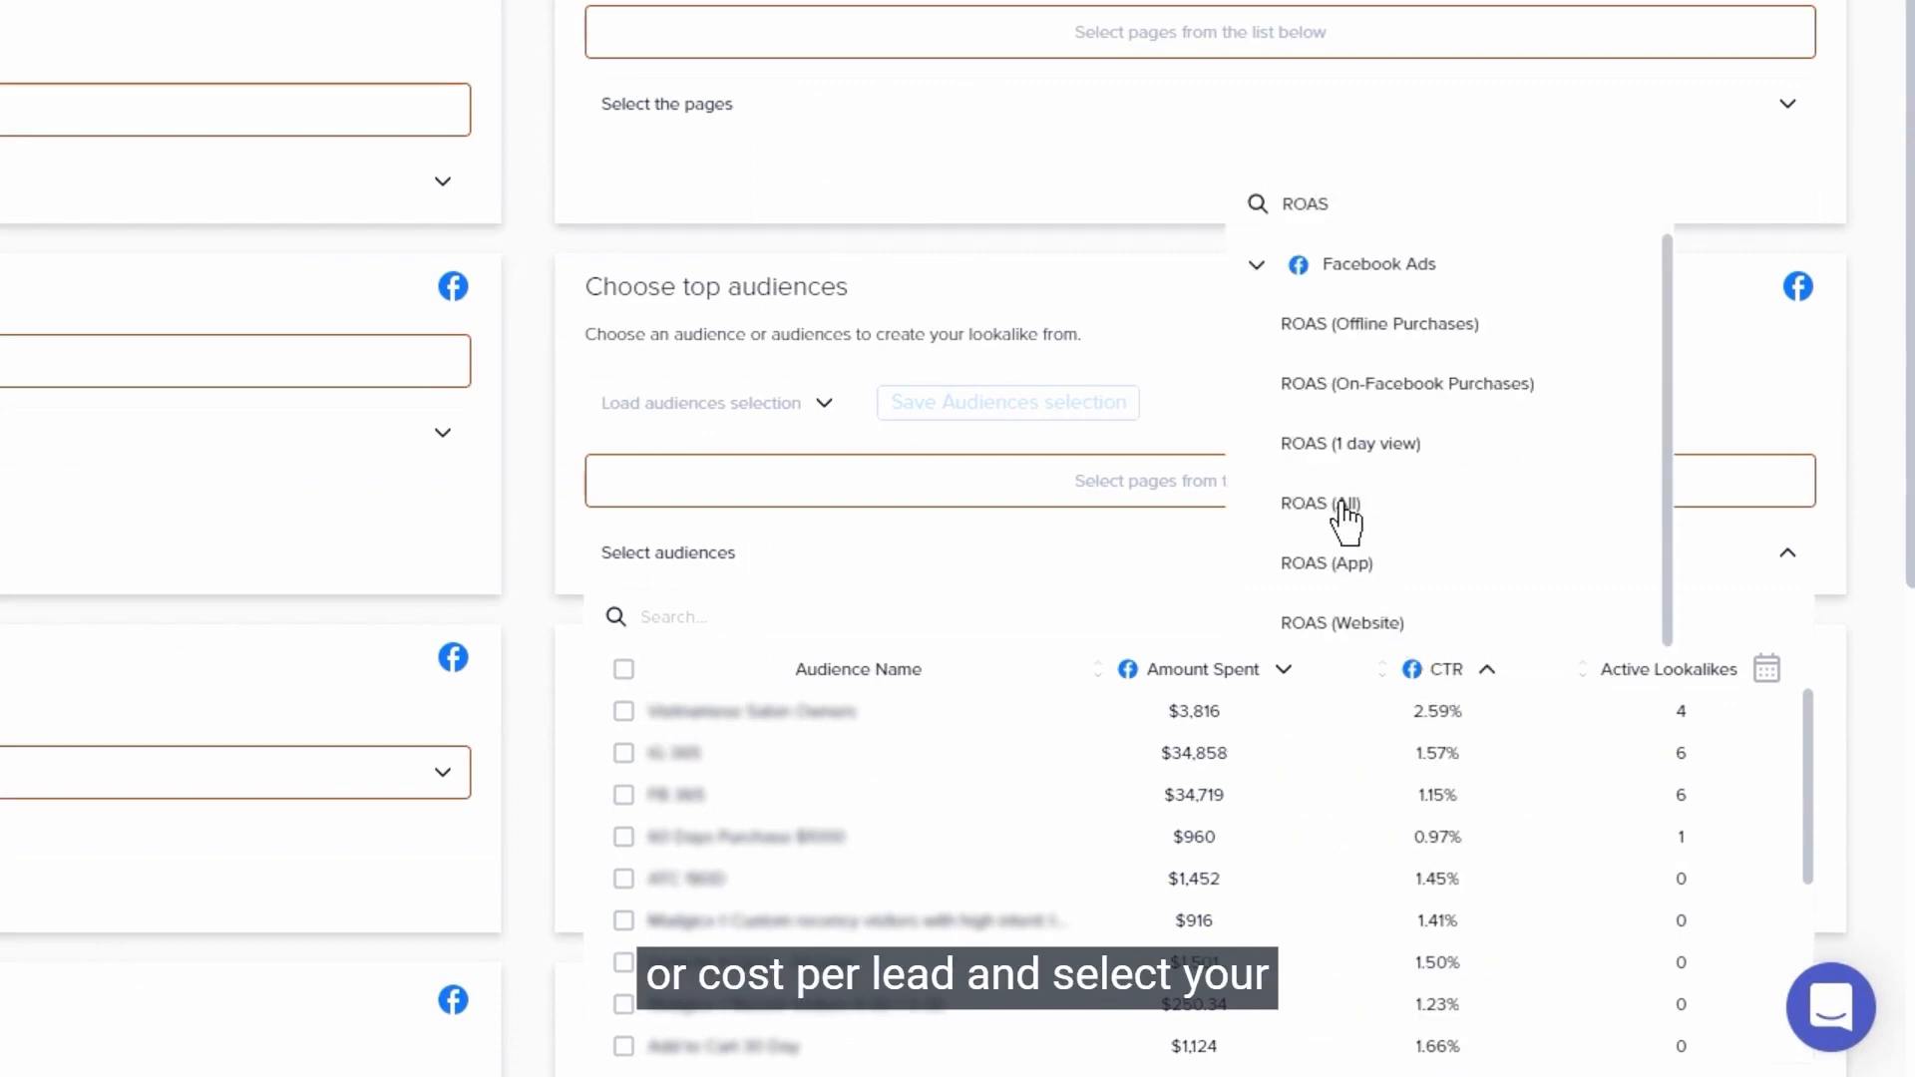
{"action": "left_click", "coordinate": [1318, 503]}
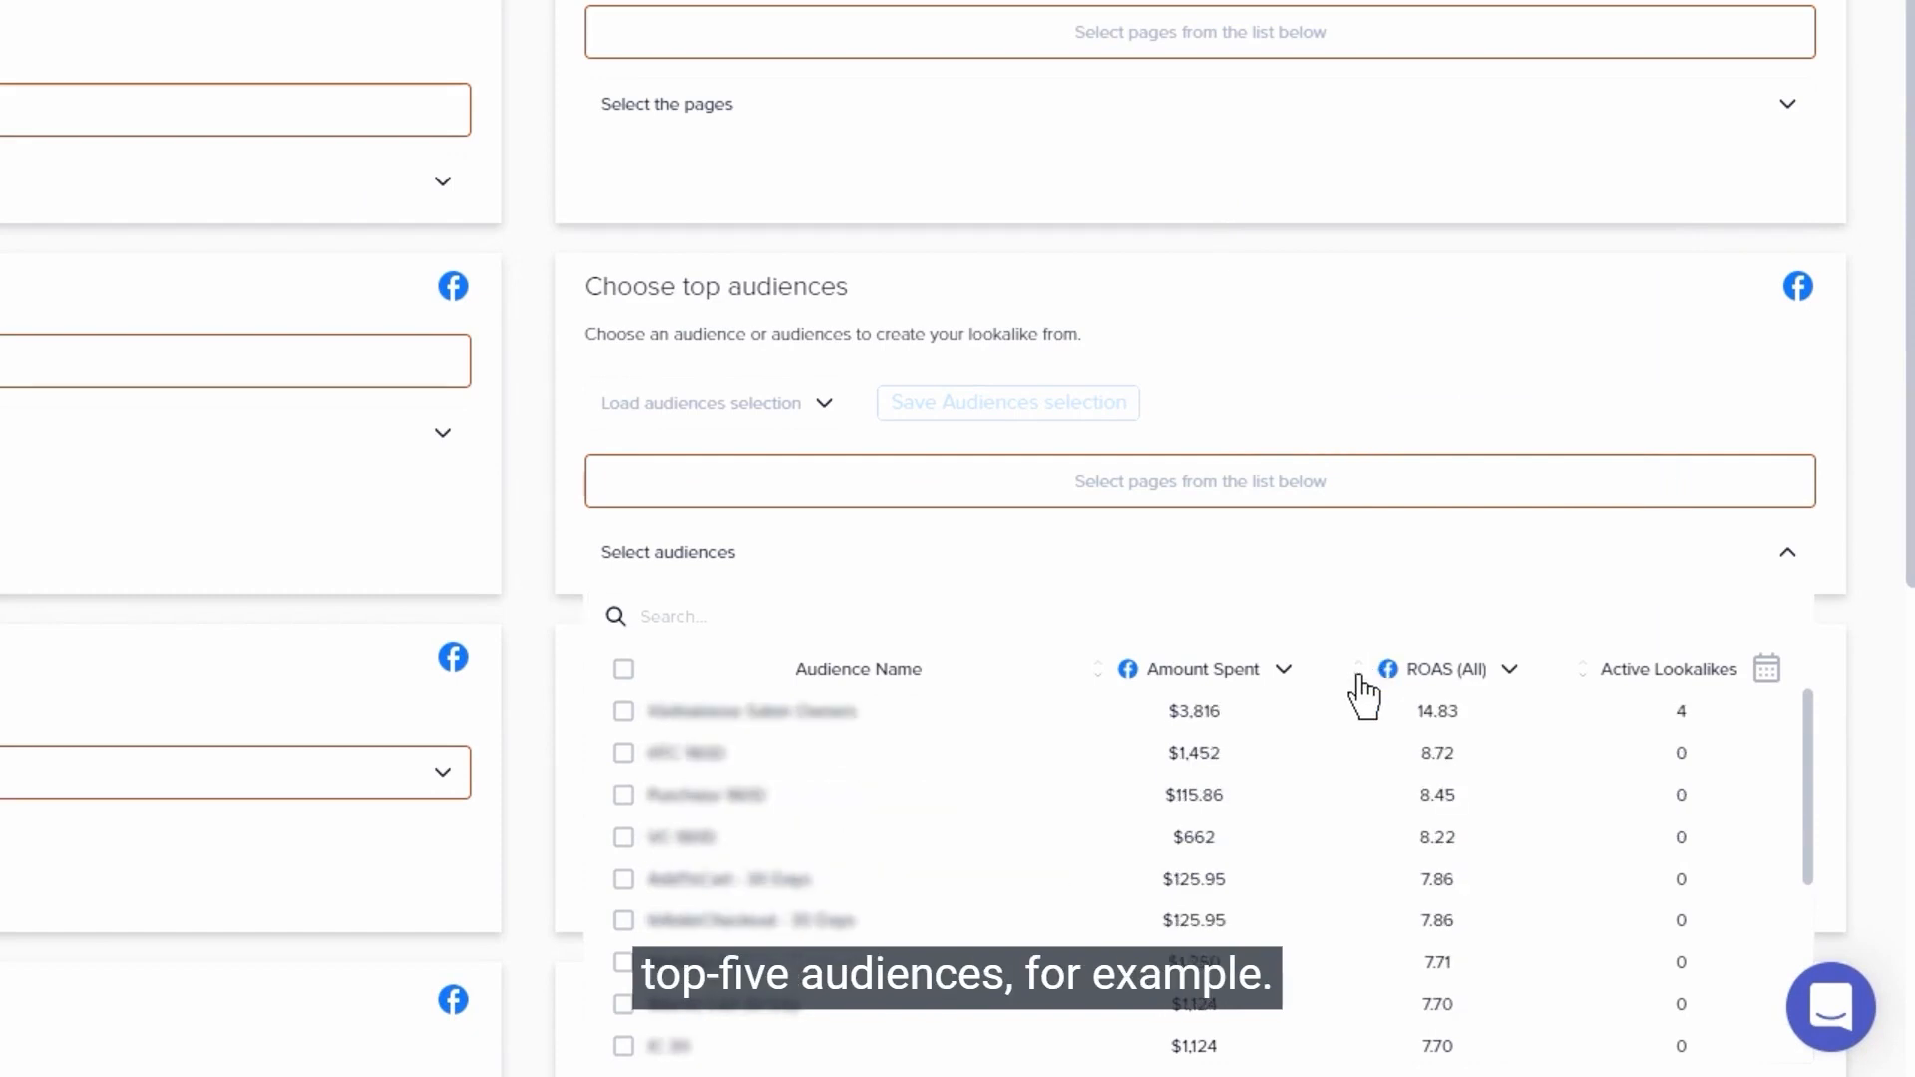
{"action": "left_click", "coordinate": [623, 711]}
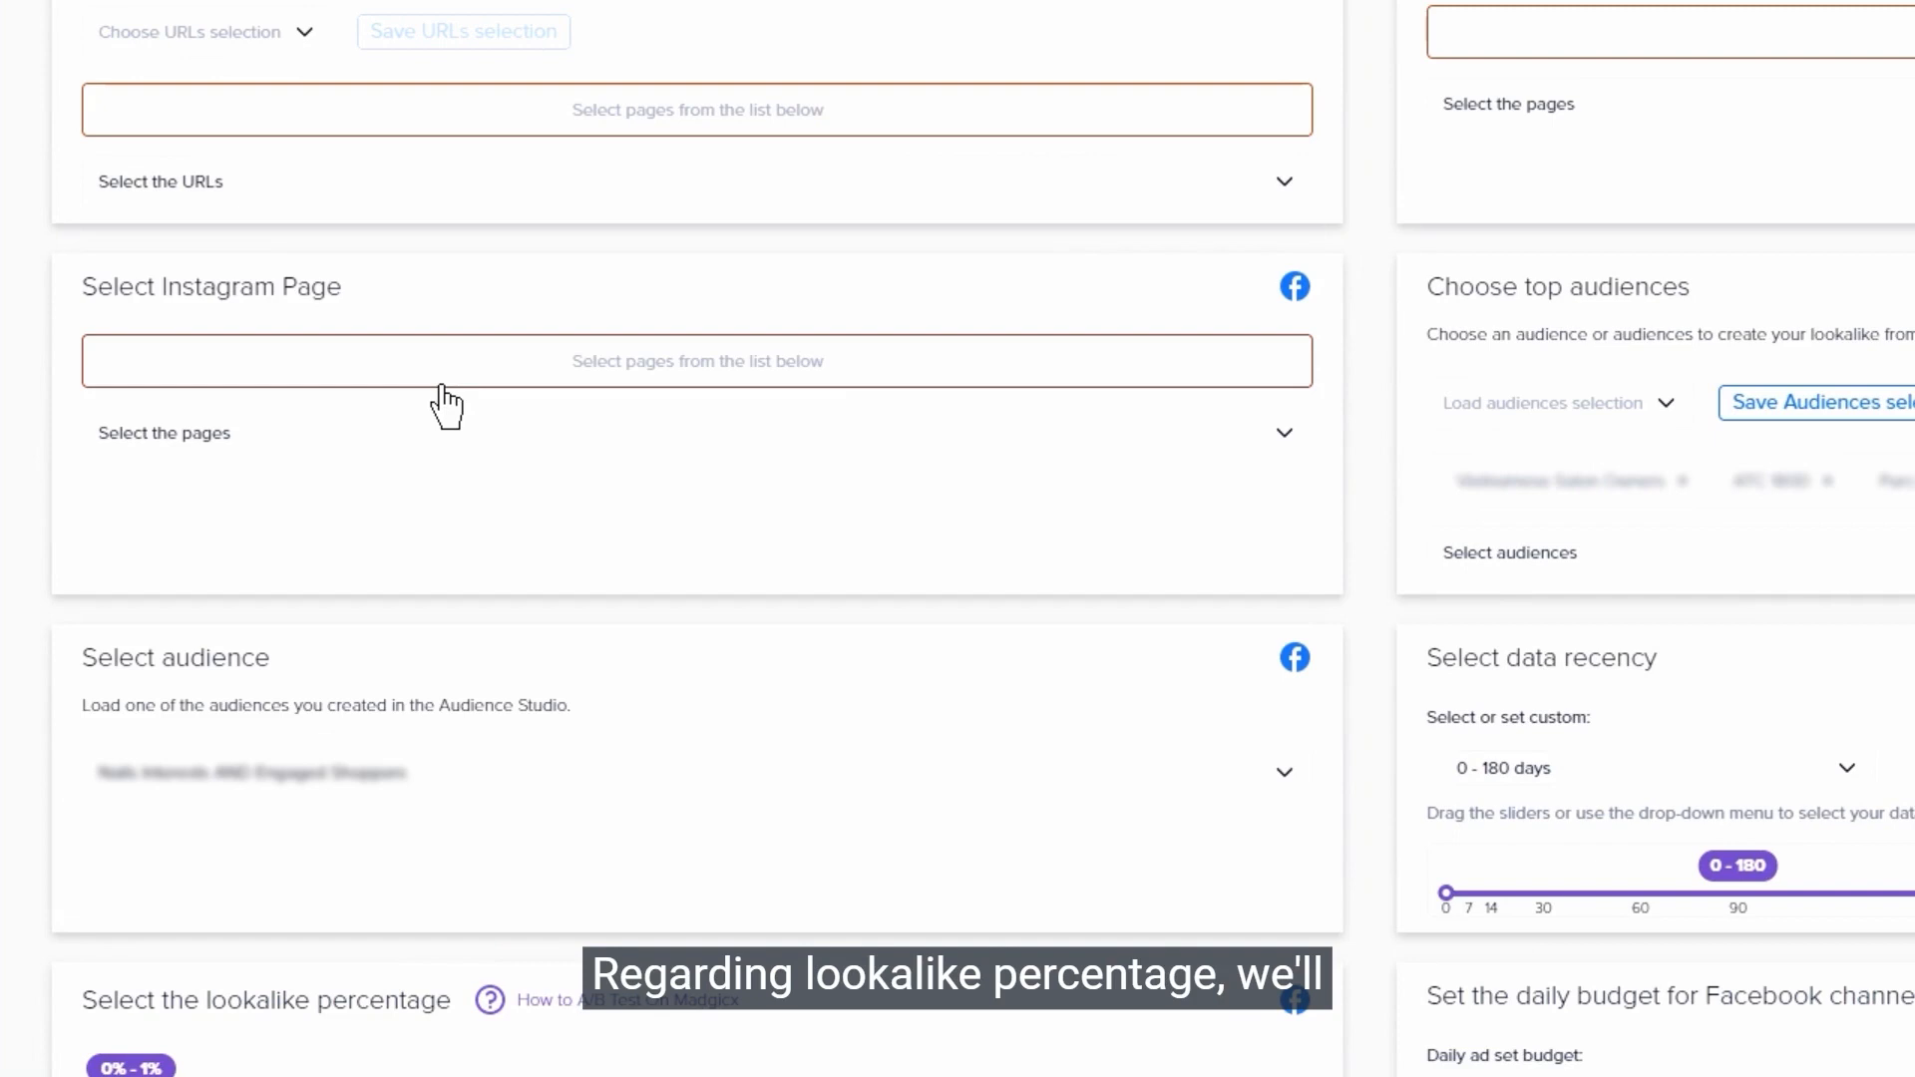
{"action": "scroll", "scroll_direction": "down", "scroll_amount": 3}
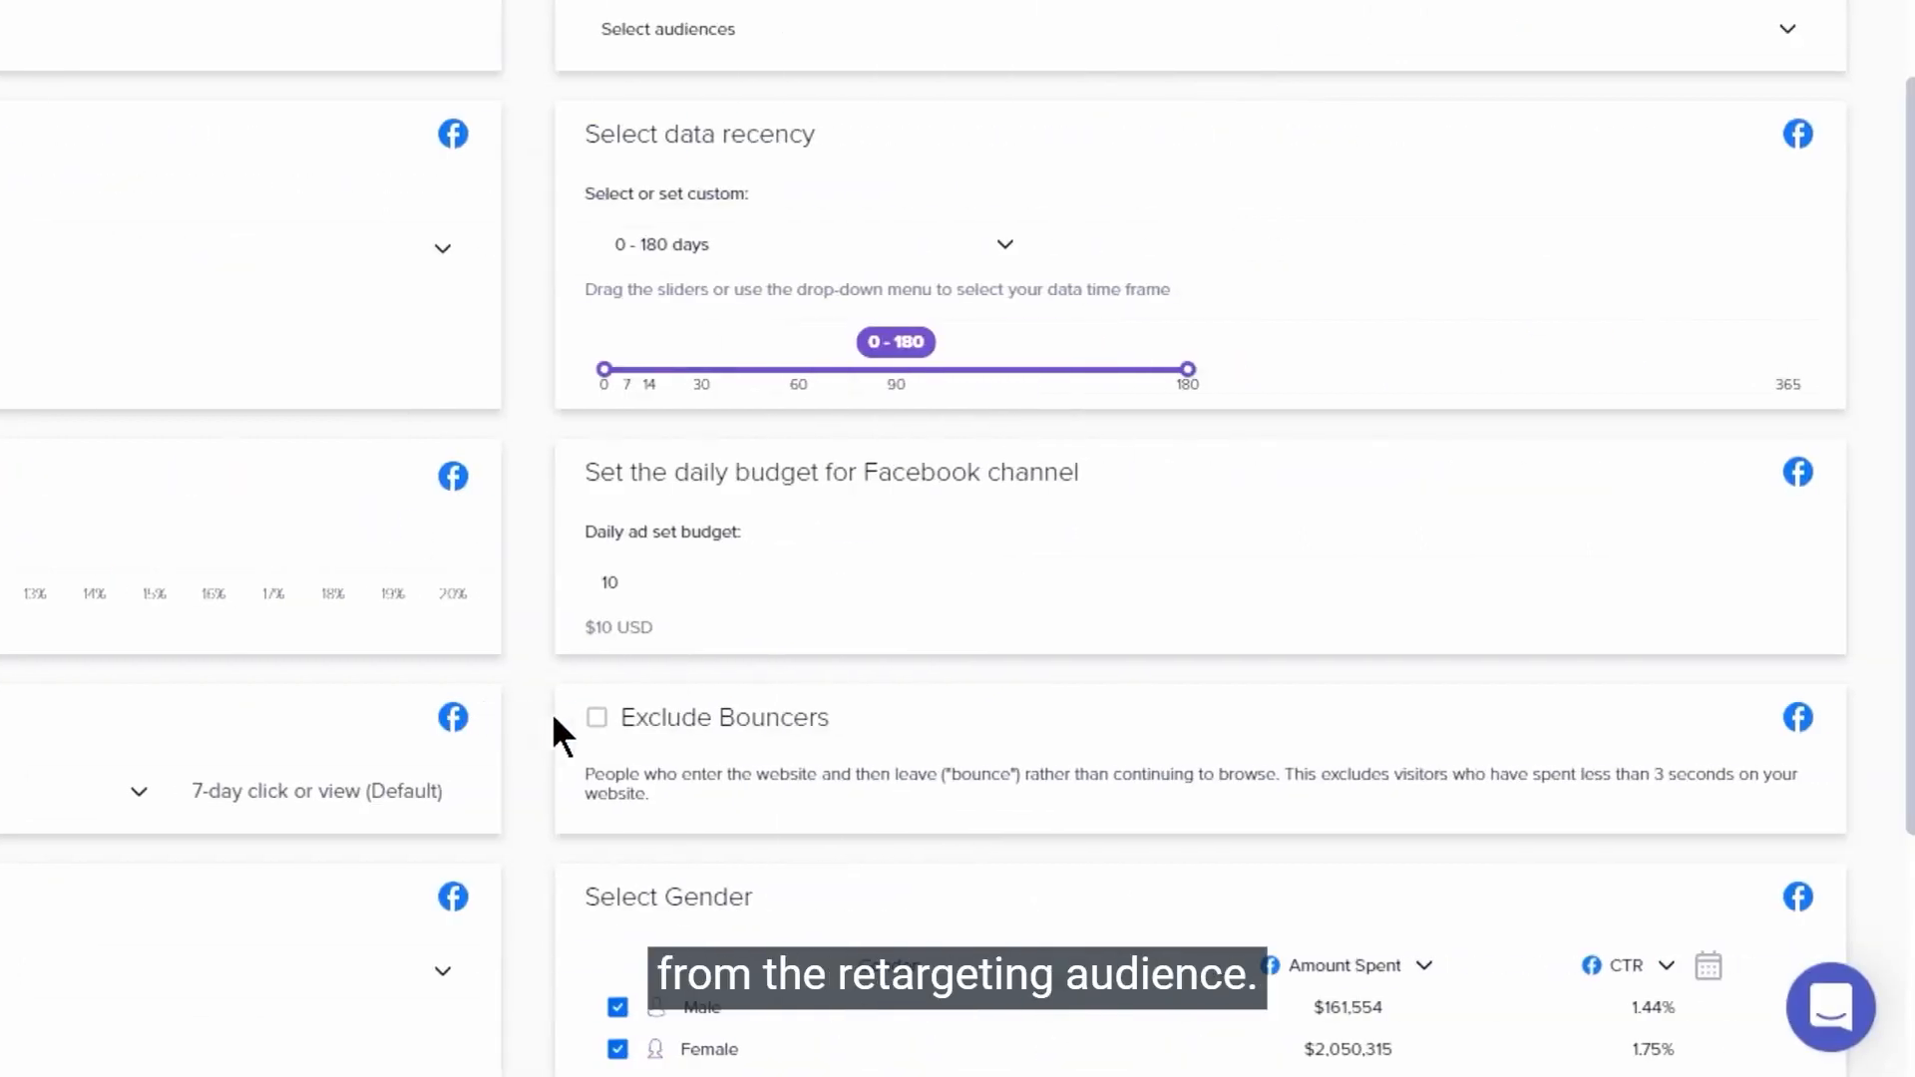
Tick Exclude Bouncers and set the data recency range to 0–3 days.
{"action": "left_click", "coordinate": [597, 717]}
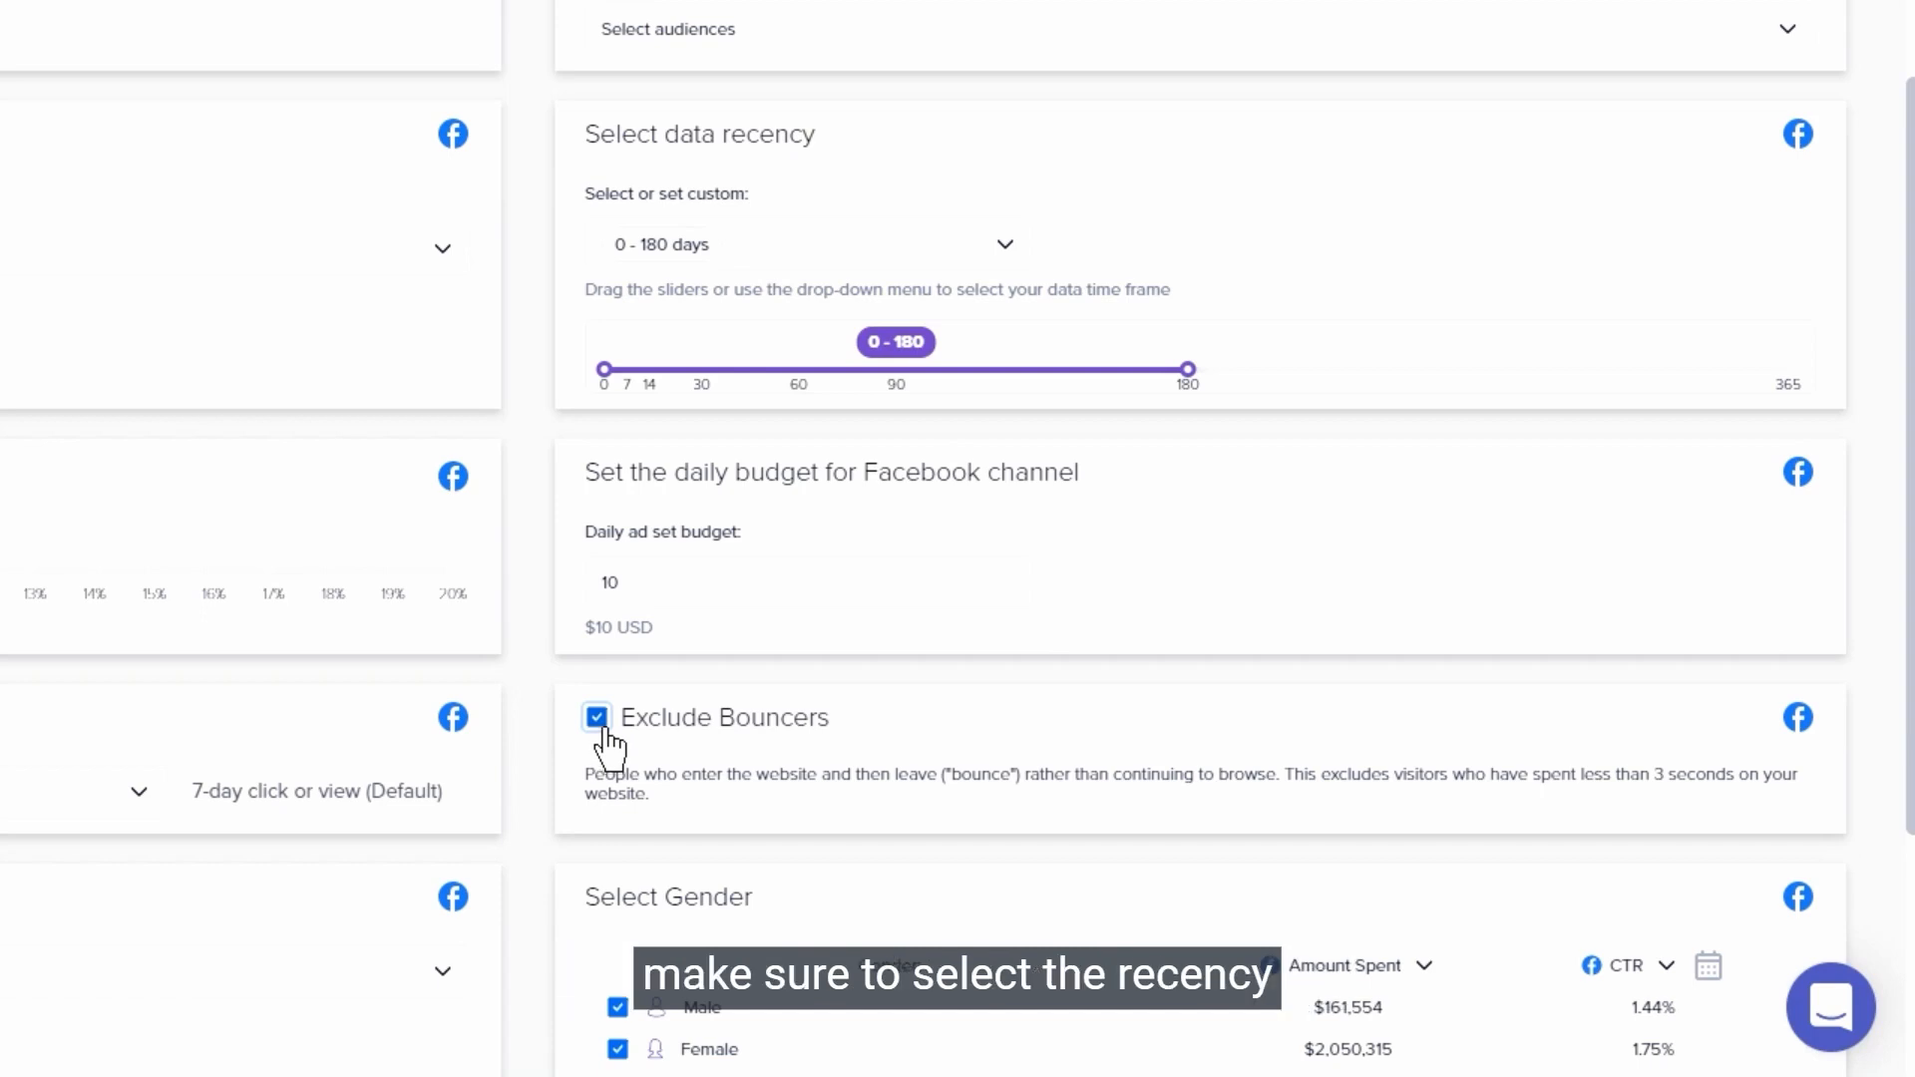
{"action": "left_click", "coordinate": [806, 245]}
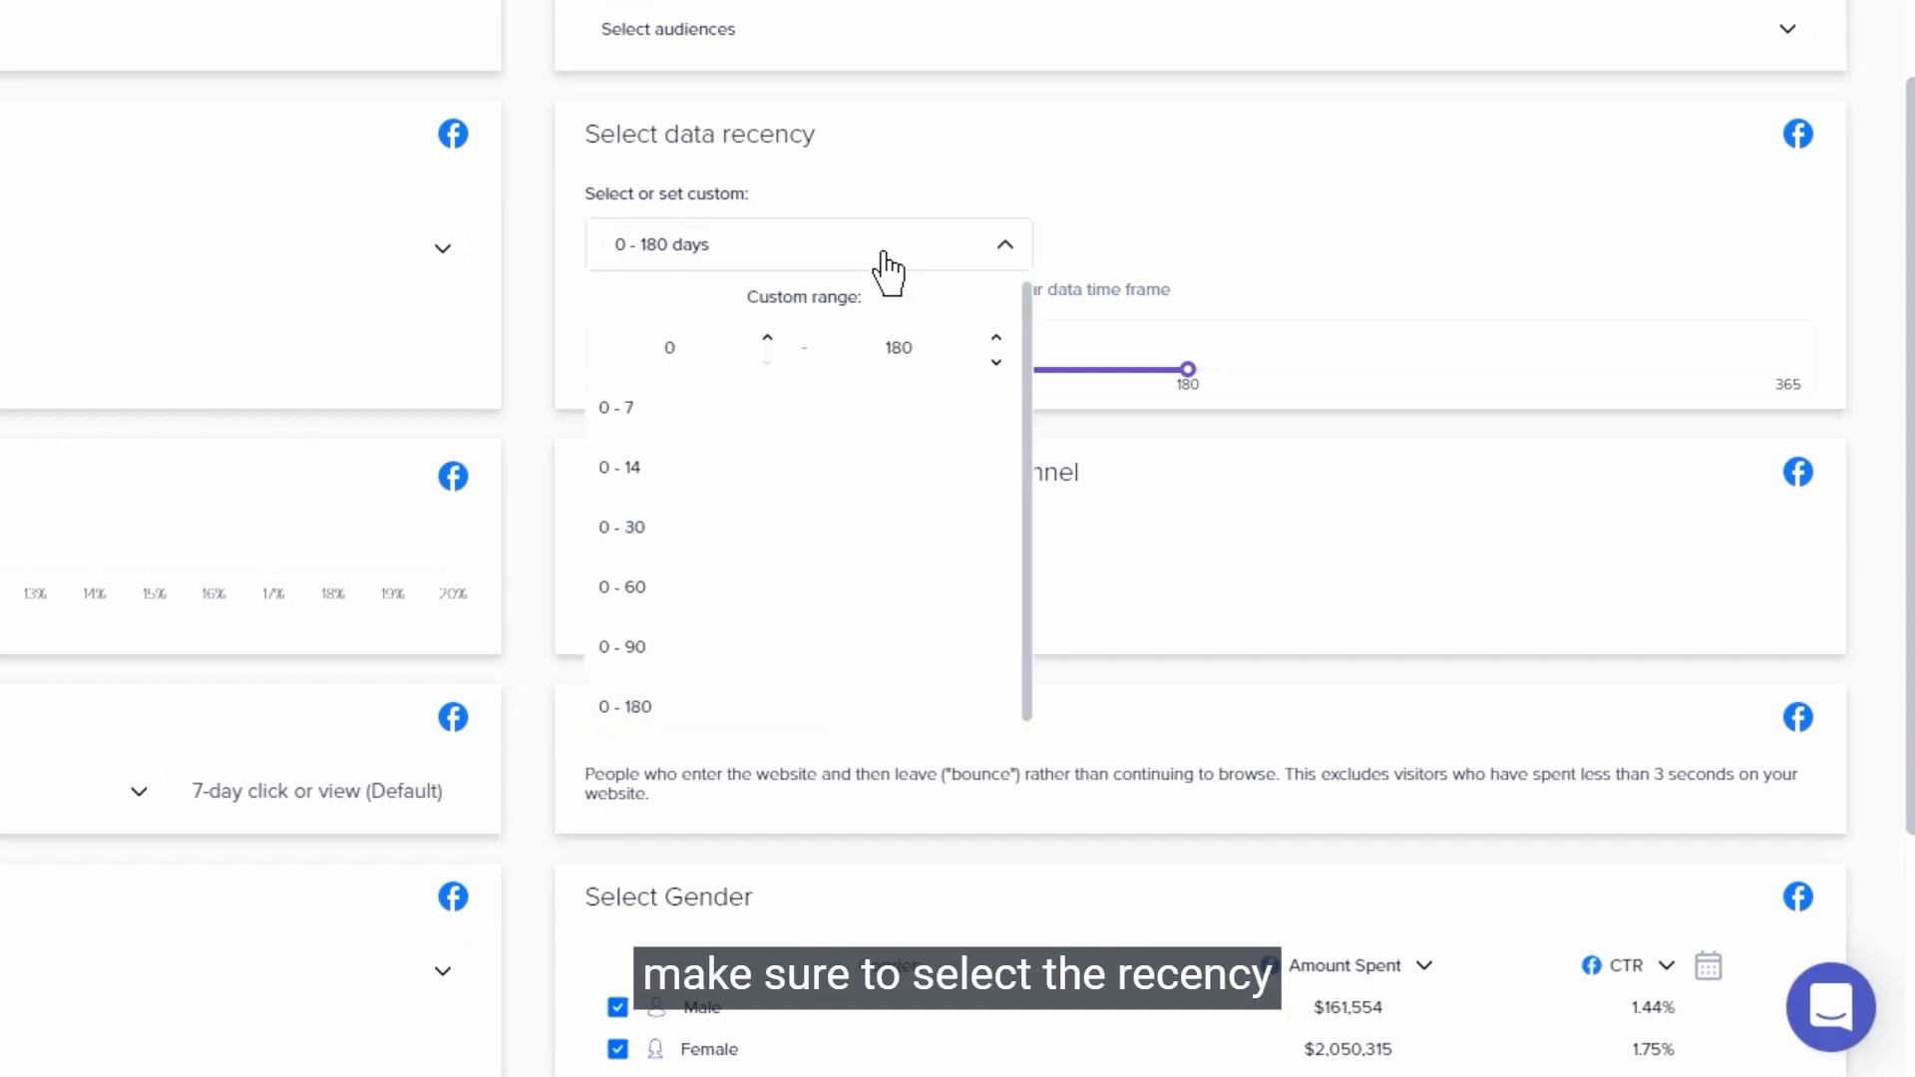
{"action": "left_click", "coordinate": [897, 347]}
{"action": "type", "text": "3"}
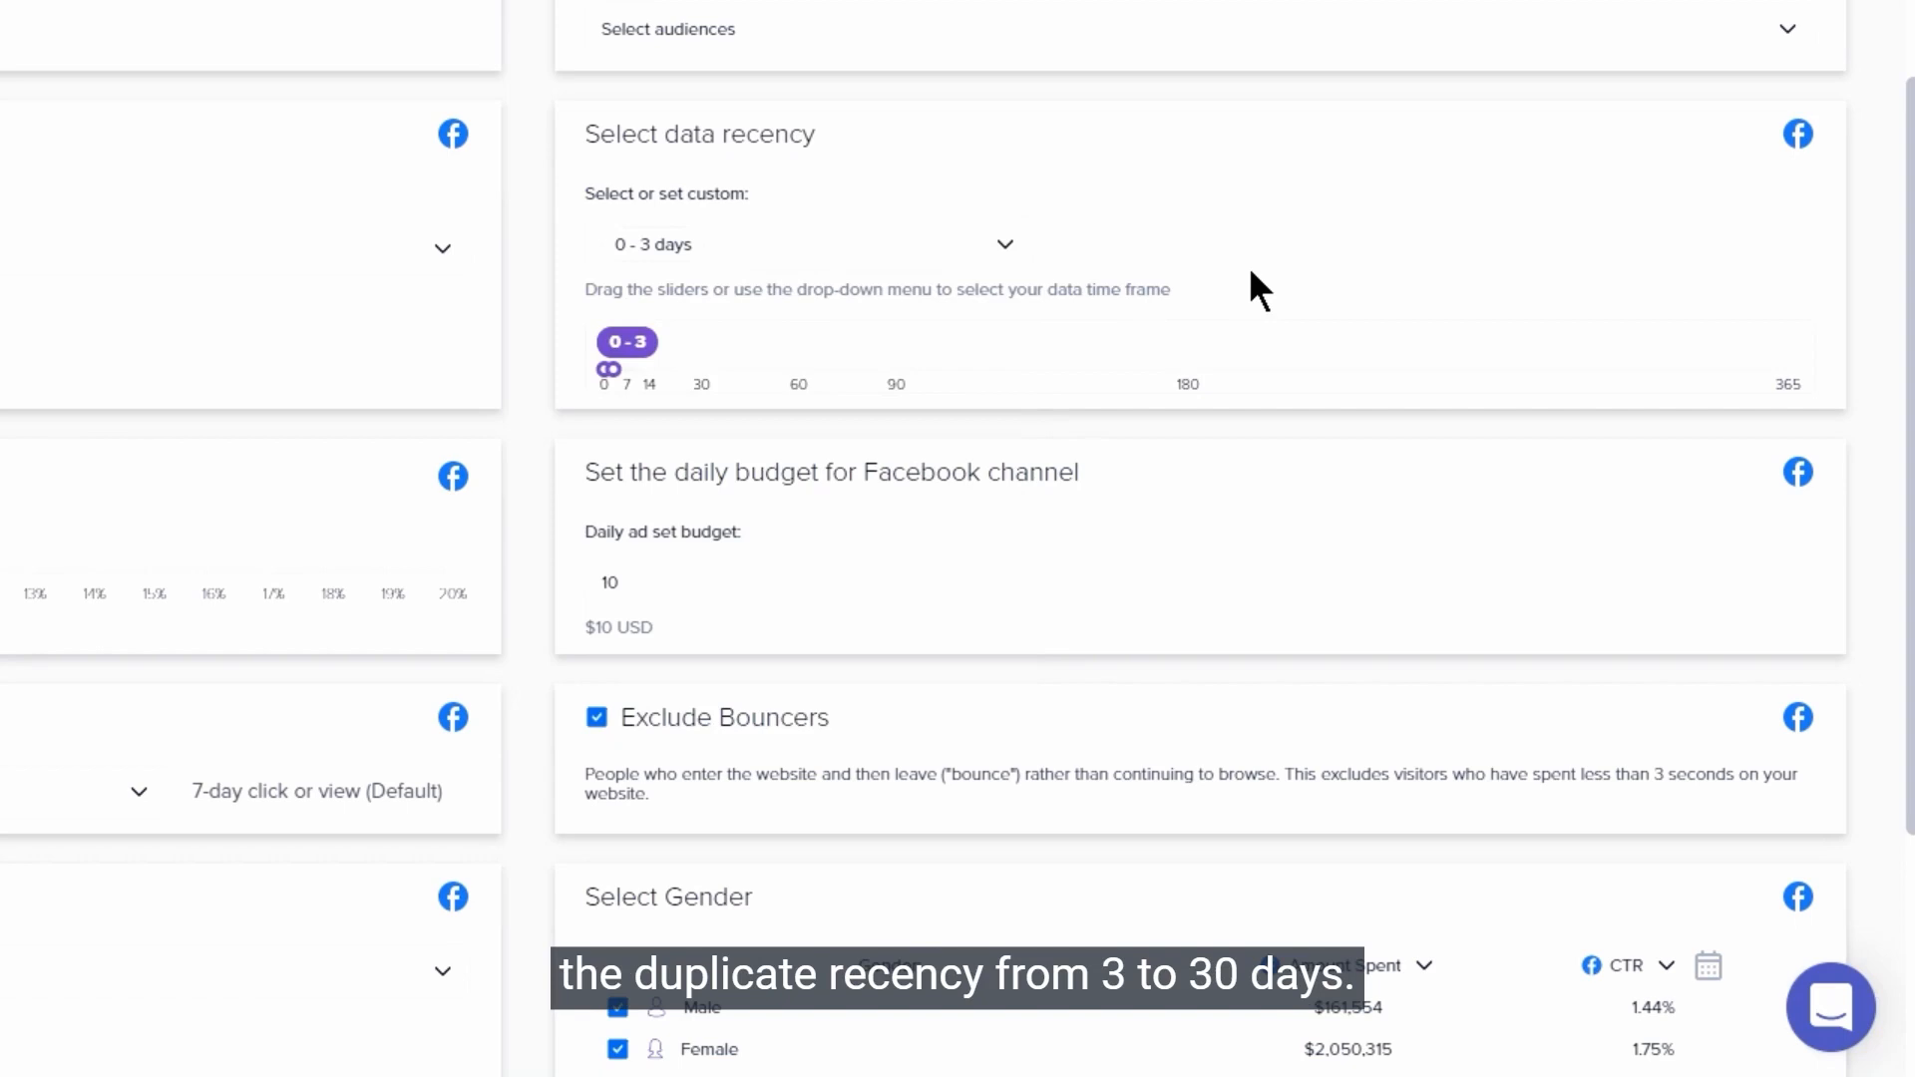
{"action": "scroll", "scroll_direction": "up", "scroll_amount": 3}
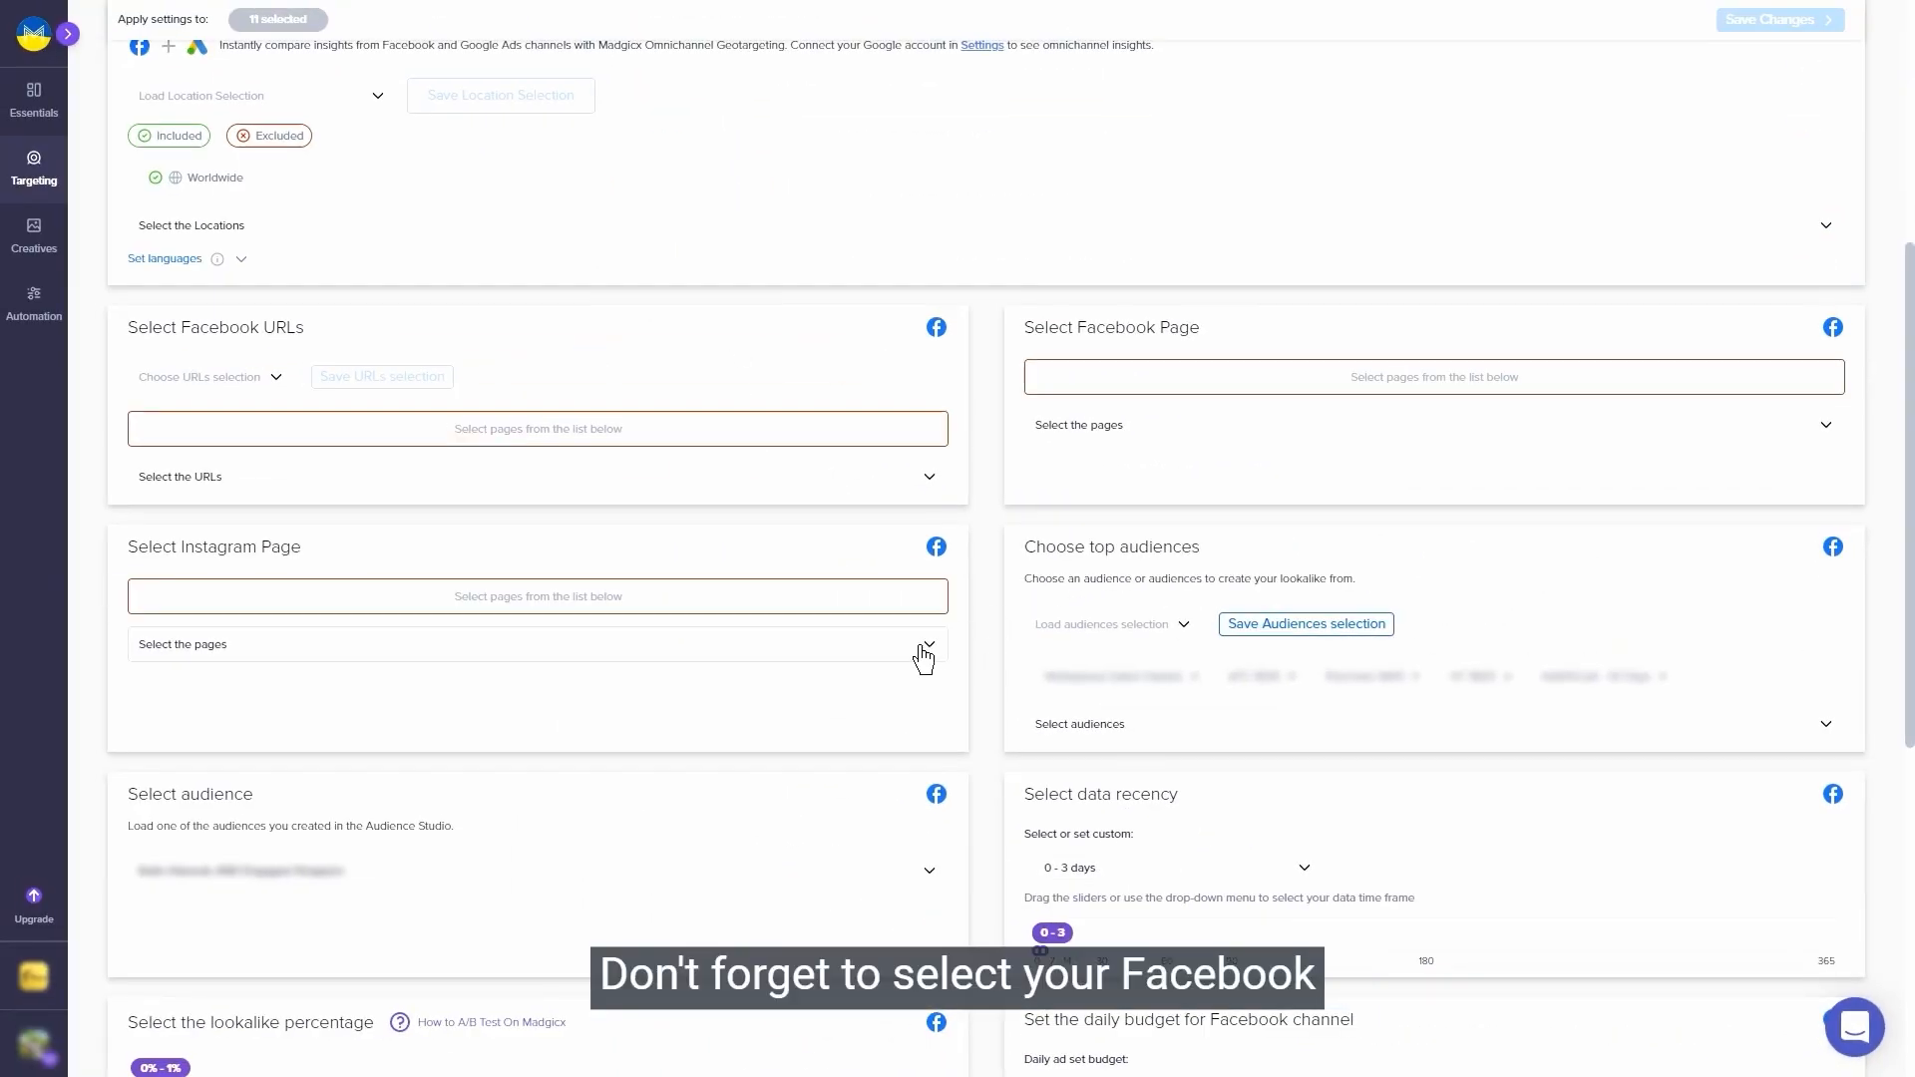
Select the Instagram page, Facebook page and top URL, then save and apply the override.
{"action": "left_click", "coordinate": [925, 646]}
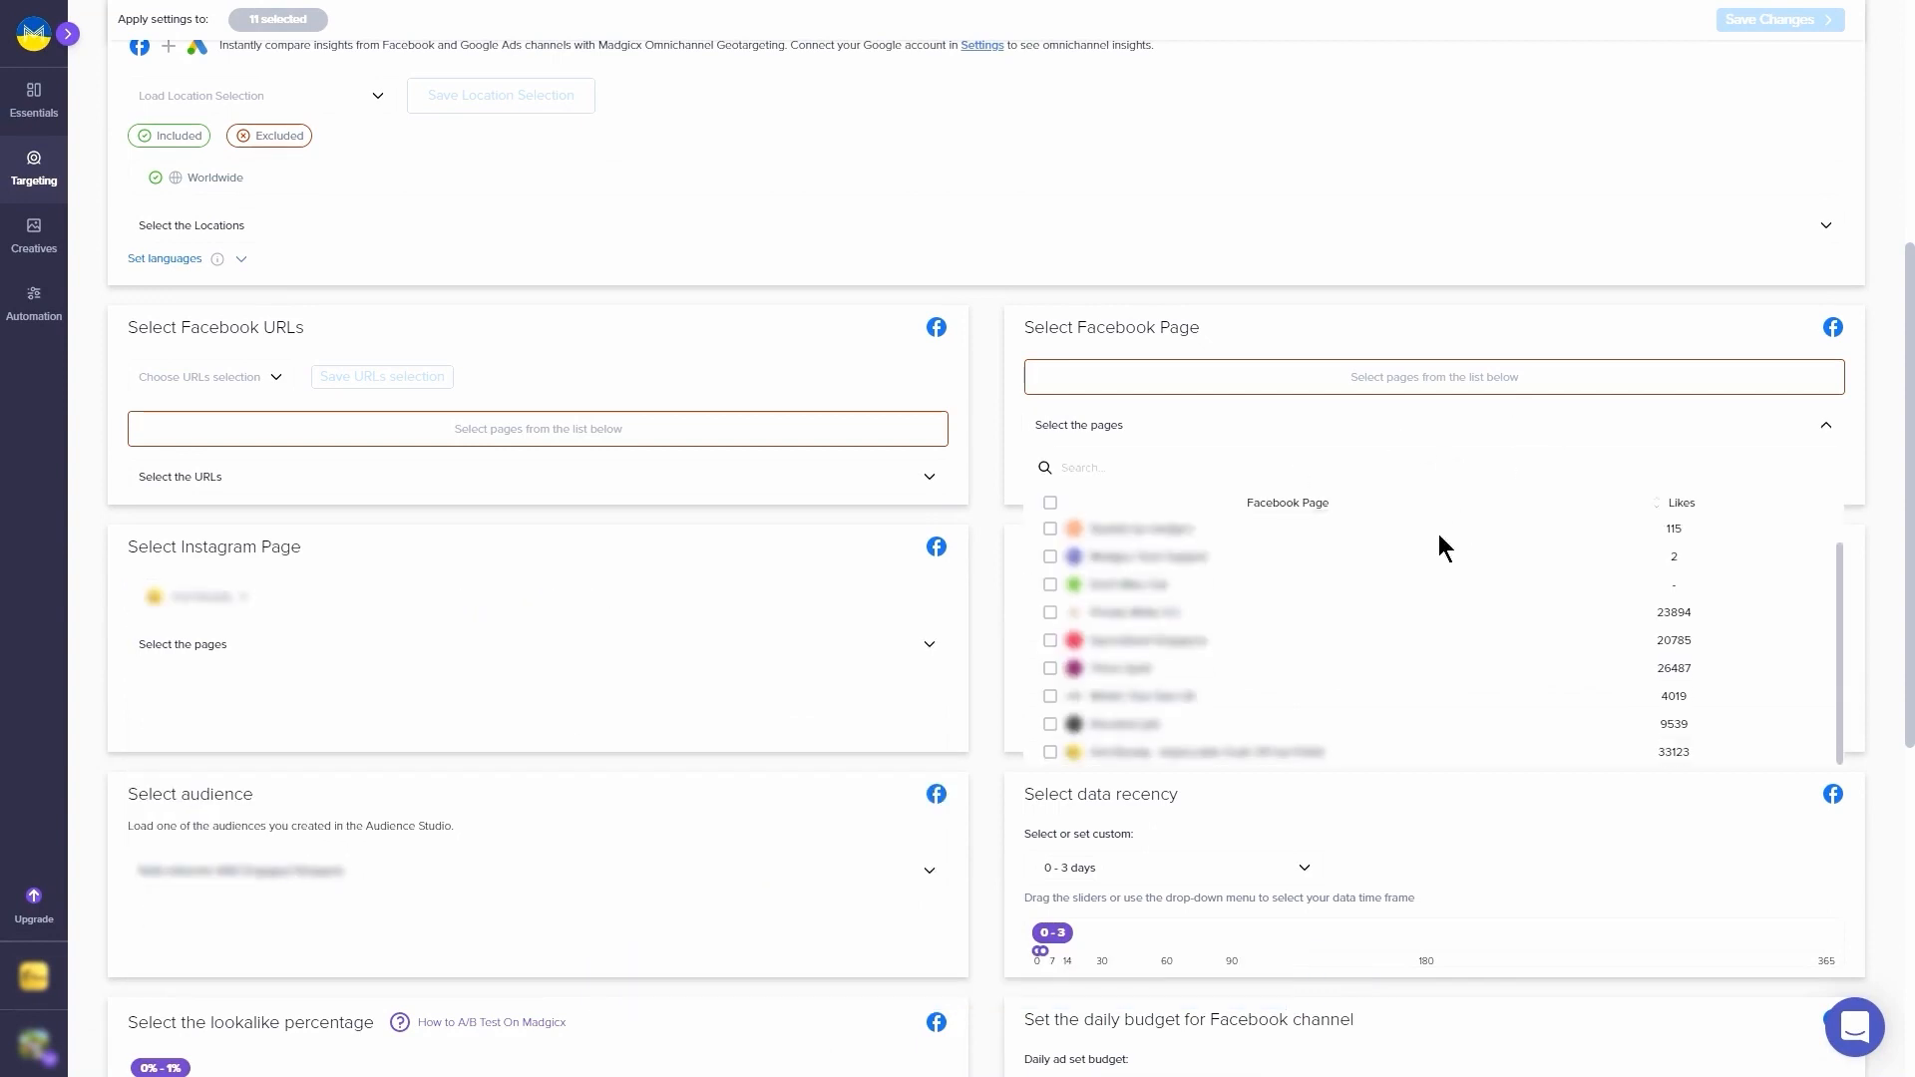
{"action": "left_click", "coordinate": [1049, 751]}
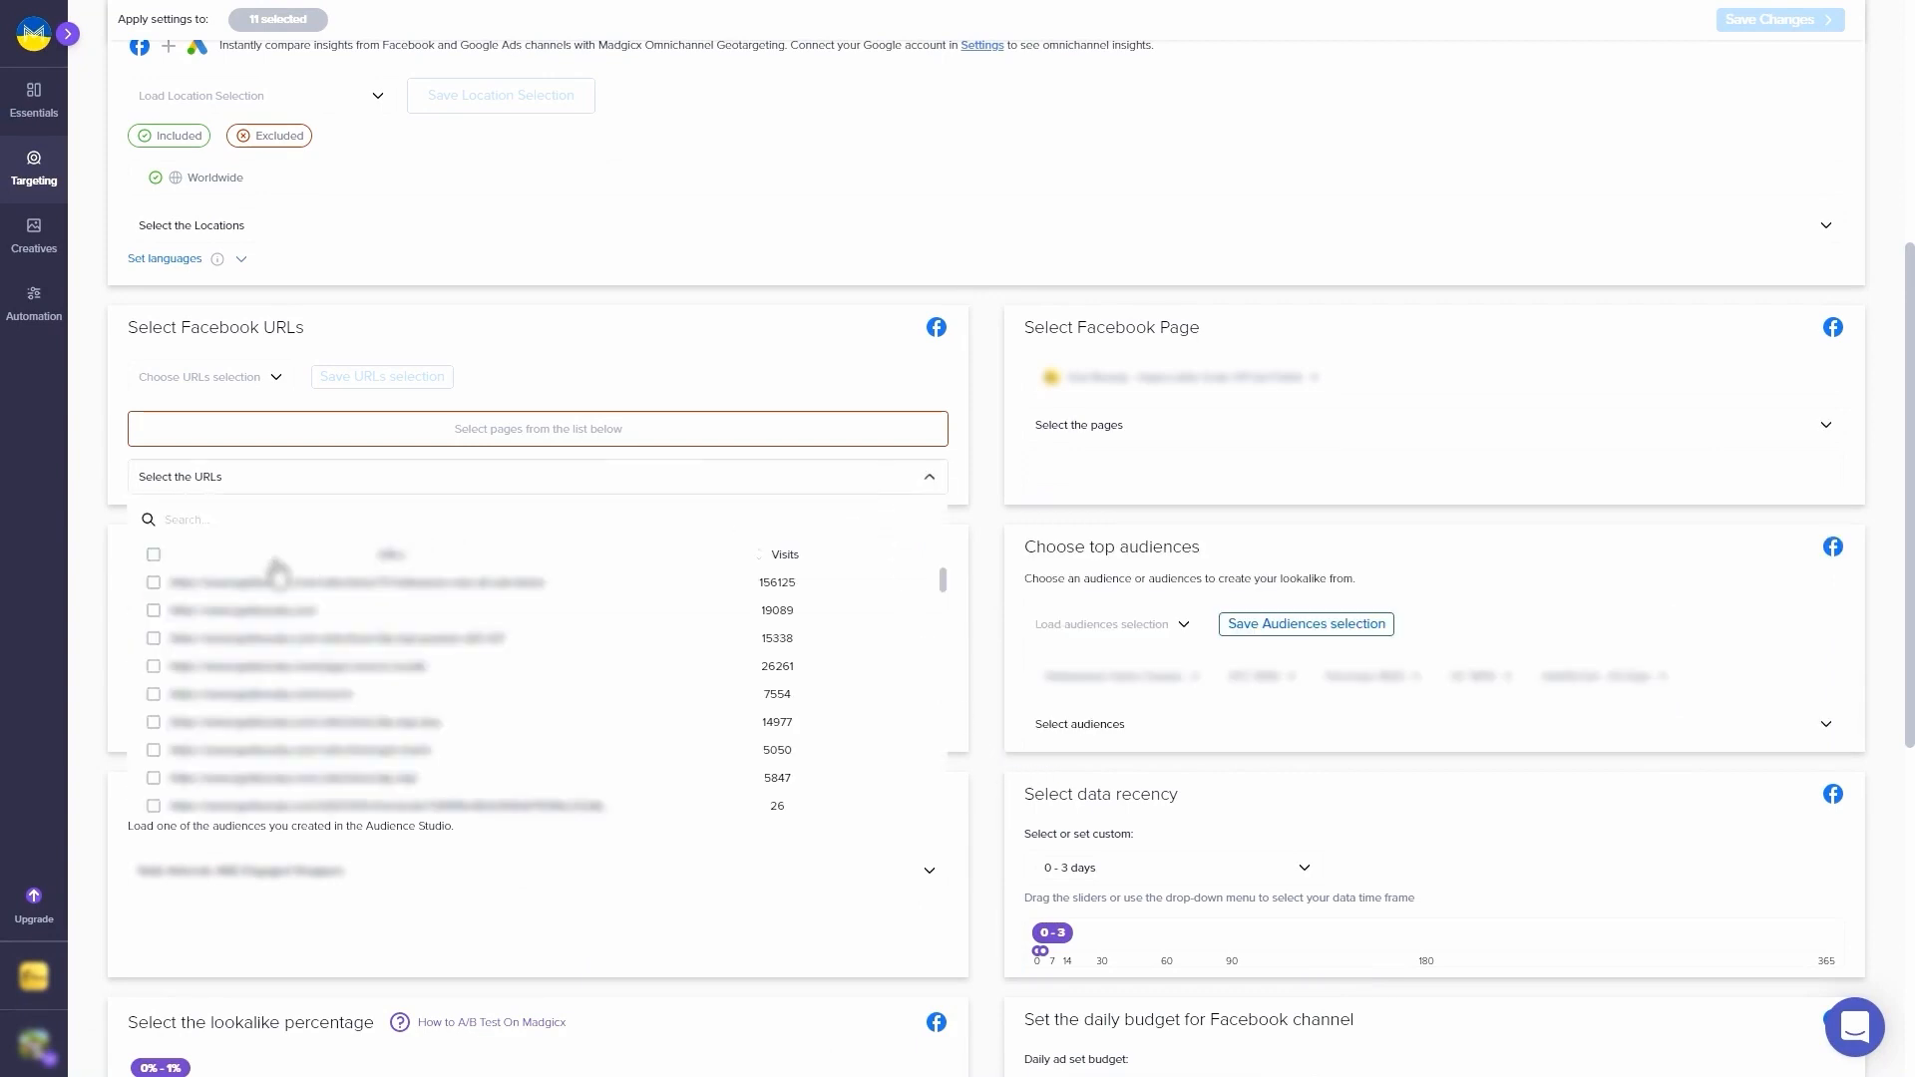
{"action": "left_click", "coordinate": [153, 581]}
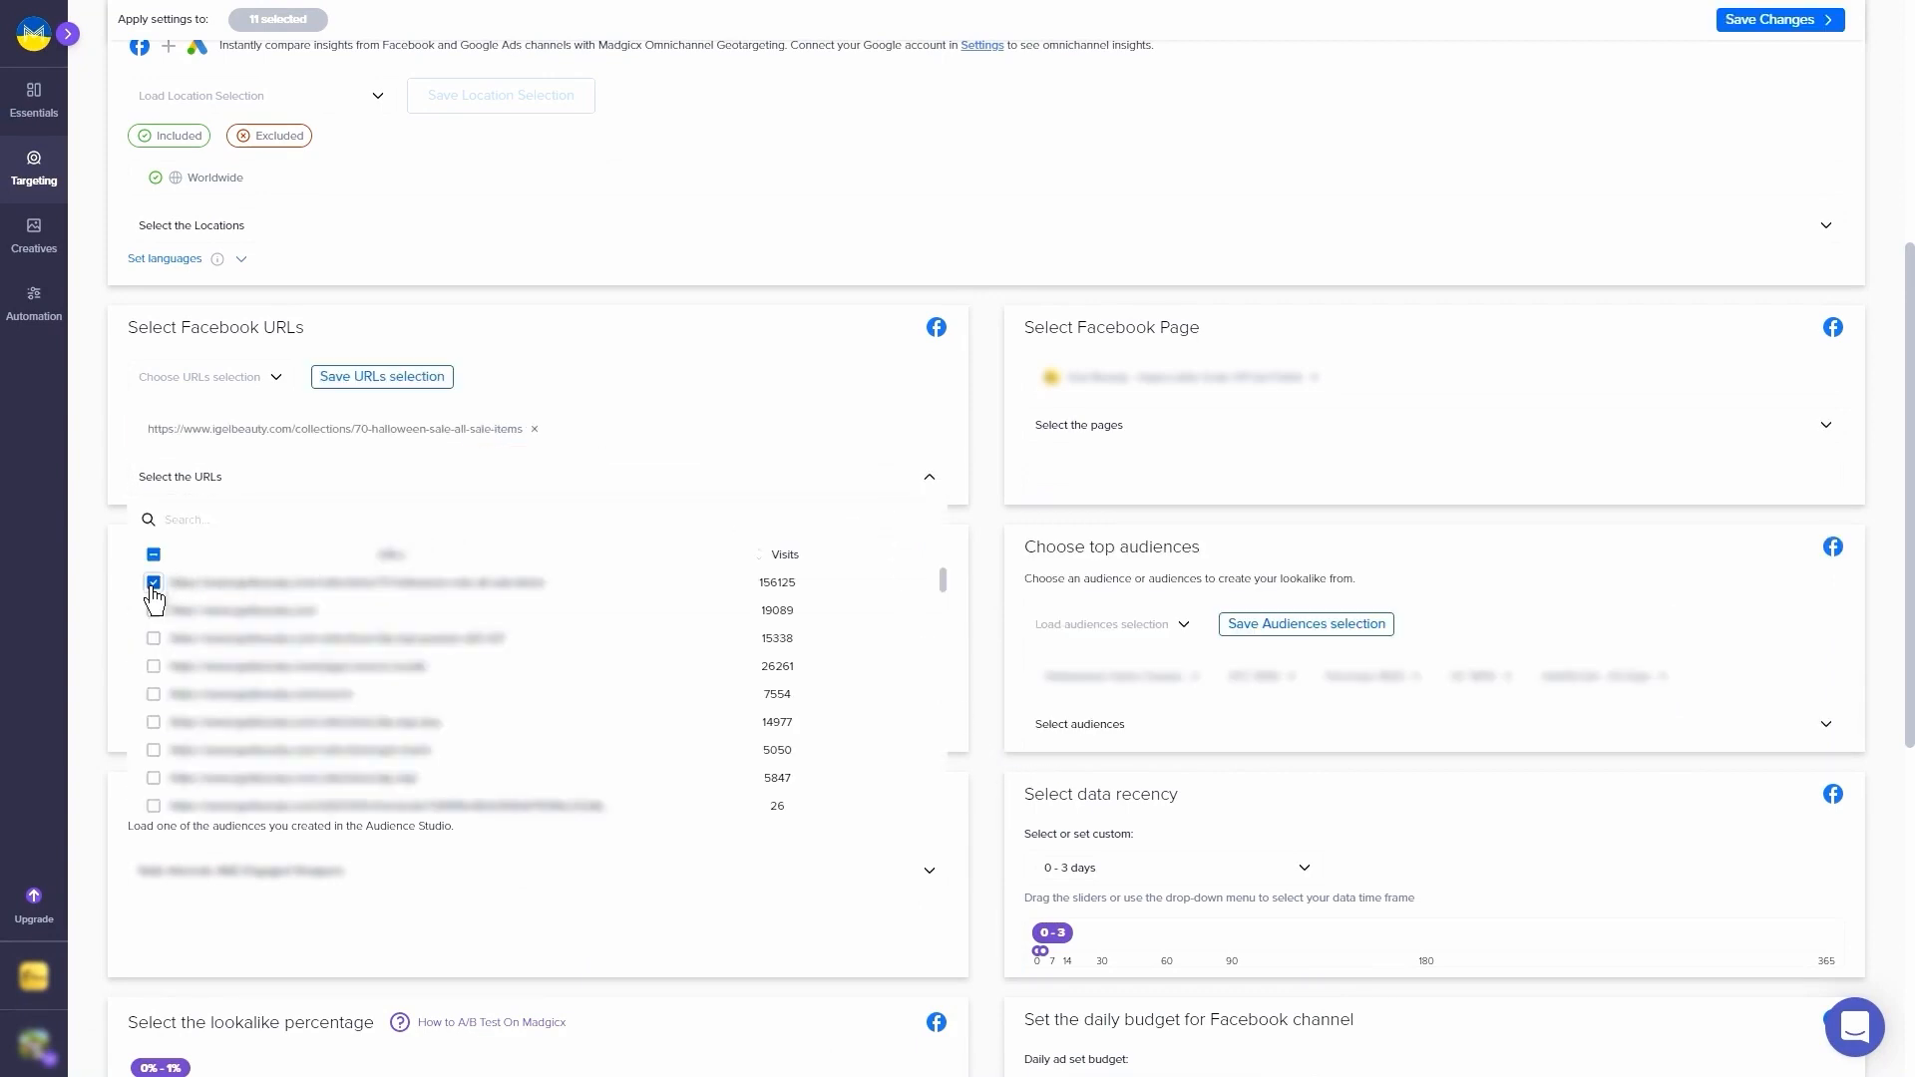
{"action": "scroll", "scroll_direction": "up", "scroll_amount": 3}
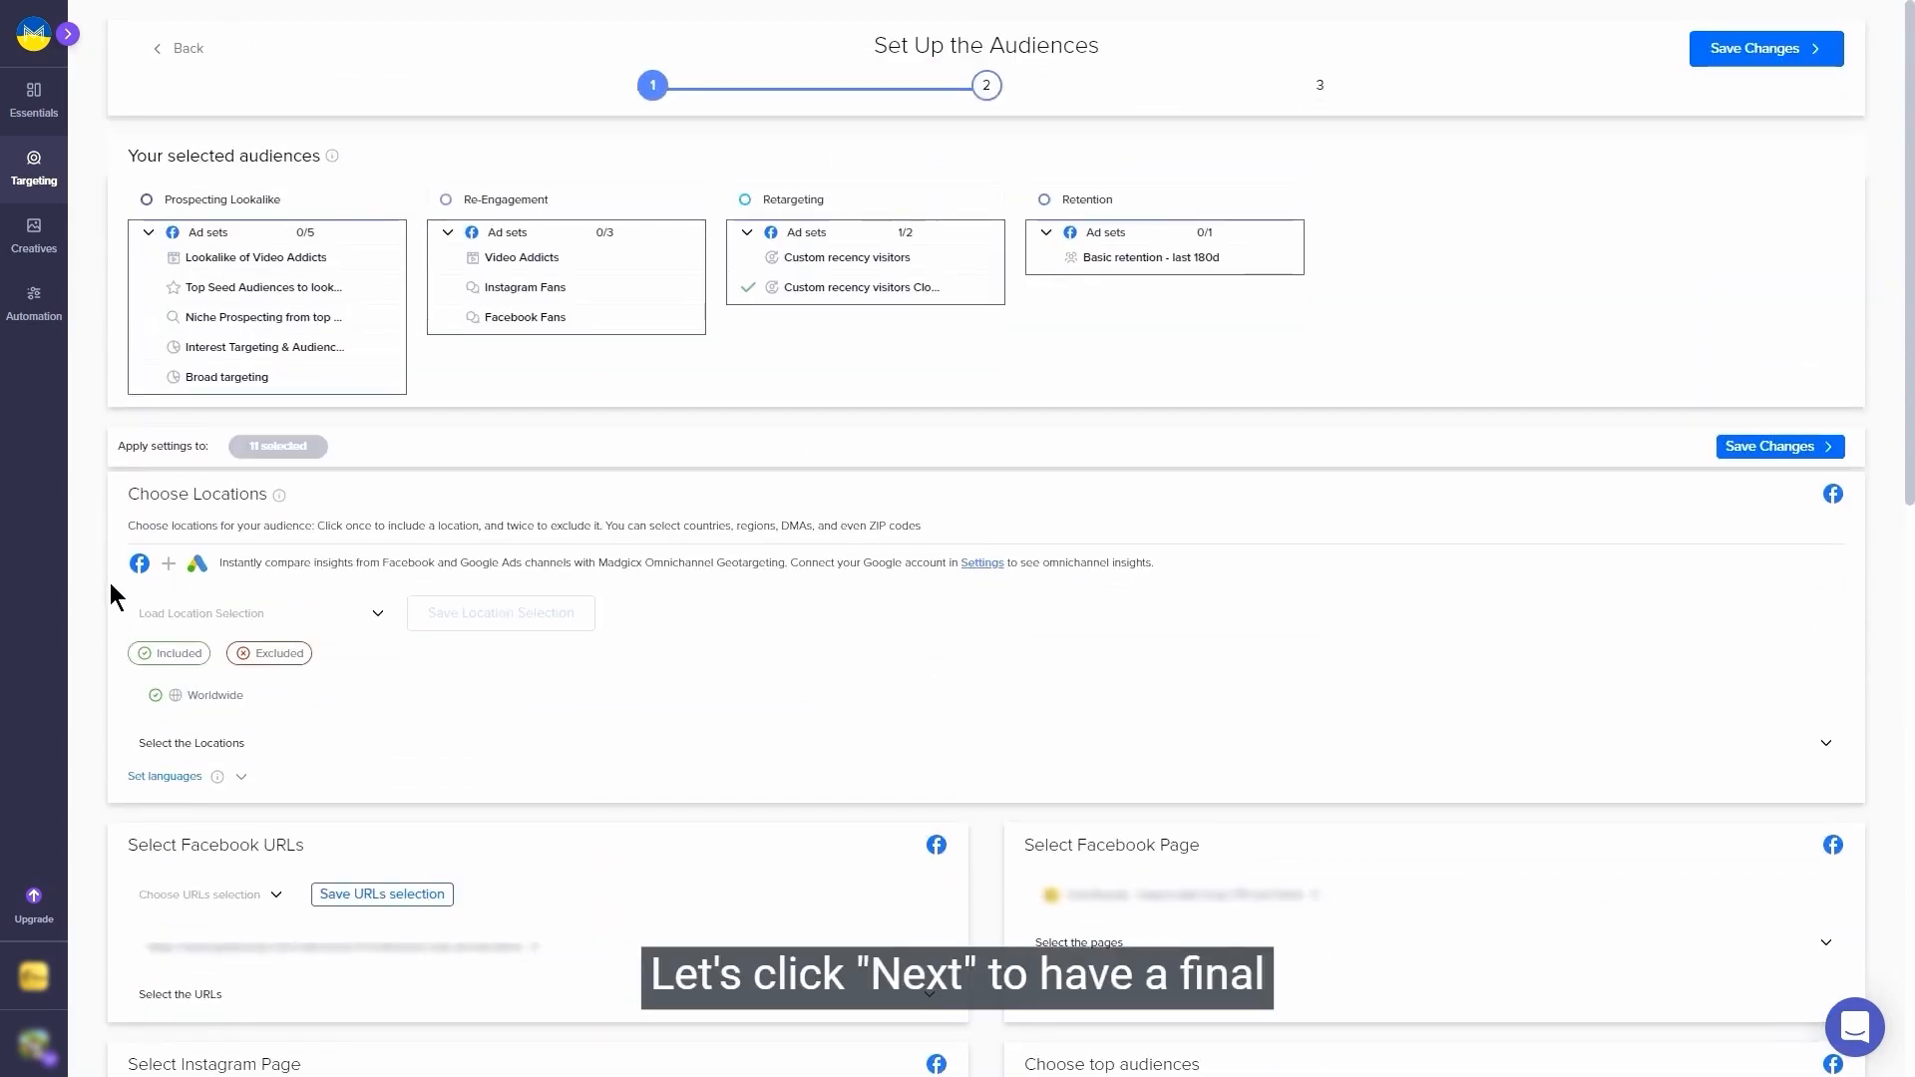
{"action": "left_click", "coordinate": [1763, 48]}
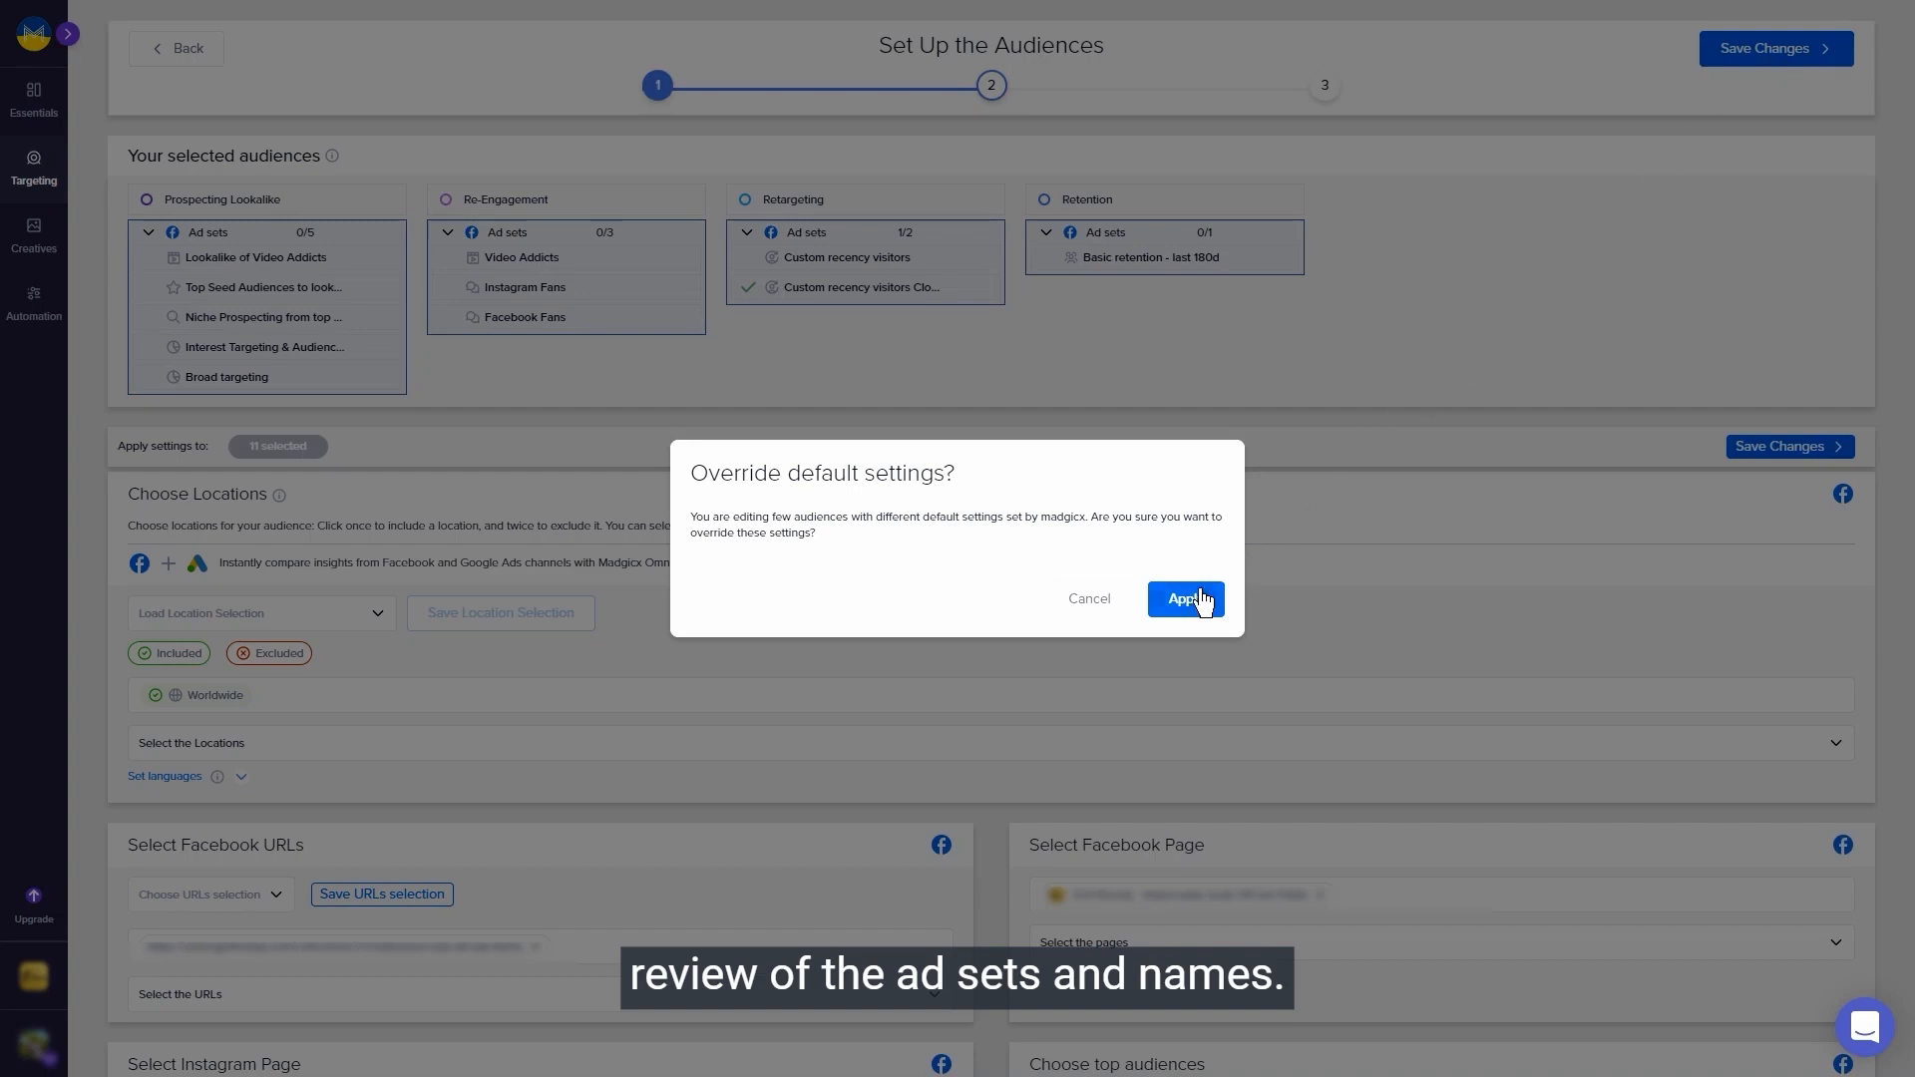
{"action": "left_click", "coordinate": [1184, 598]}
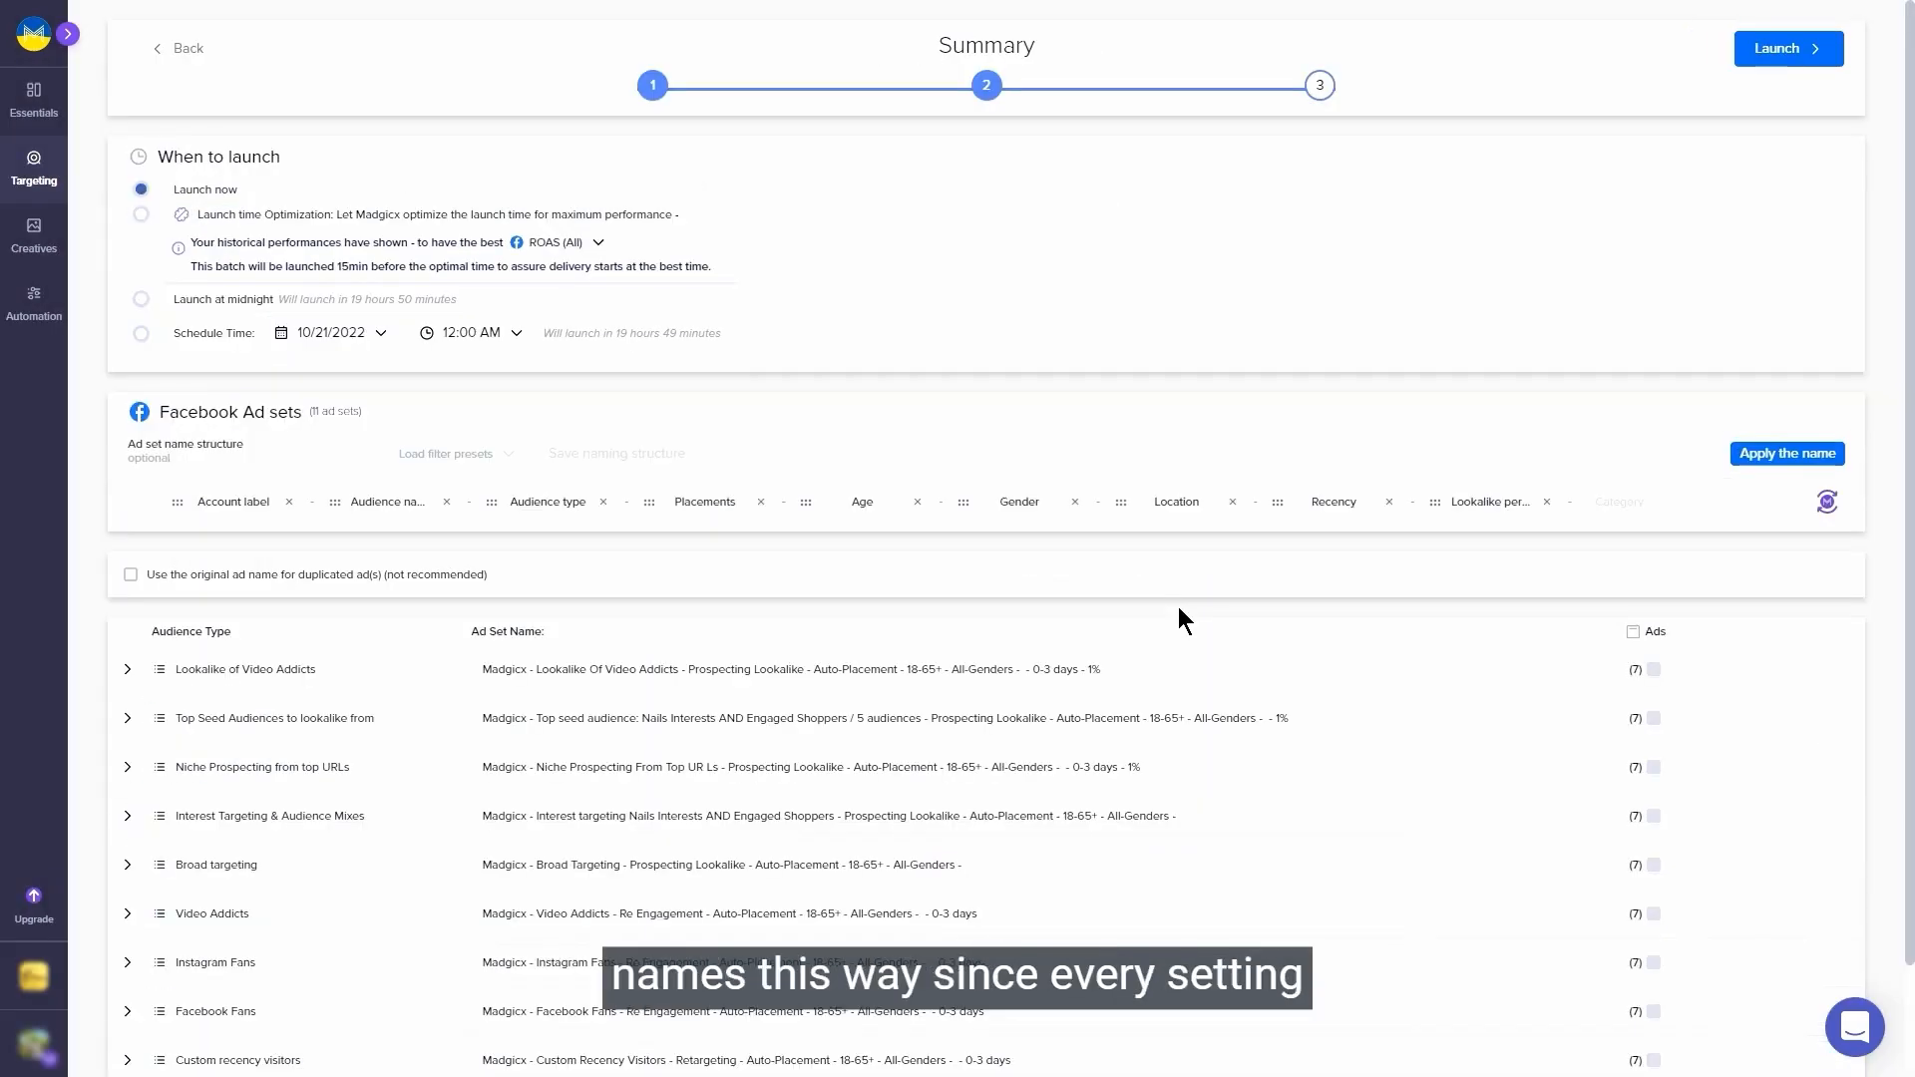
{"action": "scroll", "scroll_direction": "down", "scroll_amount": 3}
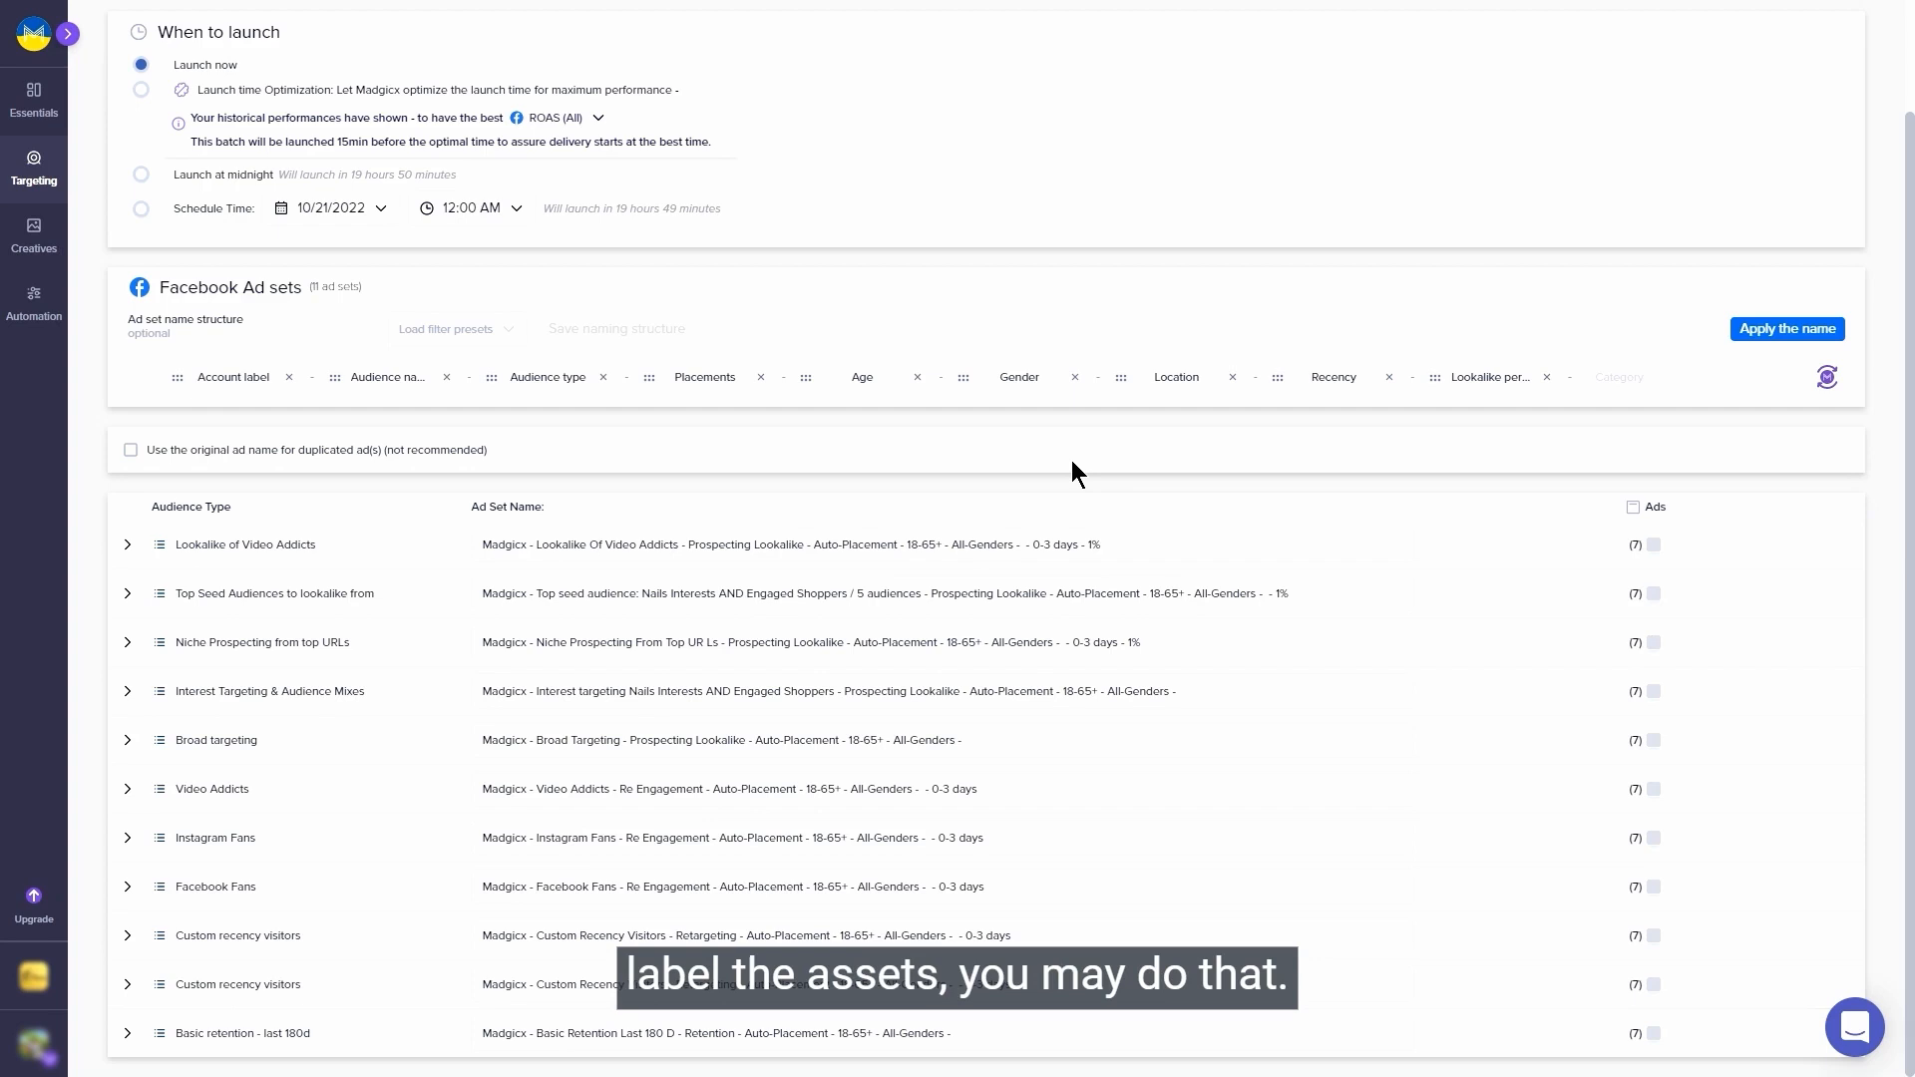
{"action": "scroll", "scroll_direction": "up", "scroll_amount": 3}
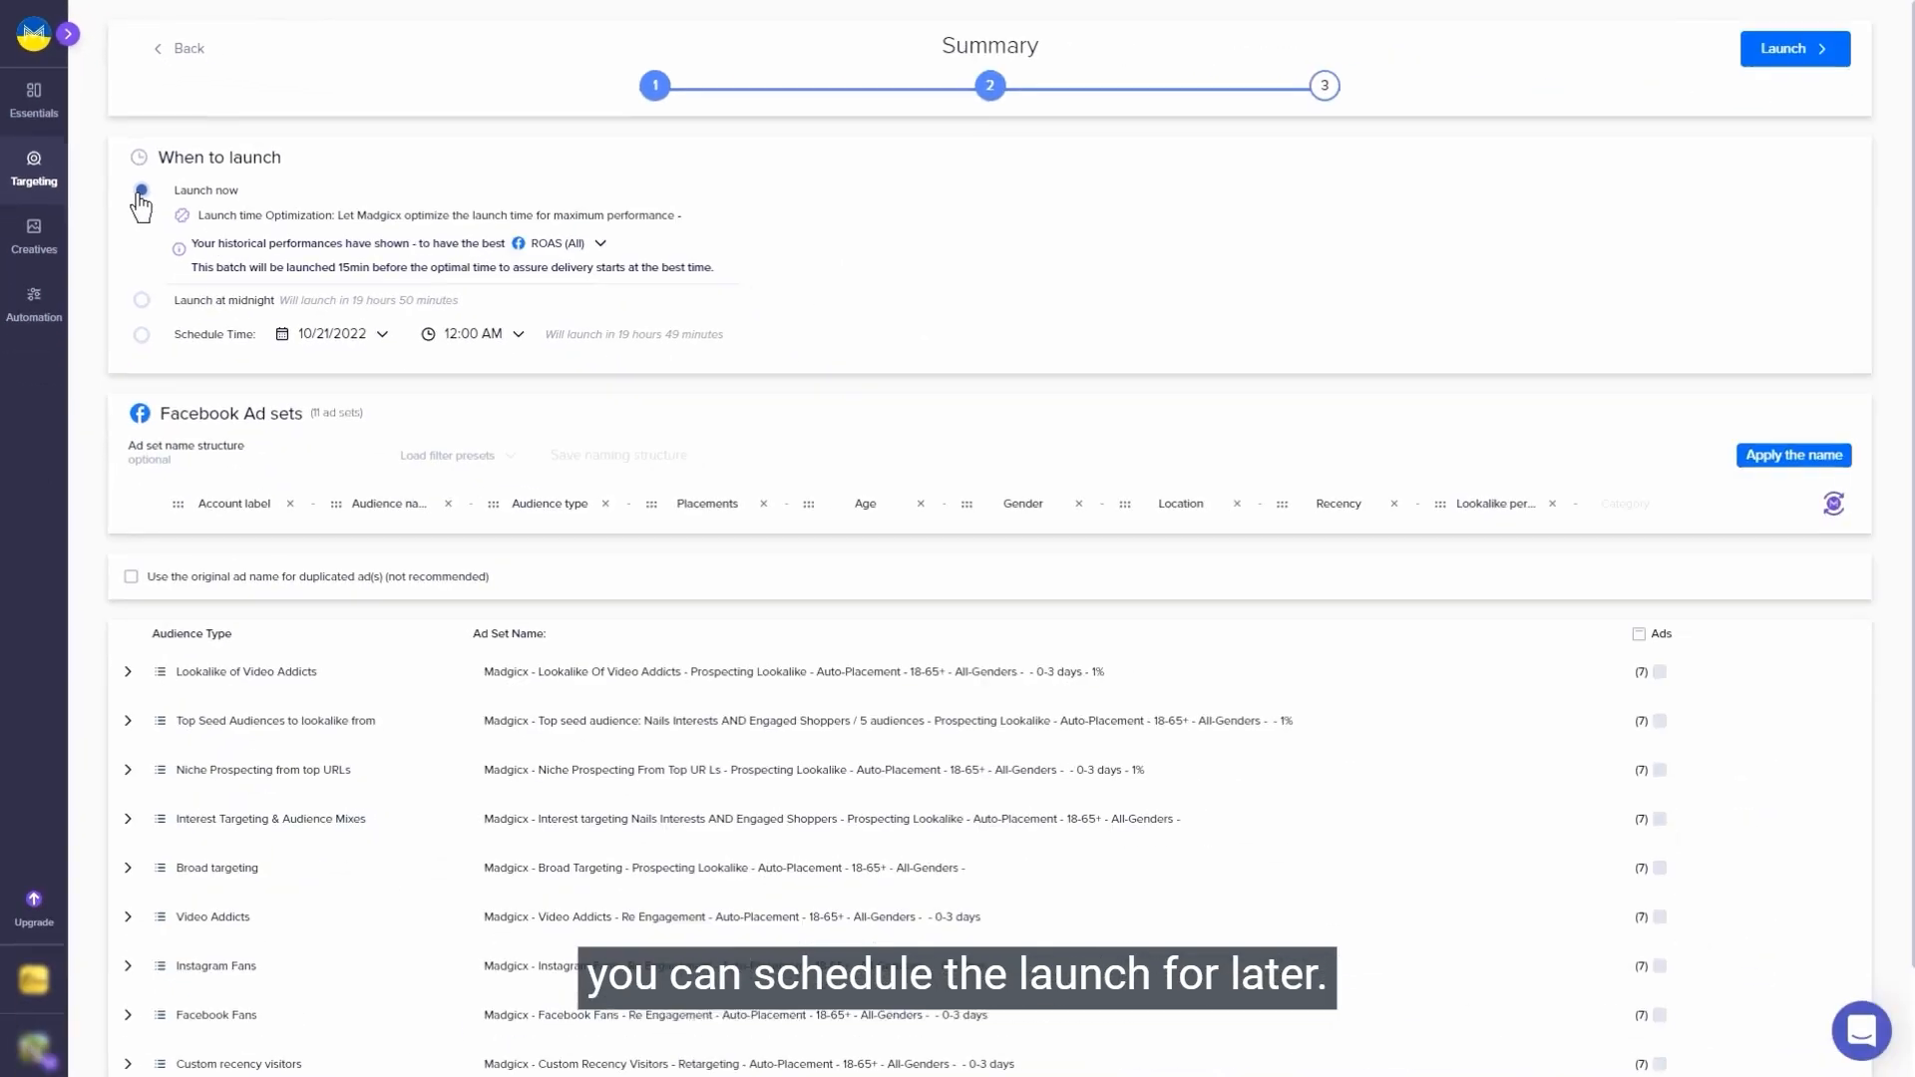
{"action": "left_click", "coordinate": [142, 190]}
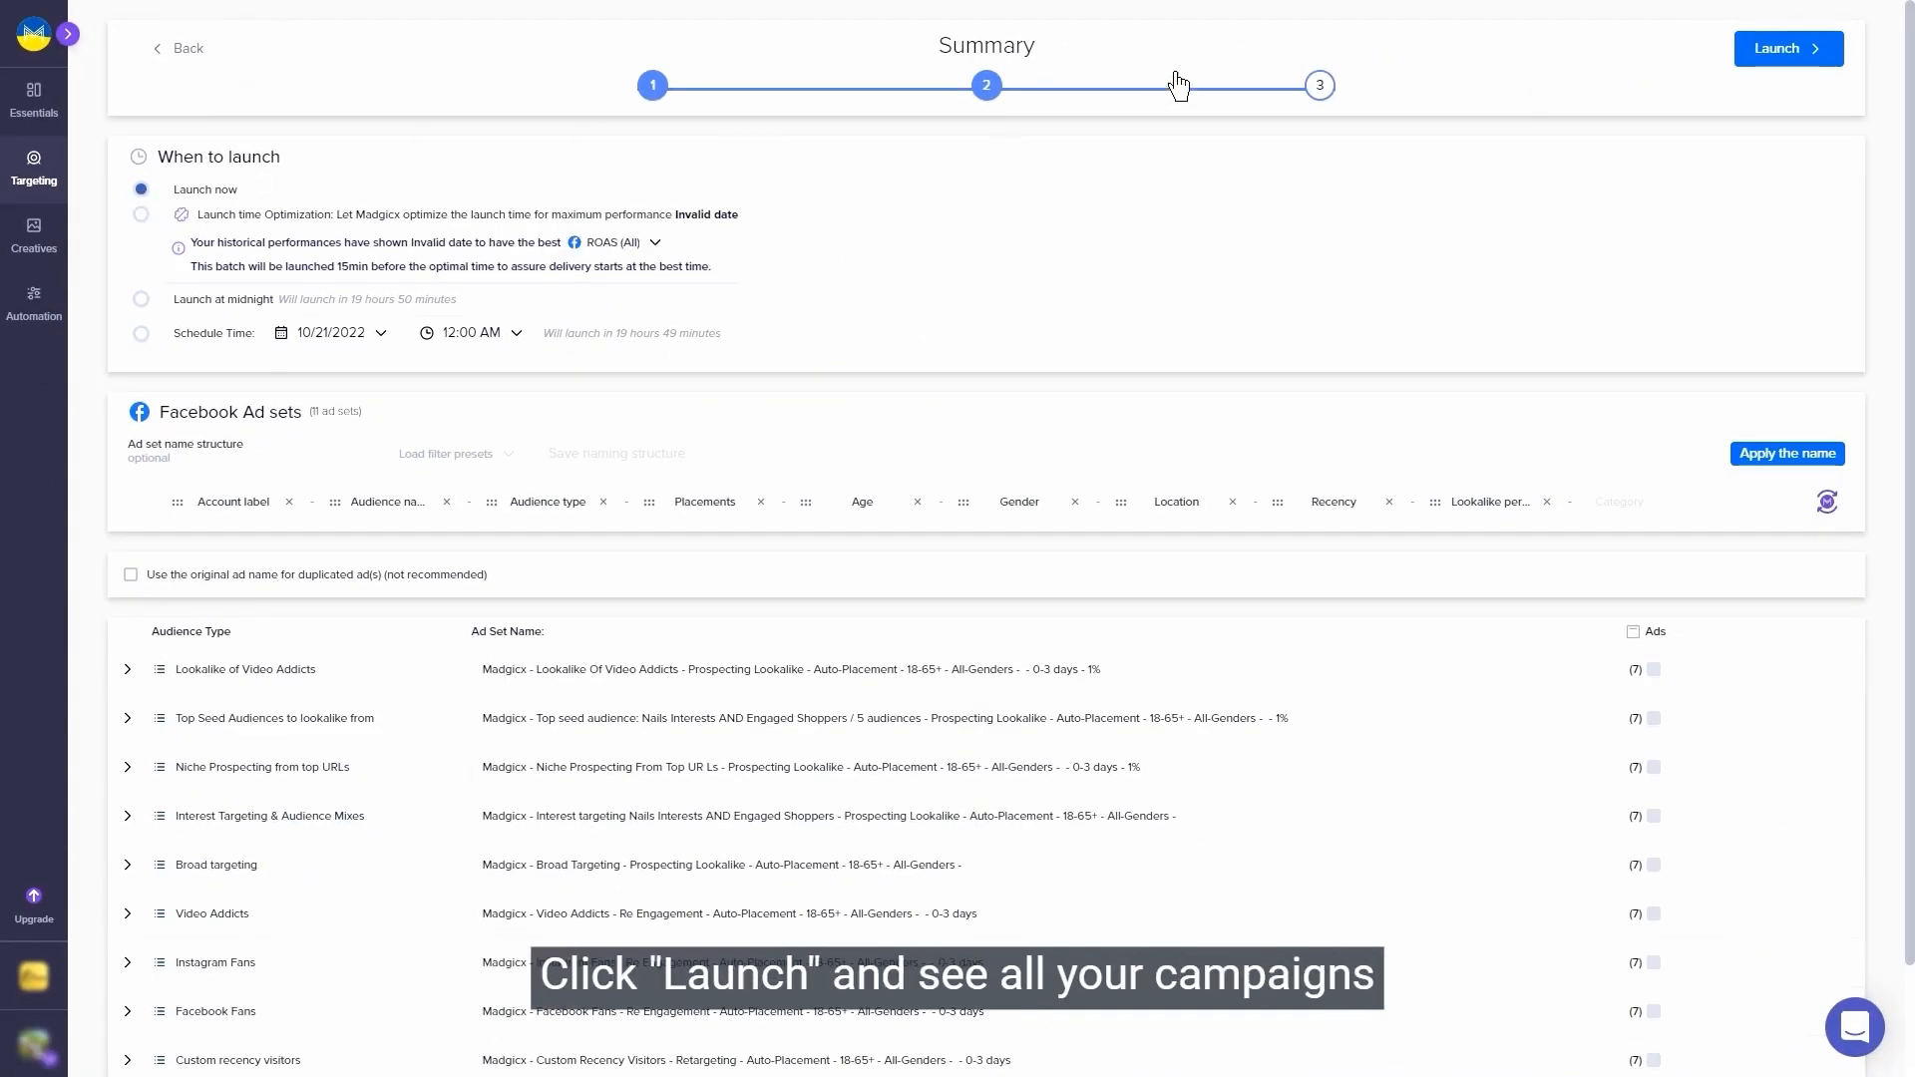
{"action": "mouse_move", "coordinate": [1795, 69]}
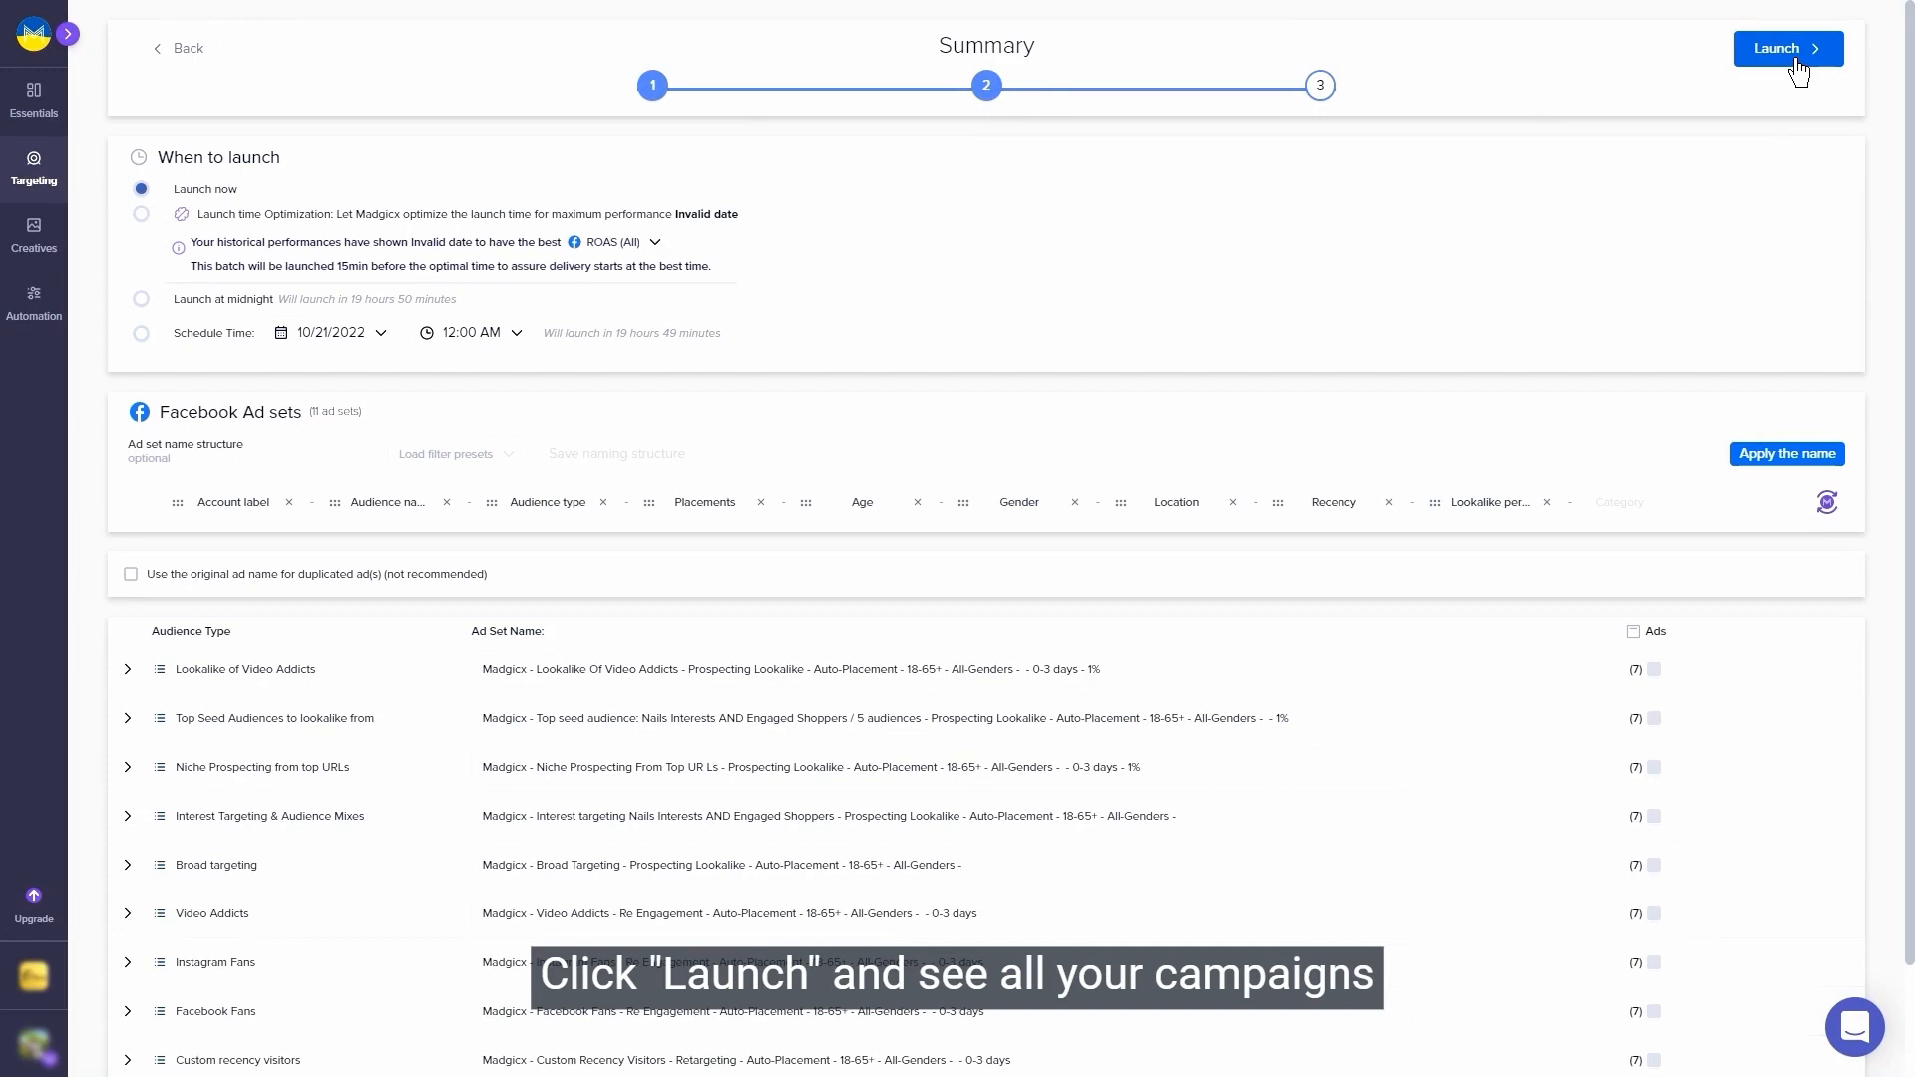